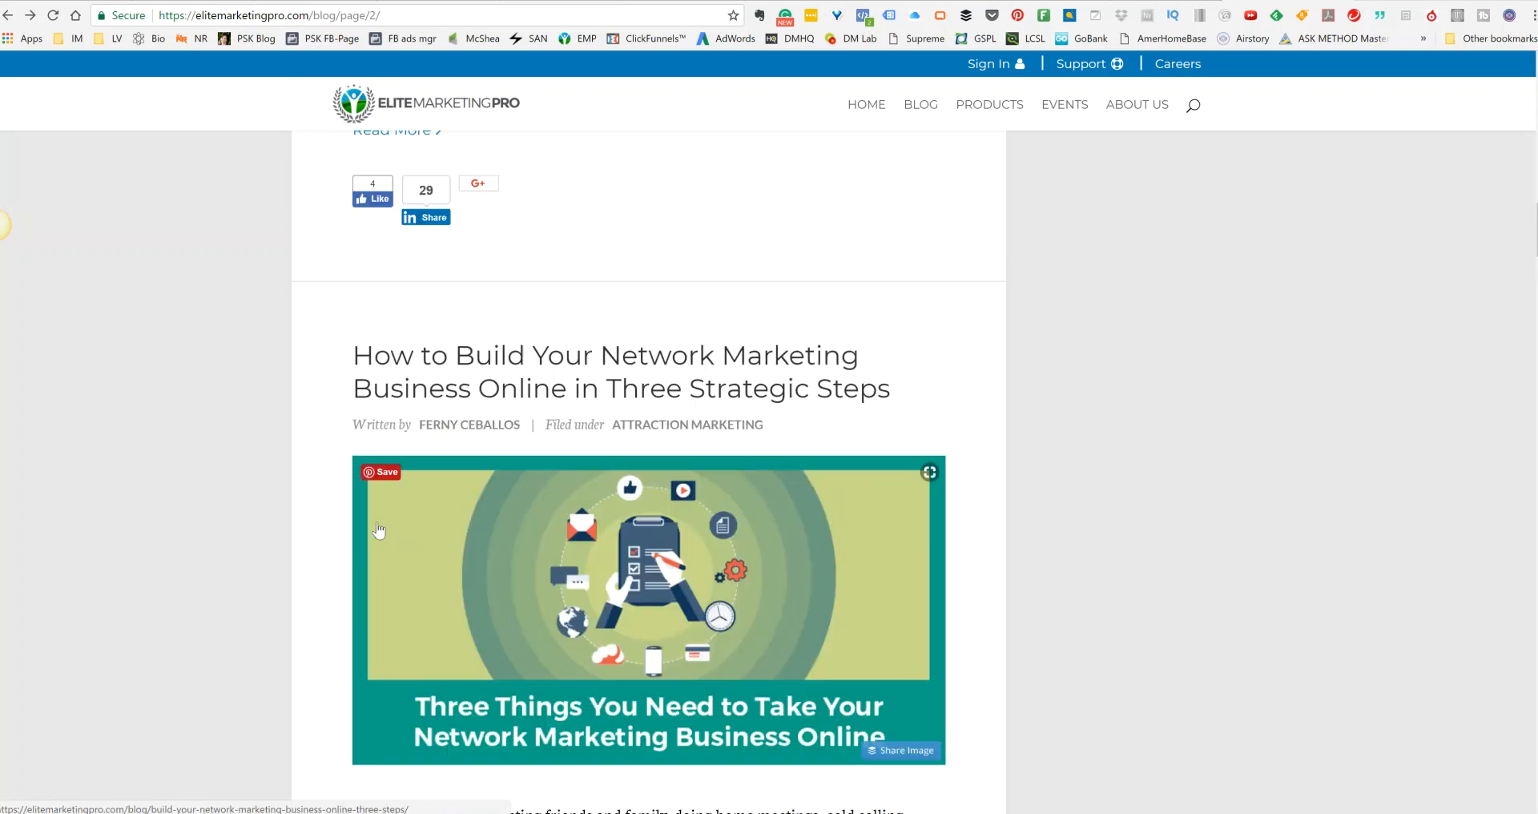
Scroll the blog listing down to the 'How to Build Your Network Marketing Business Online' post
{"action": "scroll", "scroll_direction": "down", "scroll_amount": 3}
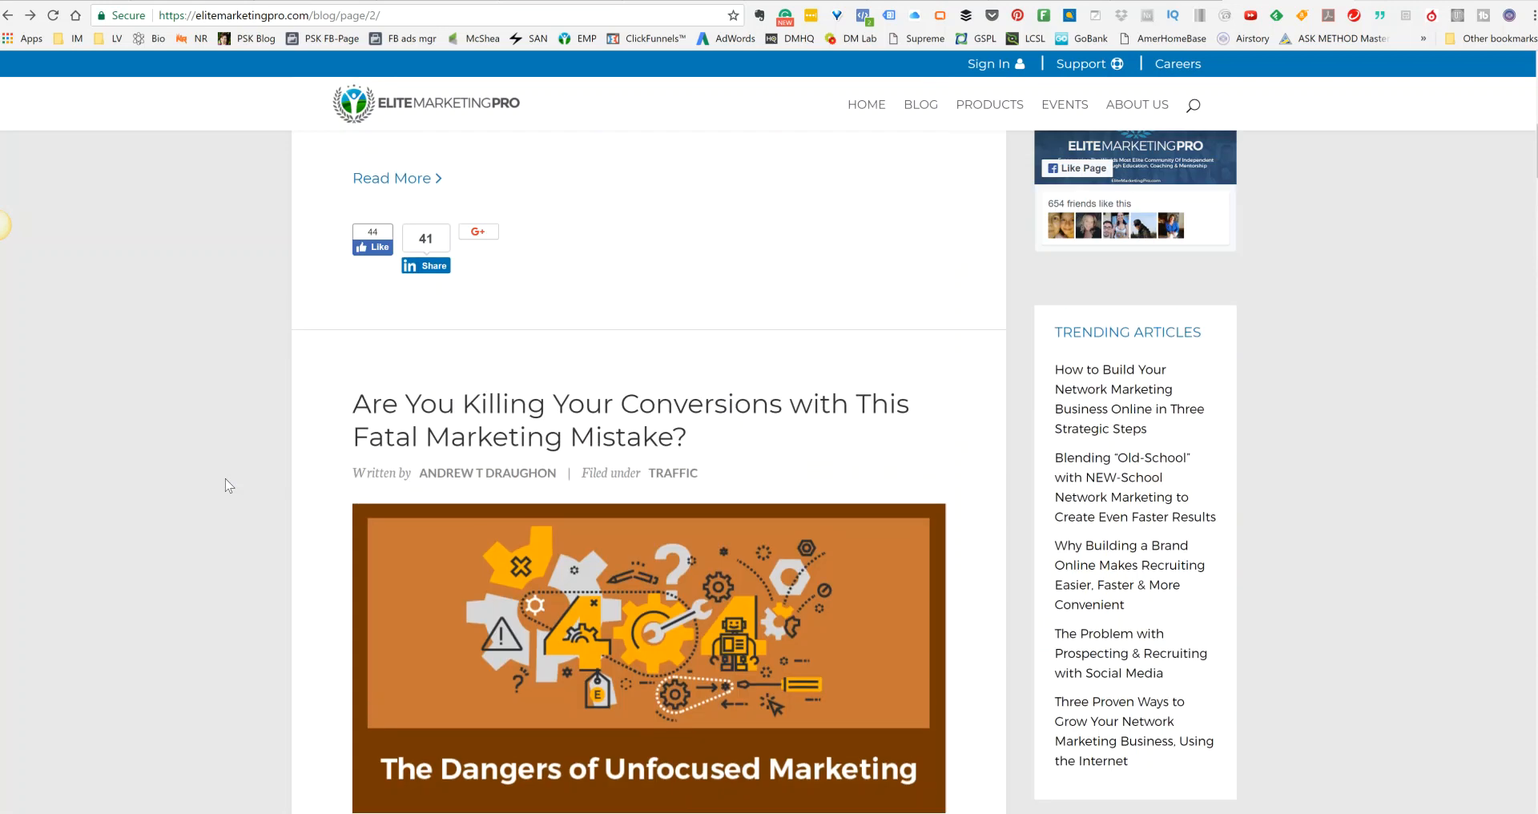
{"action": "scroll", "scroll_direction": "down", "scroll_amount": 3}
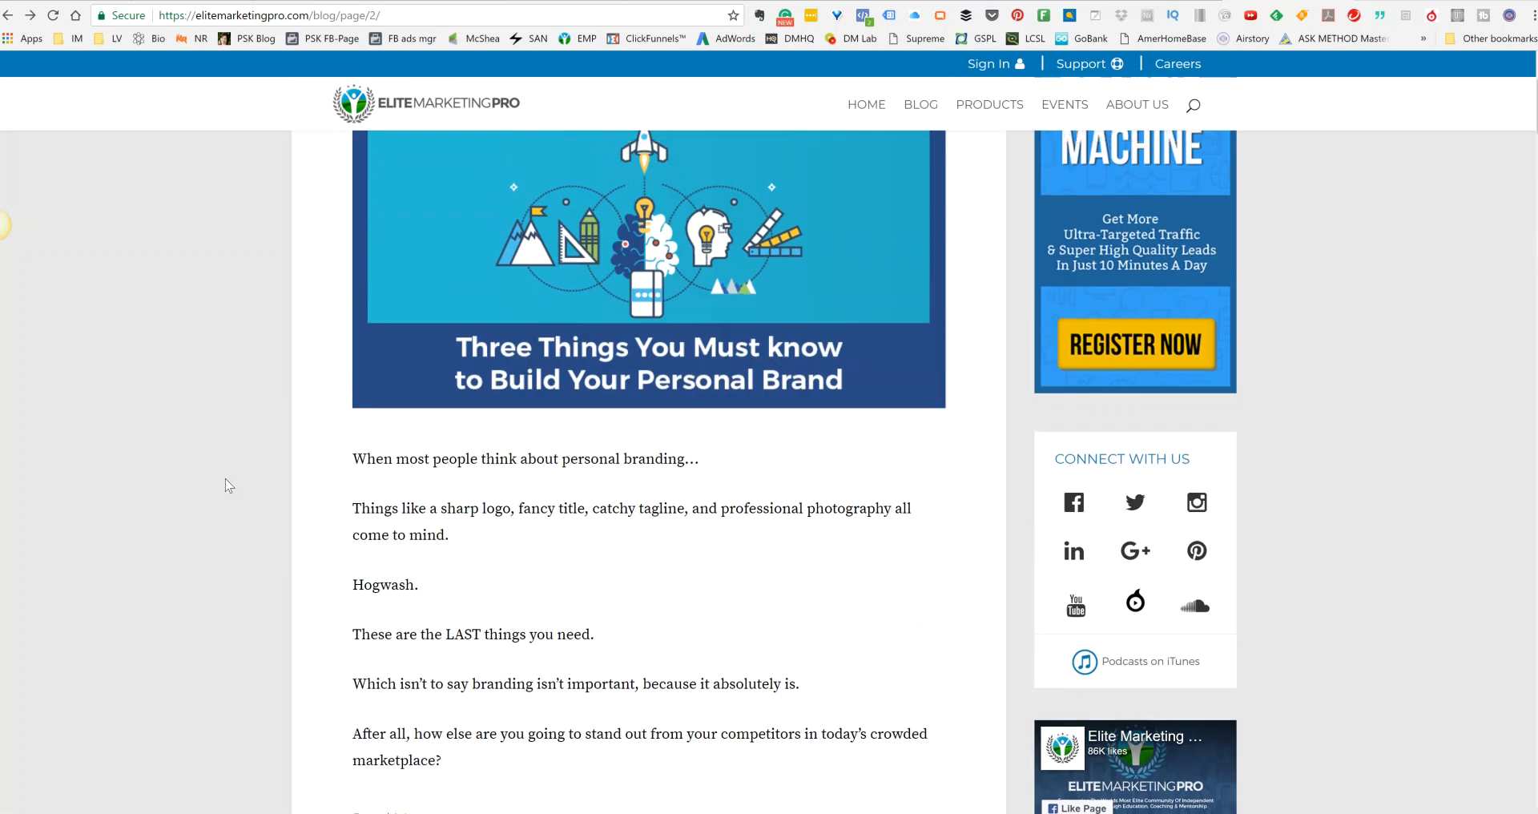
{"action": "scroll", "scroll_direction": "down", "scroll_amount": 3}
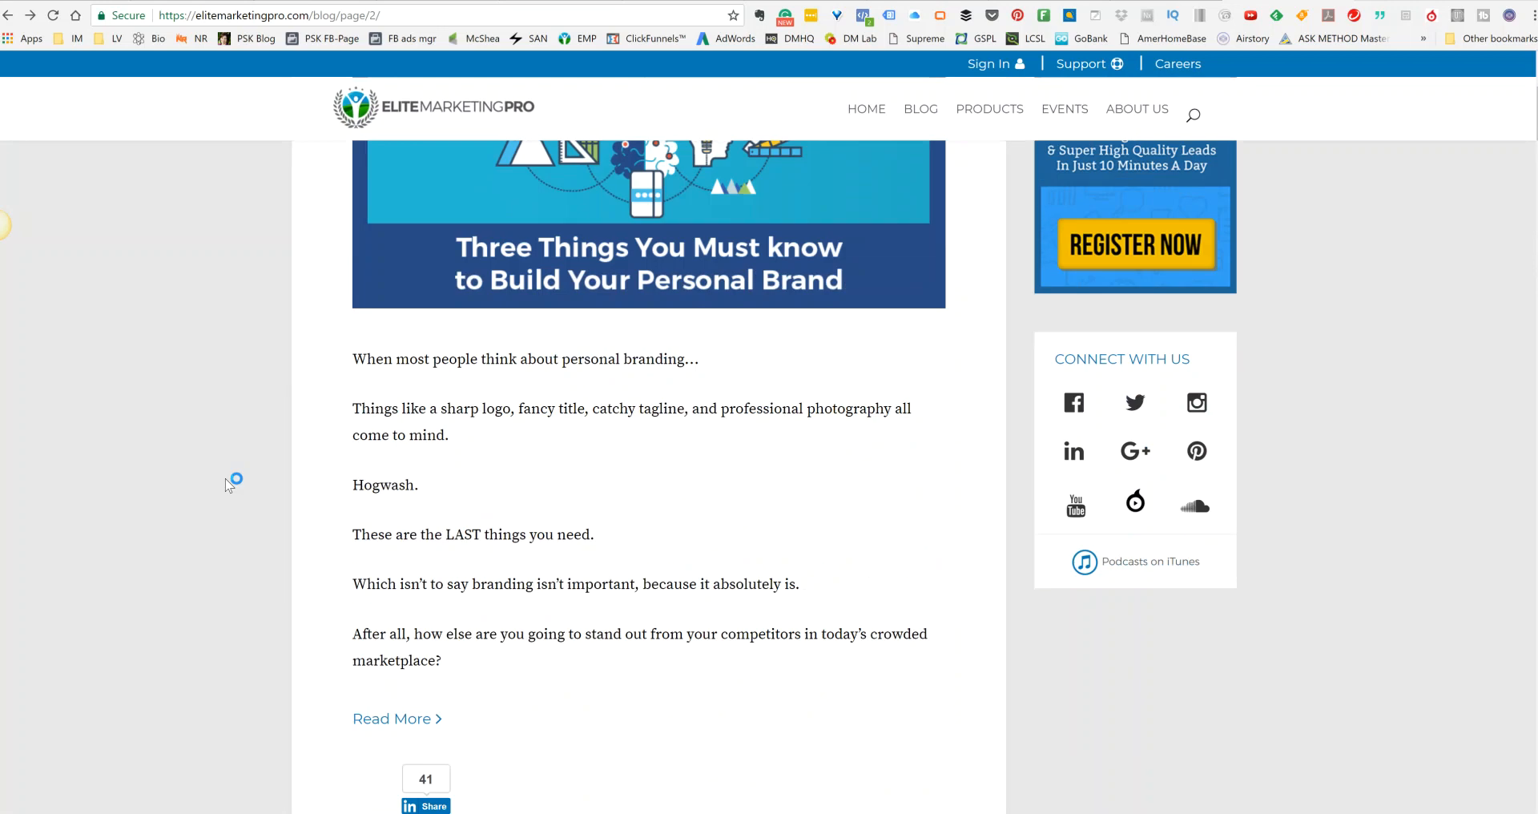
{"action": "scroll", "scroll_direction": "down", "scroll_amount": 3}
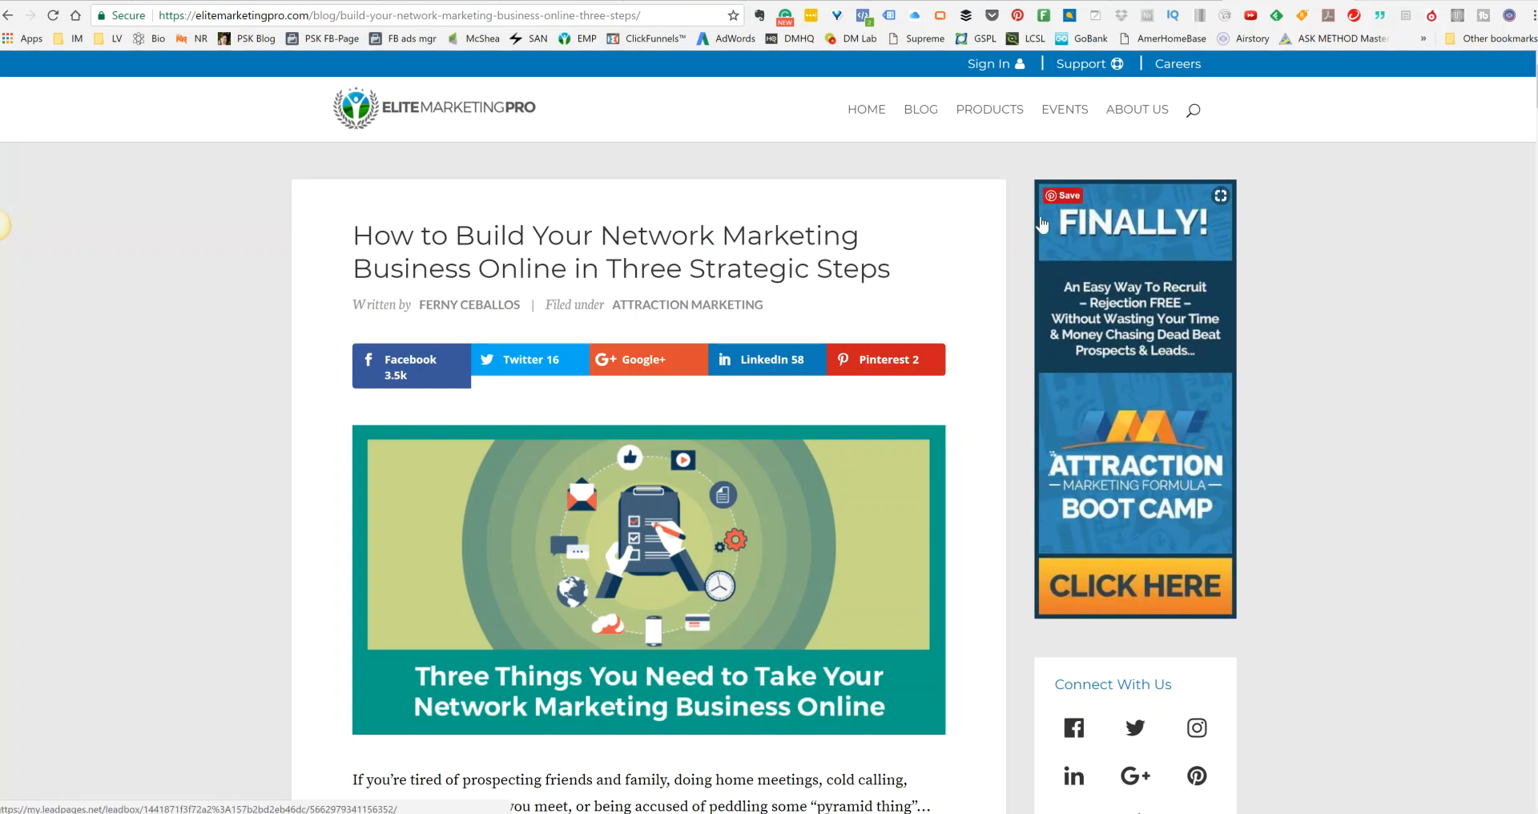
Append ?aff_alias=psk&subid=fb tracking parameters to the blog post's web address
{"action": "left_click", "coordinate": [402, 15]}
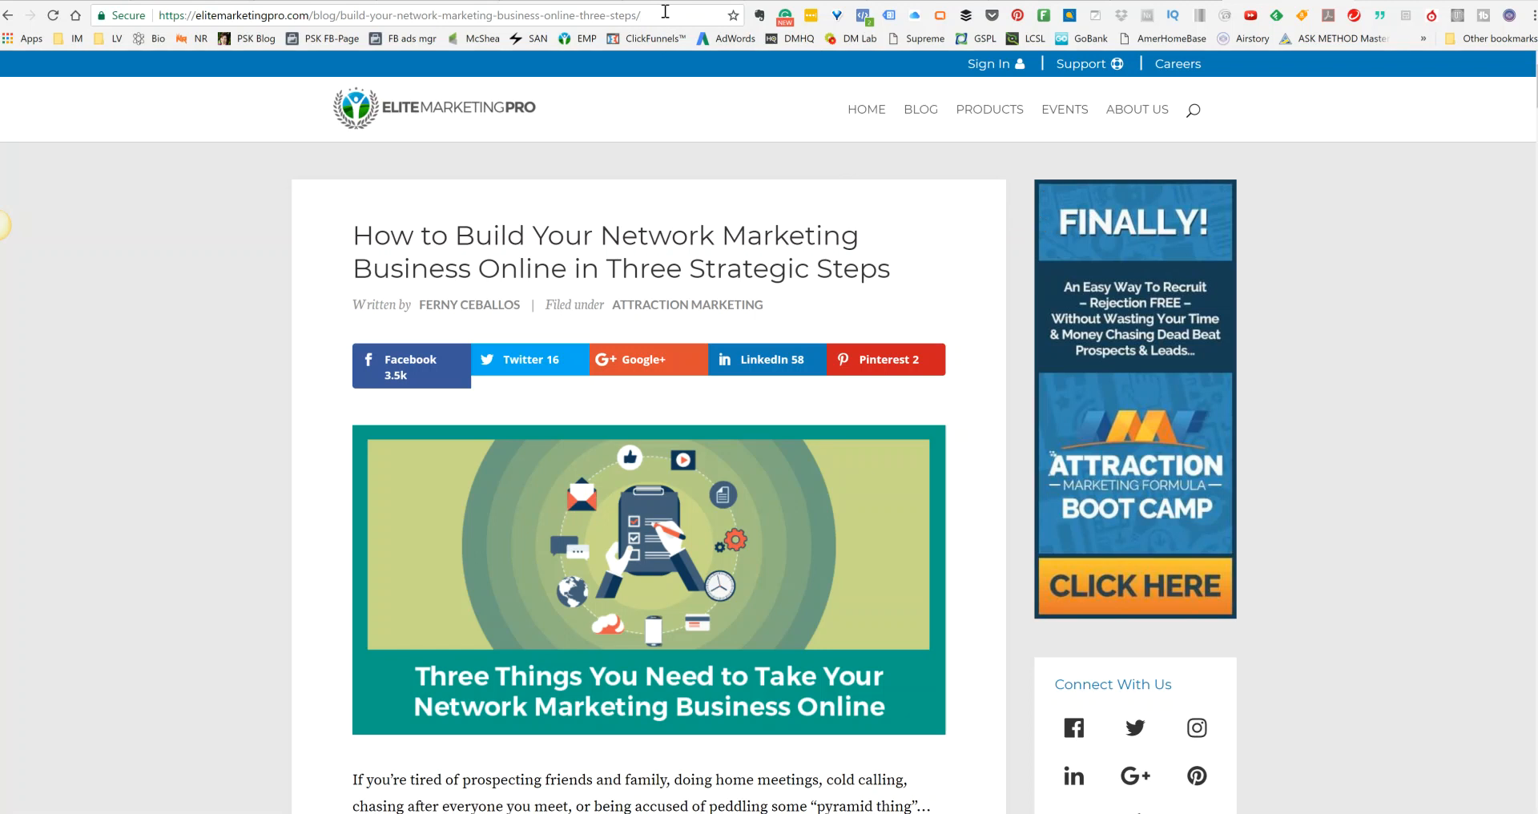
{"action": "type", "text": "?a"}
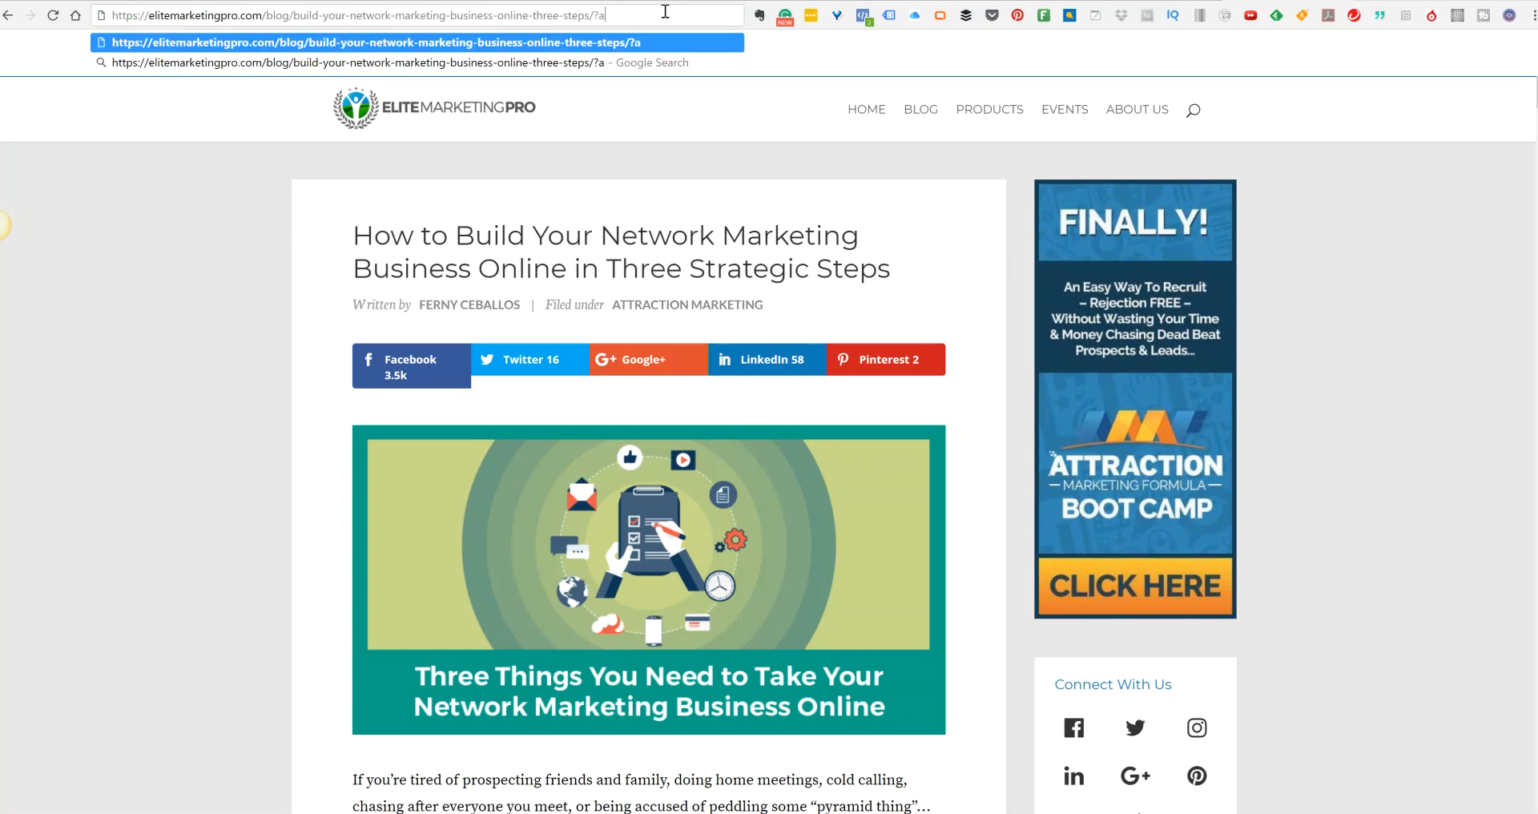
{"action": "type", "text": "ff_alias="}
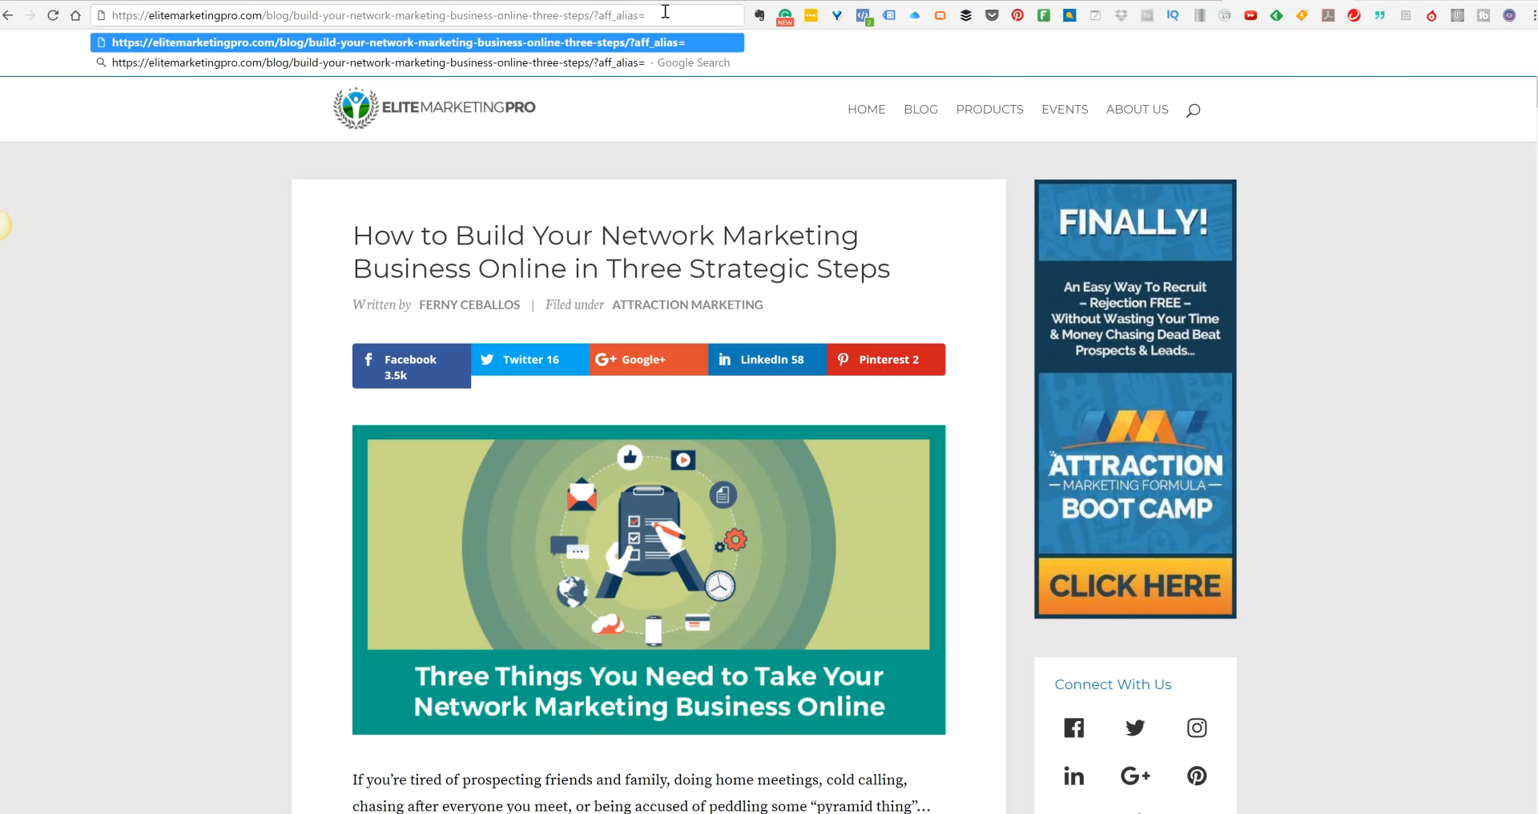
{"action": "type", "text": "pskelley"}
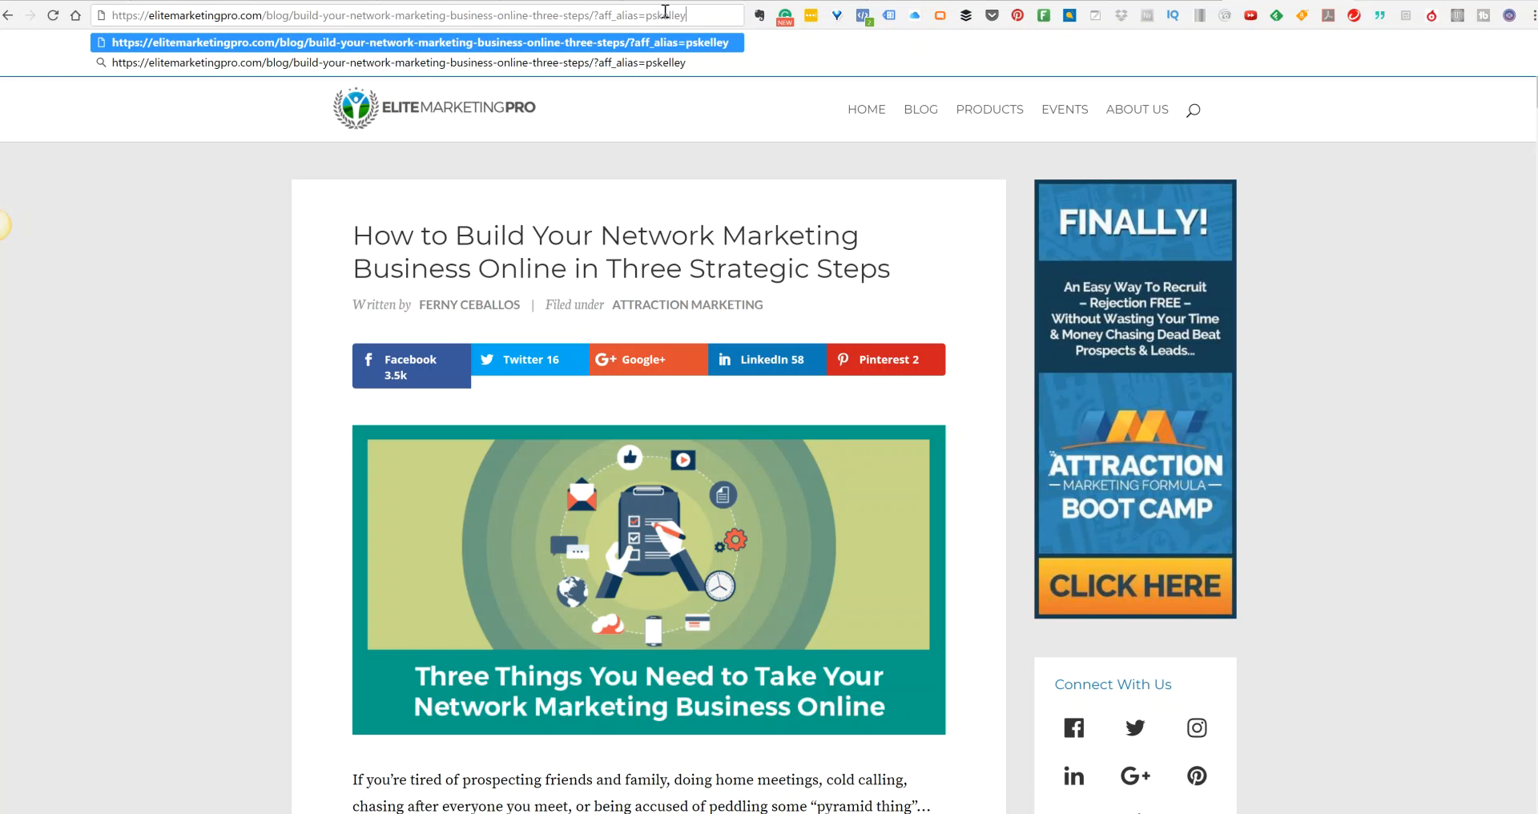
{"action": "type", "text": "&sibi"}
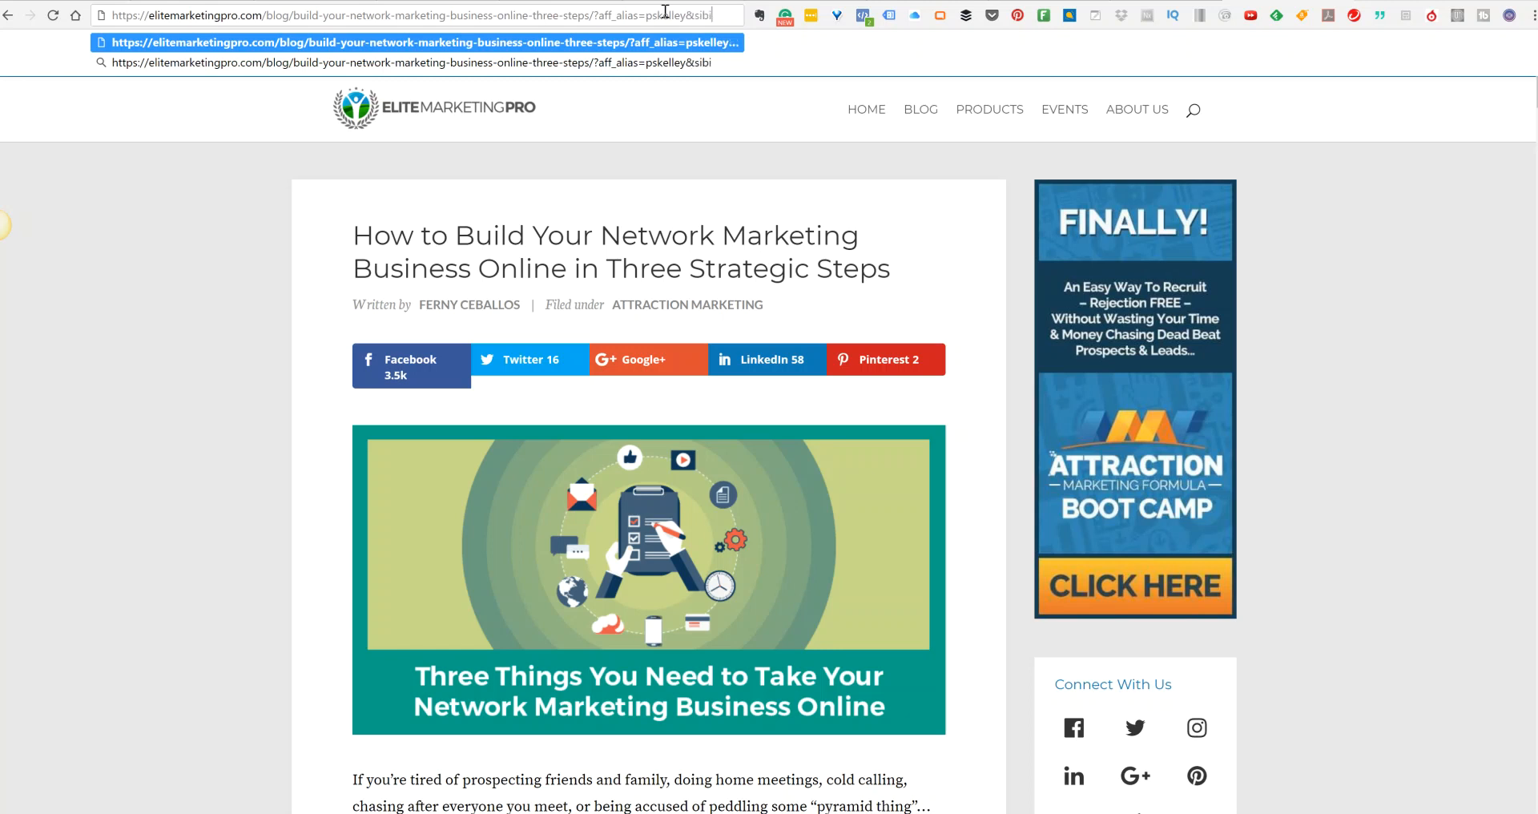
{"action": "type", "text": "subid="}
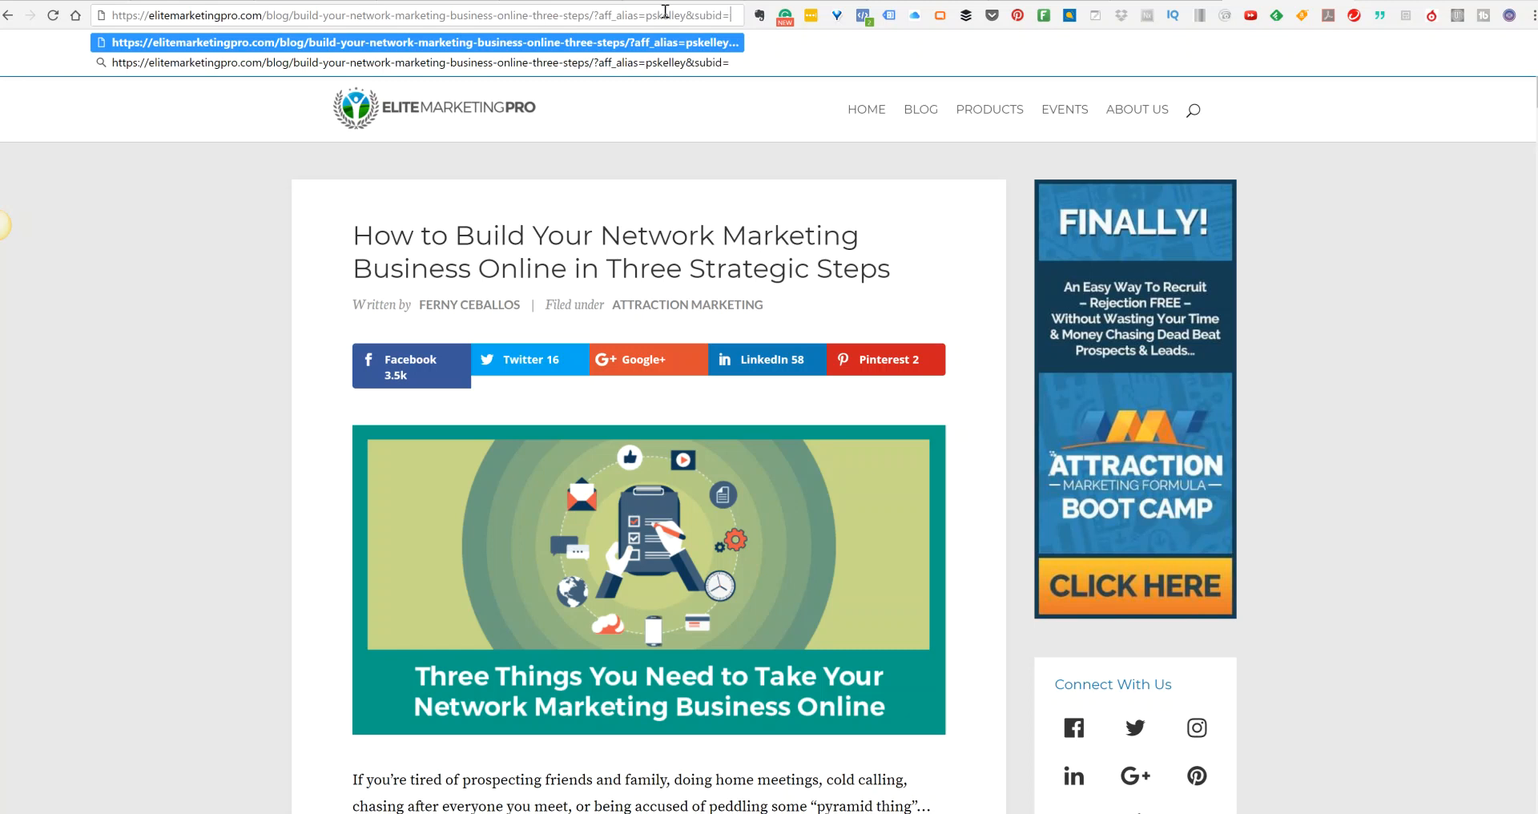
{"action": "type", "text": "fb"}
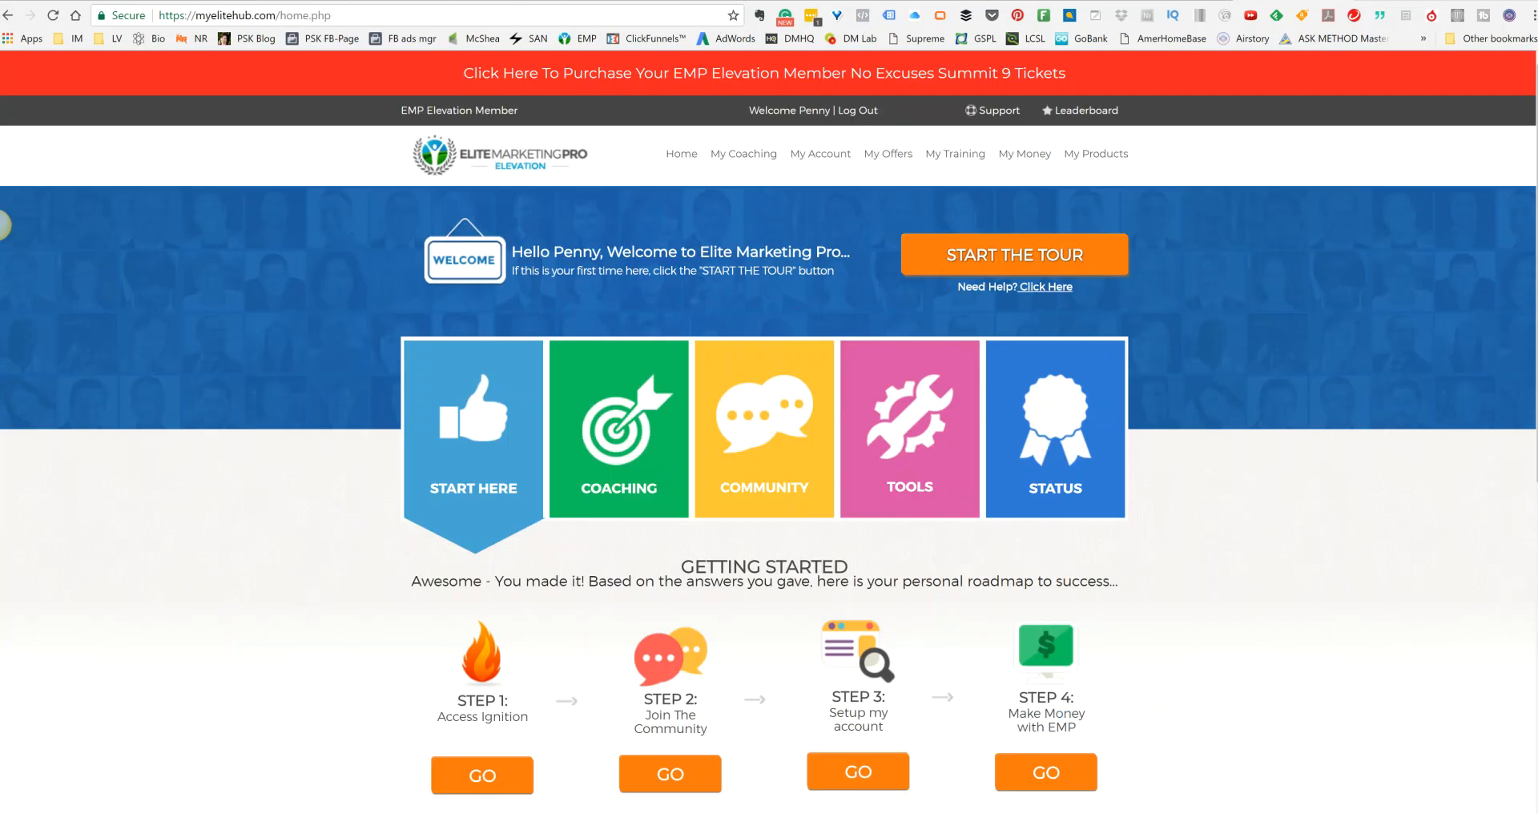
{"action": "mouse_move", "coordinate": [111, 438]}
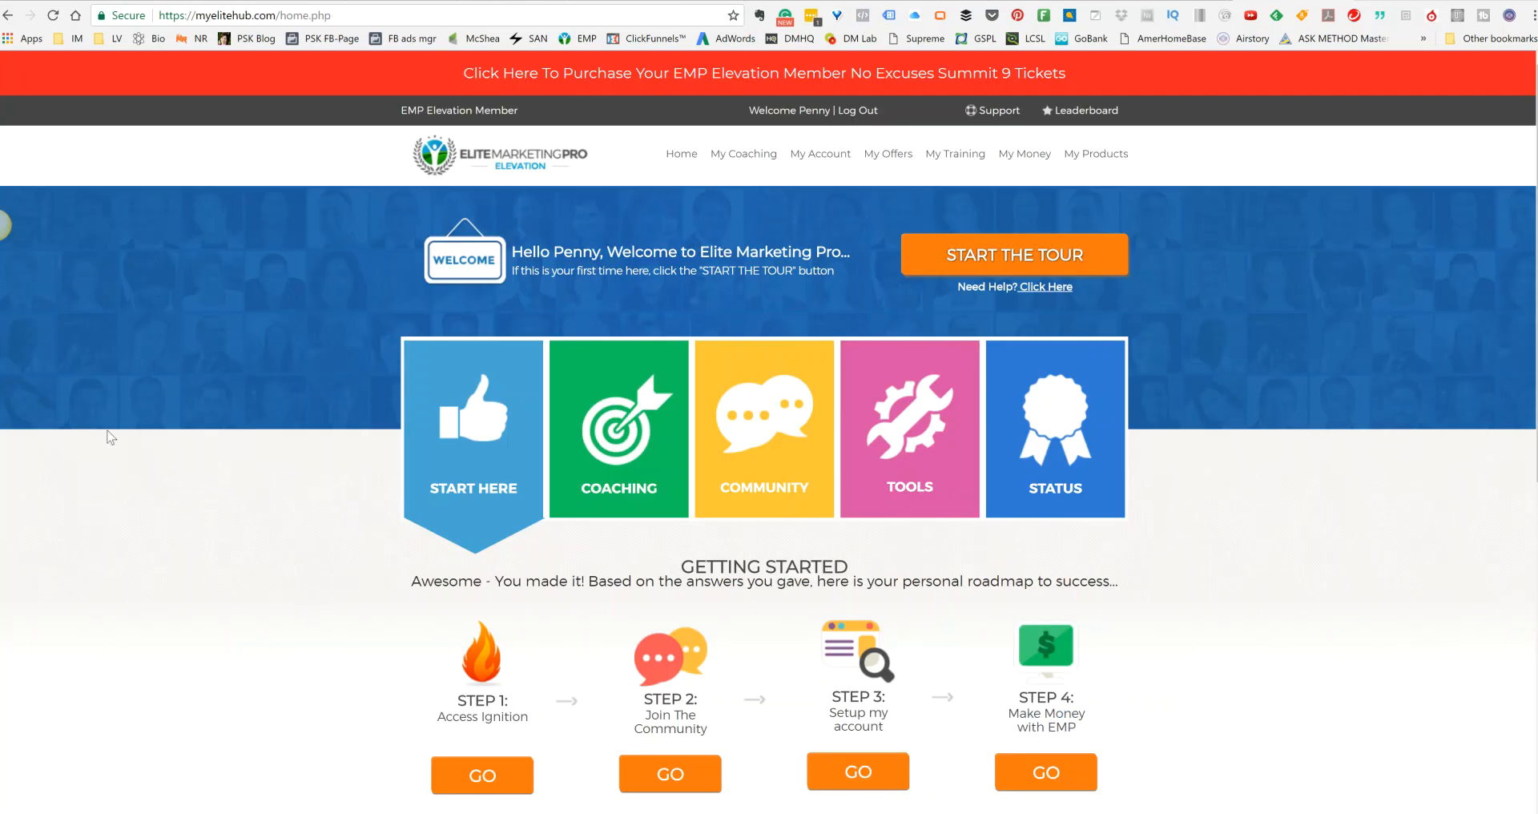
{"action": "mouse_move", "coordinate": [671, 321]}
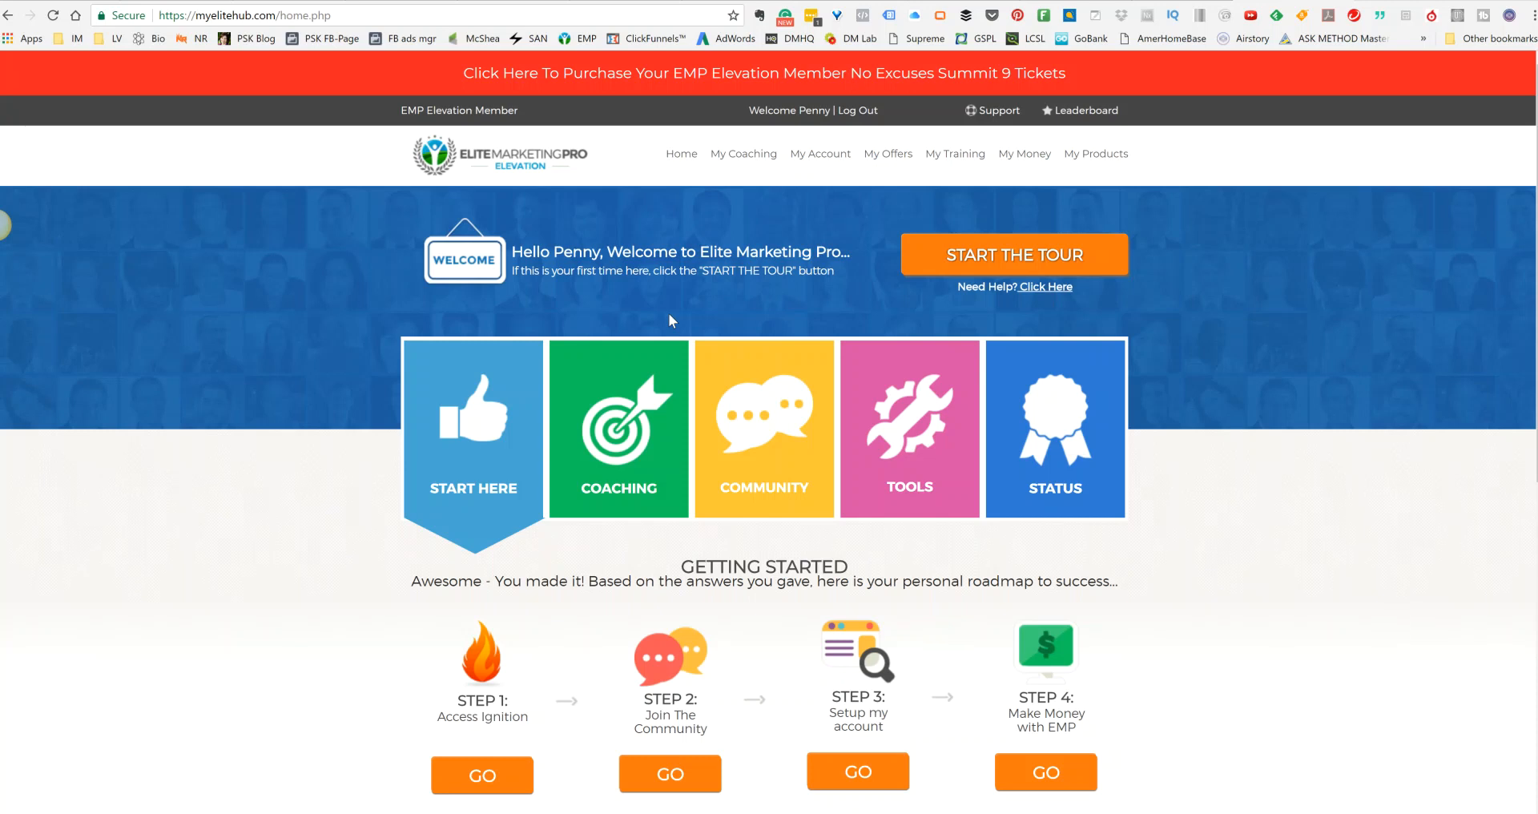
Show My Offers > Campaigns for Today, November 13, 2017, down to the table listing 2 visits
{"action": "left_click", "coordinate": [886, 154]}
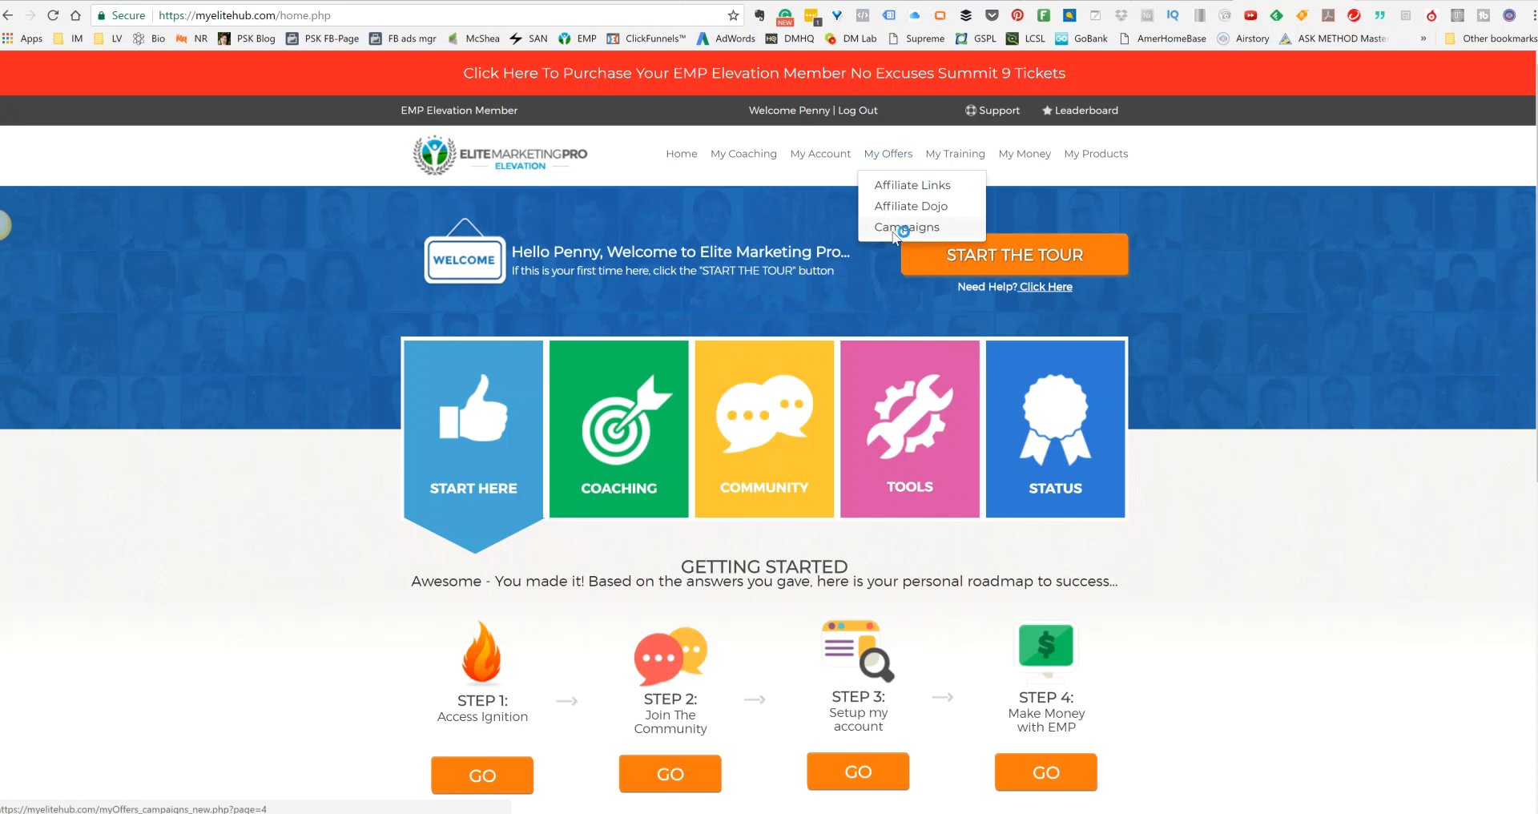
{"action": "left_click", "coordinate": [907, 226]}
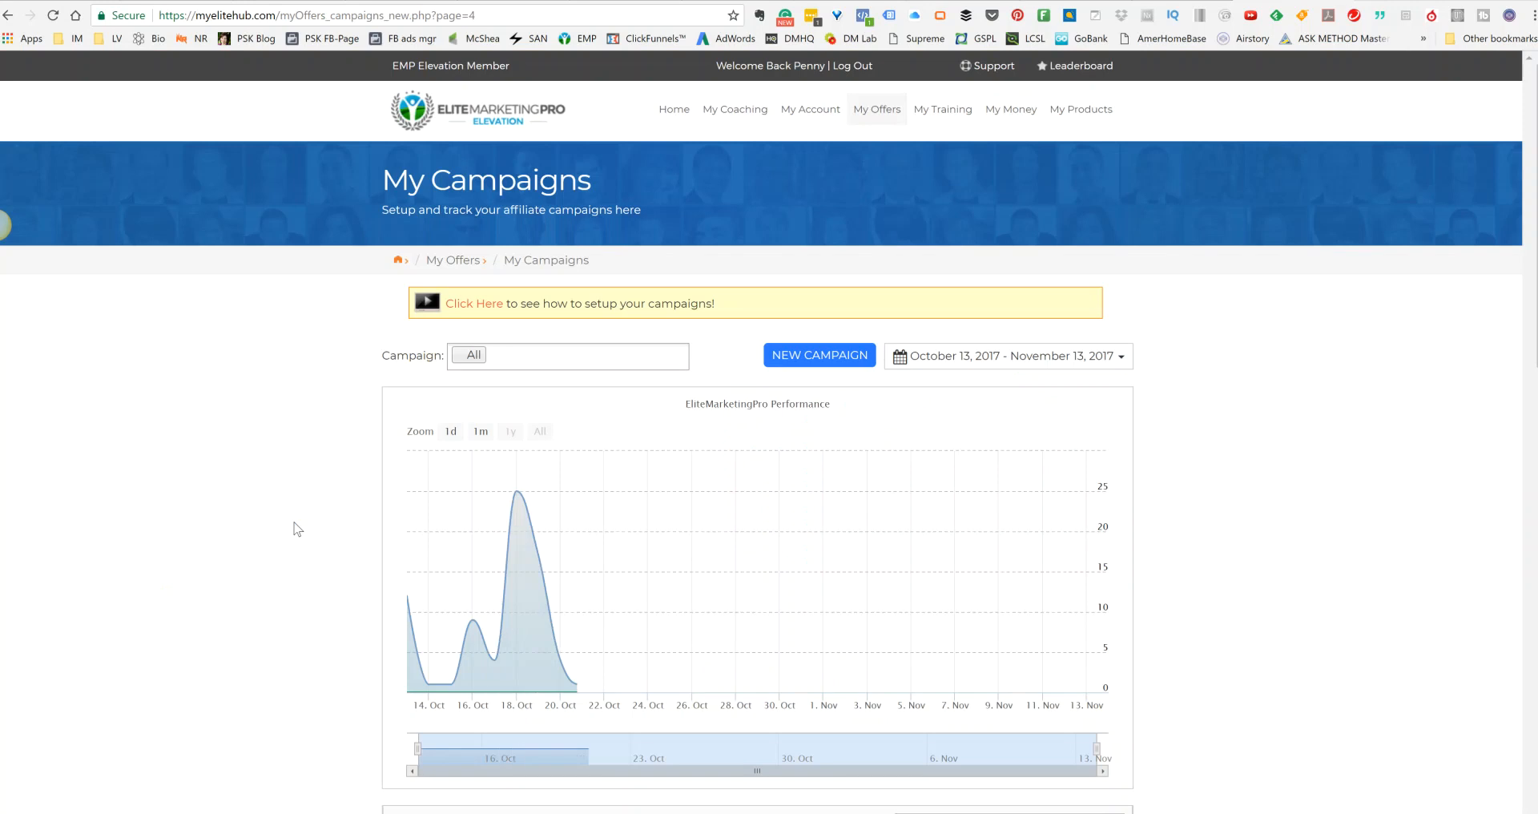
{"action": "left_click", "coordinate": [1006, 356]}
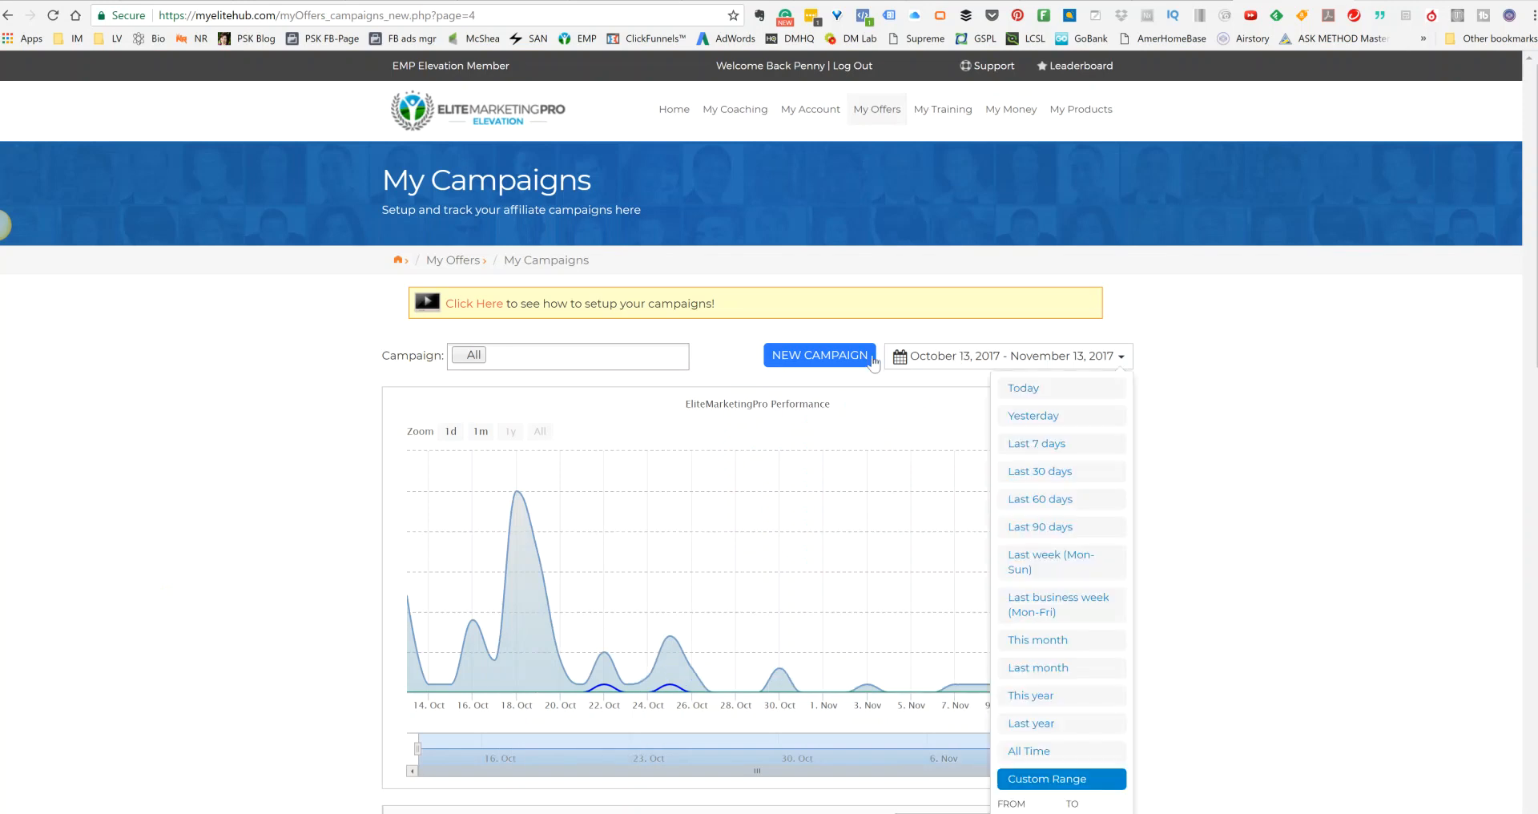
{"action": "left_click", "coordinate": [1023, 387]}
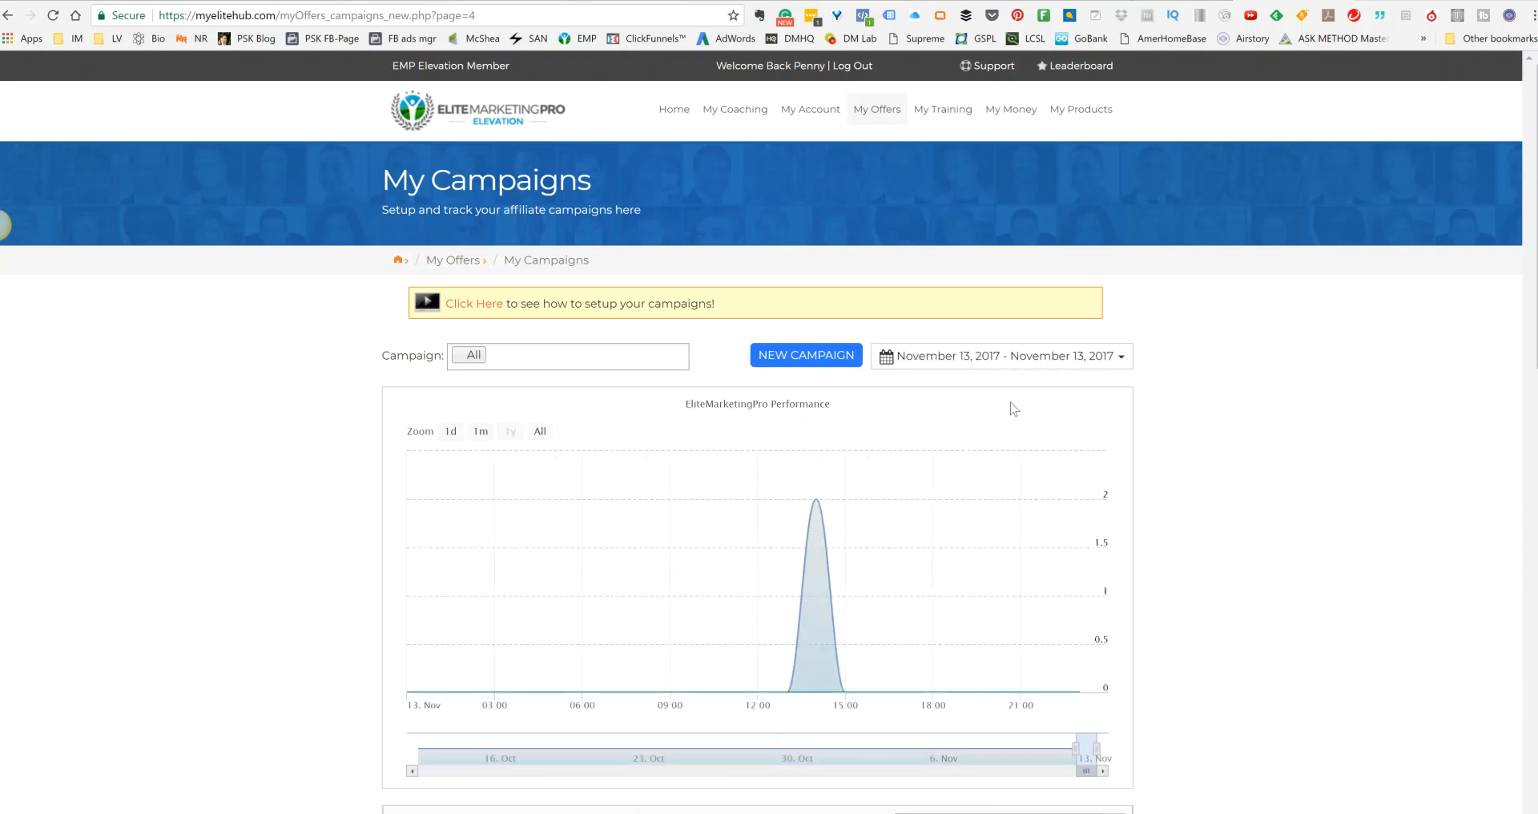
{"action": "scroll", "scroll_direction": "down", "scroll_amount": 3}
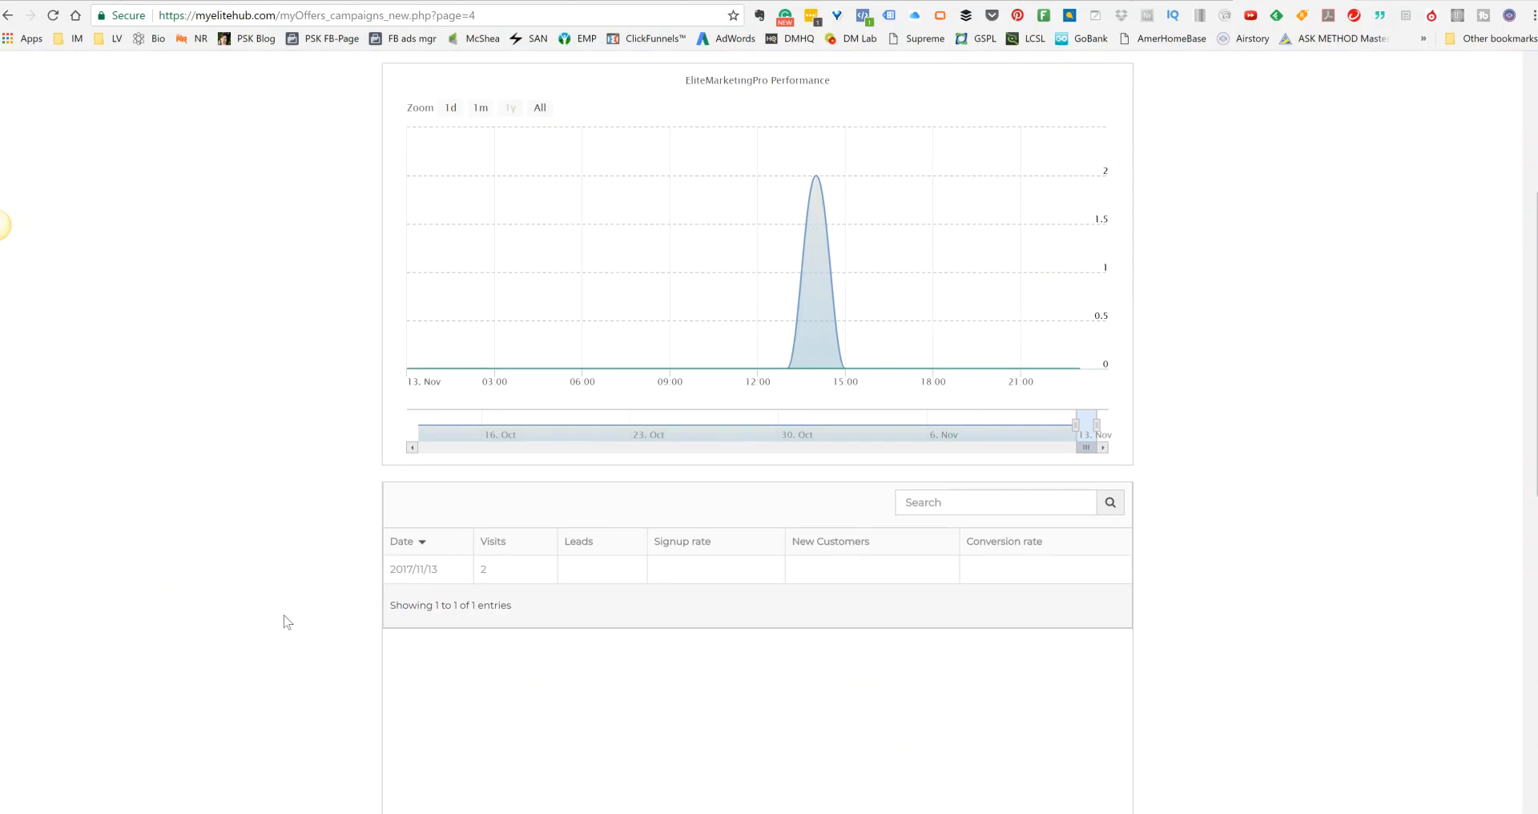
{"action": "scroll", "scroll_direction": "down", "scroll_amount": 3}
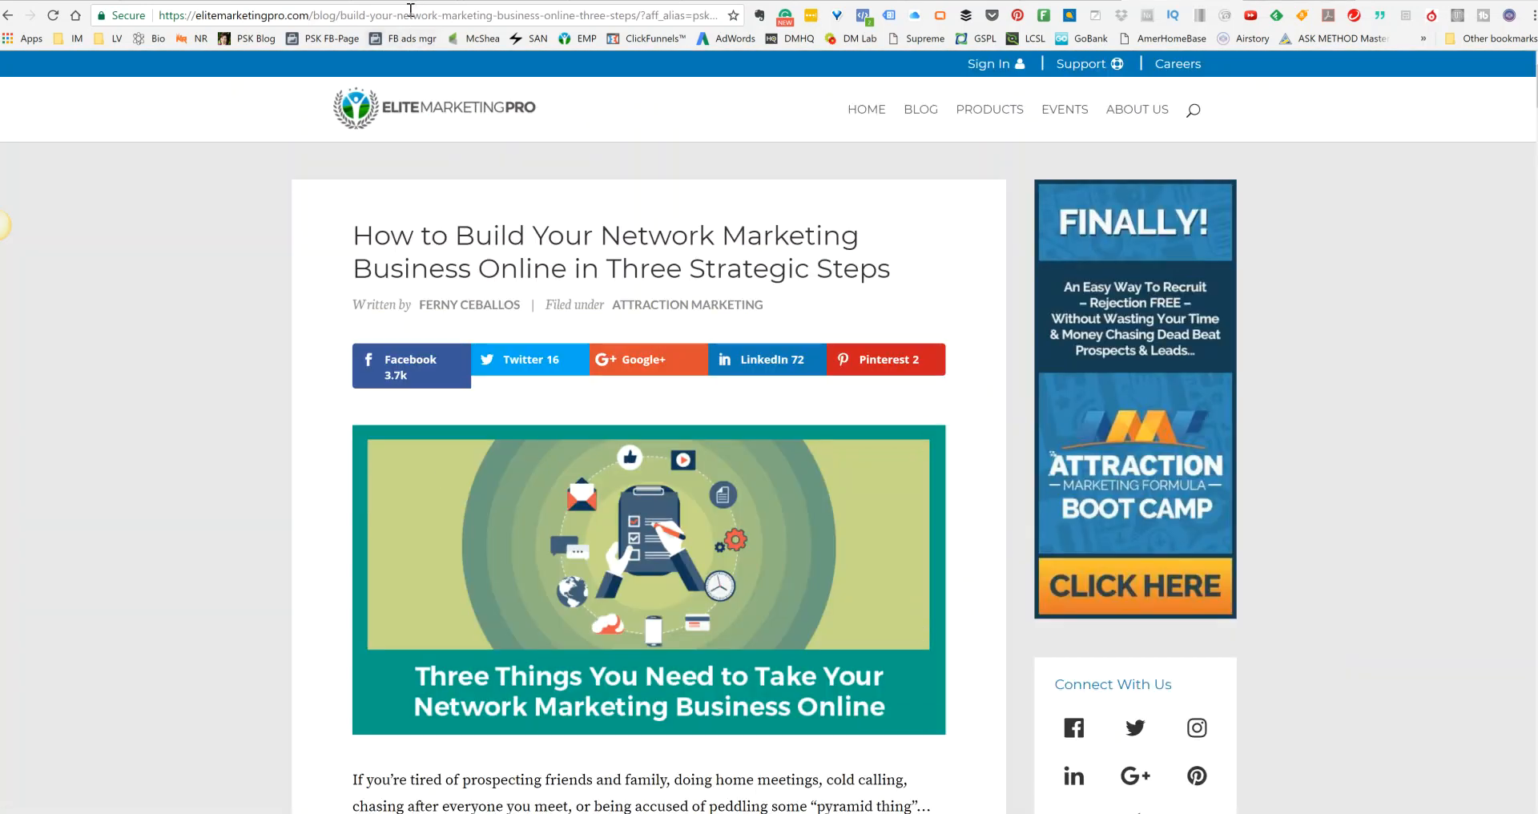
Copy the tracked blog post address before switching to Facebook Ads Manager
{"action": "right_click", "coordinate": [392, 14]}
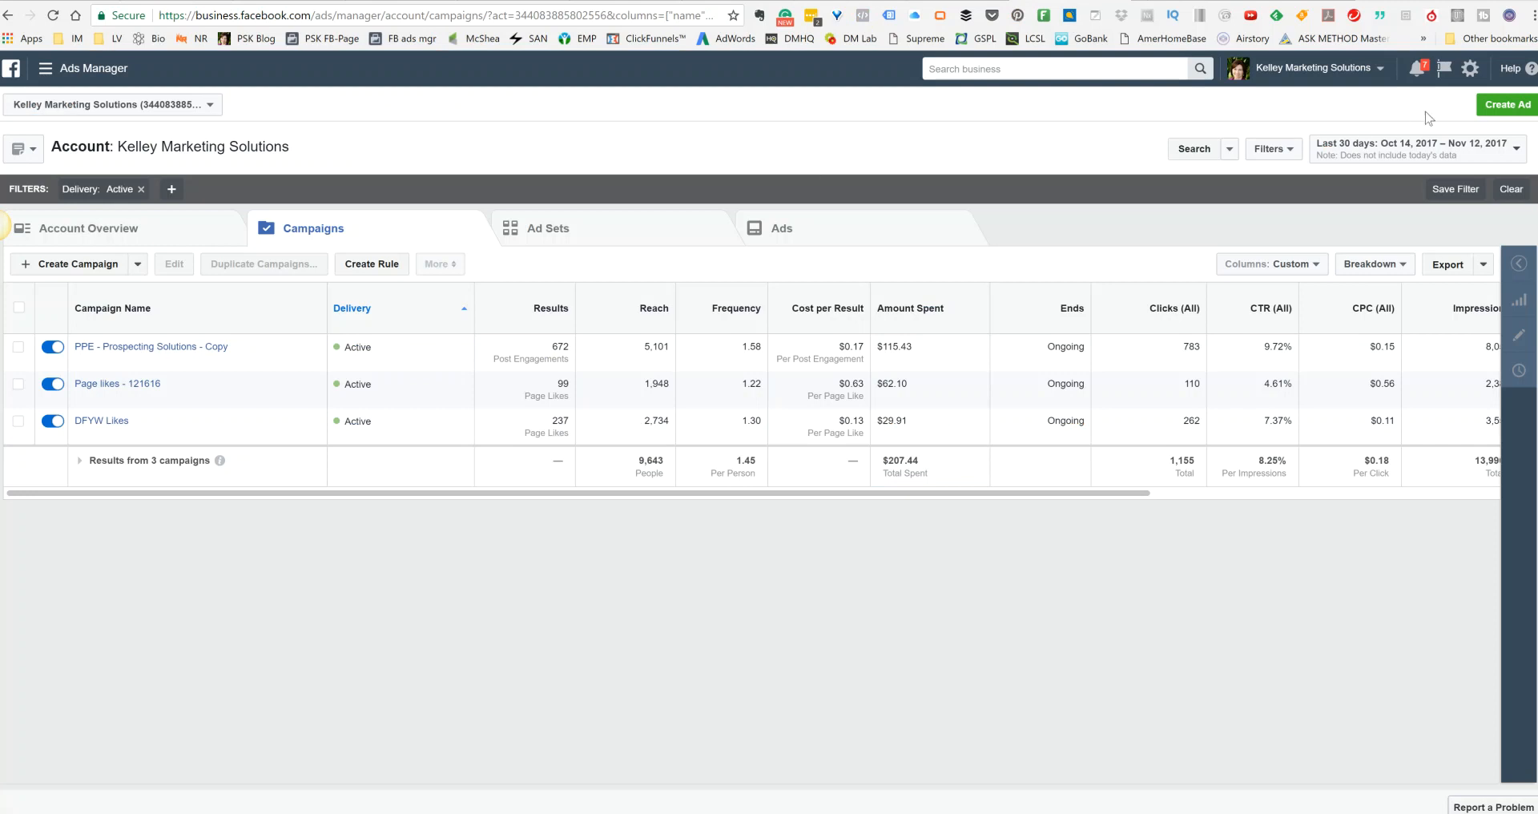
Start a new ad and choose Traffic as the marketing objective
{"action": "left_click", "coordinate": [1507, 104]}
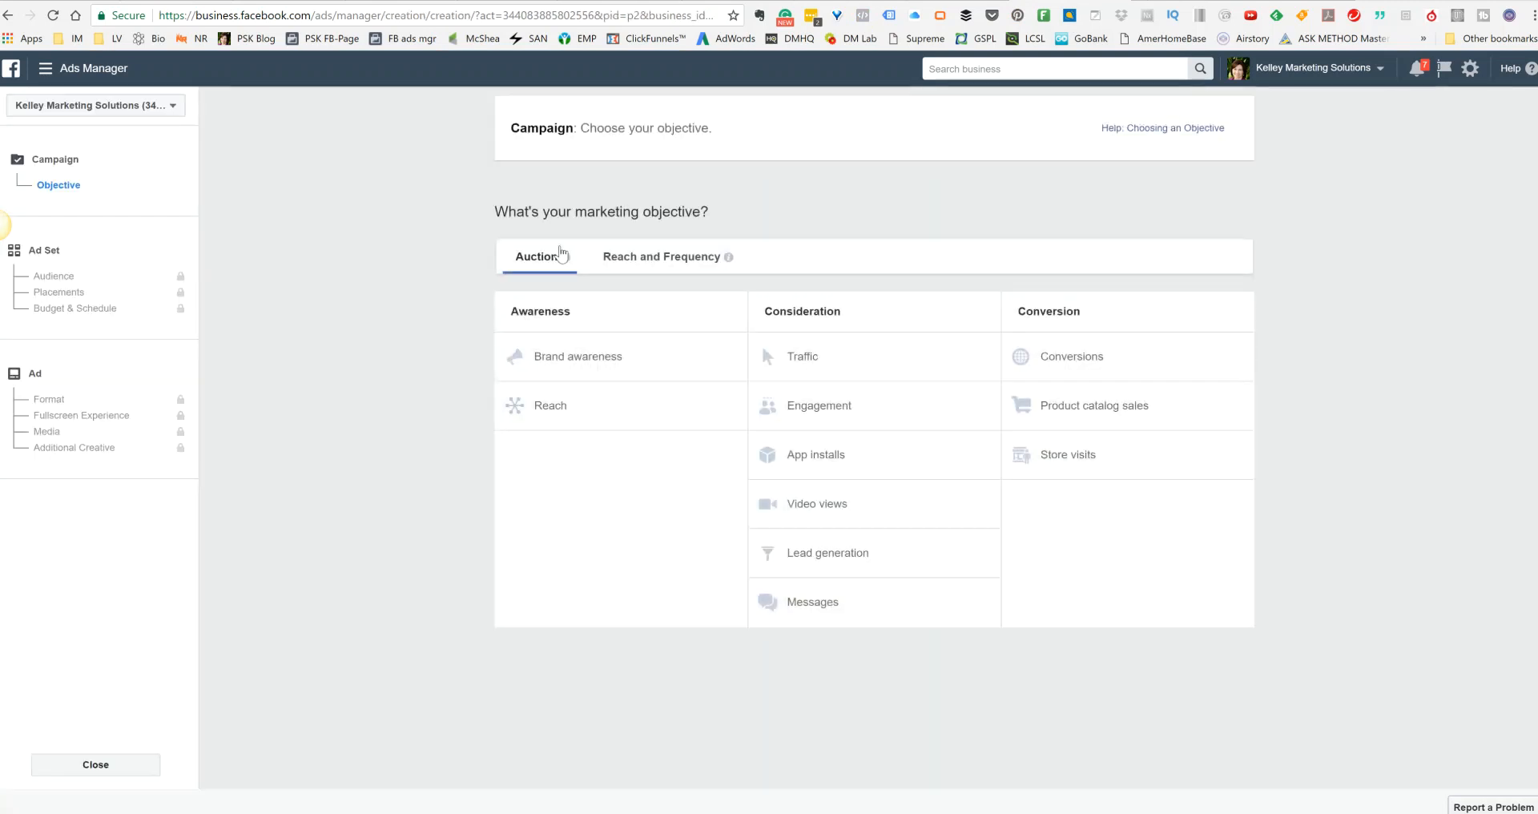
{"action": "mouse_move", "coordinate": [801, 356]}
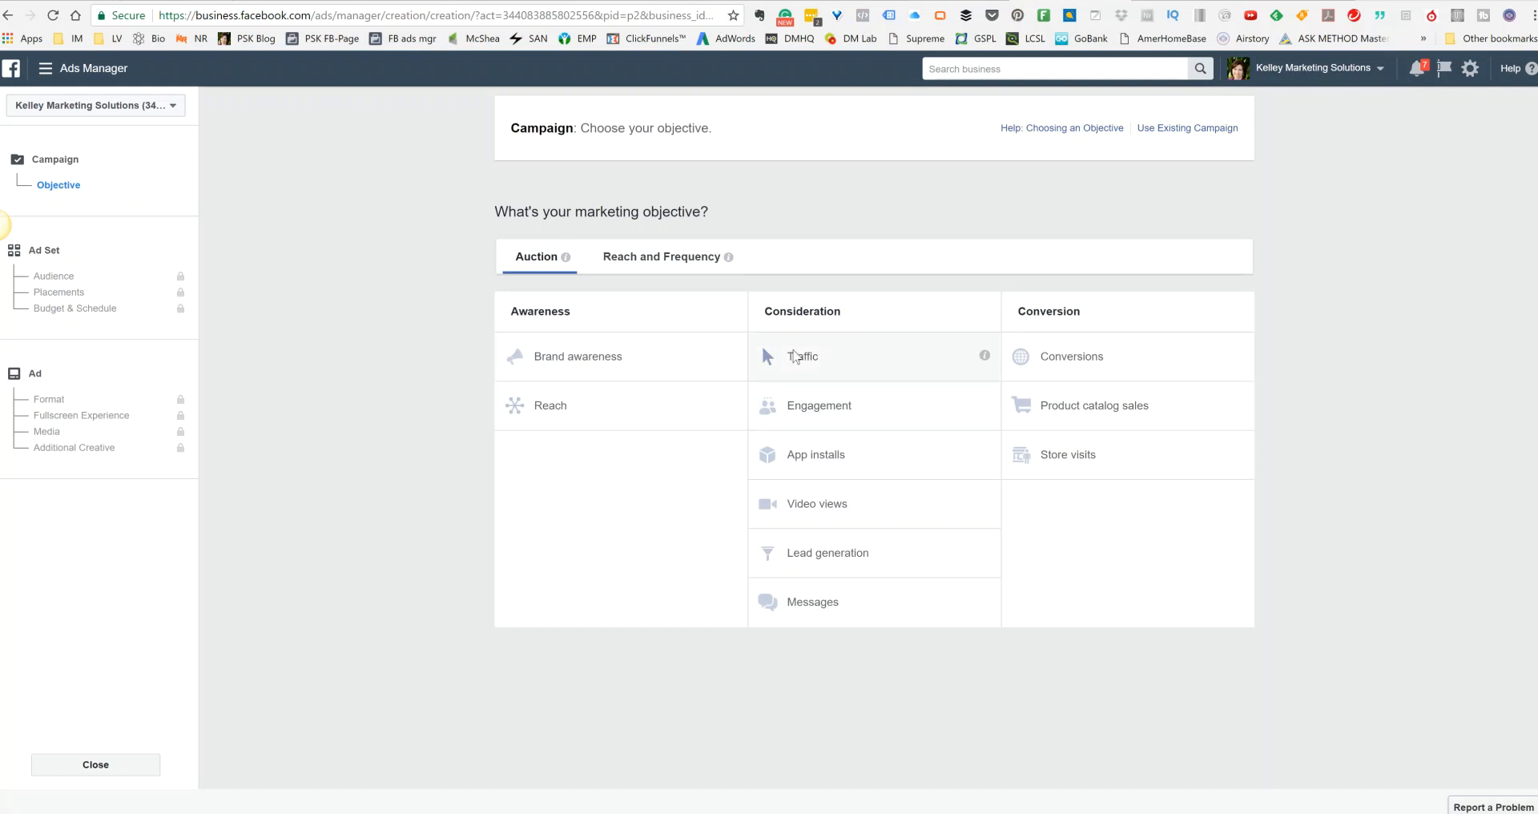
{"action": "left_click", "coordinate": [803, 355]}
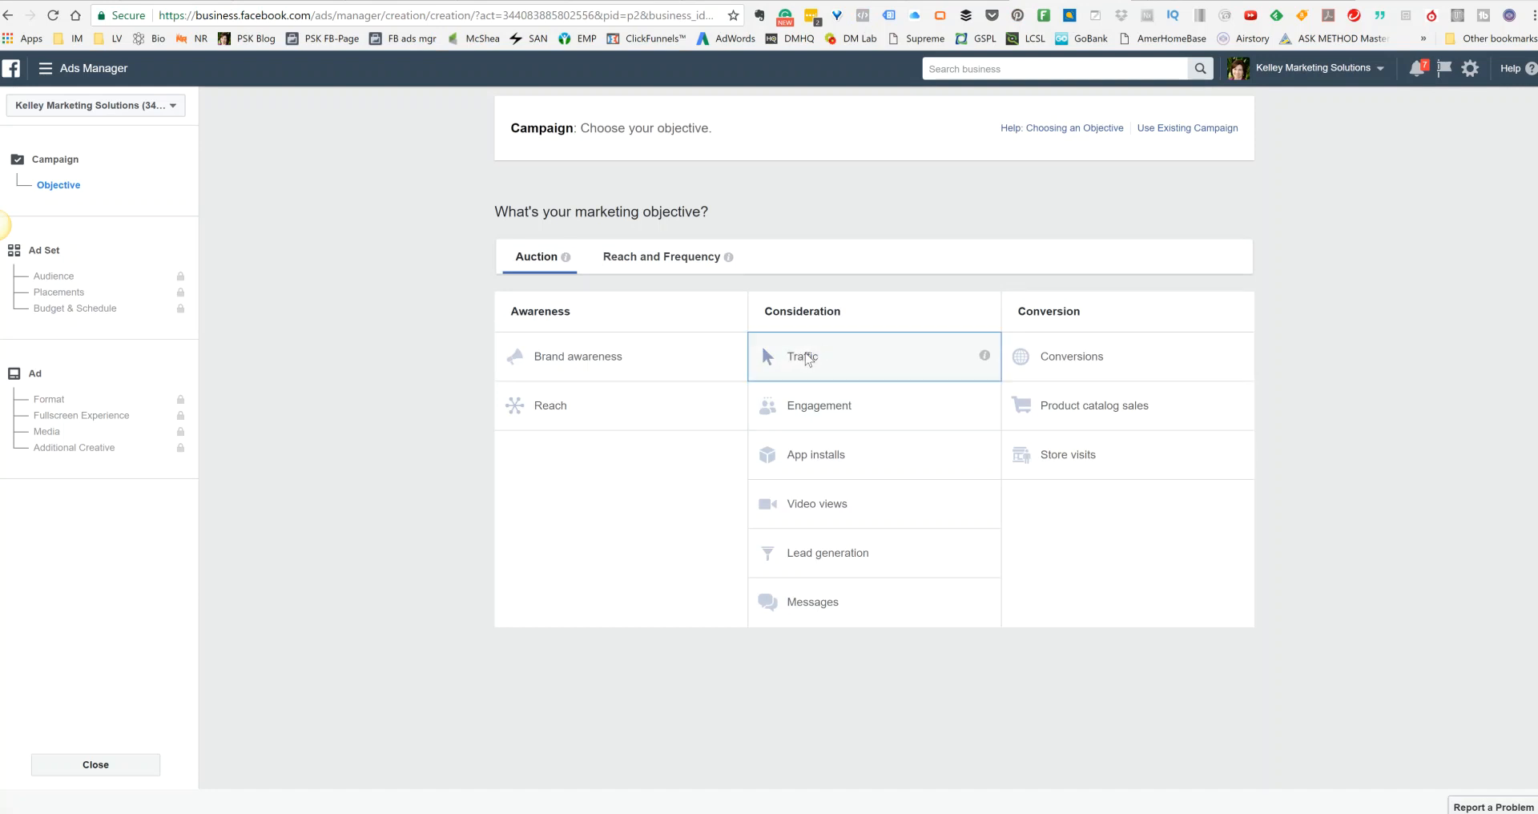
{"action": "left_click", "coordinate": [801, 355]}
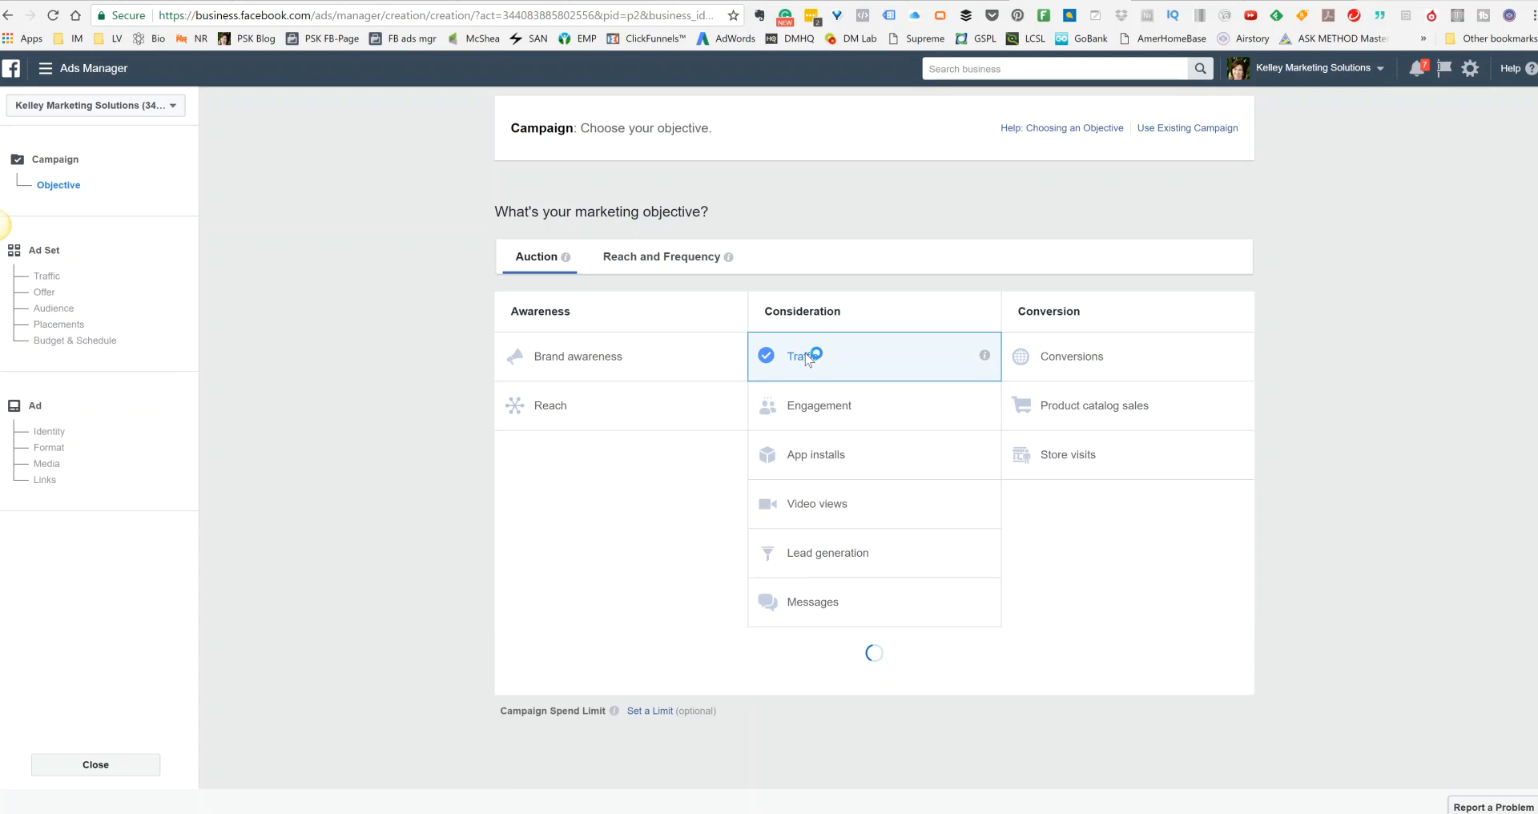
{"action": "left_click", "coordinate": [801, 356]}
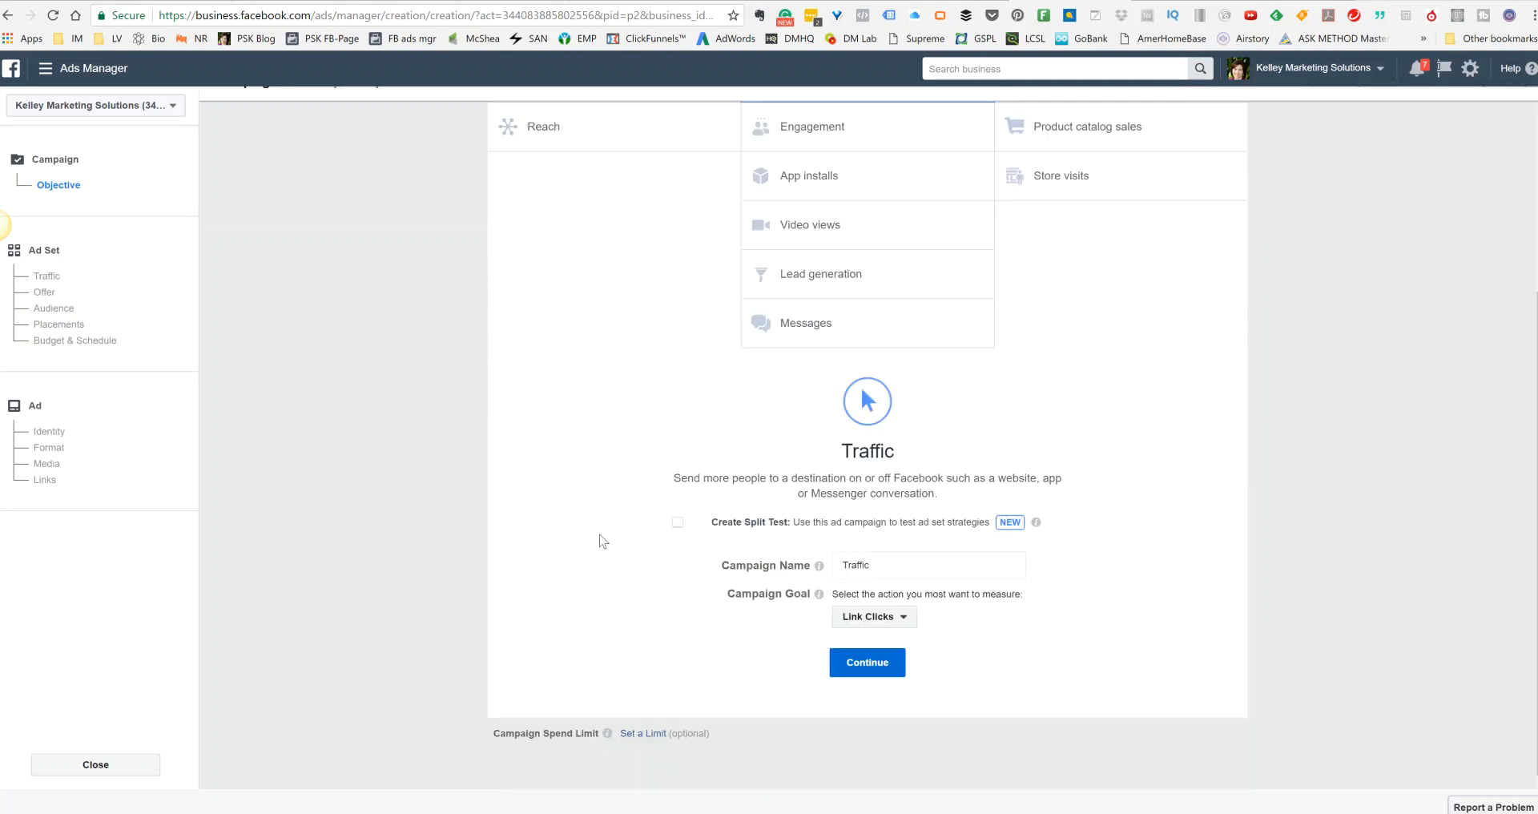
Name the campaign 'Traffic - 3 Strat Ways Grow NWM EMP Post' with Link Clicks as the goal
{"action": "left_click", "coordinate": [926, 565]}
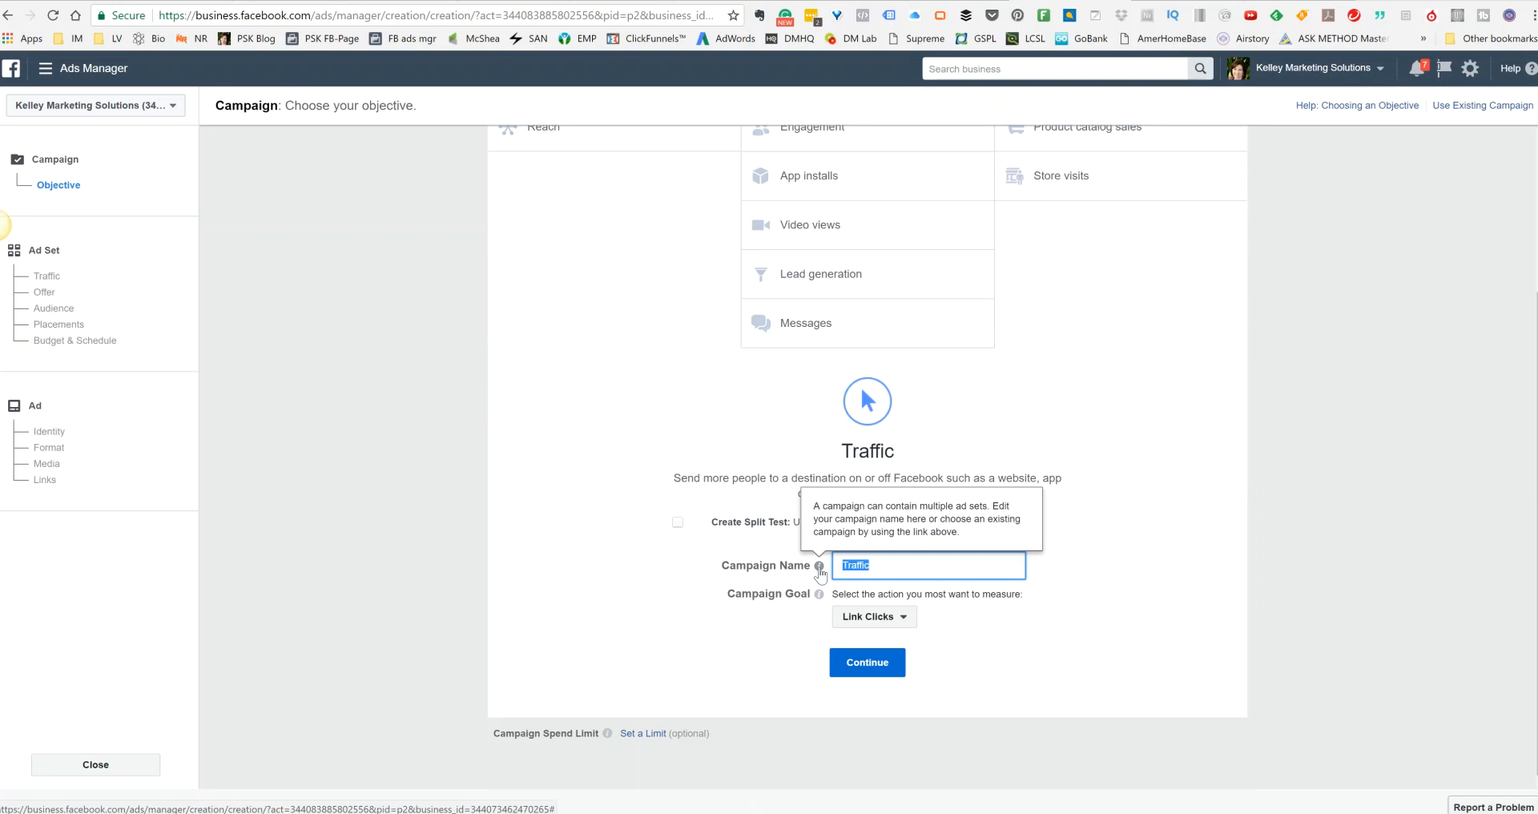
{"action": "type", "text": "Tra"}
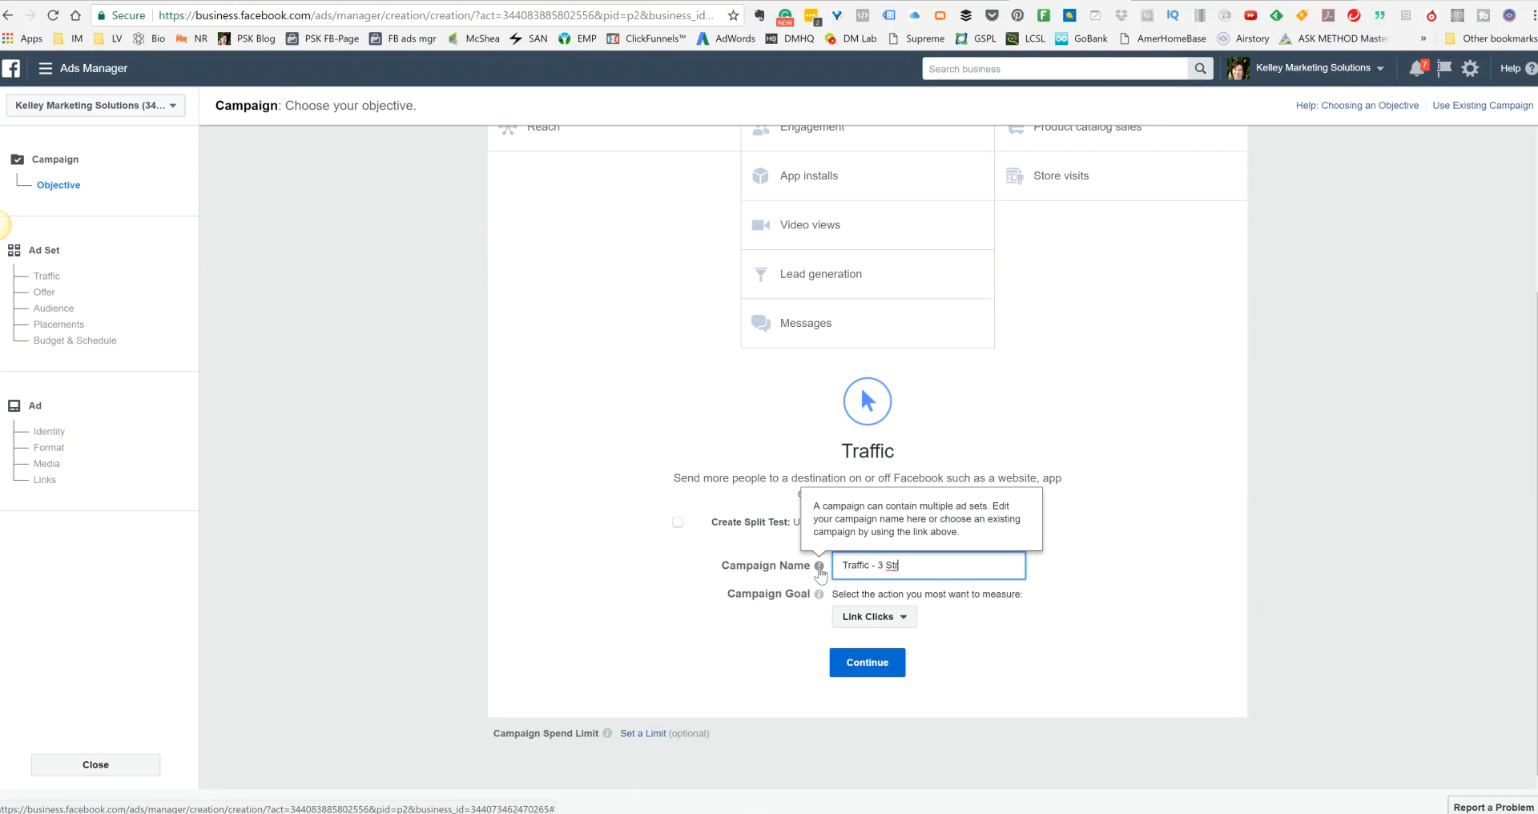
{"action": "type", "text": "at"}
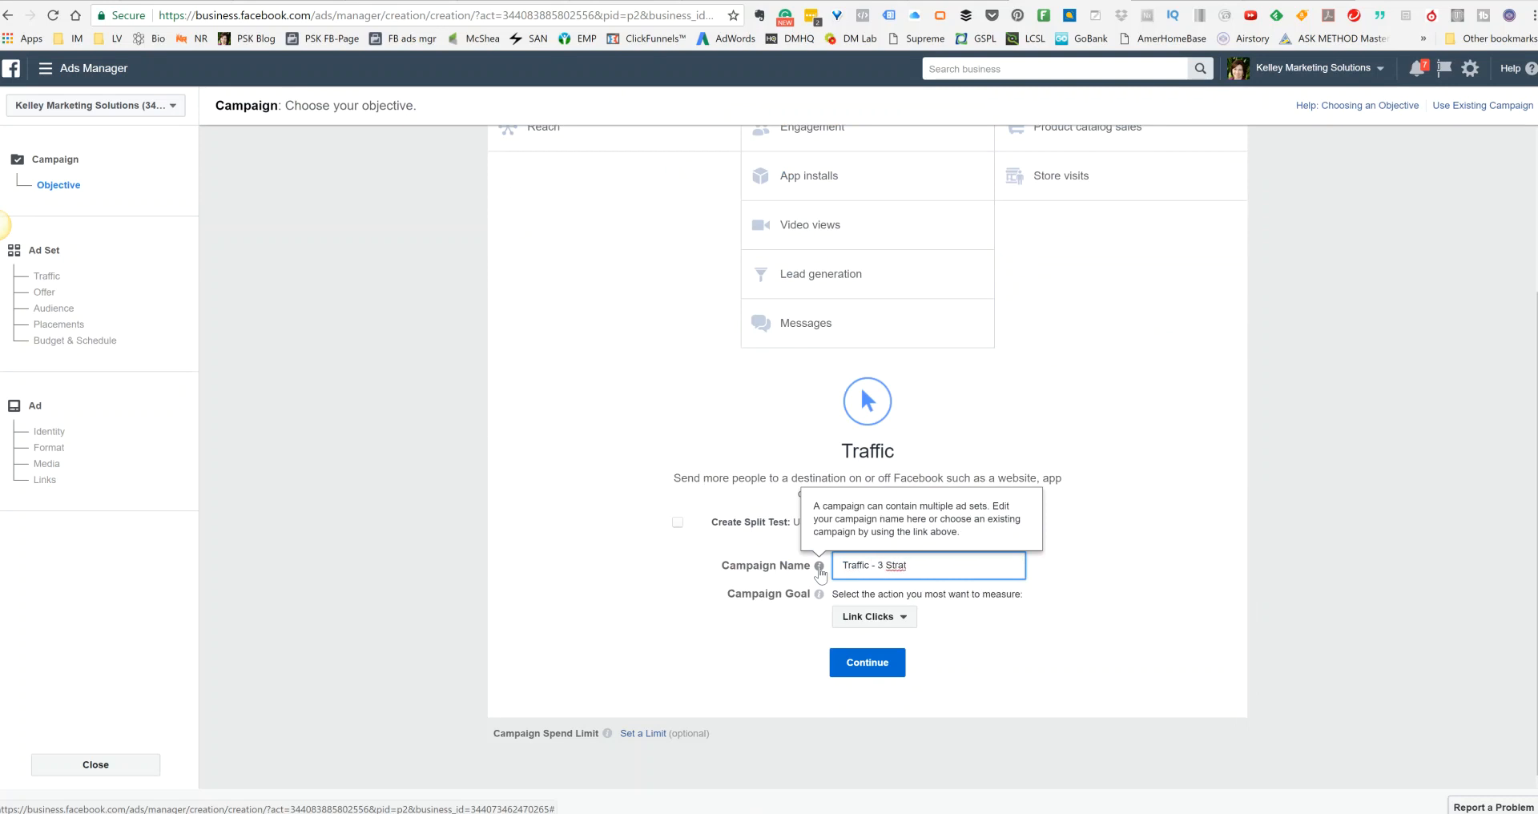
{"action": "type", "text": "Ways"}
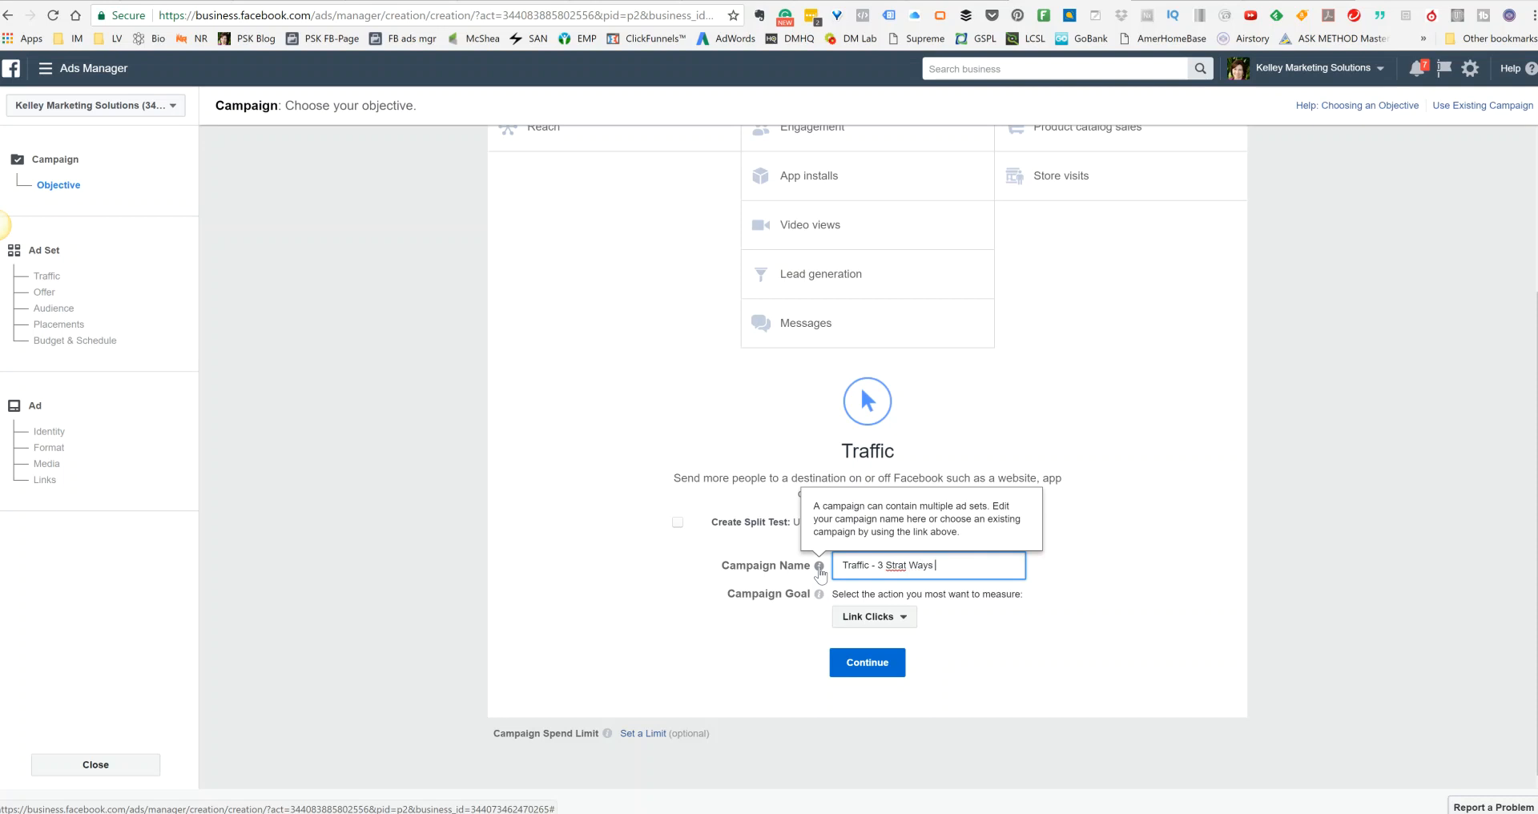
{"action": "type", "text": "Grow NWM"}
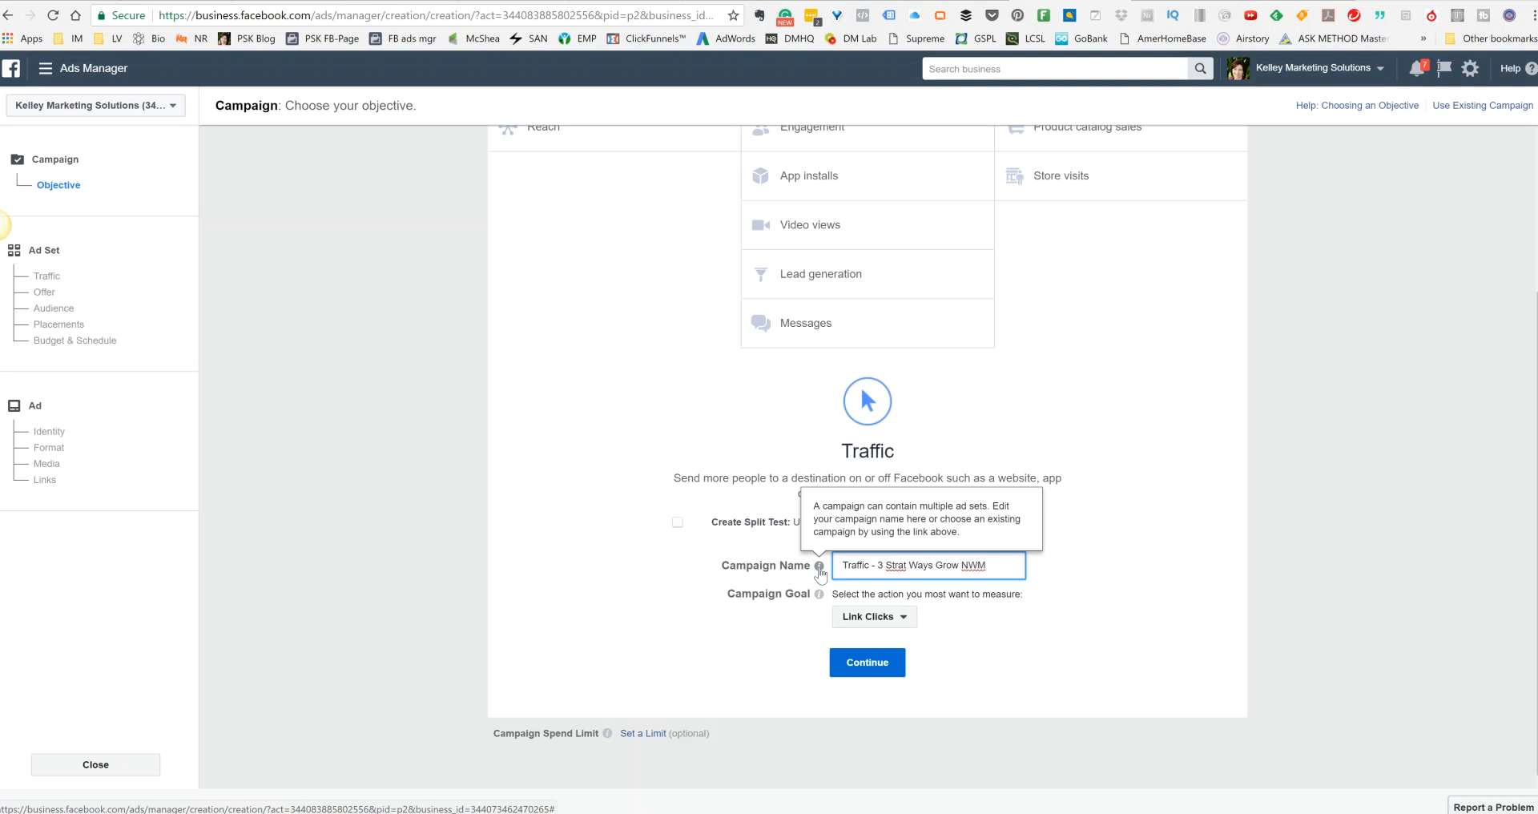
{"action": "type", "text": "EMP P"}
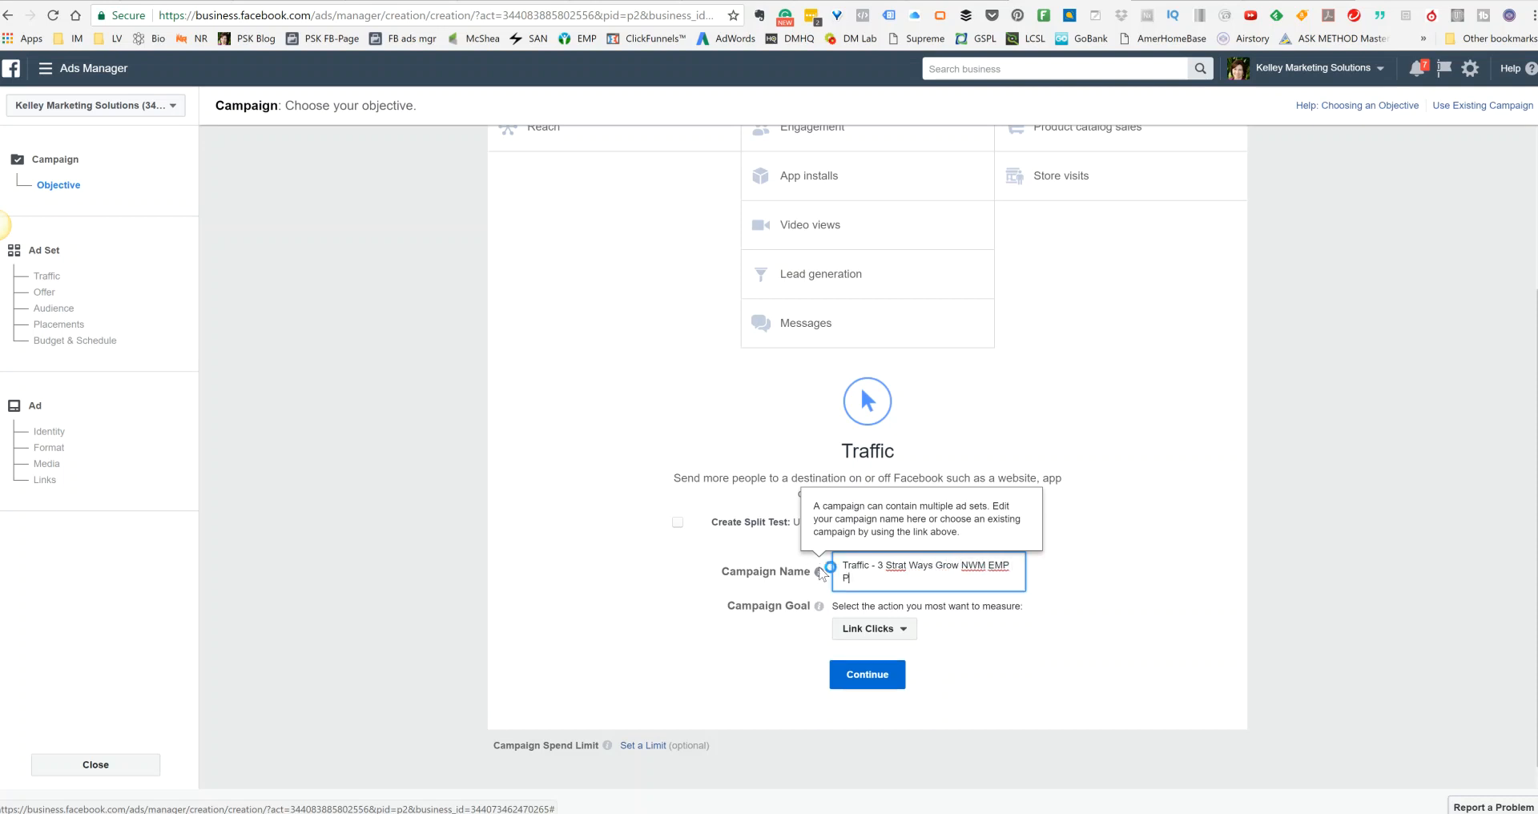
{"action": "type", "text": "Post"}
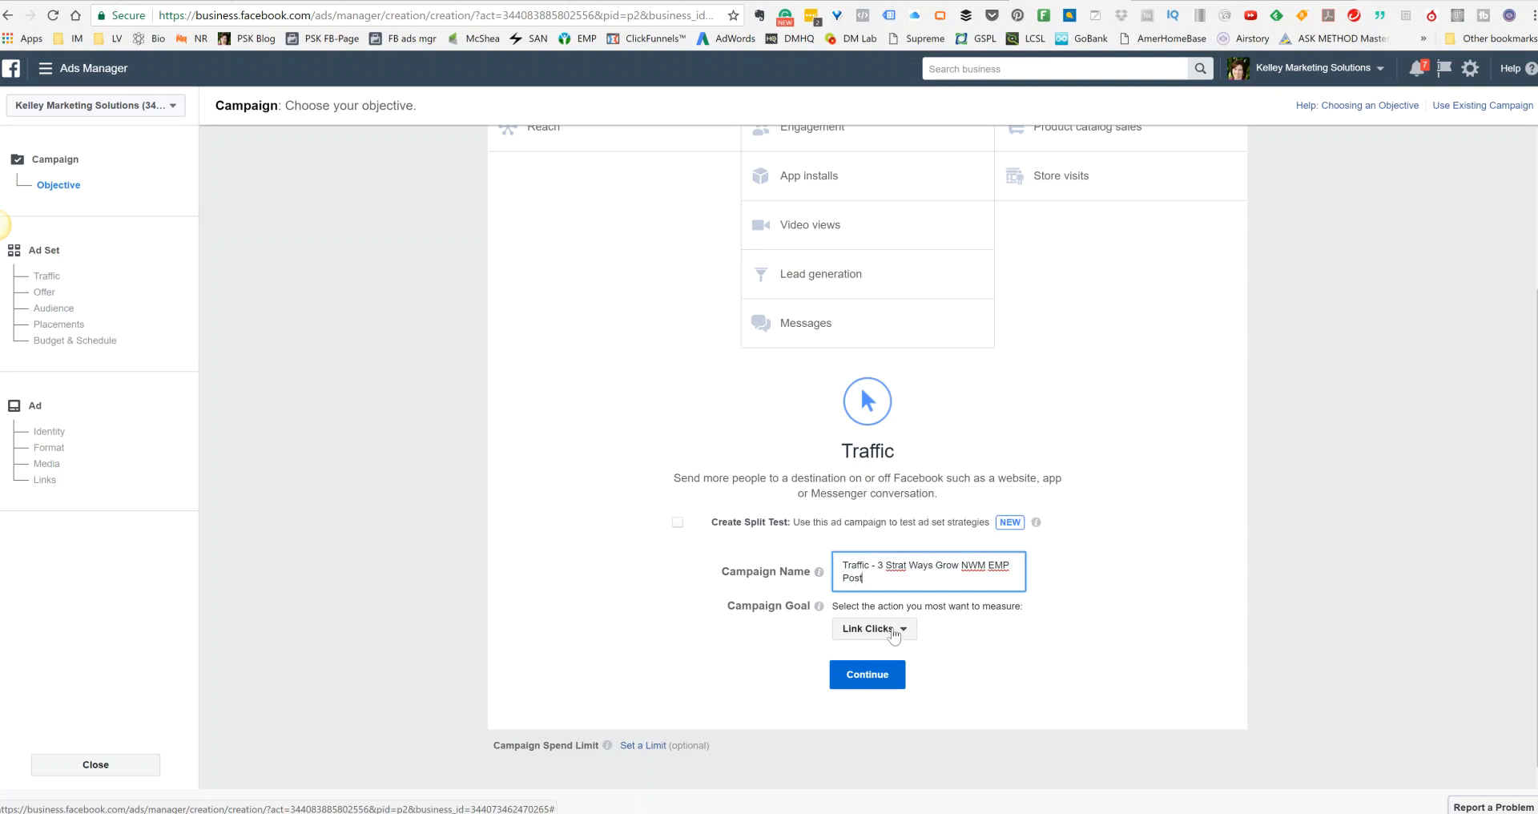
{"action": "left_click", "coordinate": [871, 628]}
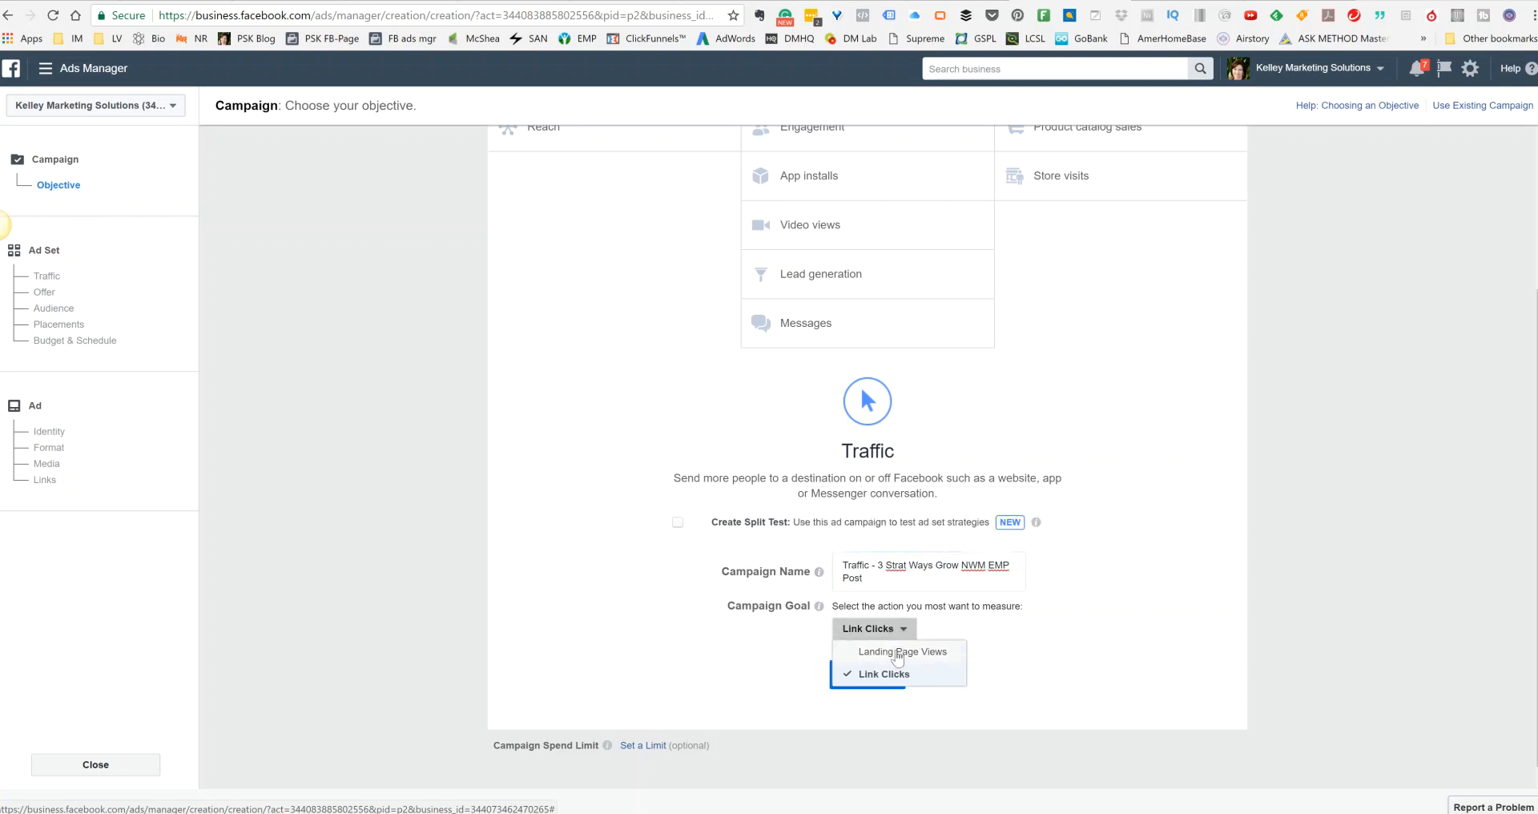
{"action": "left_click", "coordinate": [893, 673]}
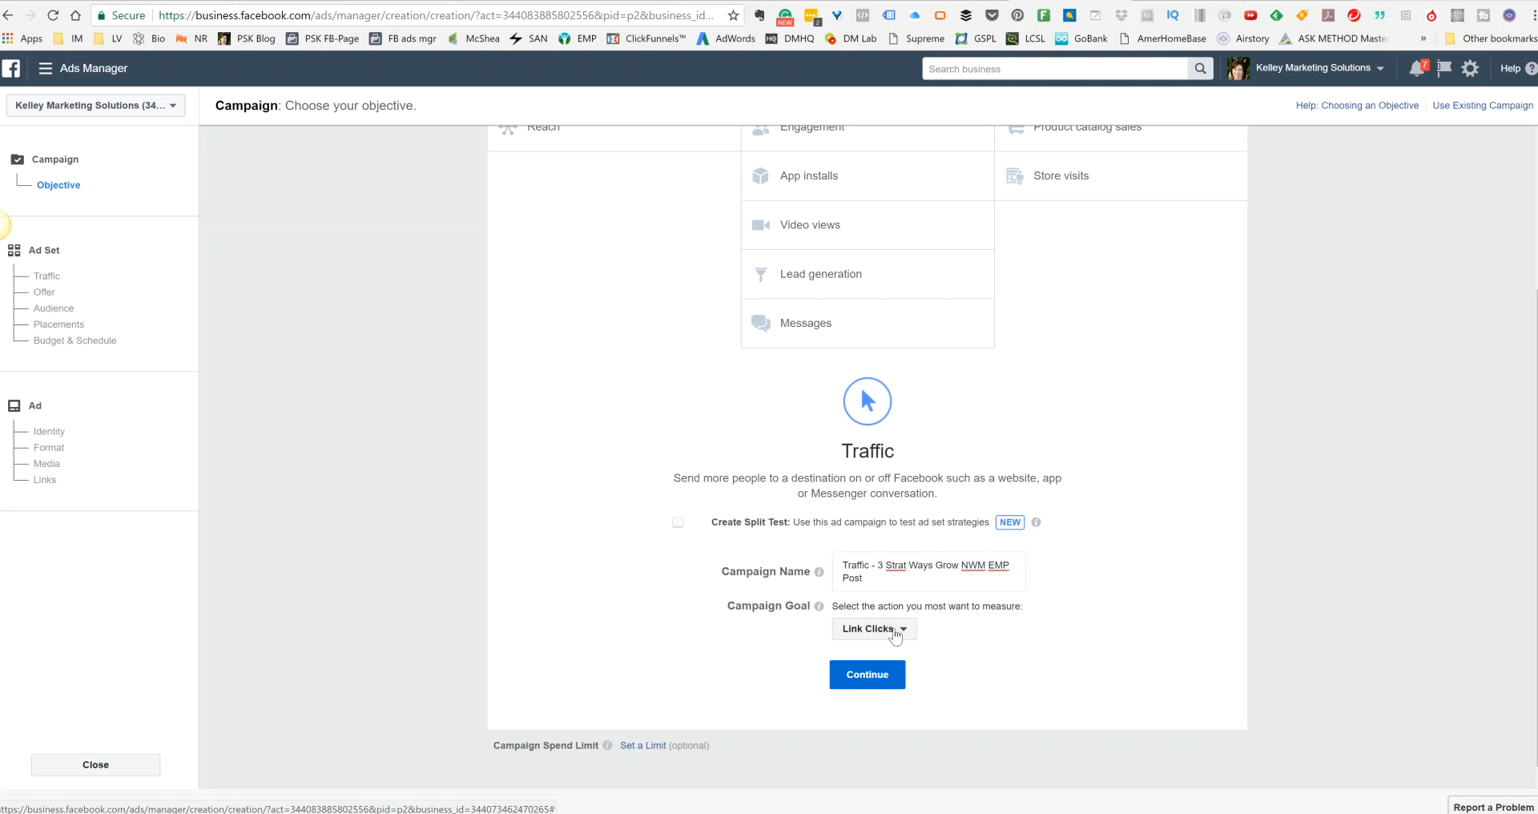
{"action": "mouse_move", "coordinate": [894, 636]}
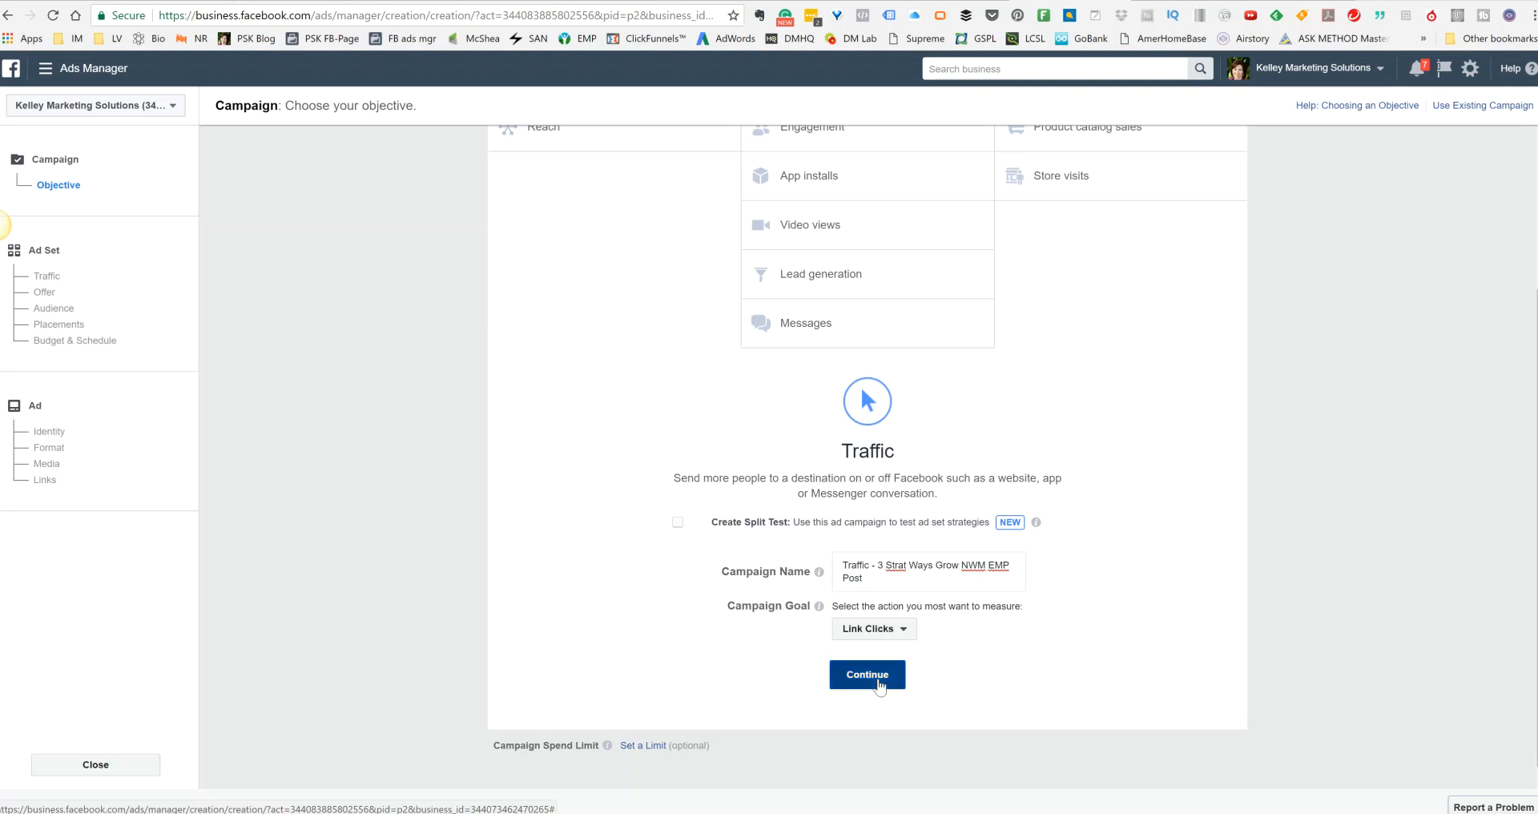
In the ad set's Audience, target United States ages 32 to 62 and dismiss the offers notice
{"action": "left_click", "coordinate": [867, 673]}
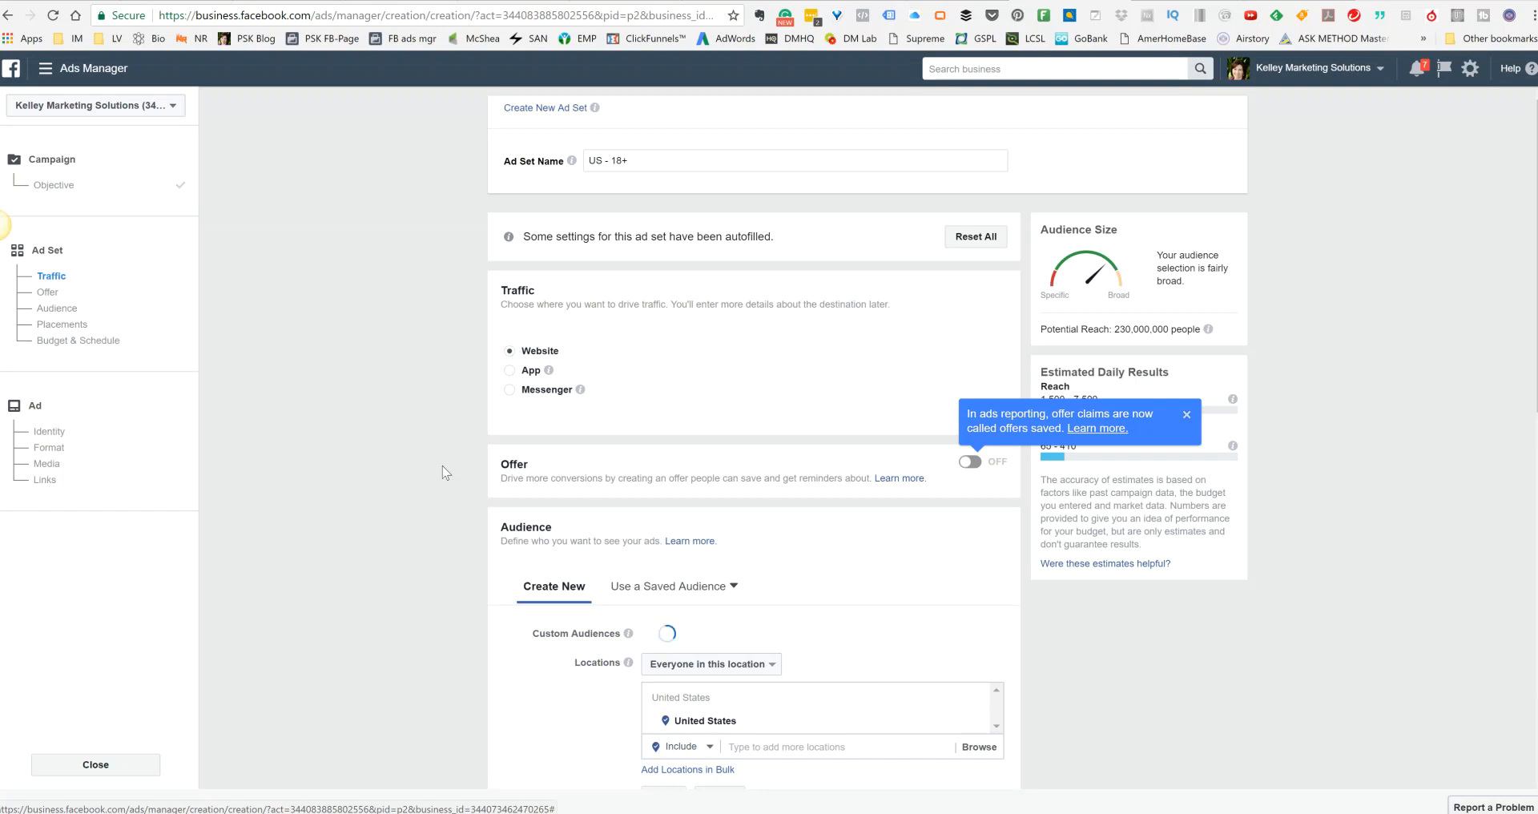
{"action": "scroll", "scroll_direction": "down", "scroll_amount": 3}
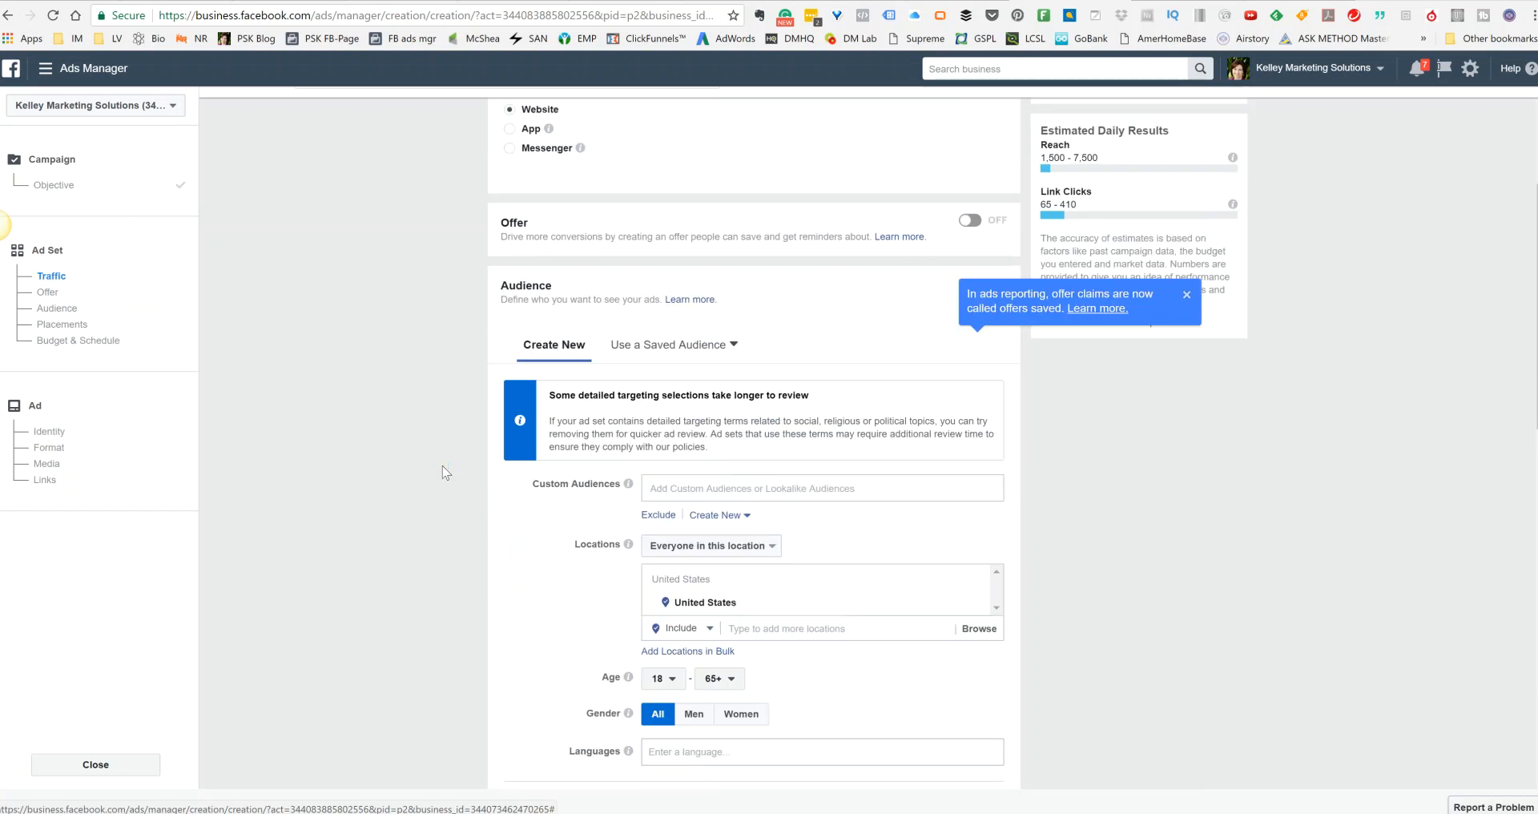
{"action": "scroll", "scroll_direction": "down", "scroll_amount": 3}
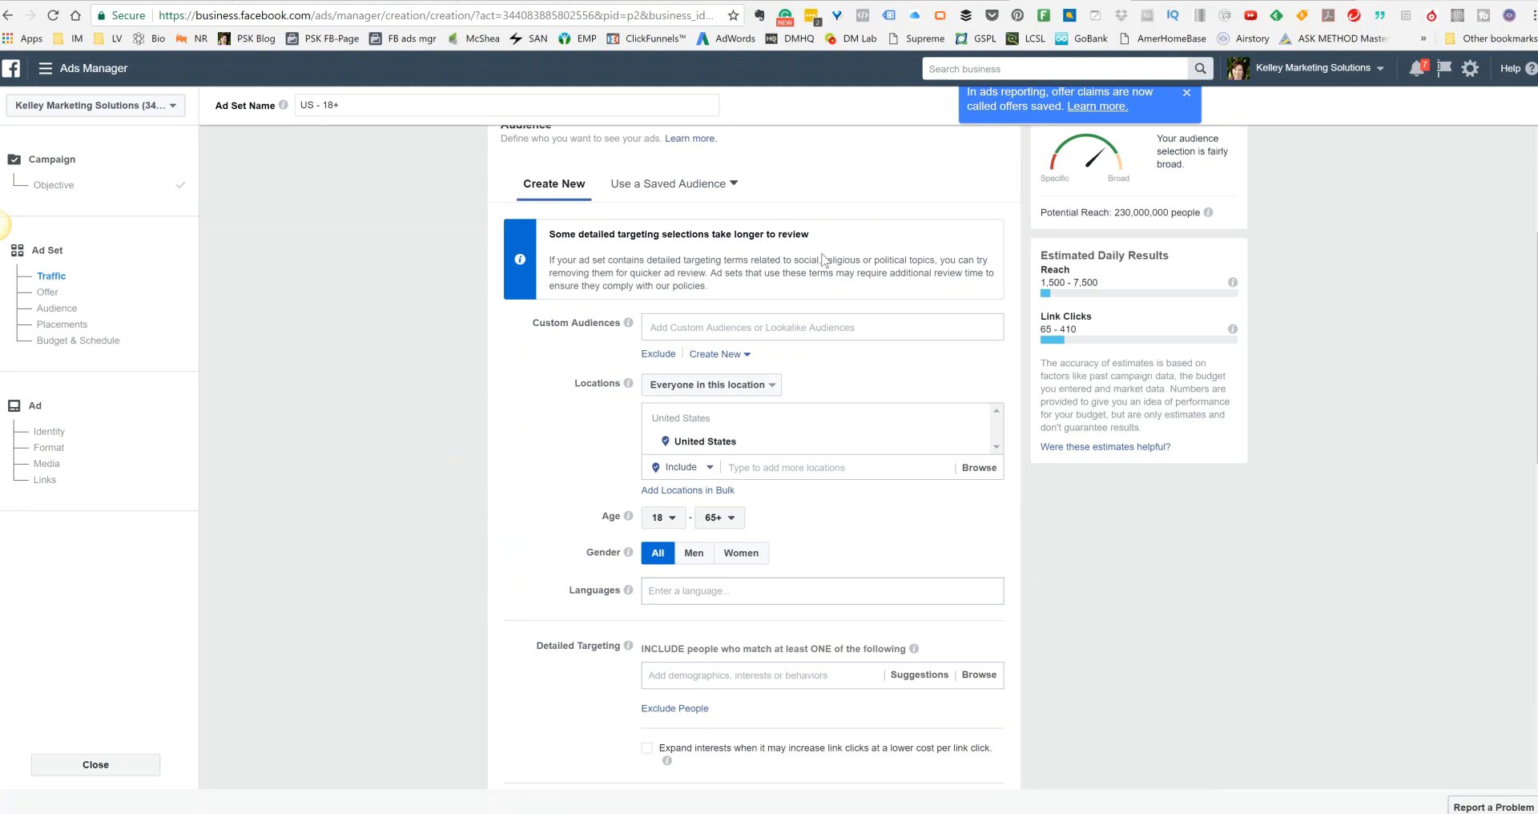
{"action": "mouse_move", "coordinate": [549, 274]}
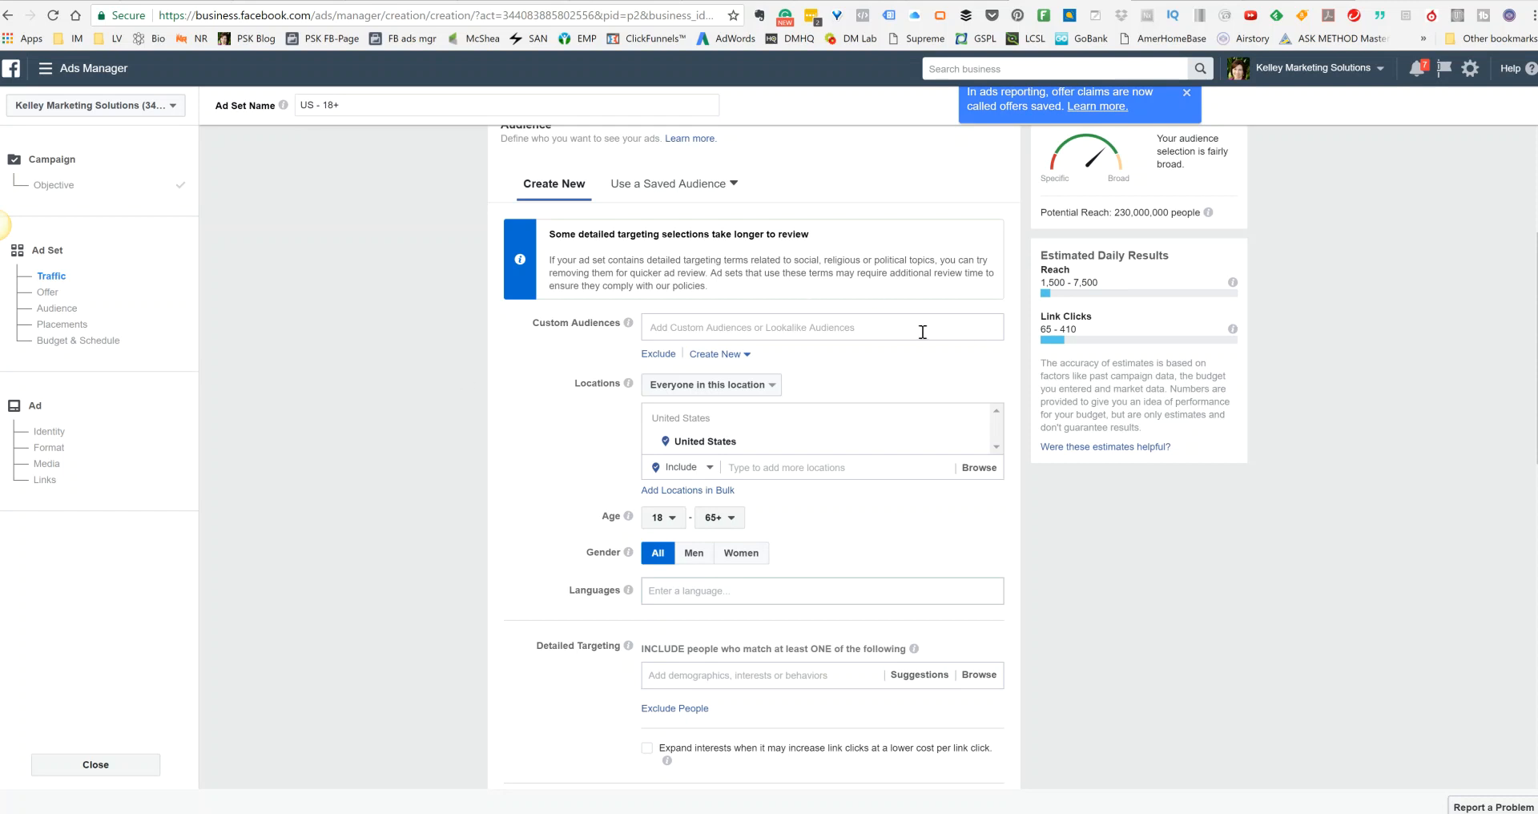
{"action": "left_click", "coordinate": [820, 327]}
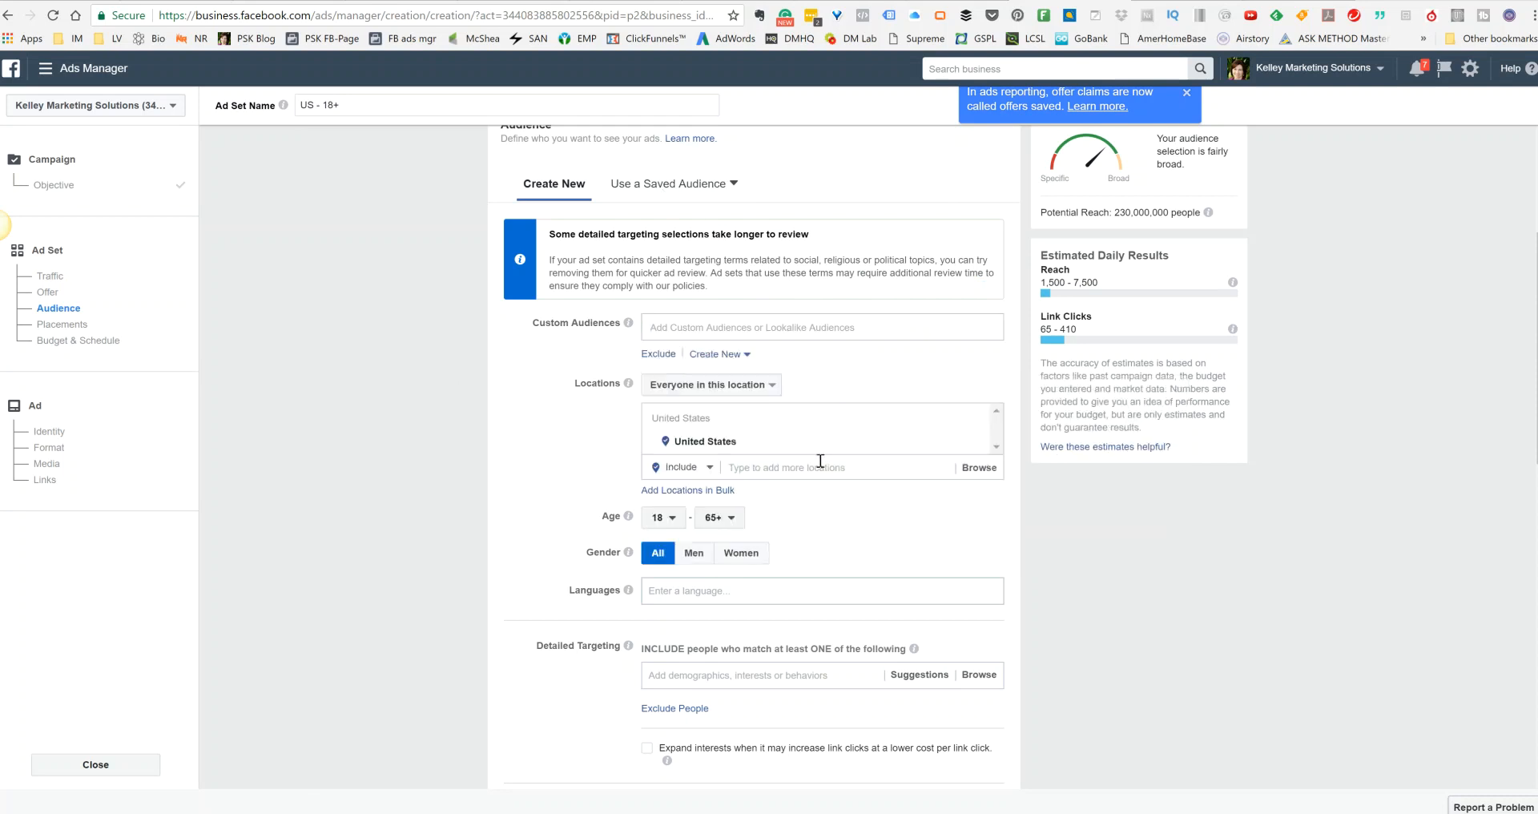
{"action": "left_click", "coordinate": [662, 517]}
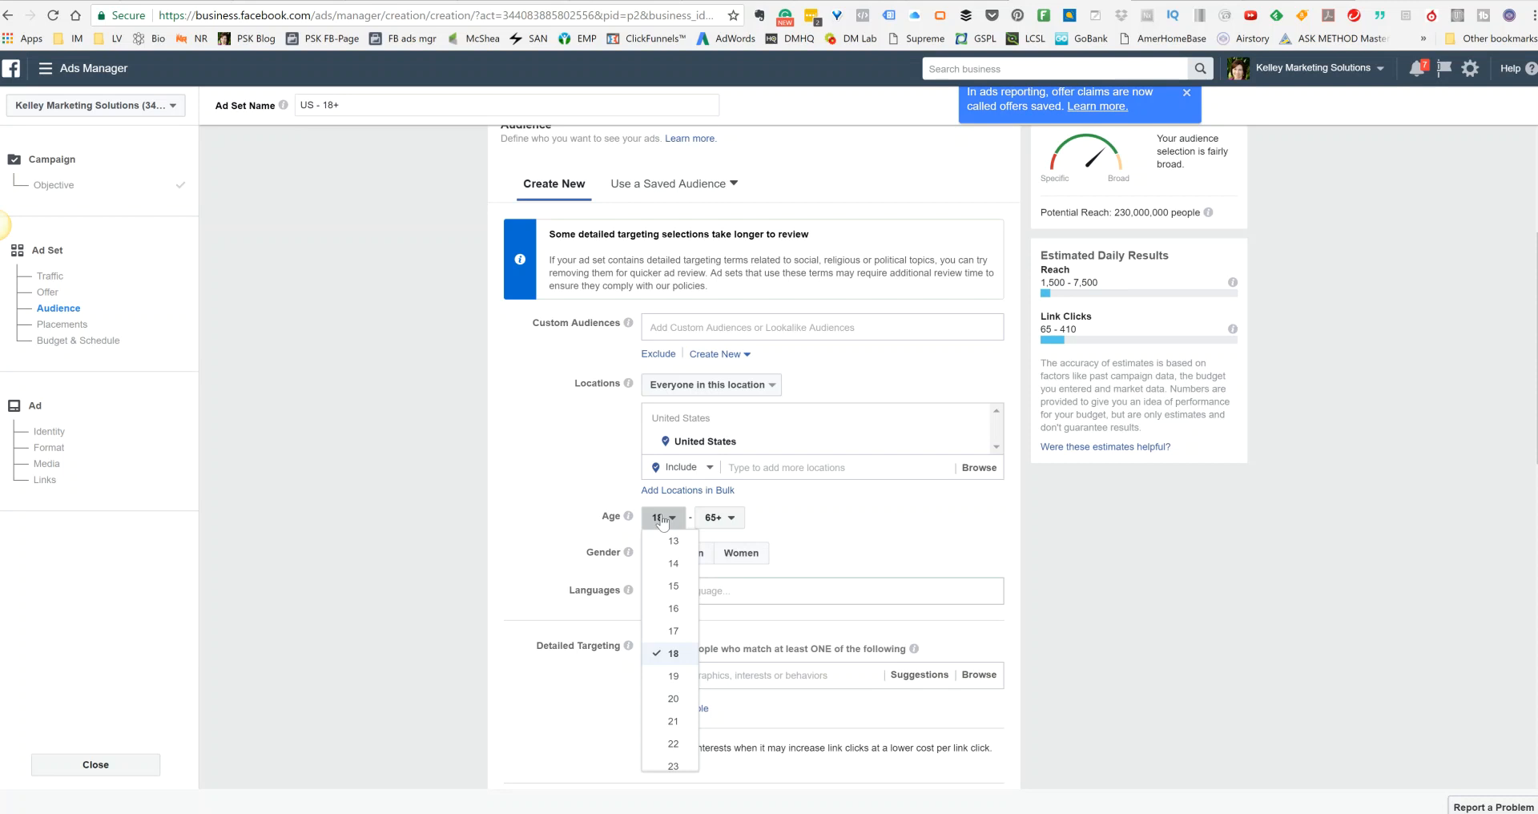
{"action": "scroll", "scroll_direction": "down", "scroll_amount": 3}
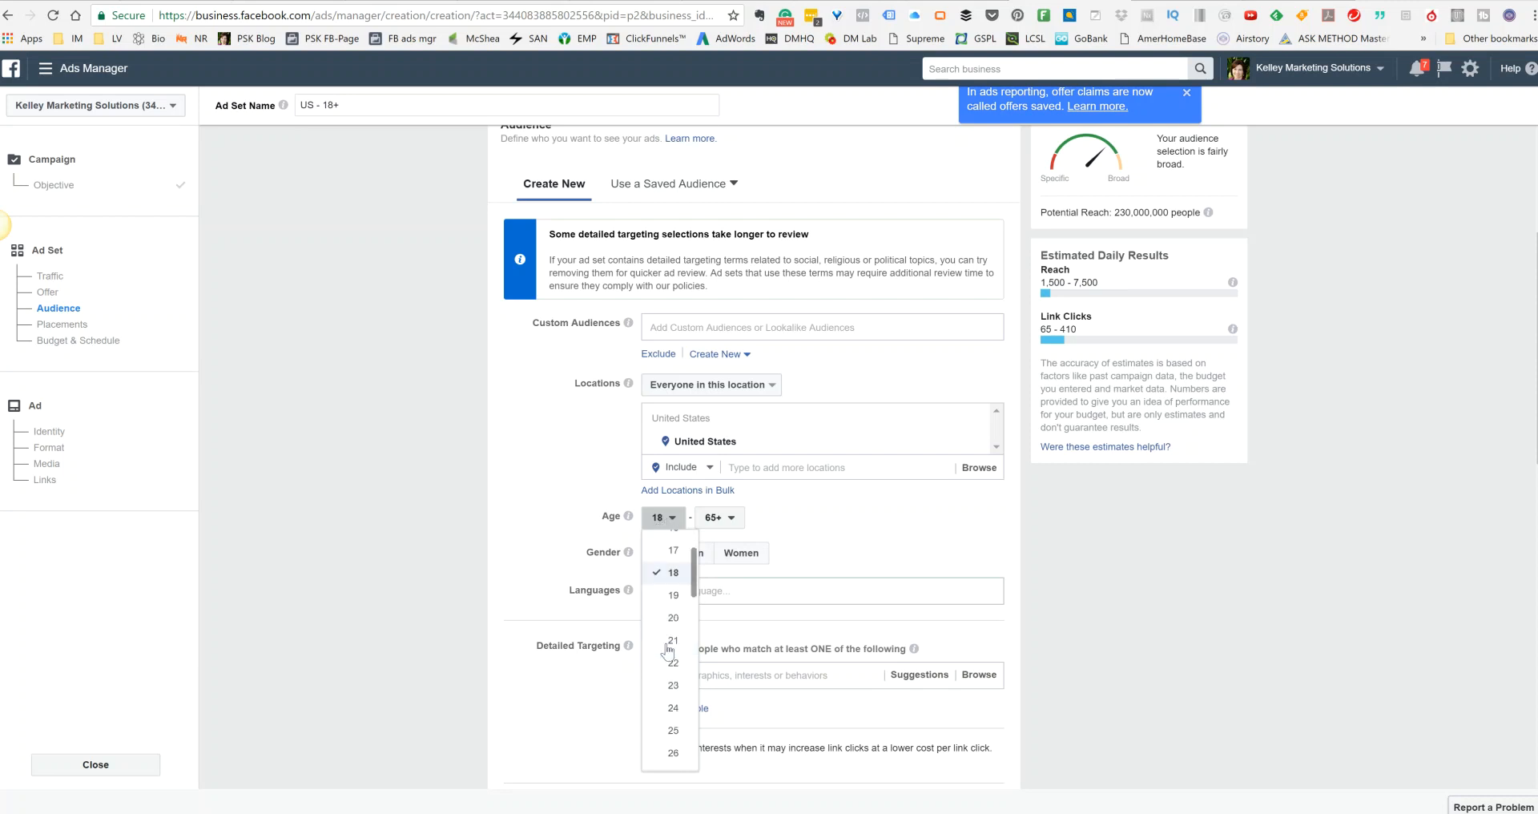
{"action": "scroll", "scroll_direction": "down", "scroll_amount": 3}
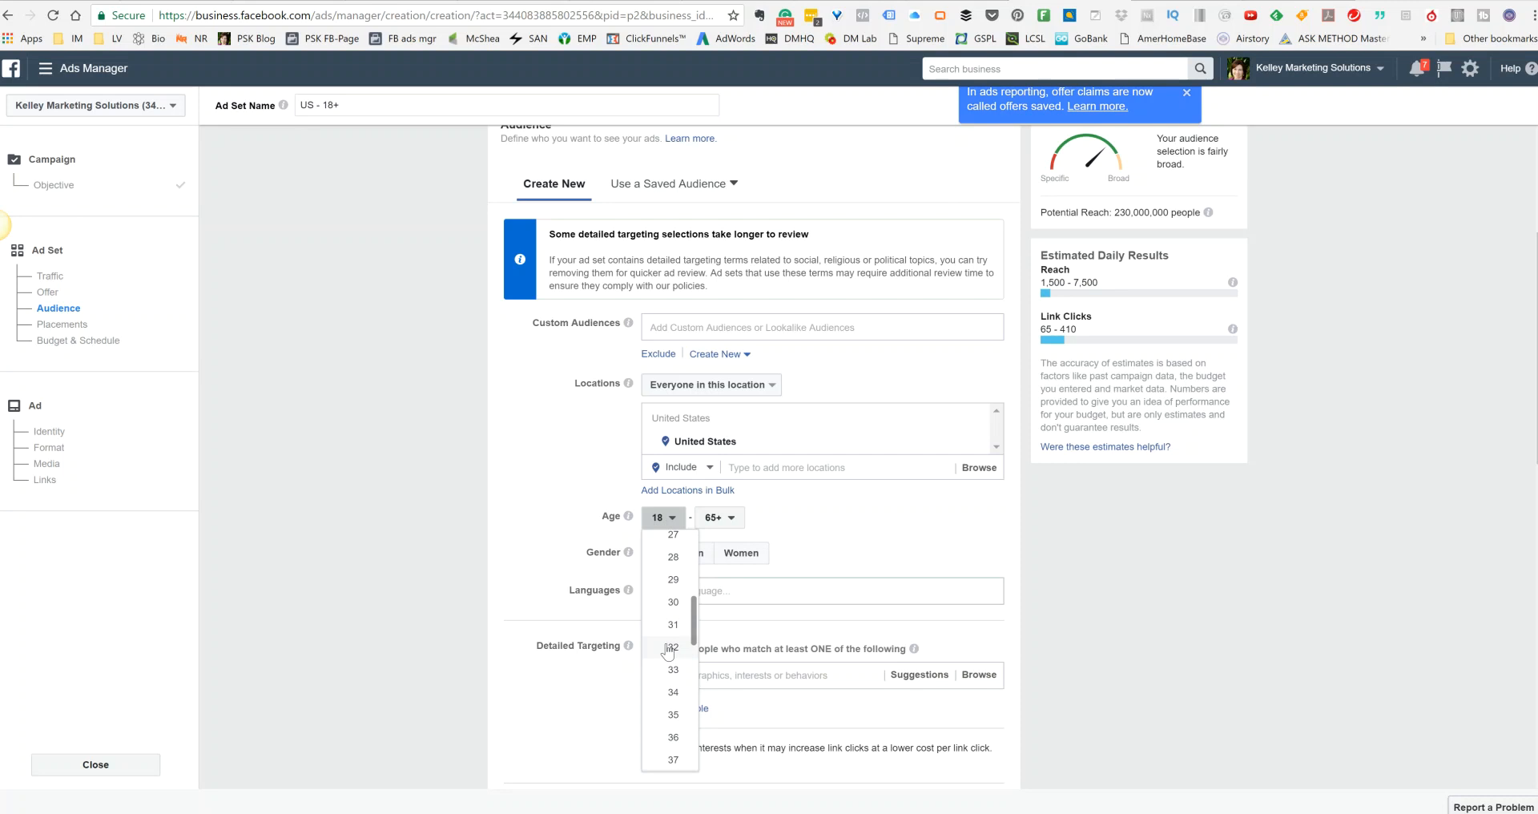
{"action": "left_click", "coordinate": [672, 646]}
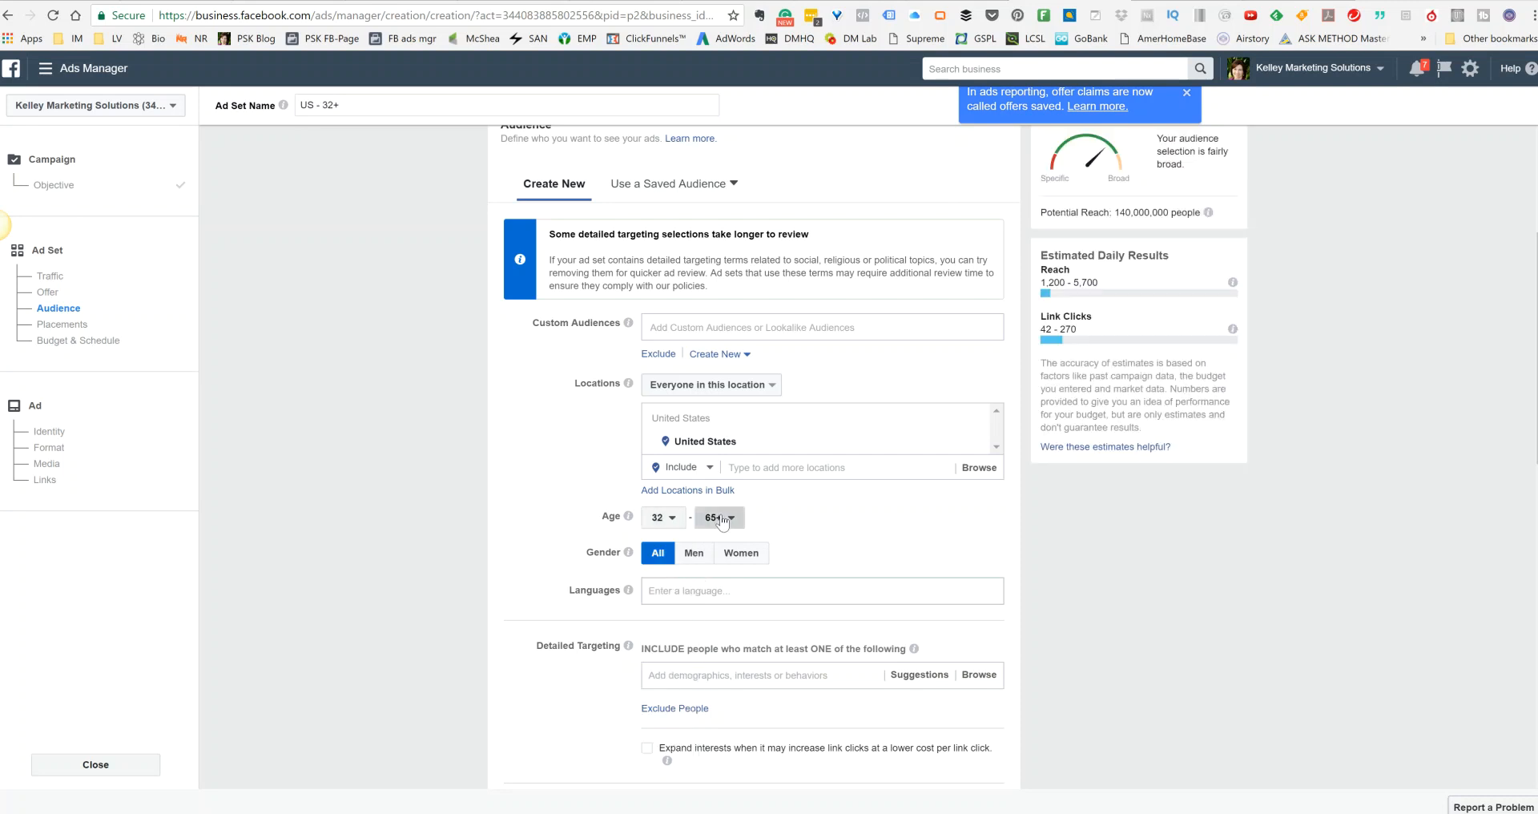
{"action": "left_click", "coordinate": [719, 517]}
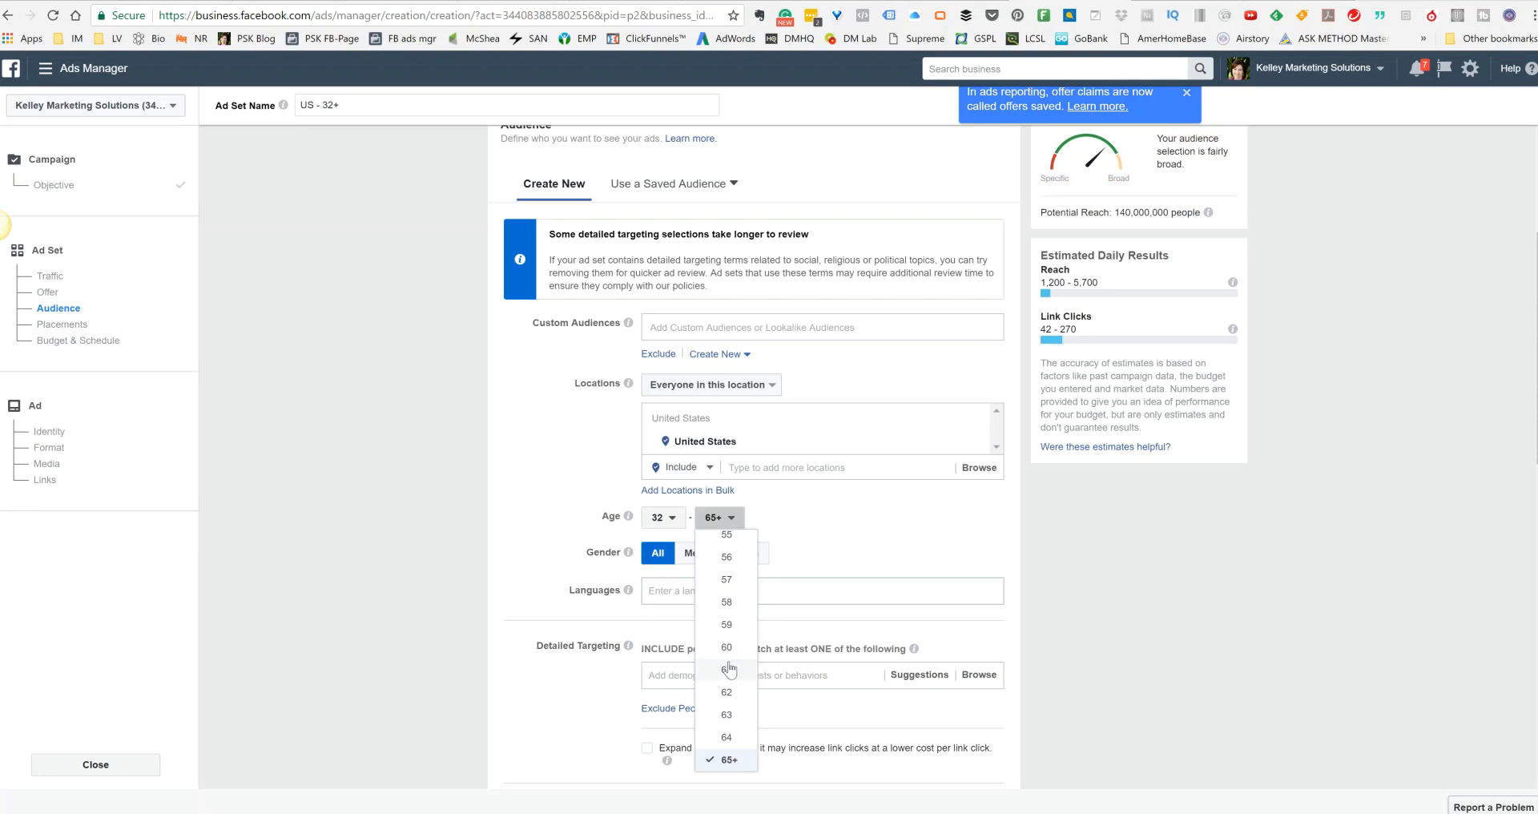
{"action": "mouse_move", "coordinate": [735, 681]}
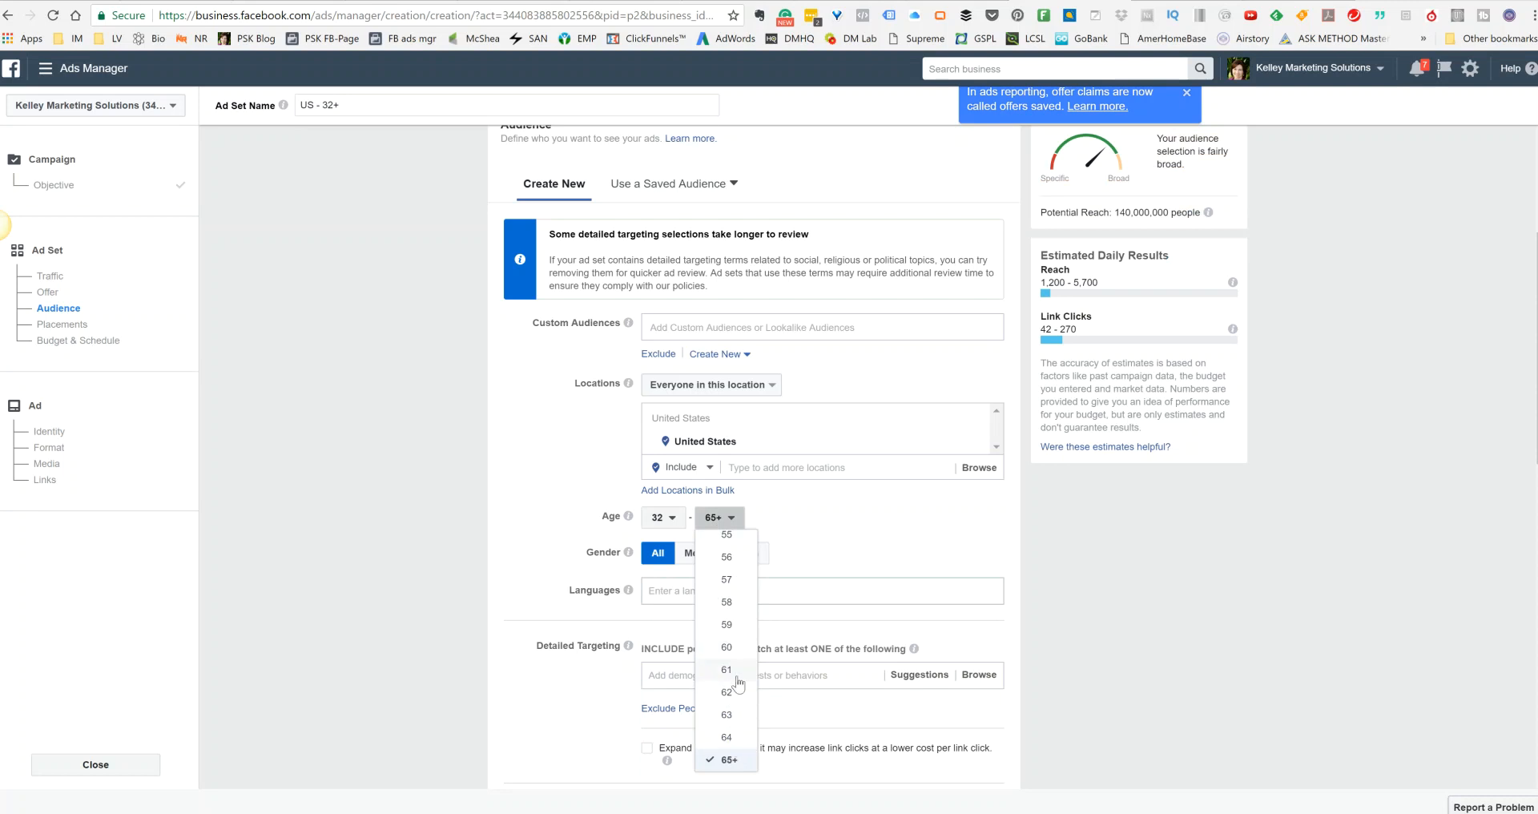
{"action": "mouse_move", "coordinate": [737, 656]}
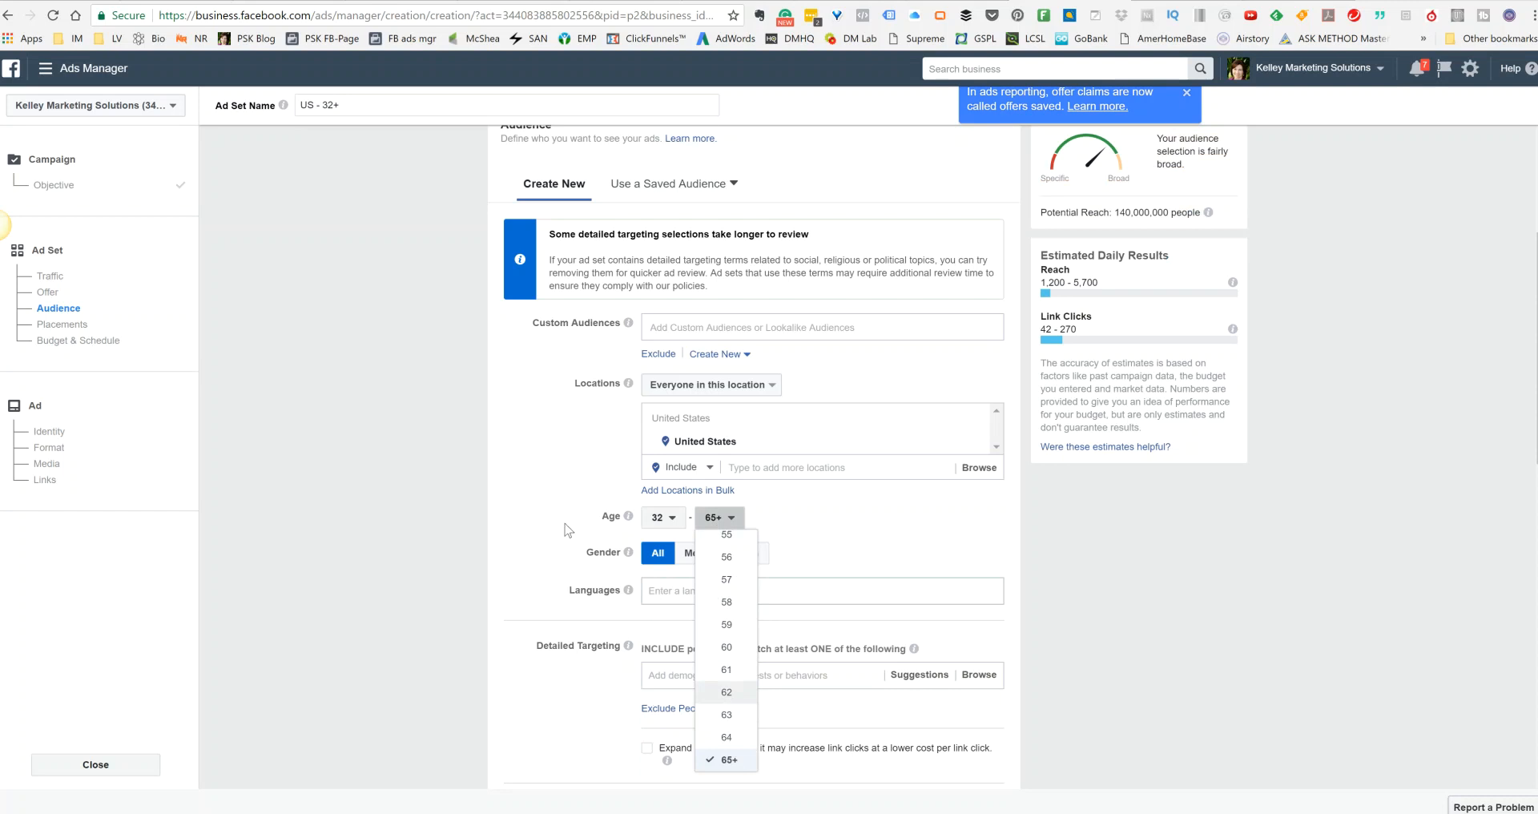
{"action": "left_click", "coordinate": [726, 690]}
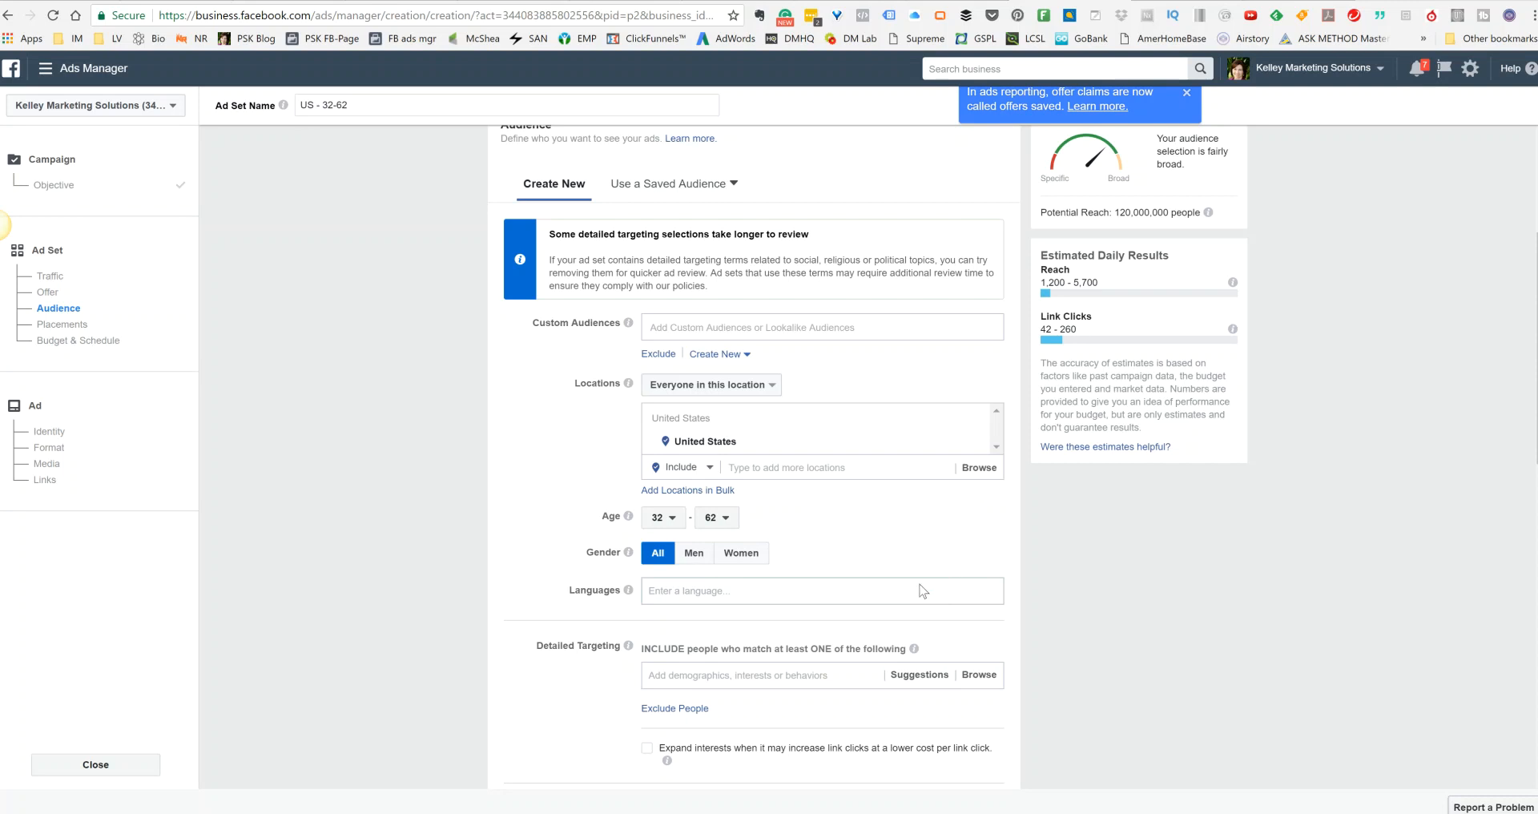
{"action": "mouse_move", "coordinate": [692, 552]}
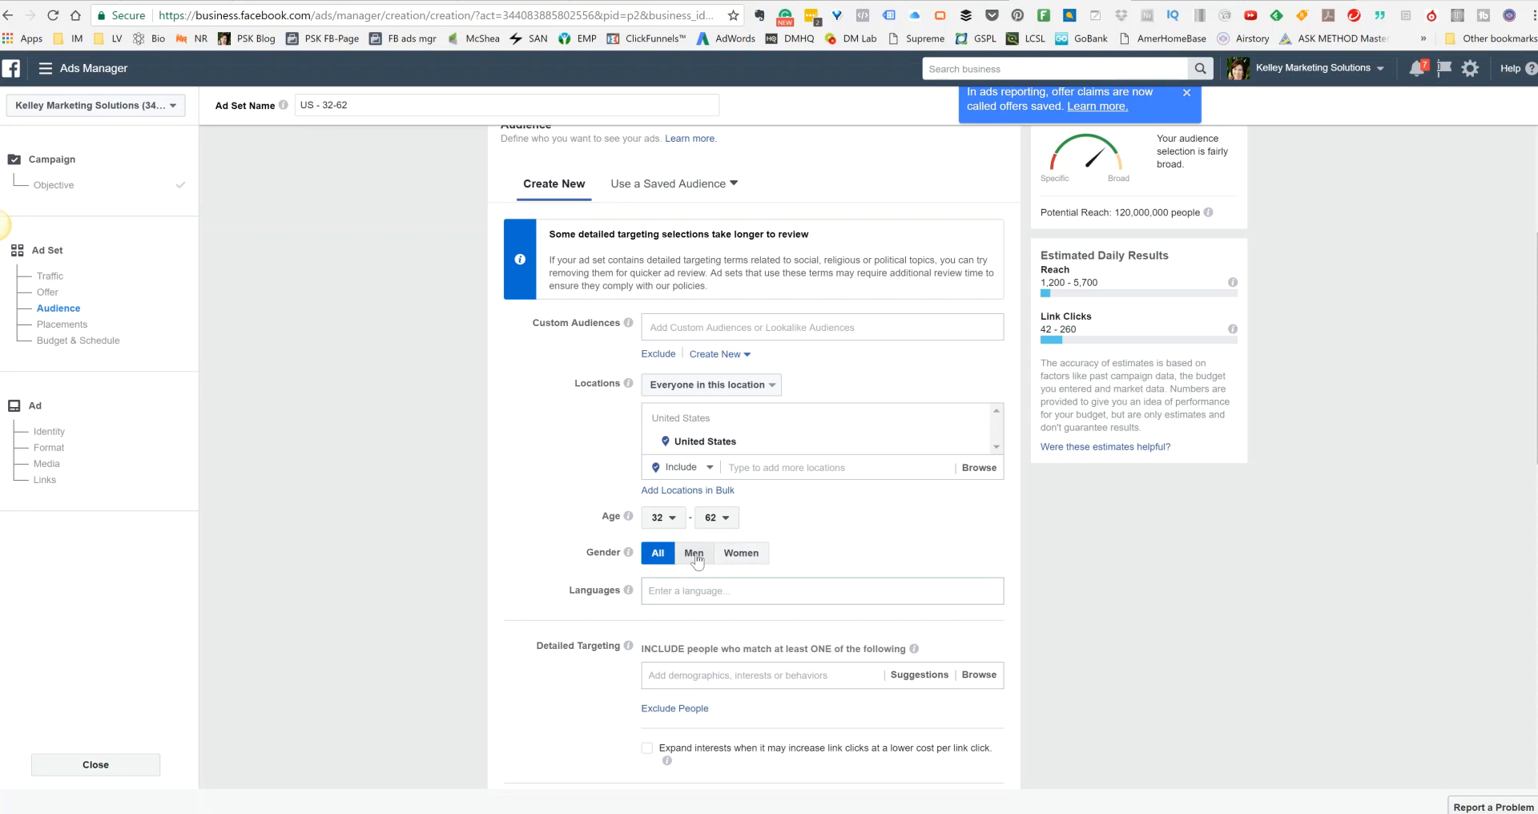
{"action": "mouse_move", "coordinate": [741, 553]}
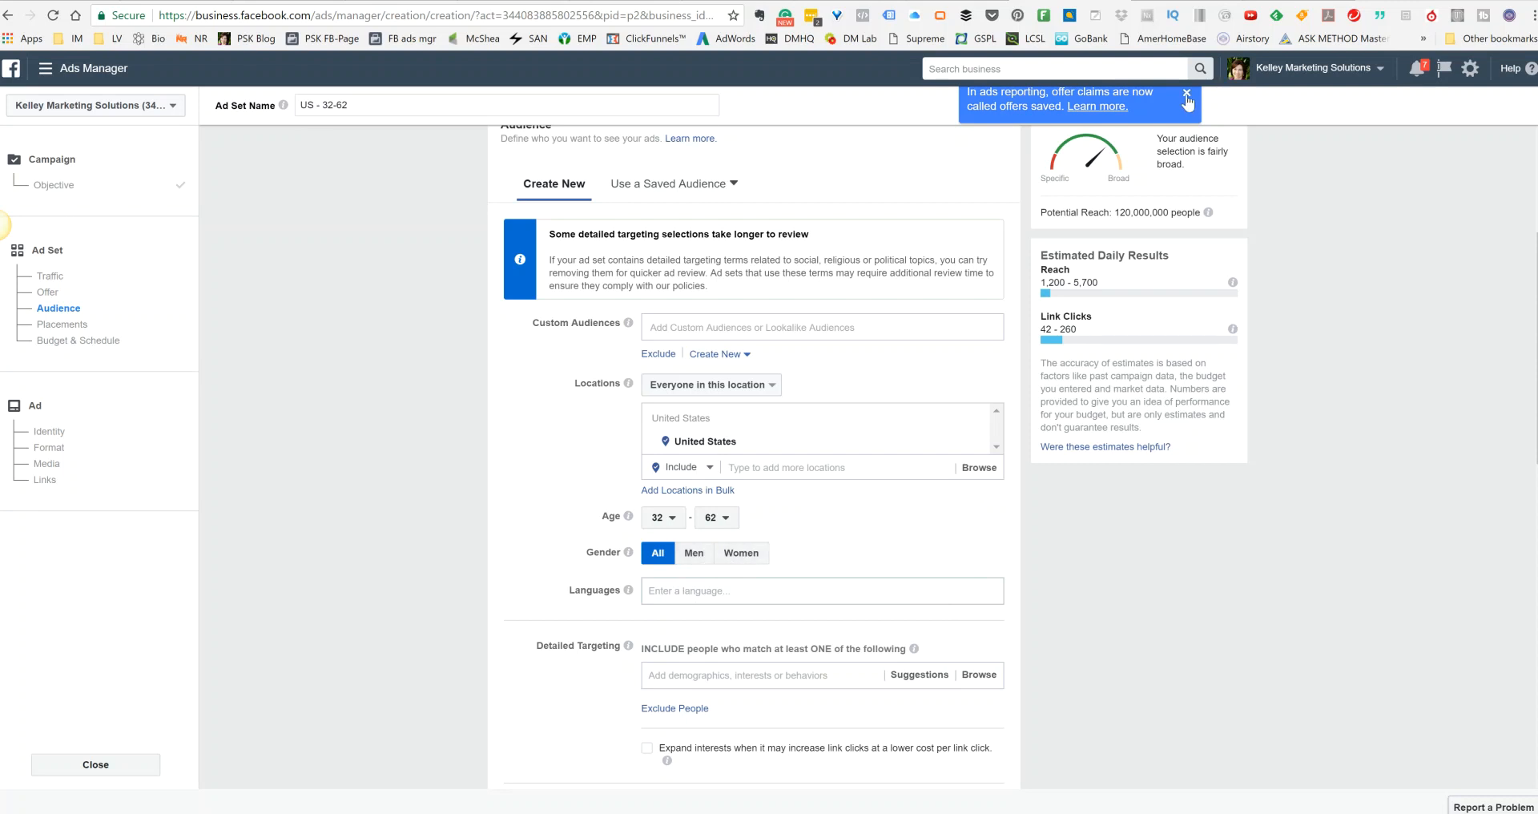
{"action": "left_click", "coordinate": [1187, 93]}
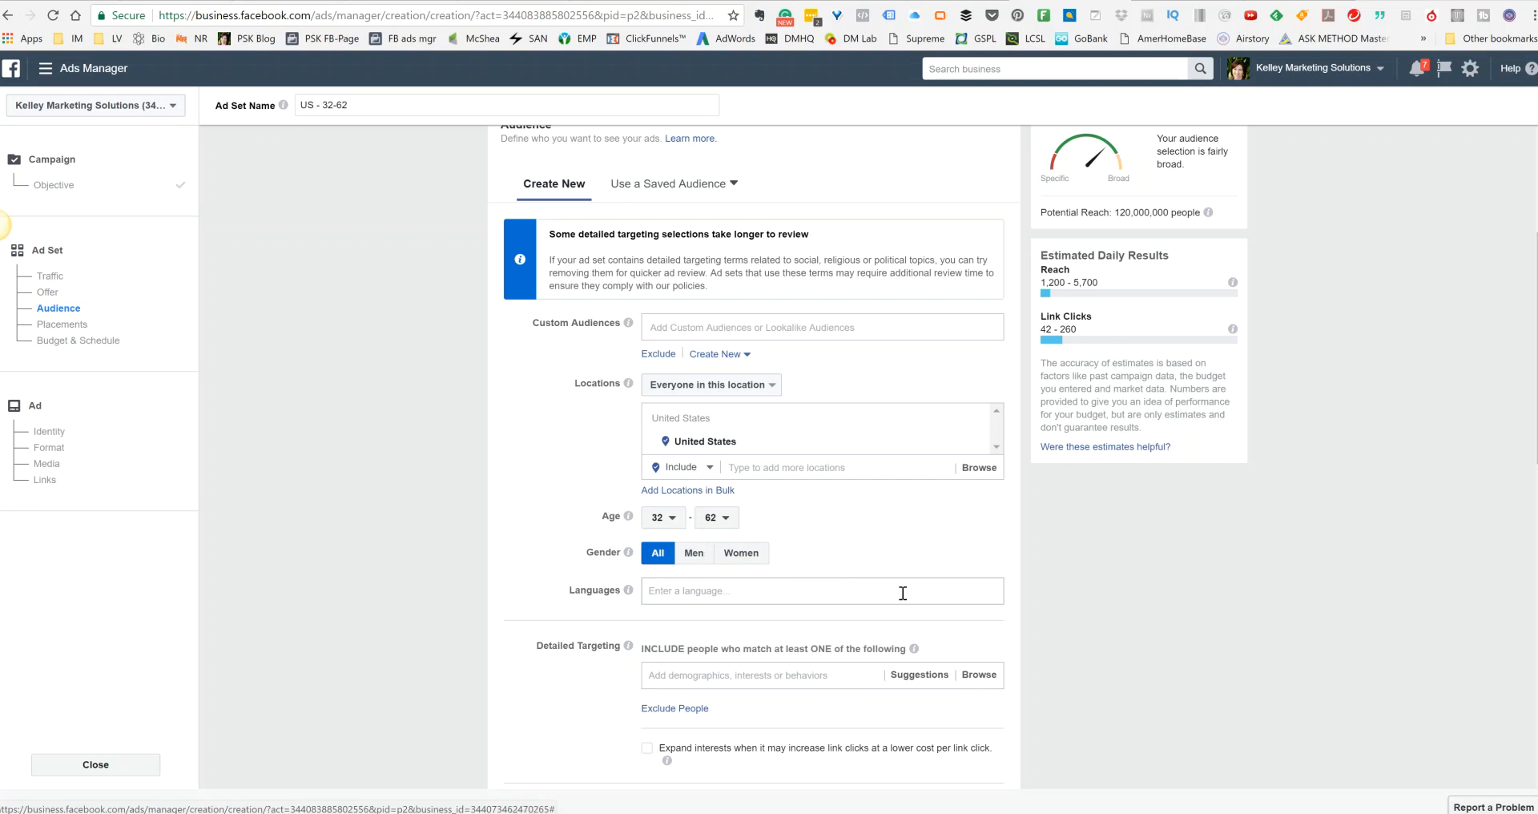
{"action": "mouse_move", "coordinate": [586, 713]}
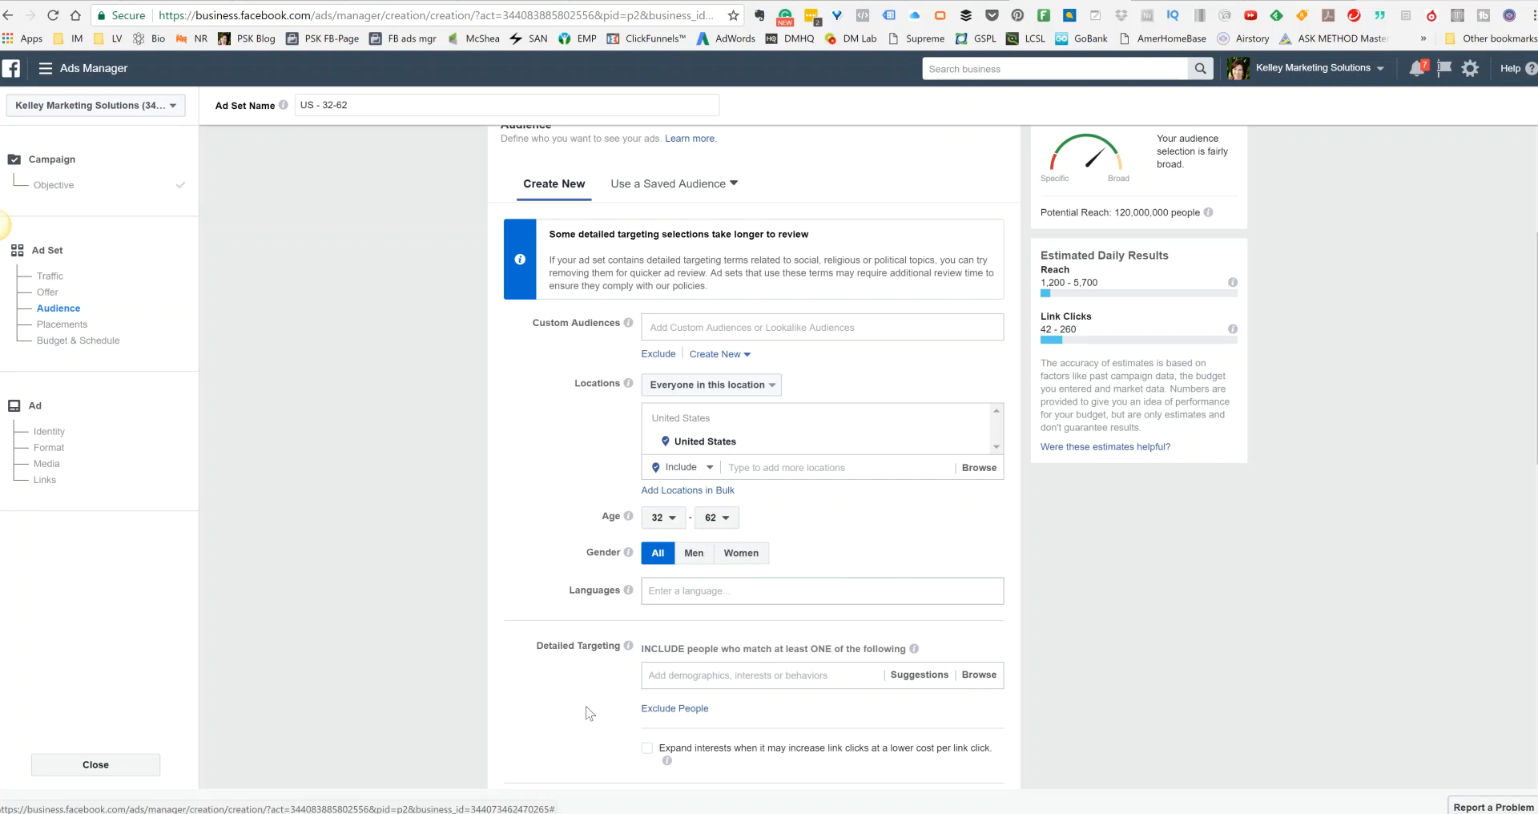
Add detailed-targeting interests Eric Worre, Network Marketing Pro, Network Marketing Pro - Eric Worre and Sarah Robbins
{"action": "scroll", "scroll_direction": "down", "scroll_amount": 3}
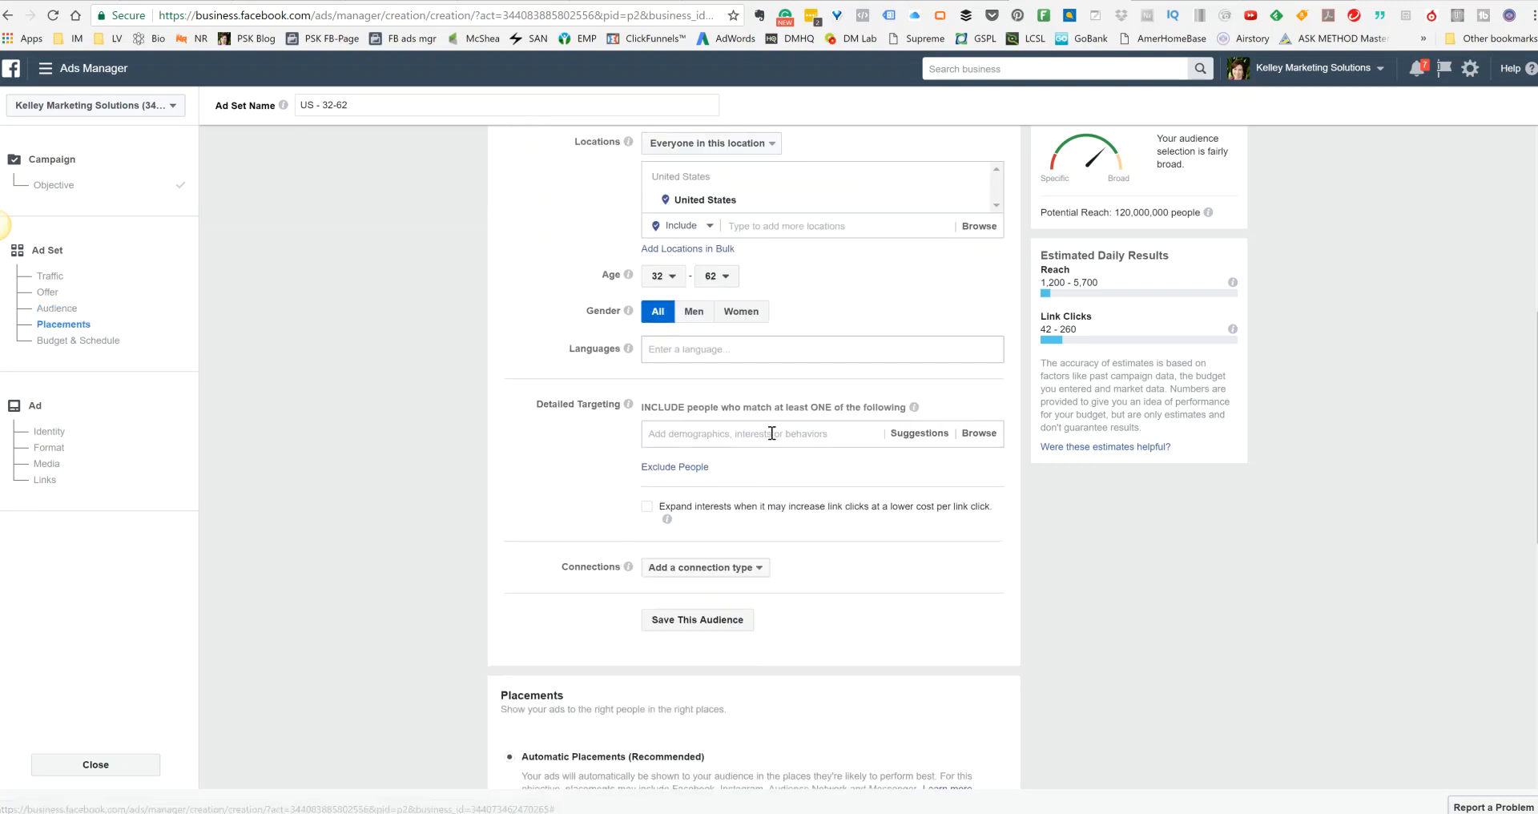
{"action": "type", "text": "network marketing"}
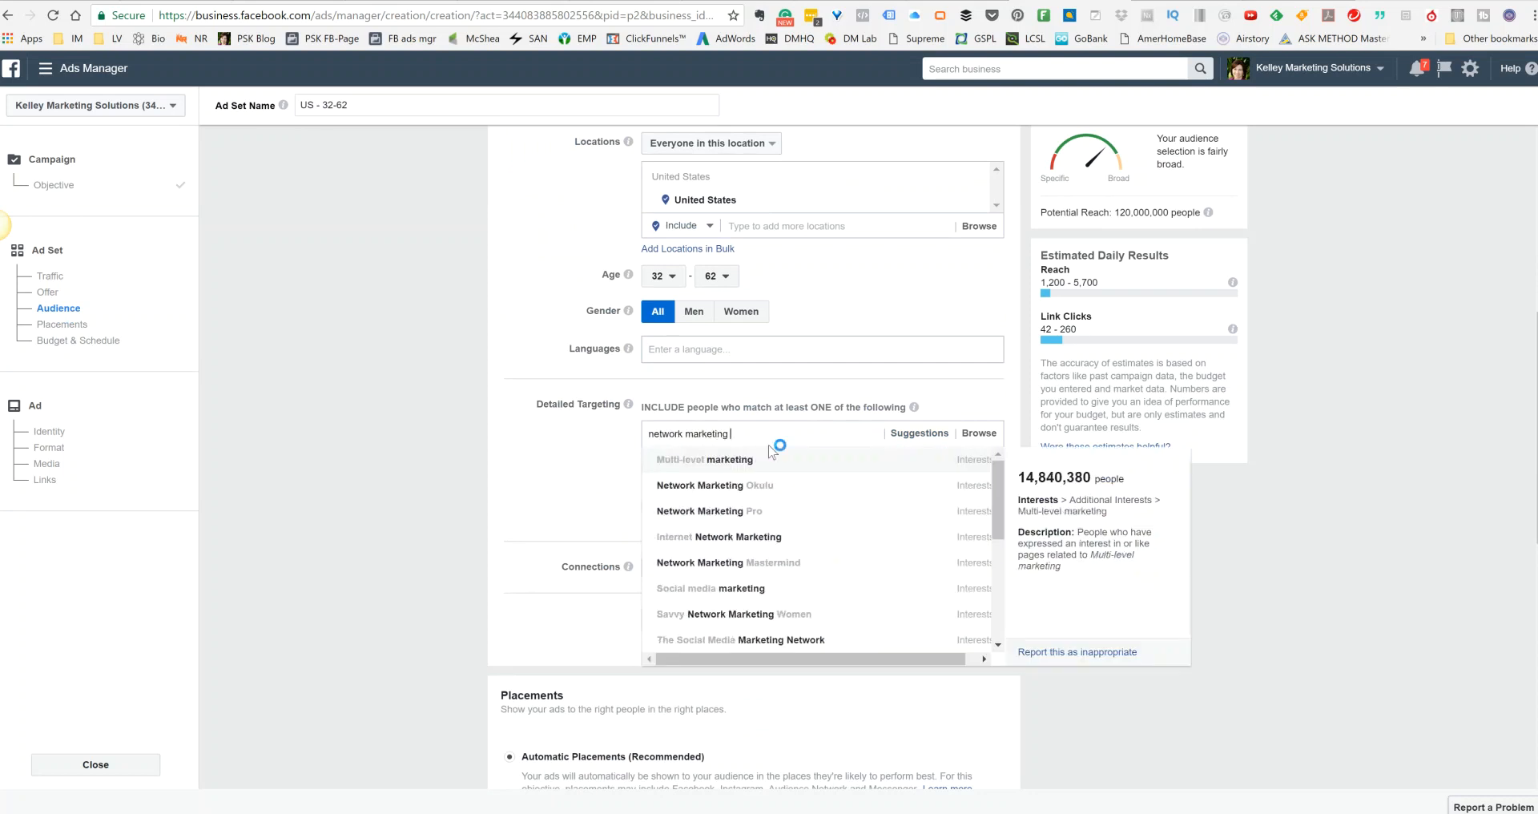
{"action": "type", "text": "pro"}
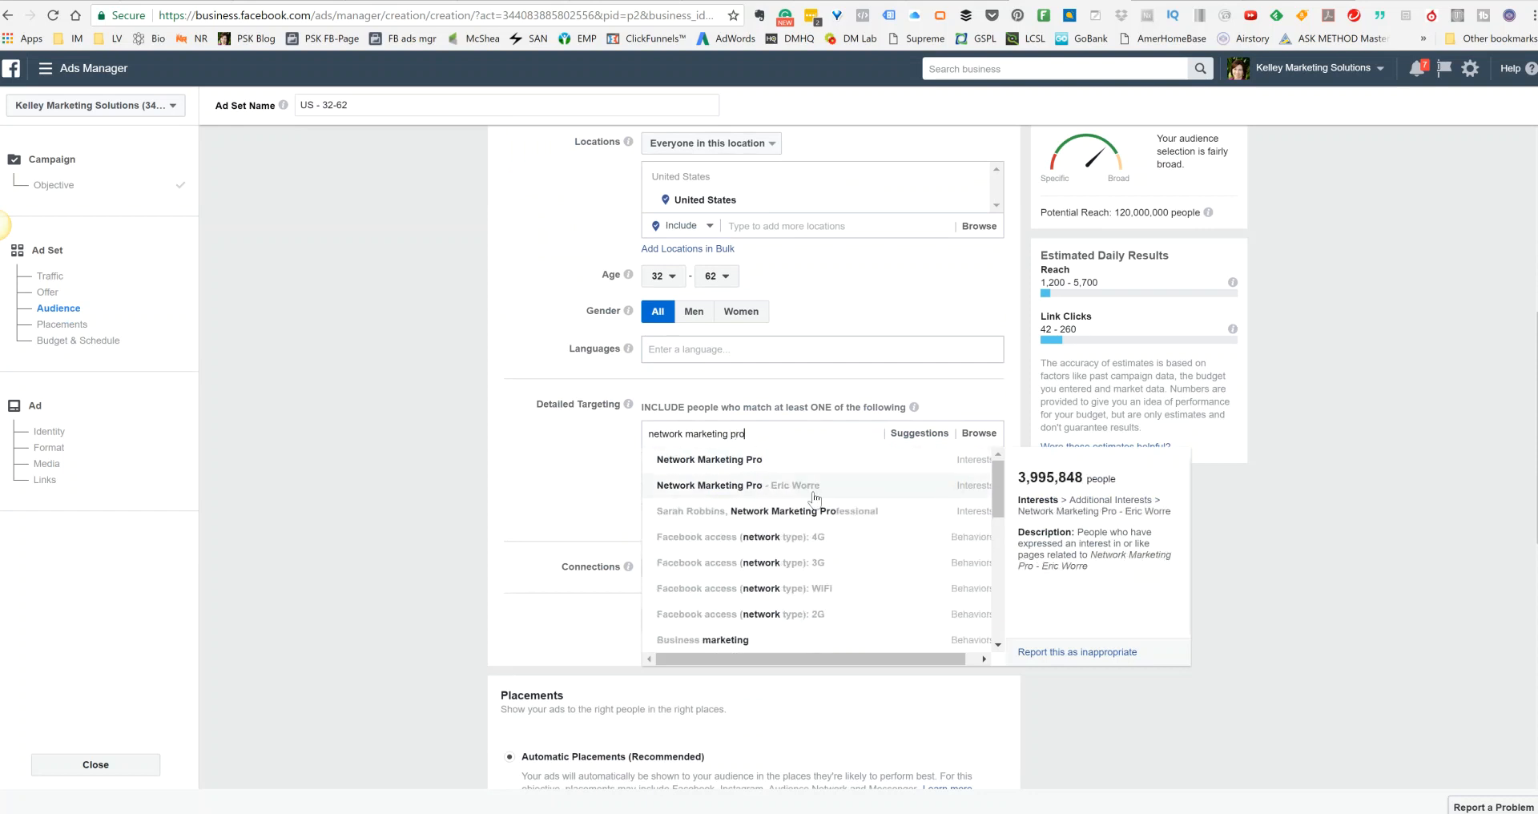
{"action": "left_click", "coordinate": [708, 483]}
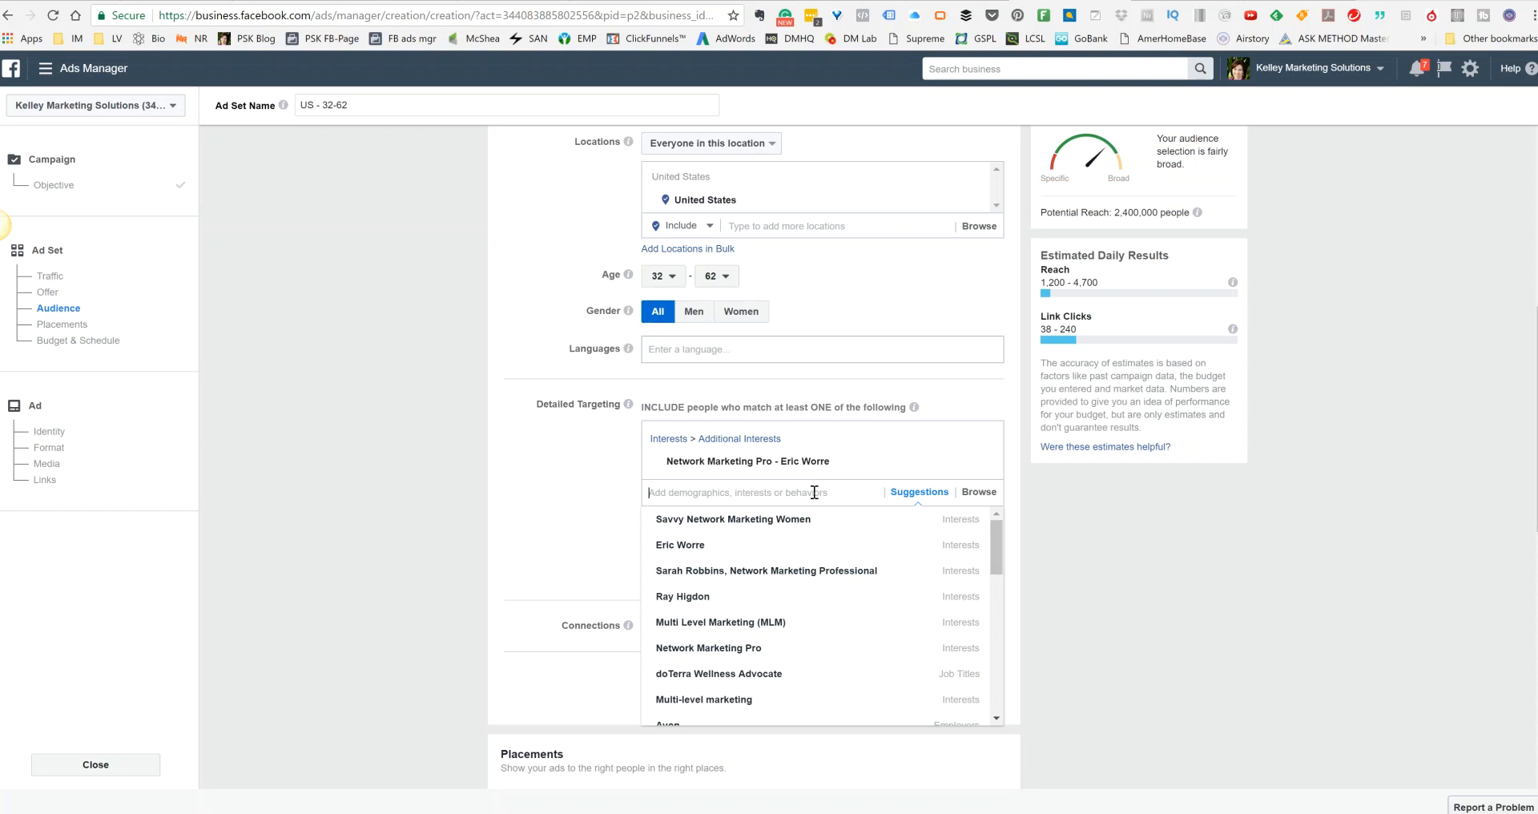
{"action": "type", "text": "eric worre"}
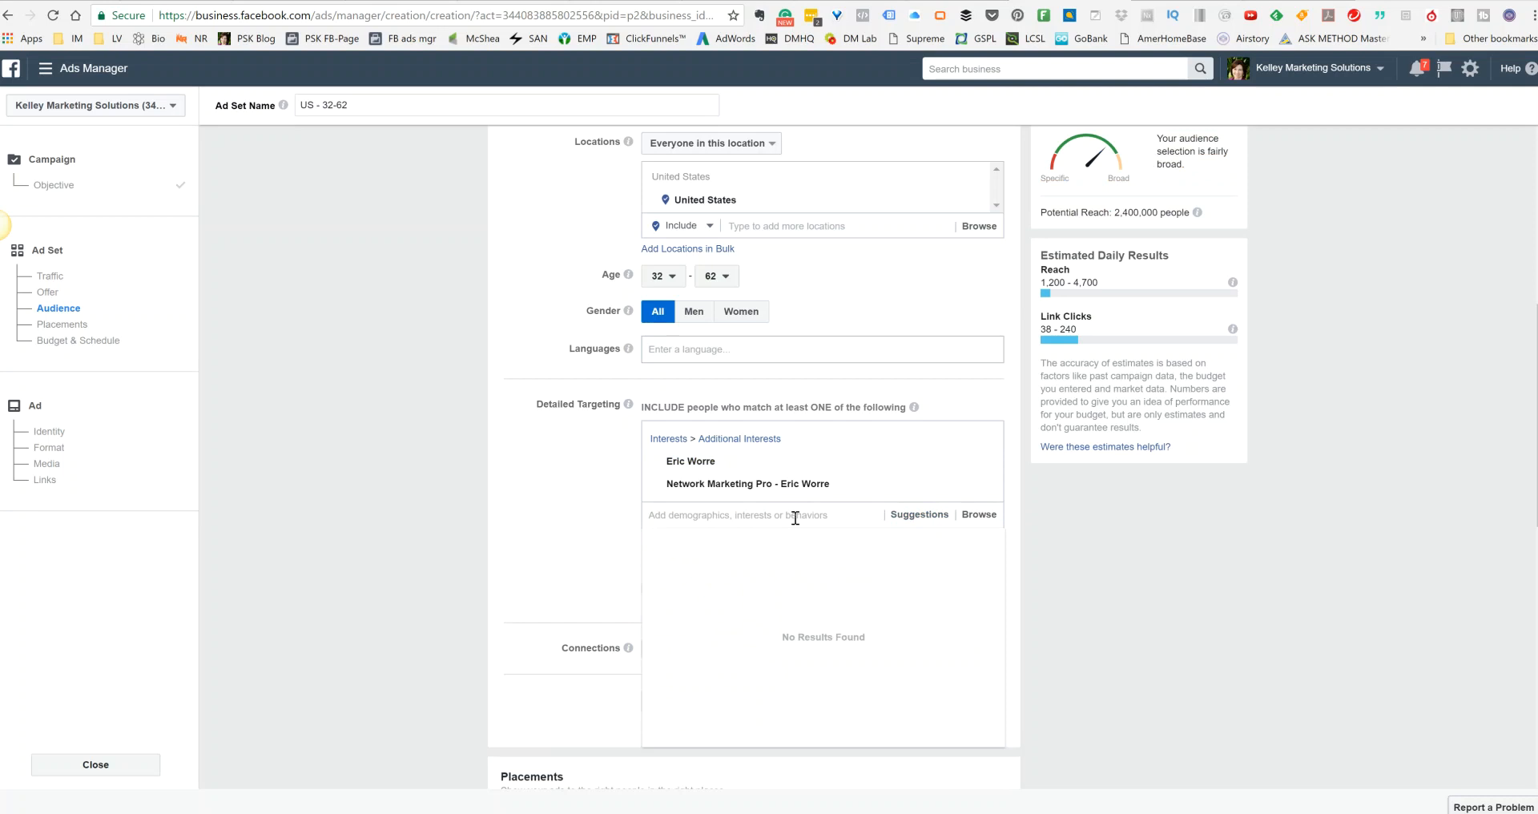
{"action": "type", "text": "netw"}
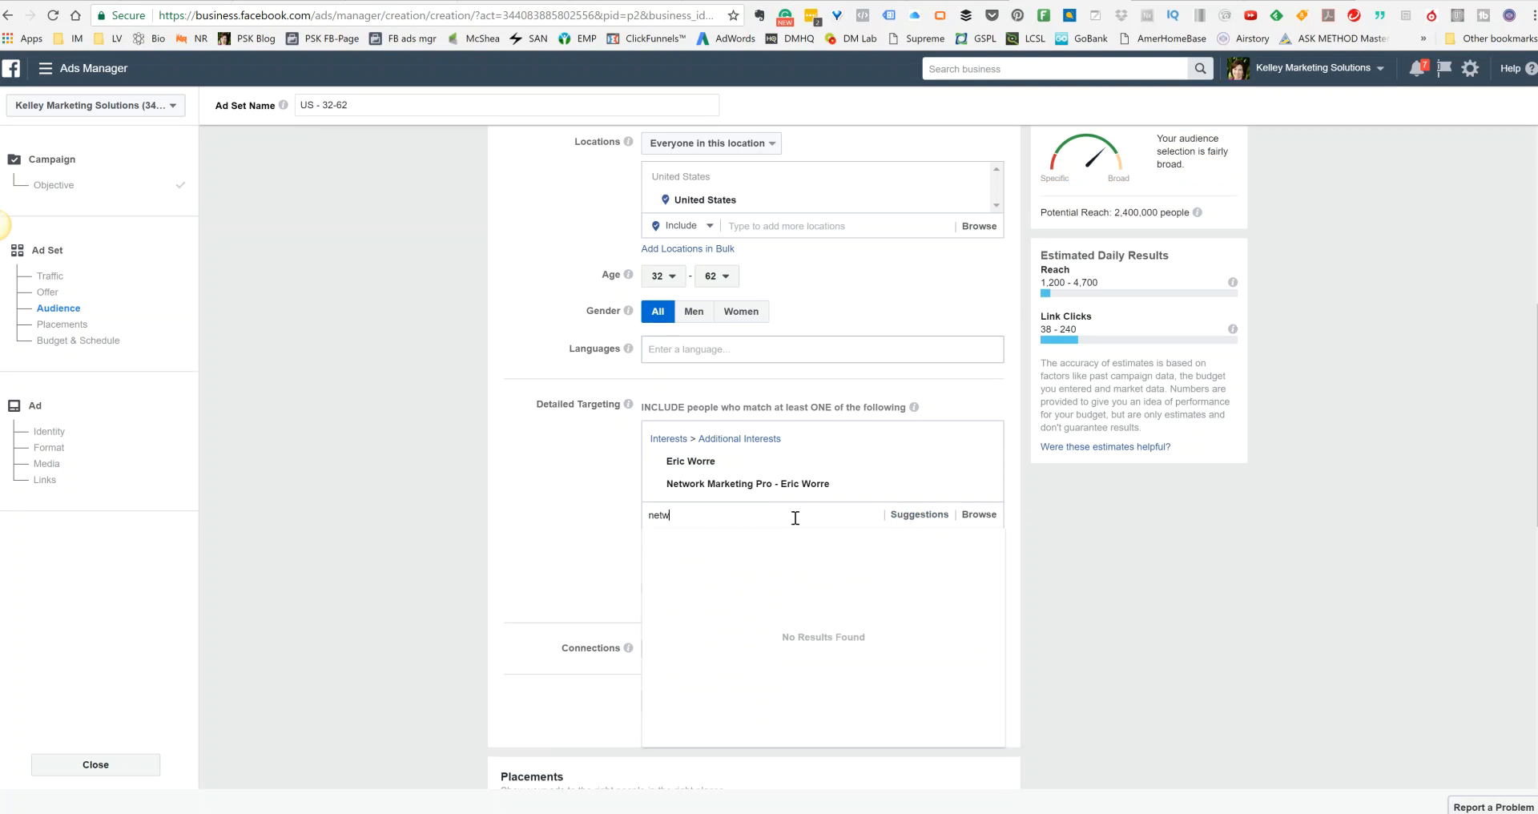
{"action": "type", "text": "network marketing pro"}
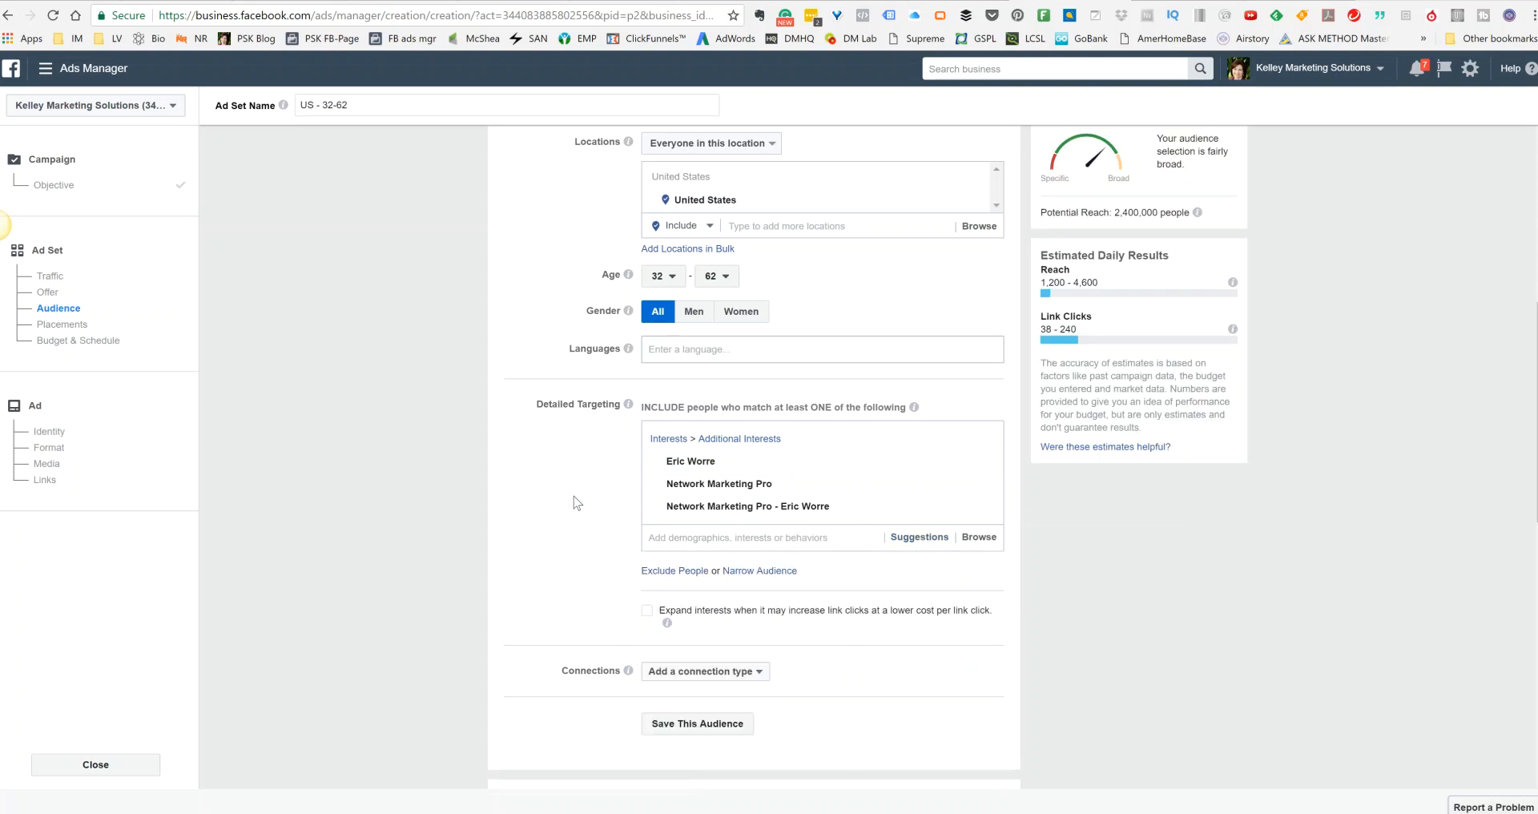
{"action": "type", "text": "sara"}
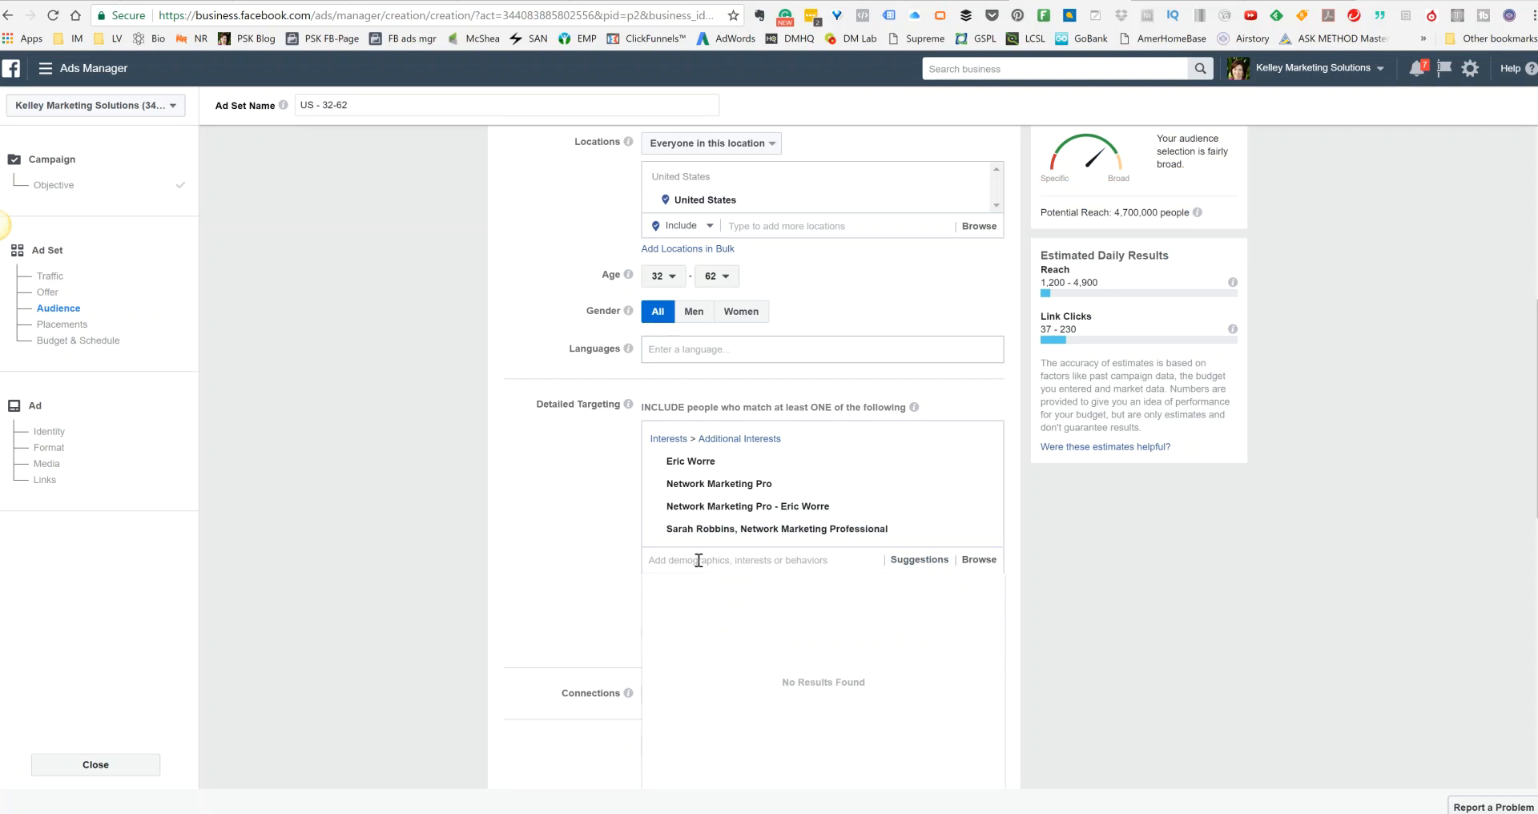
{"action": "left_click", "coordinate": [918, 559]}
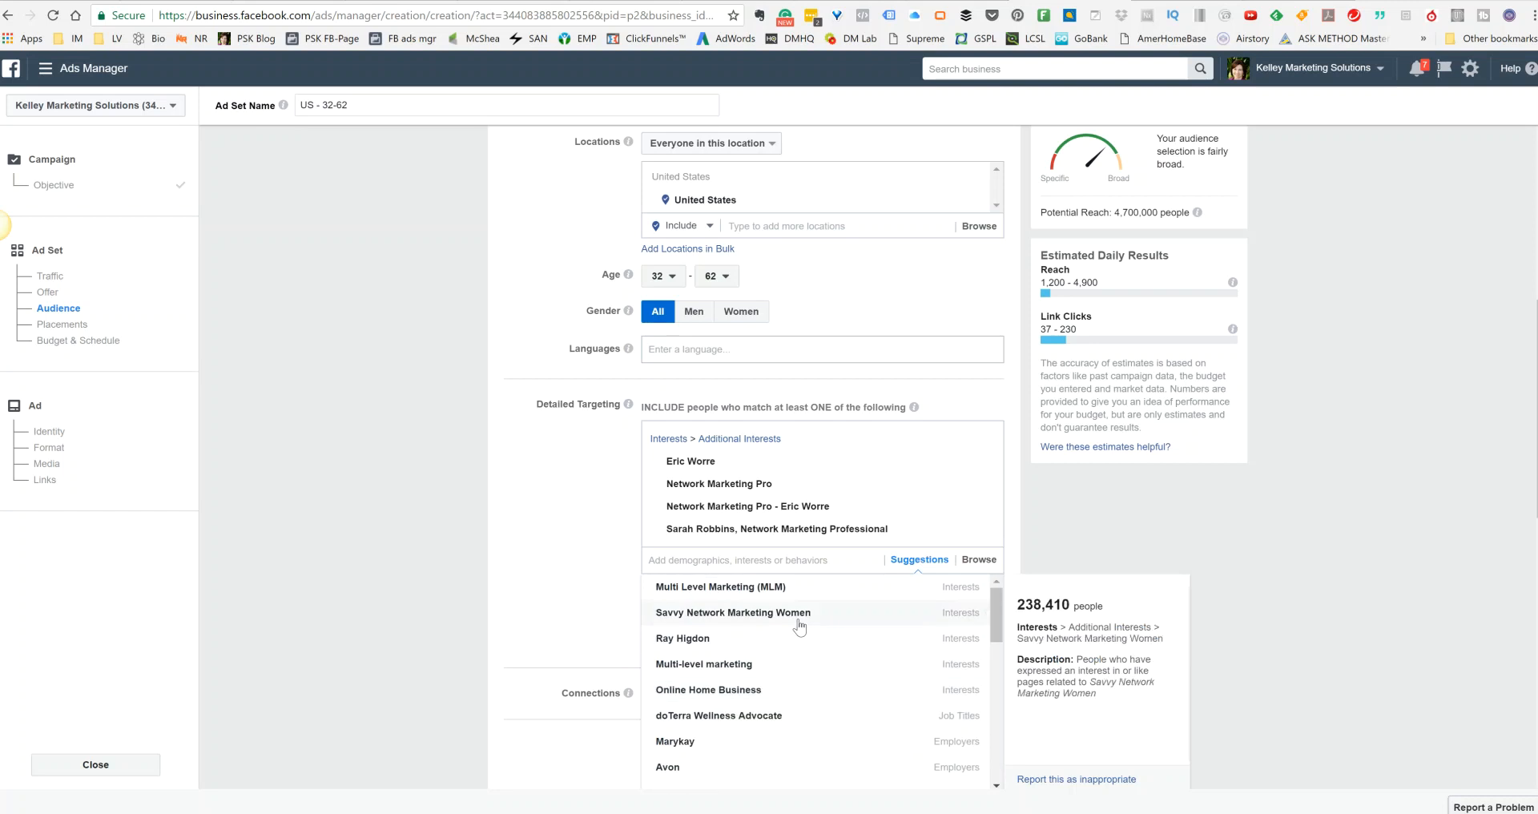
{"action": "scroll", "scroll_direction": "down", "scroll_amount": 3}
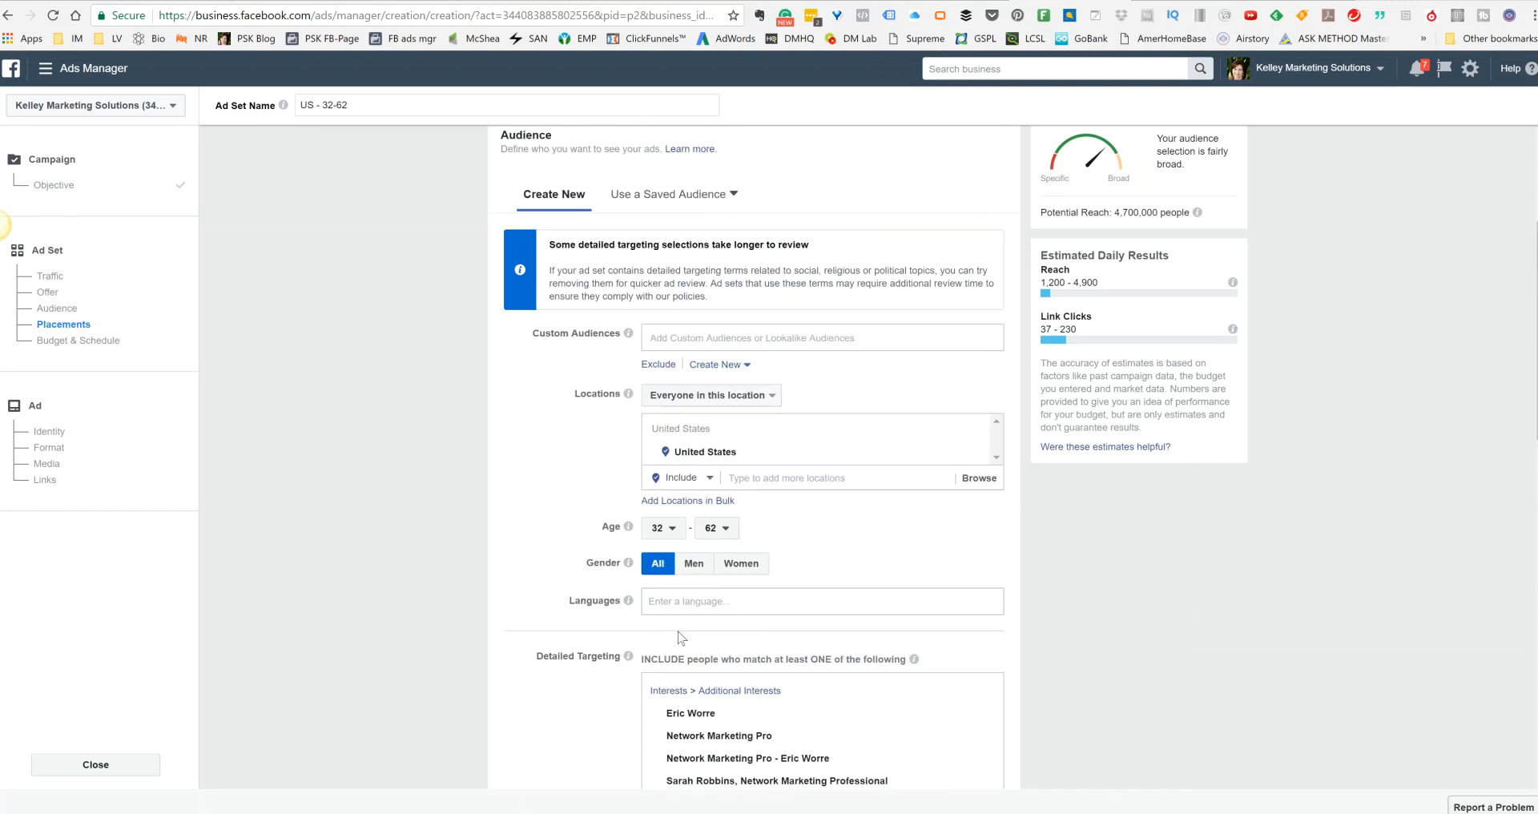
Edit placements manually, removing Messenger, Audience Network and Instagram
{"action": "scroll", "scroll_direction": "down", "scroll_amount": 3}
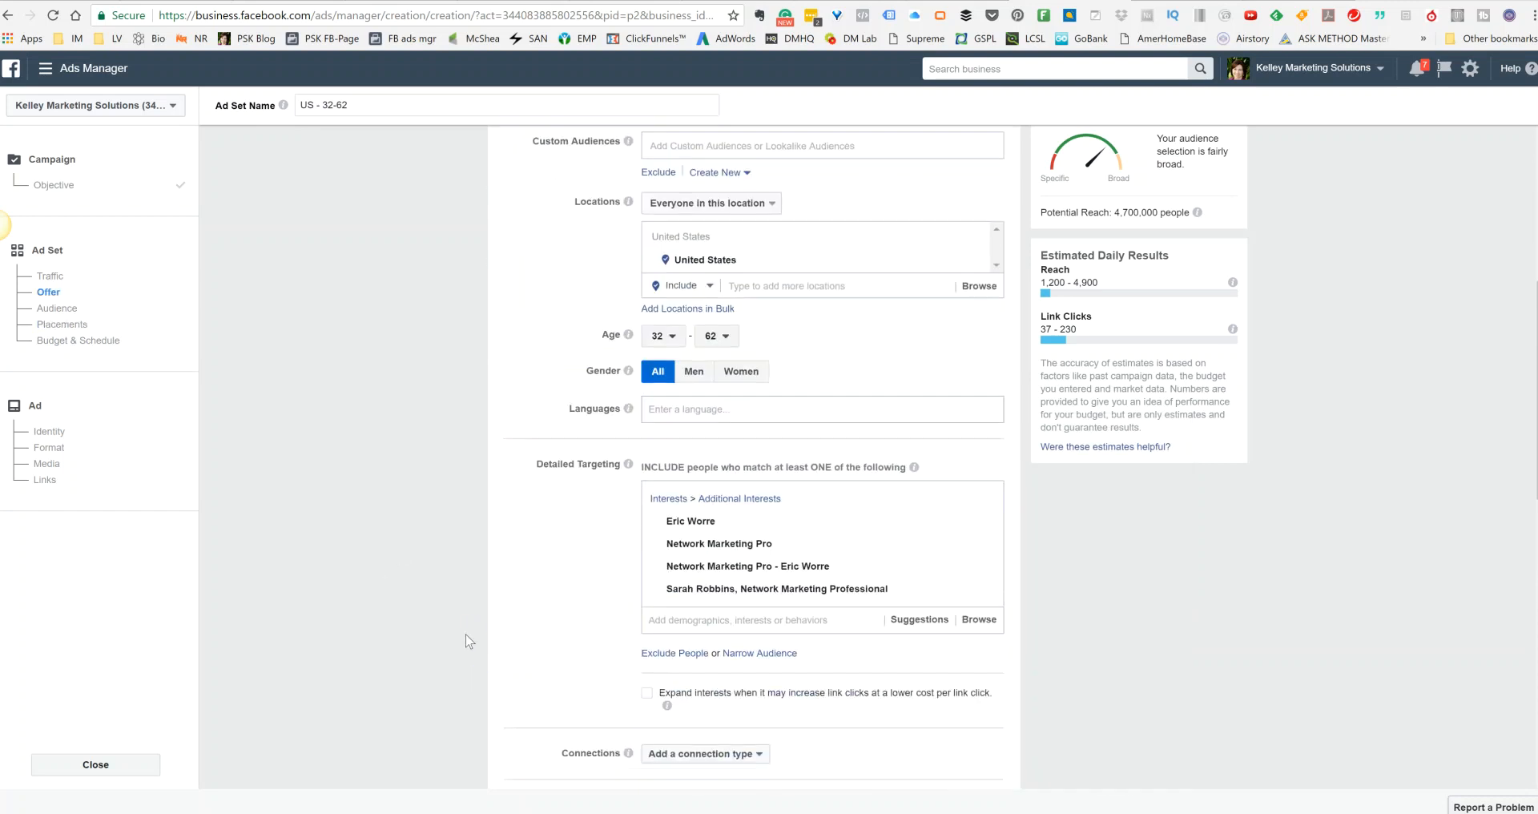
{"action": "scroll", "scroll_direction": "down", "scroll_amount": 3}
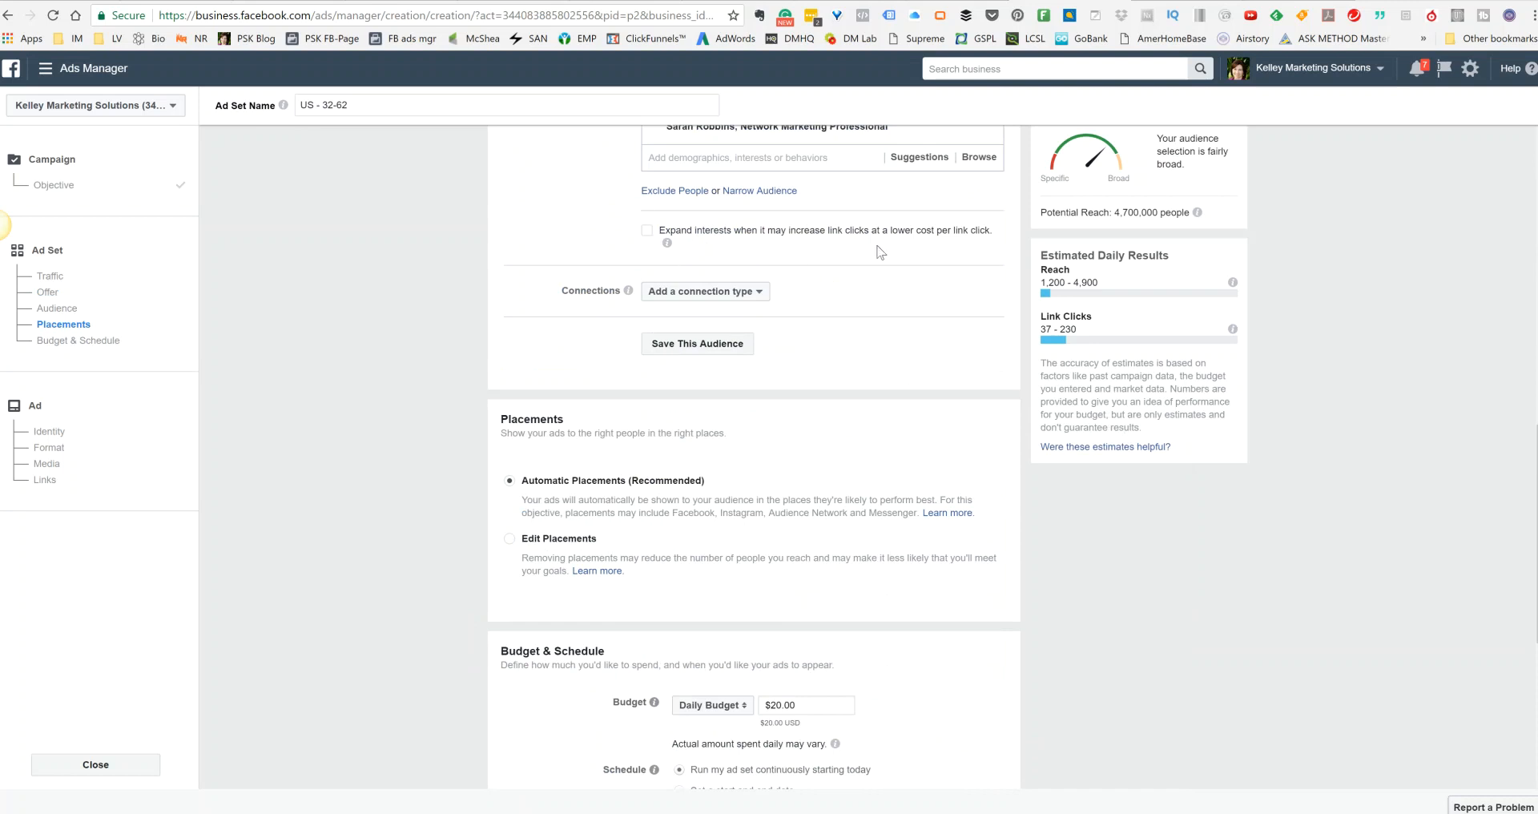
{"action": "mouse_move", "coordinate": [610, 378]}
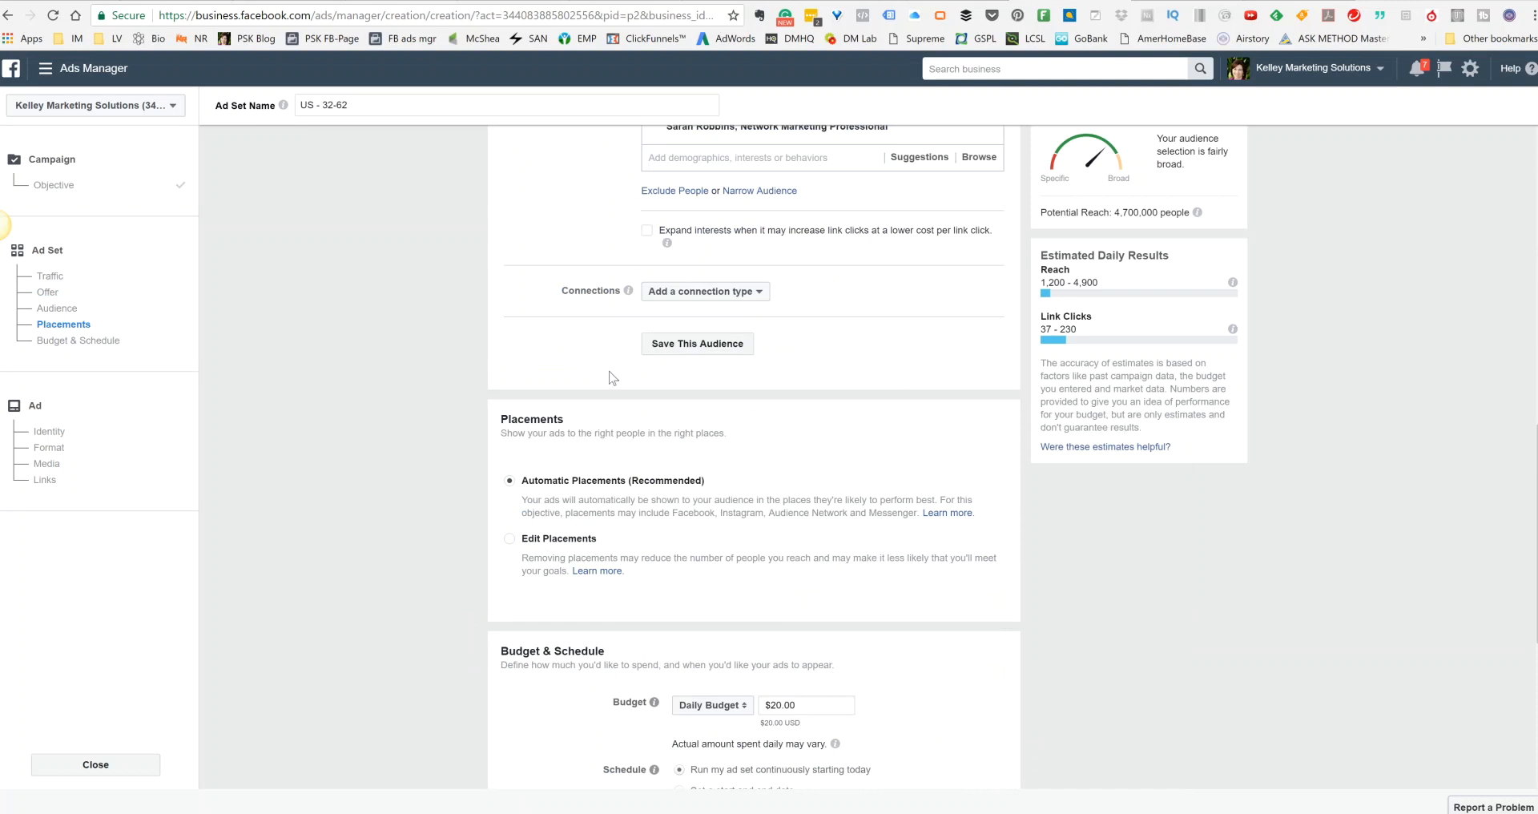
{"action": "left_click", "coordinate": [509, 538]}
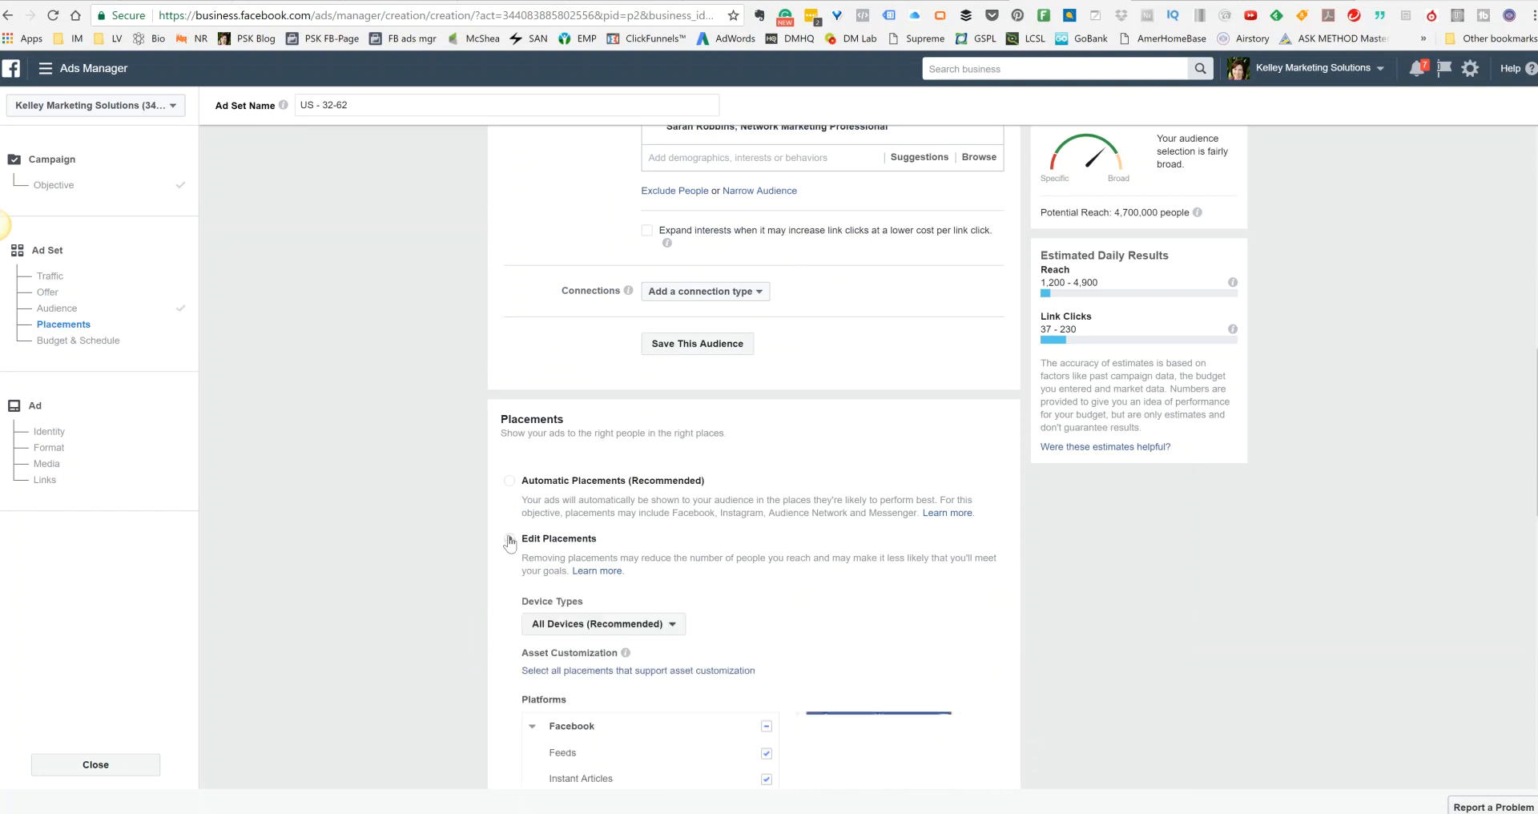
{"action": "left_click", "coordinate": [510, 538]}
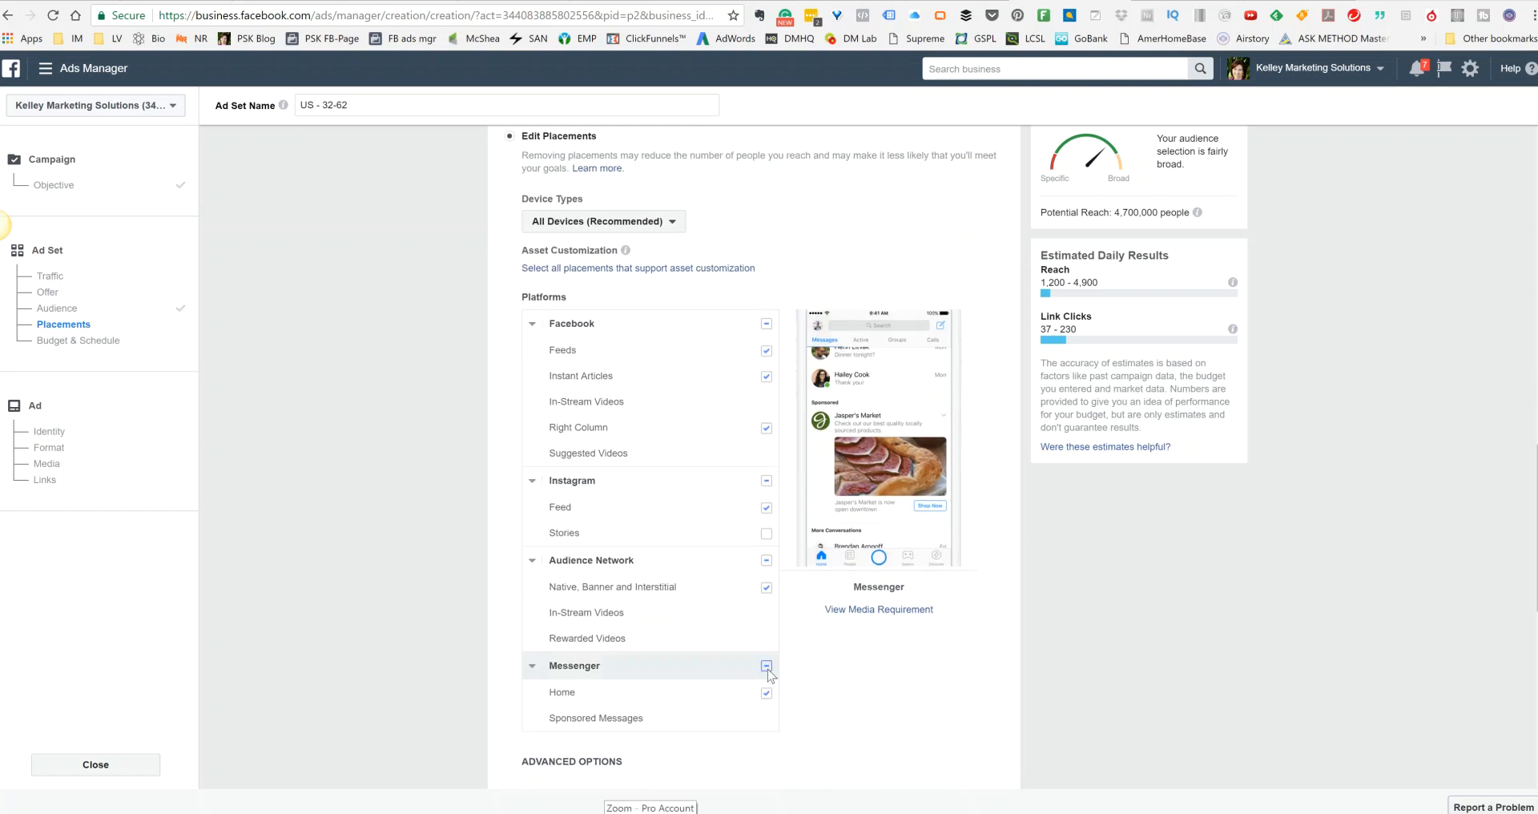
{"action": "left_click", "coordinate": [765, 664]}
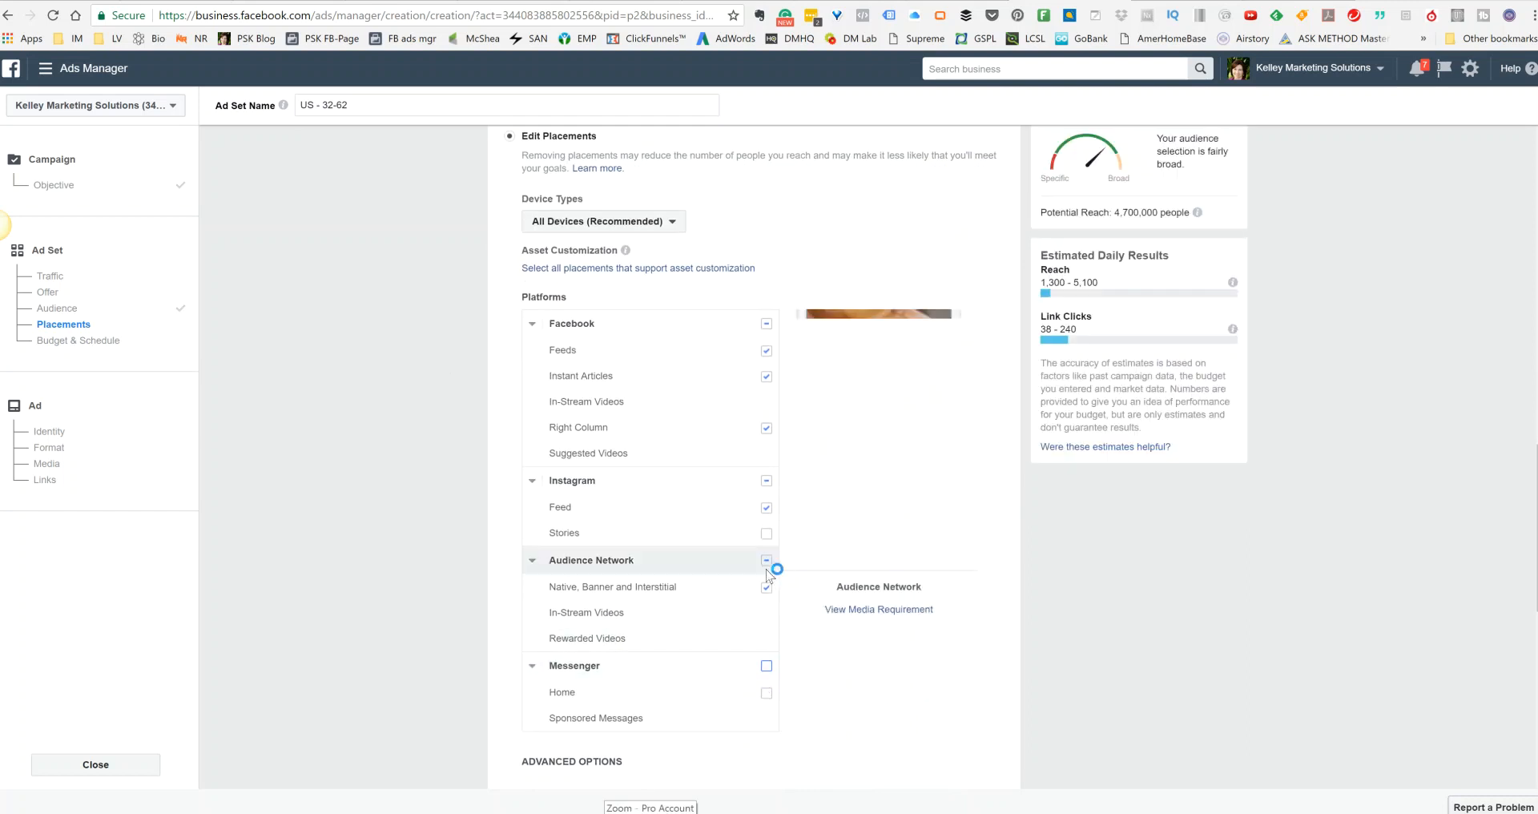
{"action": "left_click", "coordinate": [766, 559]}
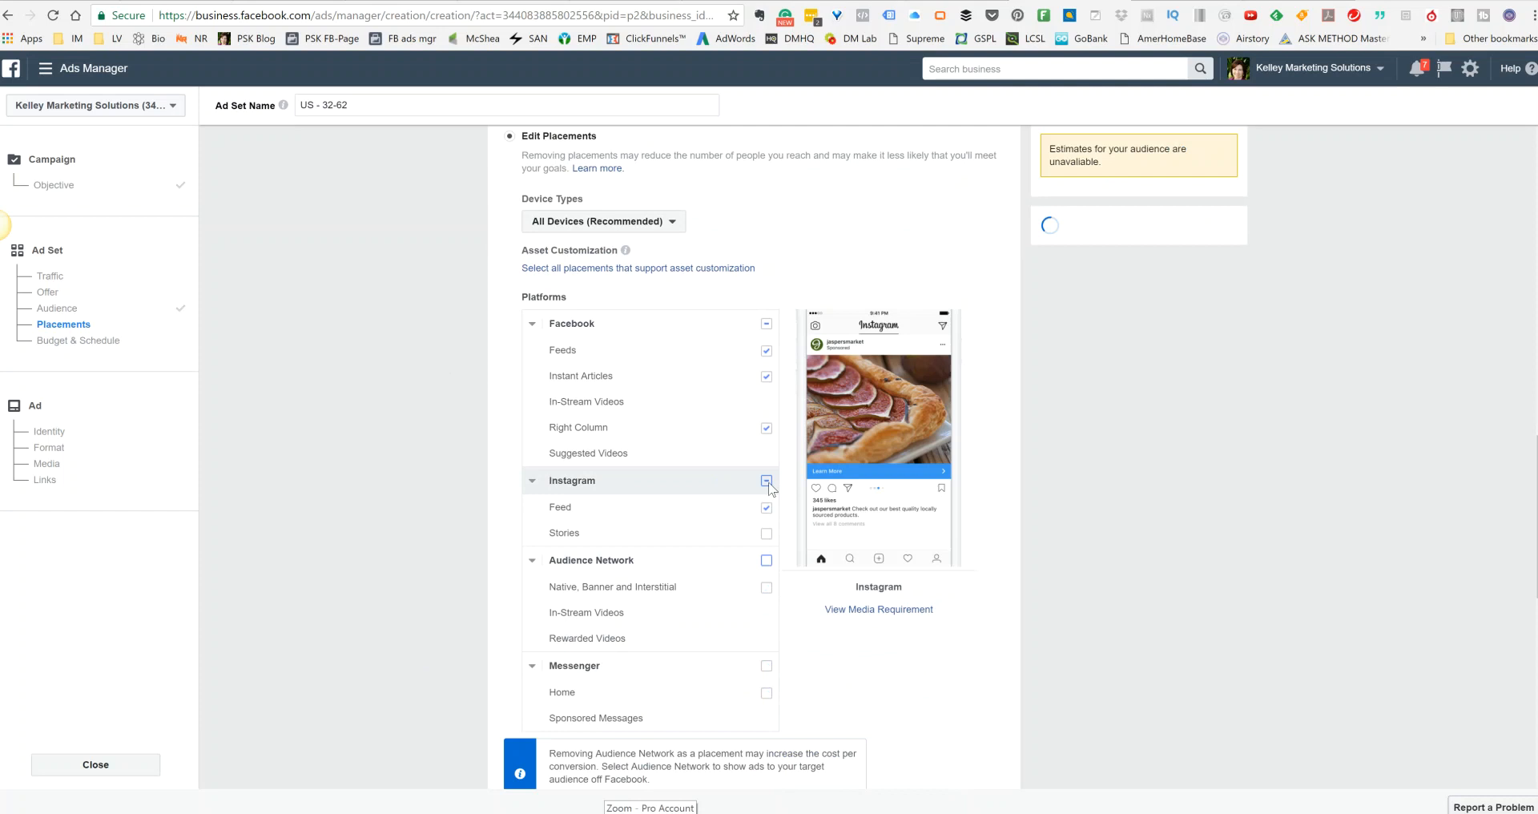
{"action": "left_click", "coordinate": [766, 480]}
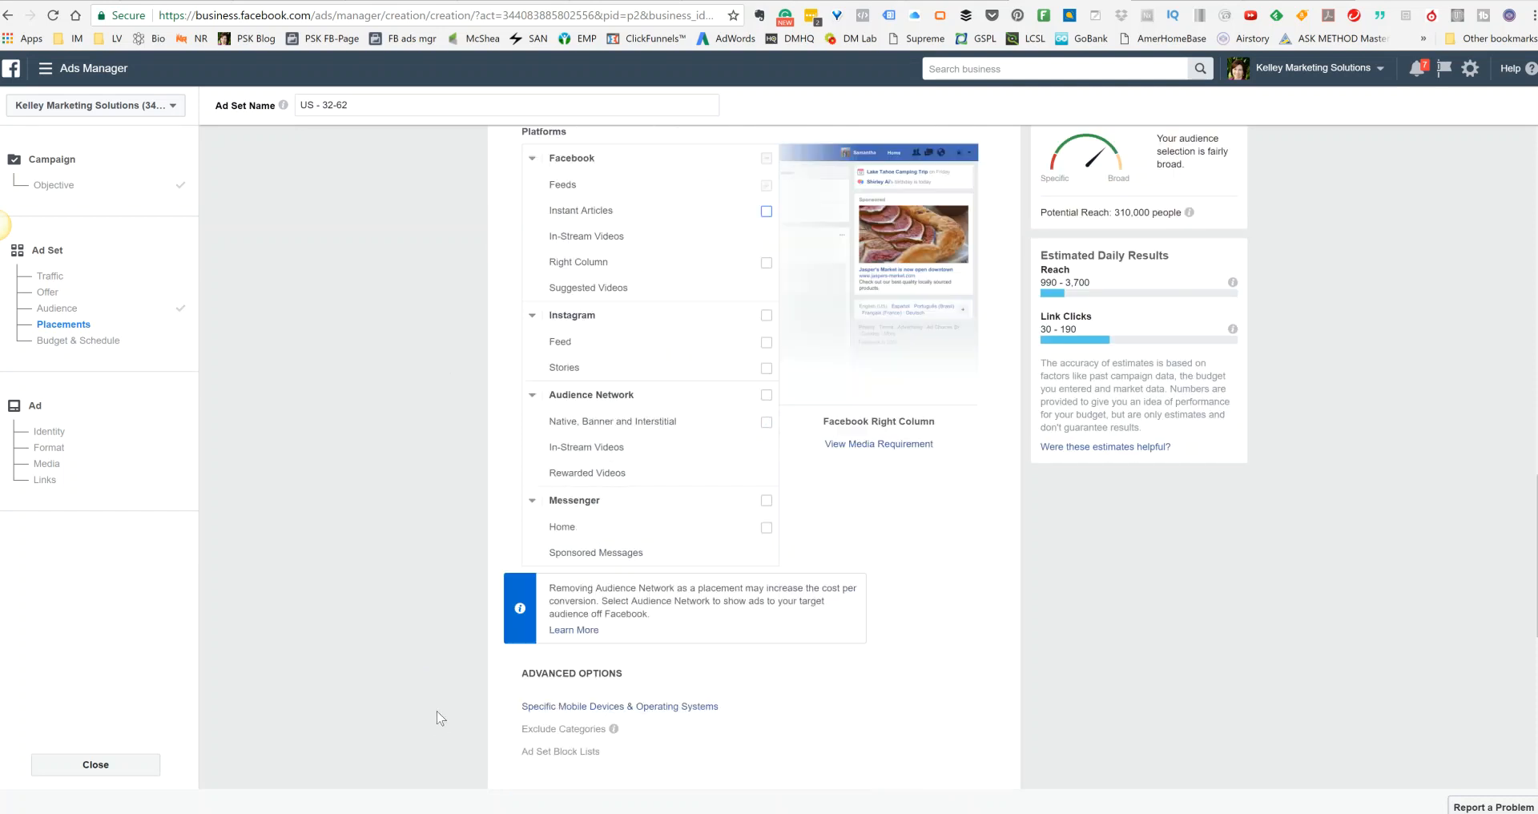
Set a $10.00 daily budget and continue to the ad's Identity and Format step
{"action": "scroll", "scroll_direction": "down", "scroll_amount": 3}
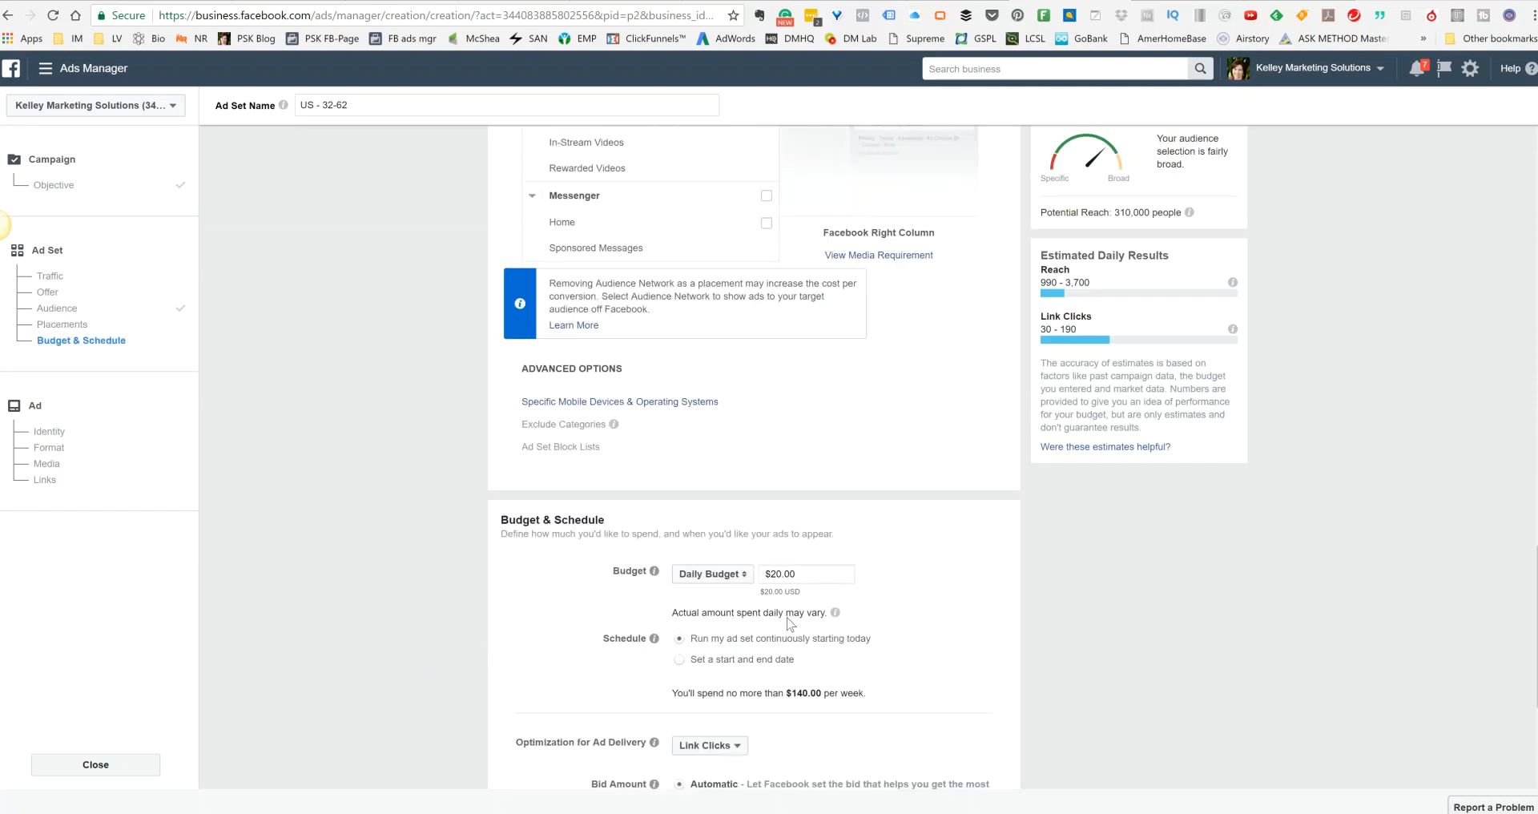
{"action": "left_click", "coordinate": [804, 573]}
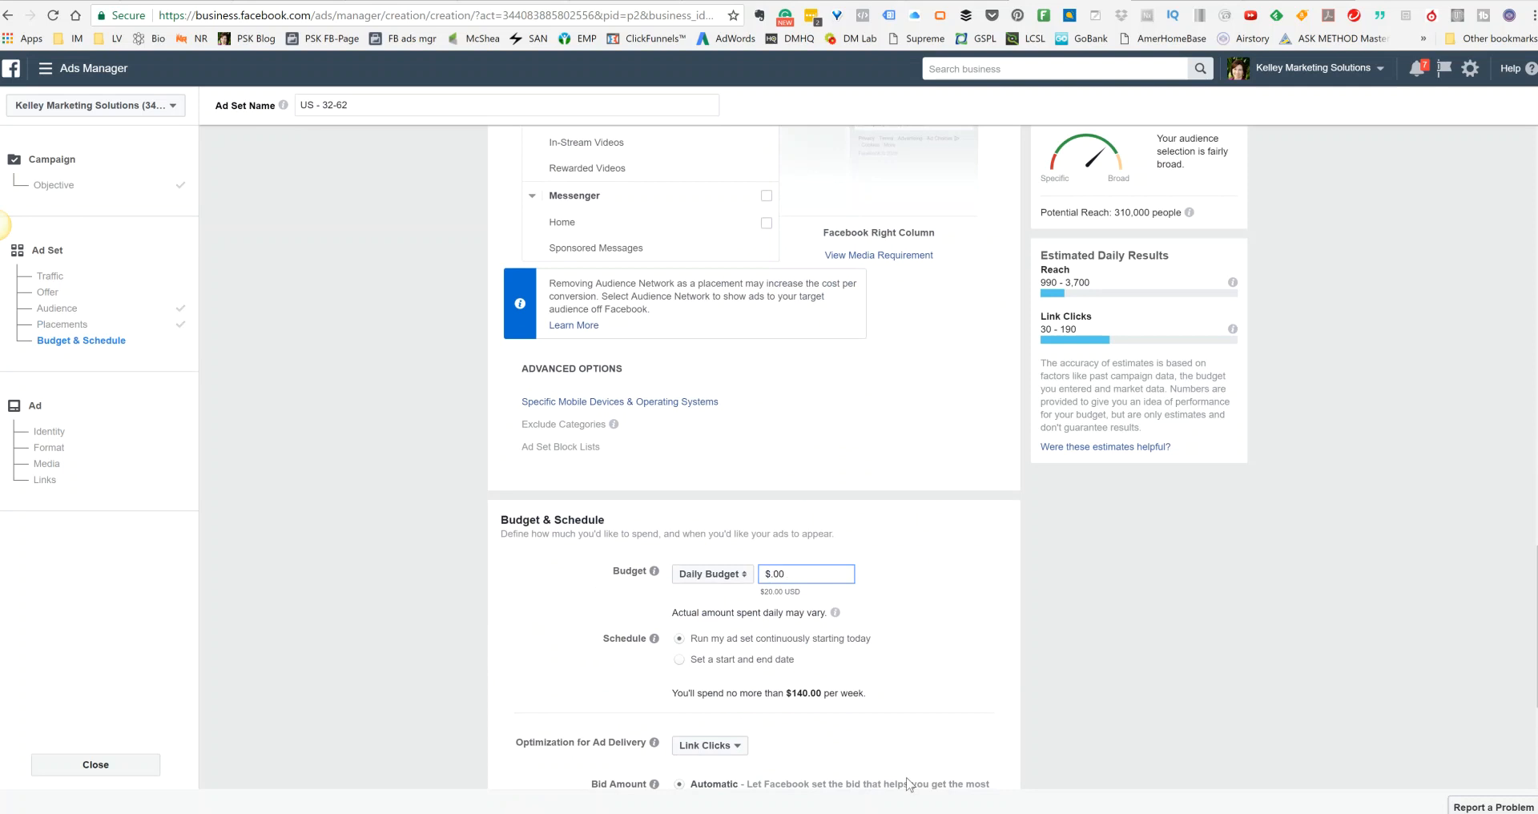
{"action": "type", "text": "20.00"}
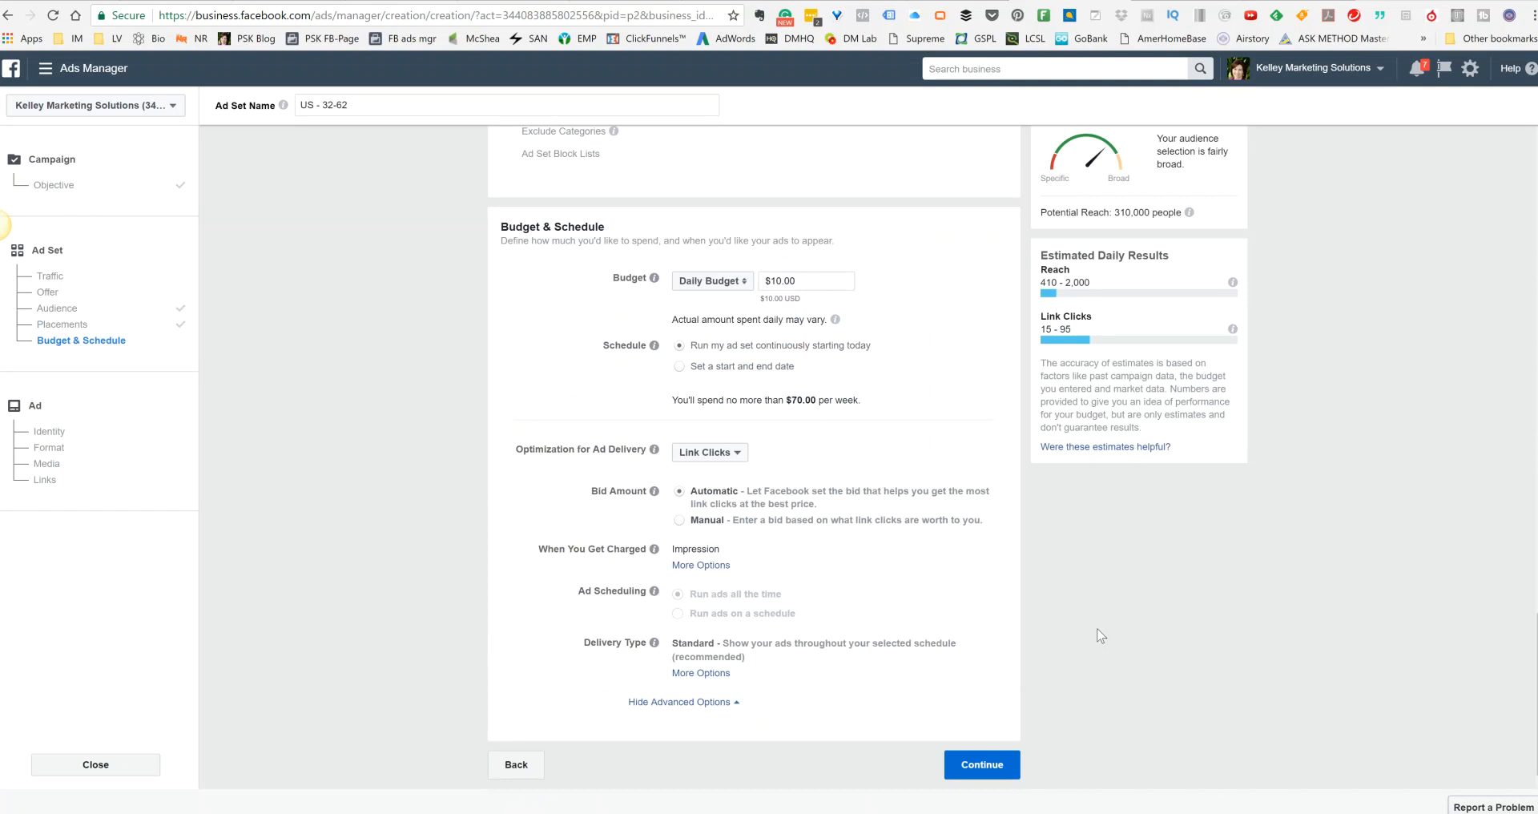
{"action": "left_click", "coordinate": [980, 765]}
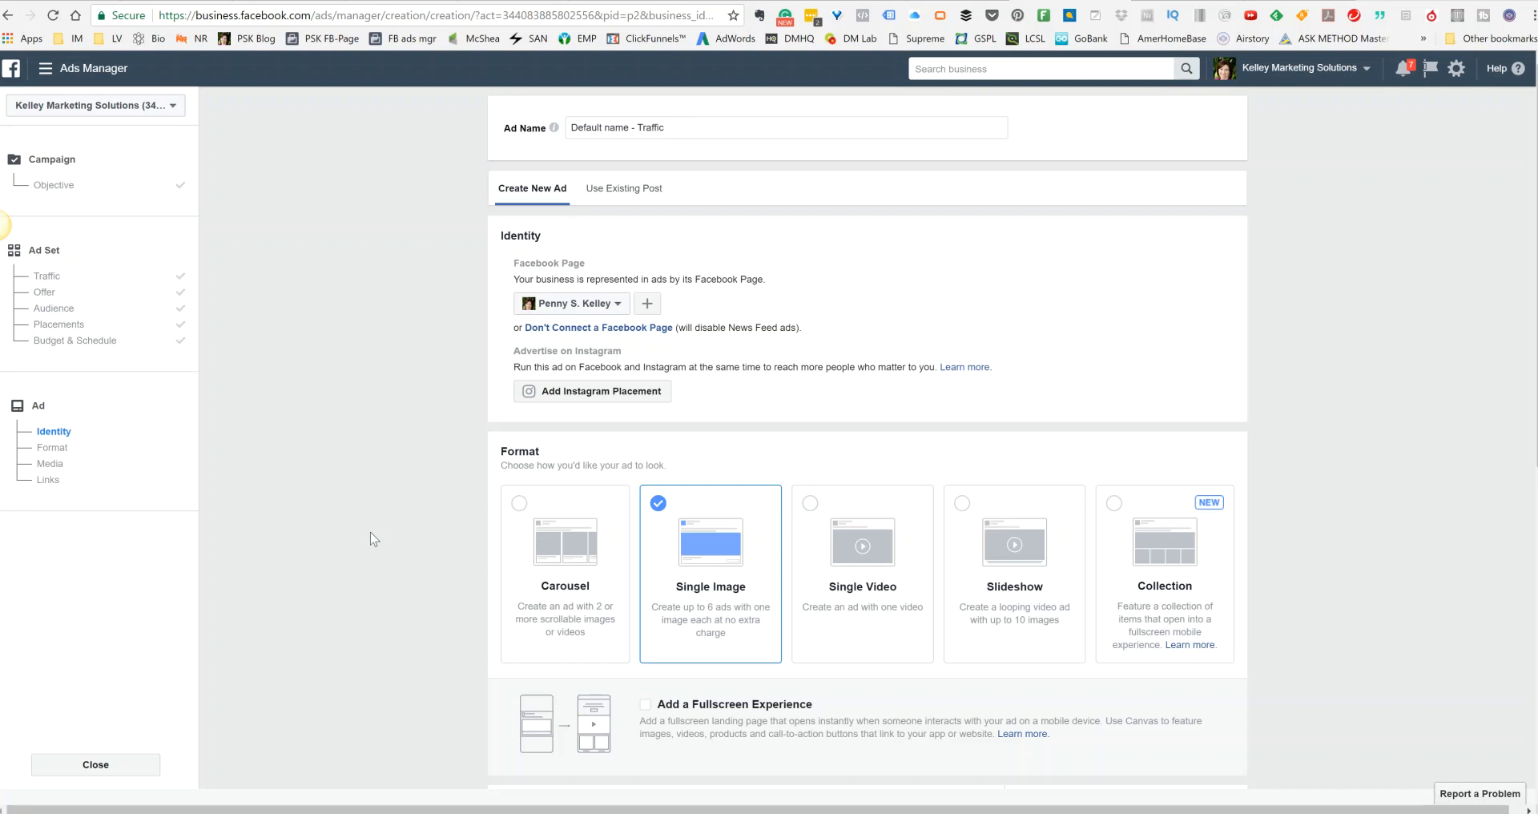
{"action": "scroll", "scroll_direction": "down", "scroll_amount": 3}
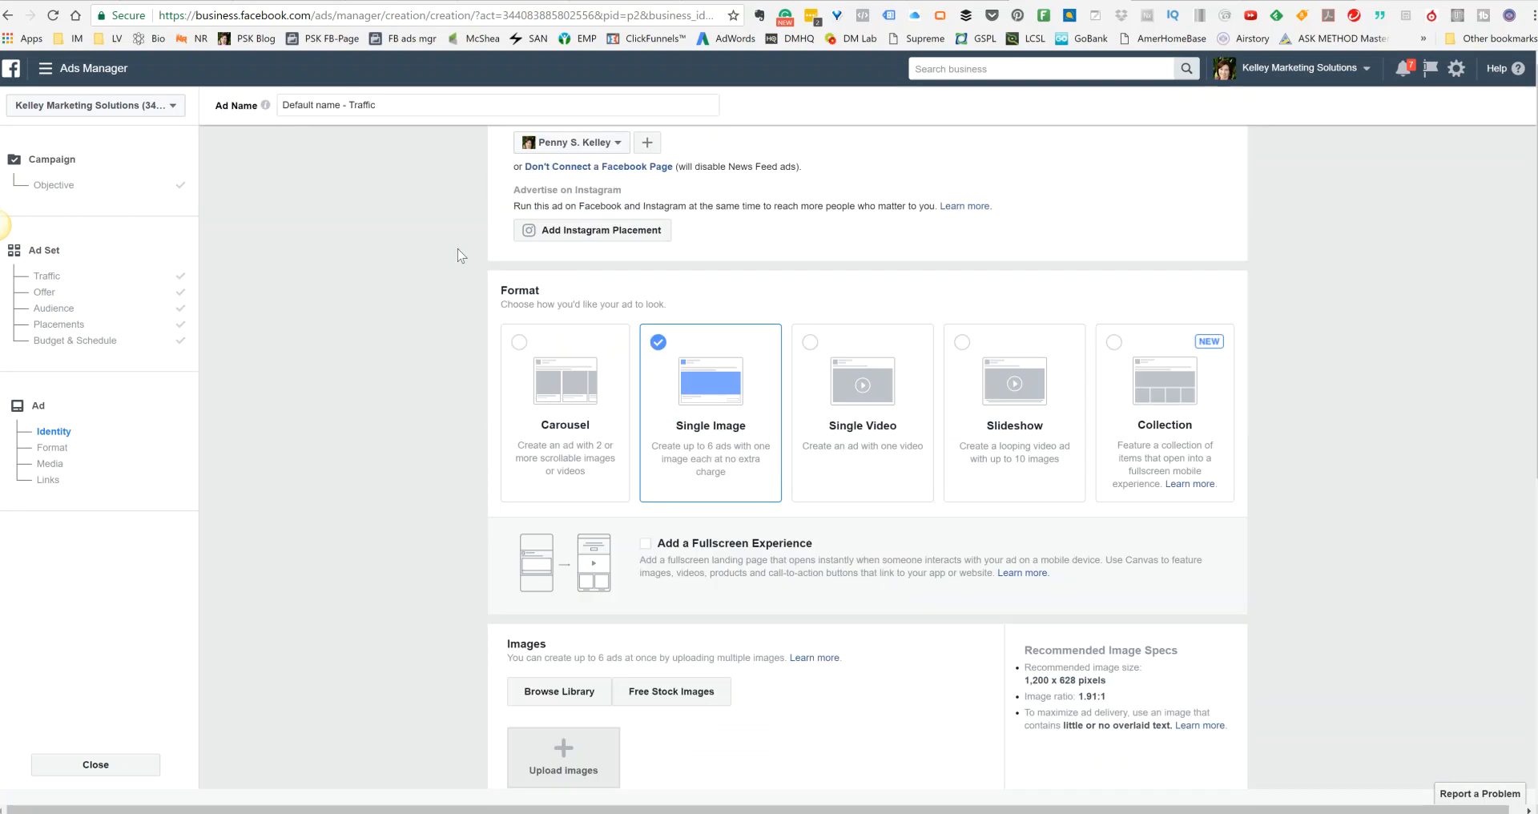
{"action": "mouse_move", "coordinate": [486, 530]}
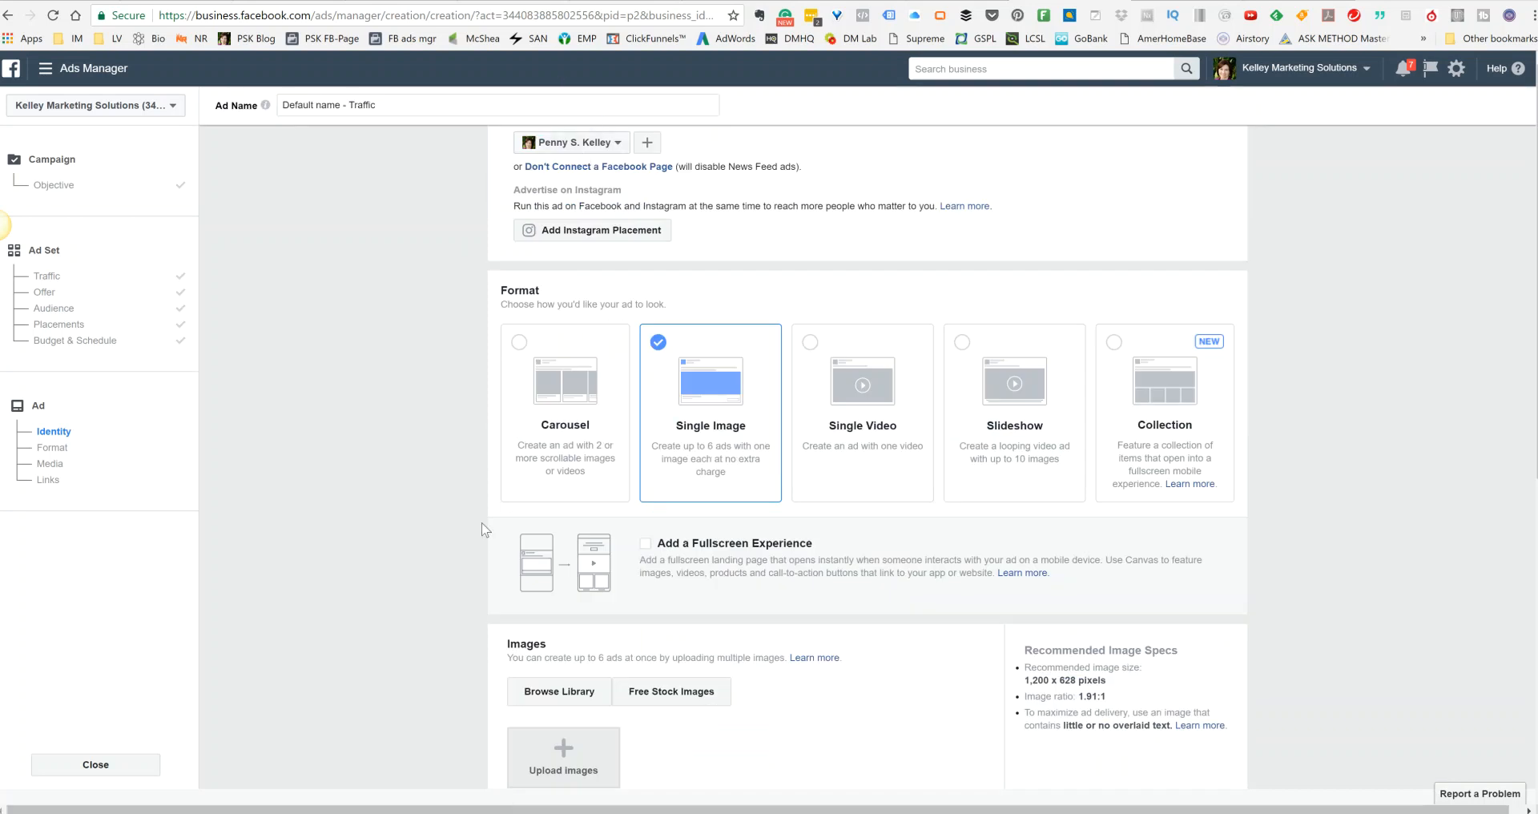
{"action": "scroll", "scroll_direction": "down", "scroll_amount": 3}
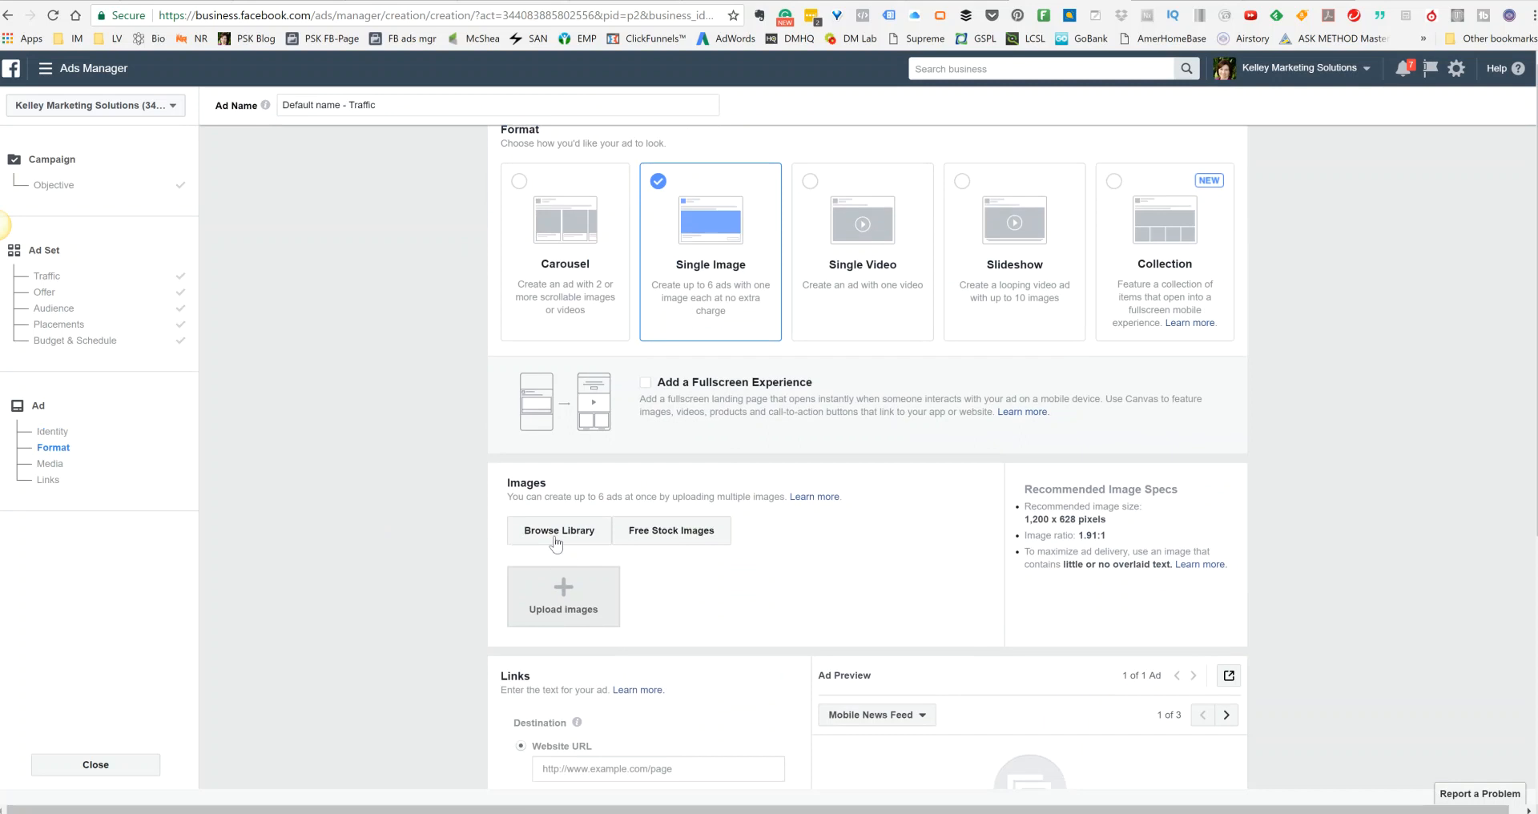
{"action": "left_click", "coordinate": [558, 530]}
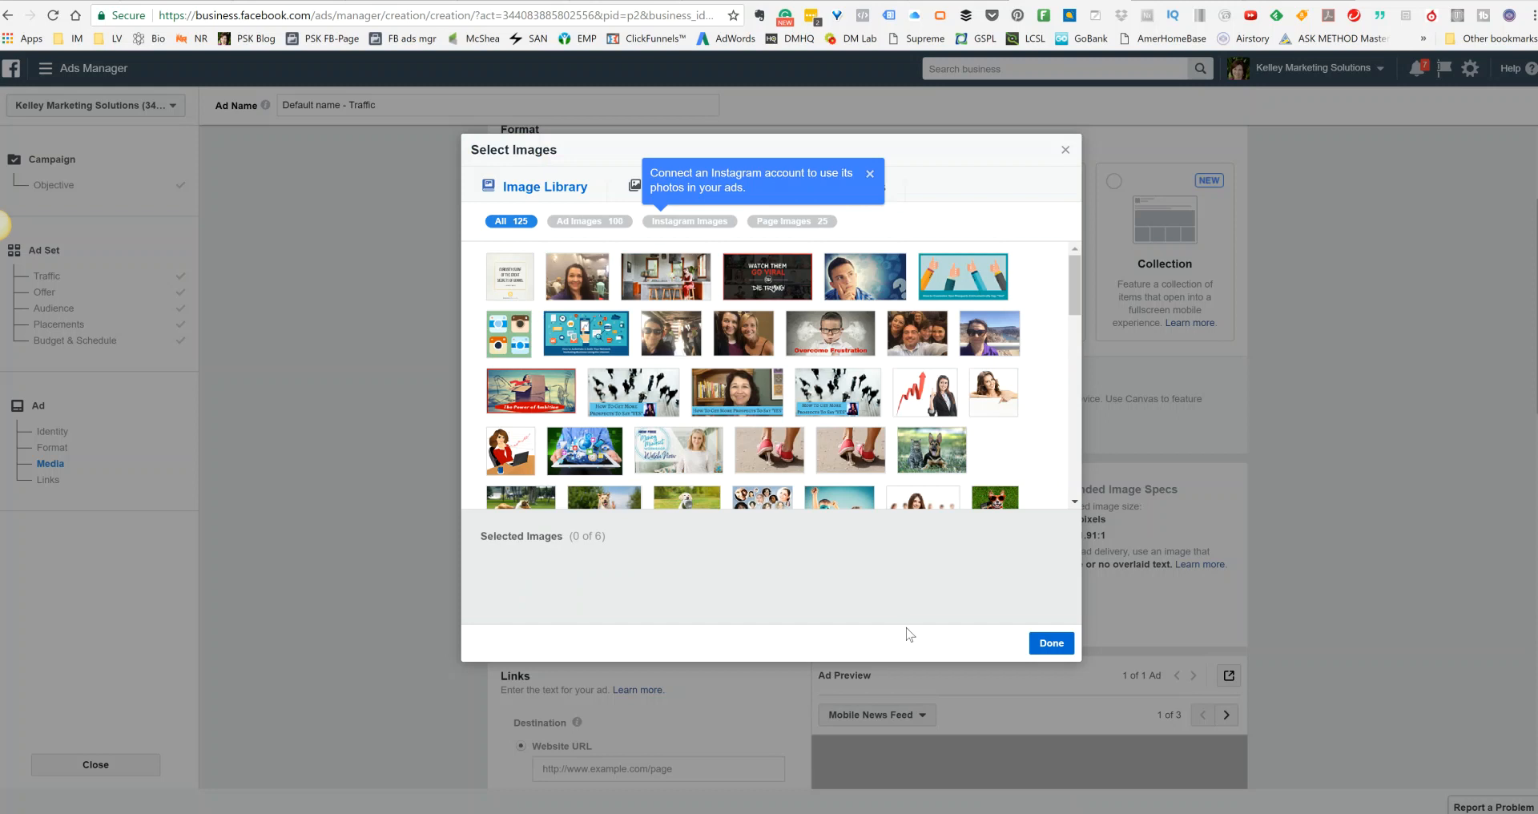
{"action": "left_click", "coordinate": [512, 274]}
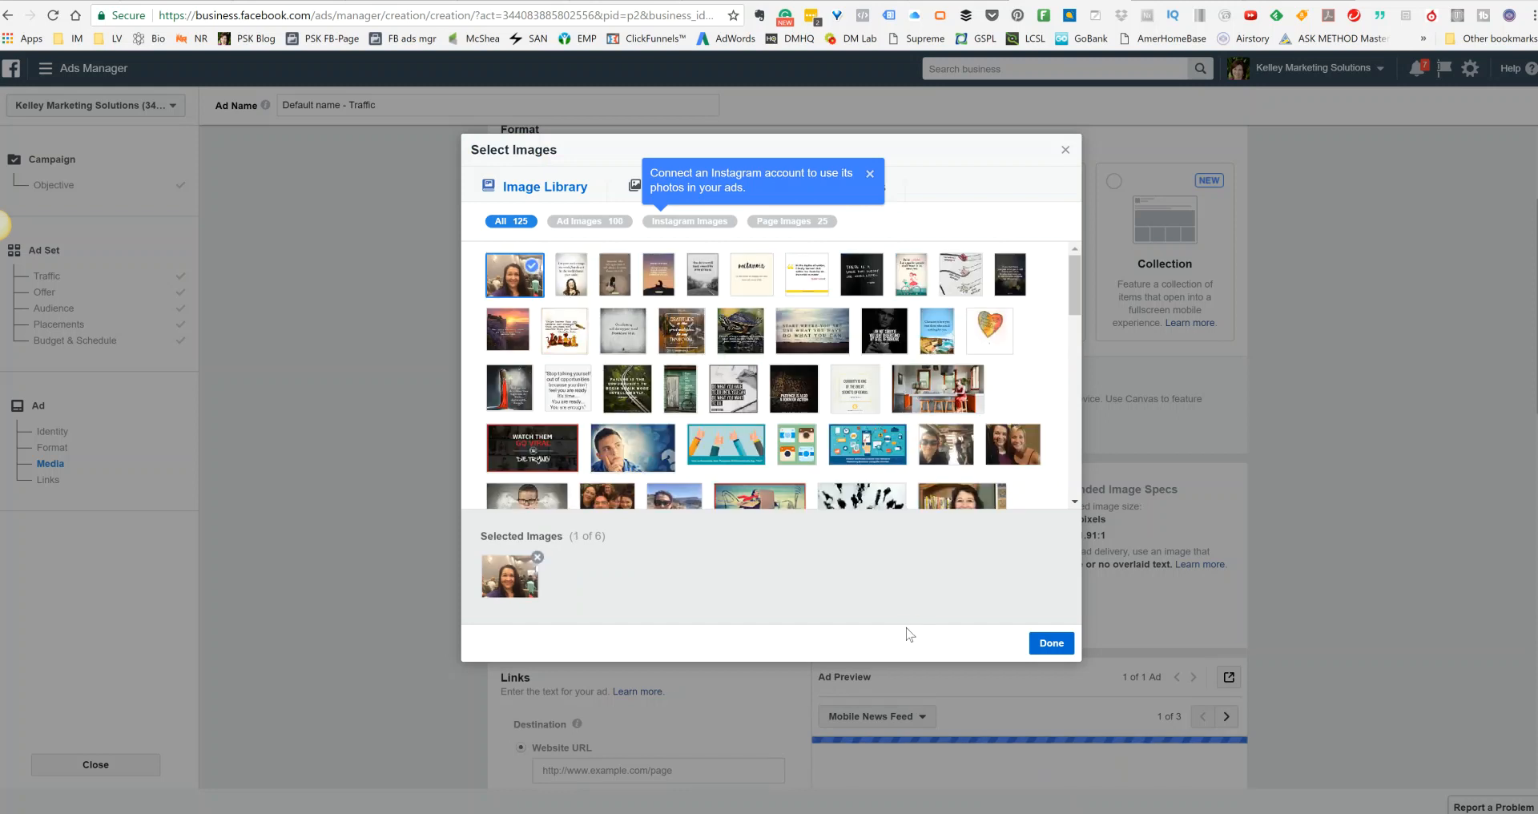
{"action": "left_click", "coordinate": [1050, 642]}
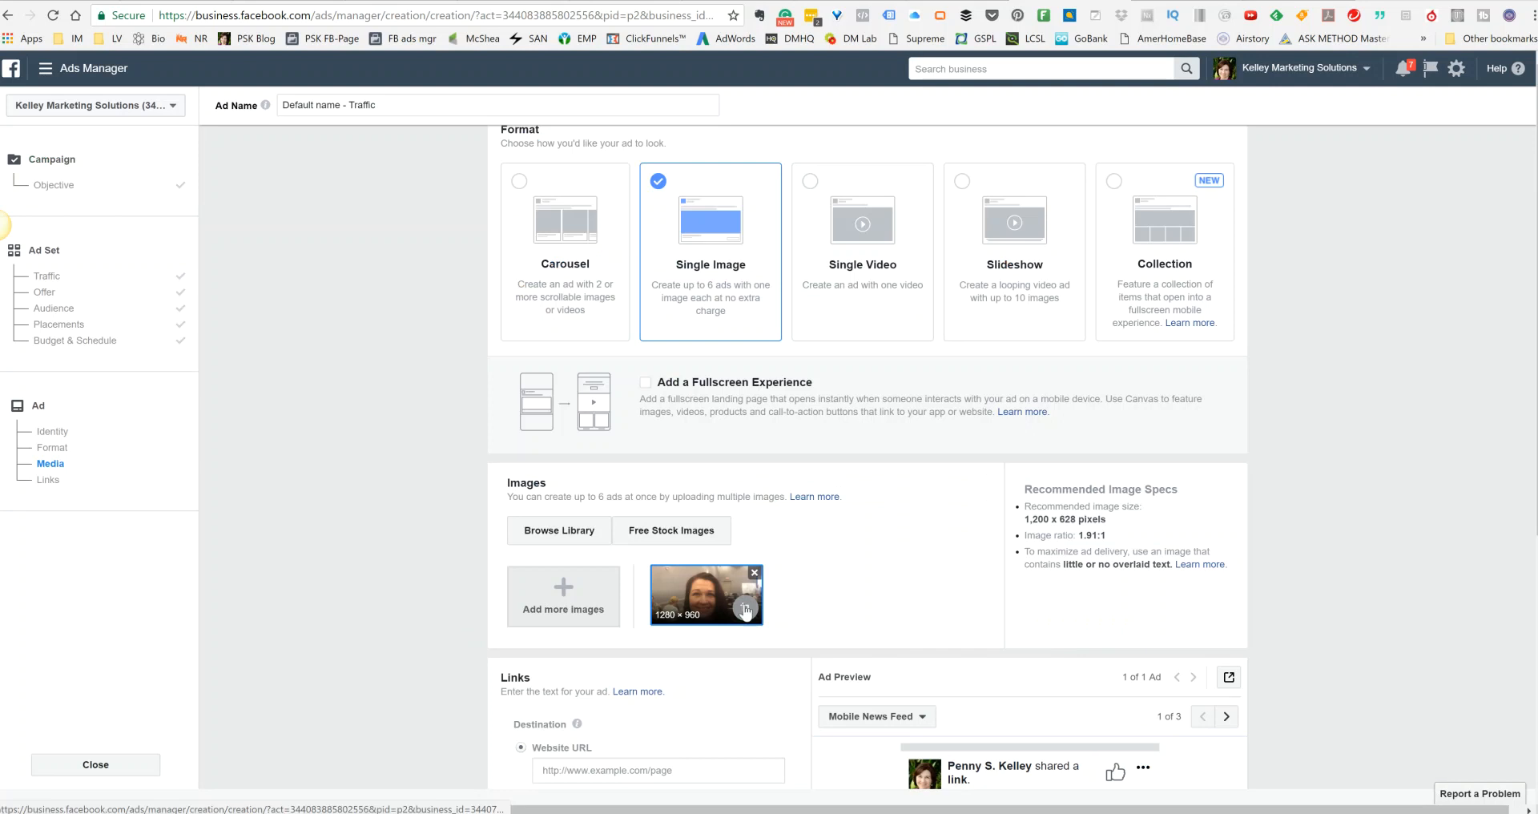
{"action": "left_click", "coordinate": [748, 589]}
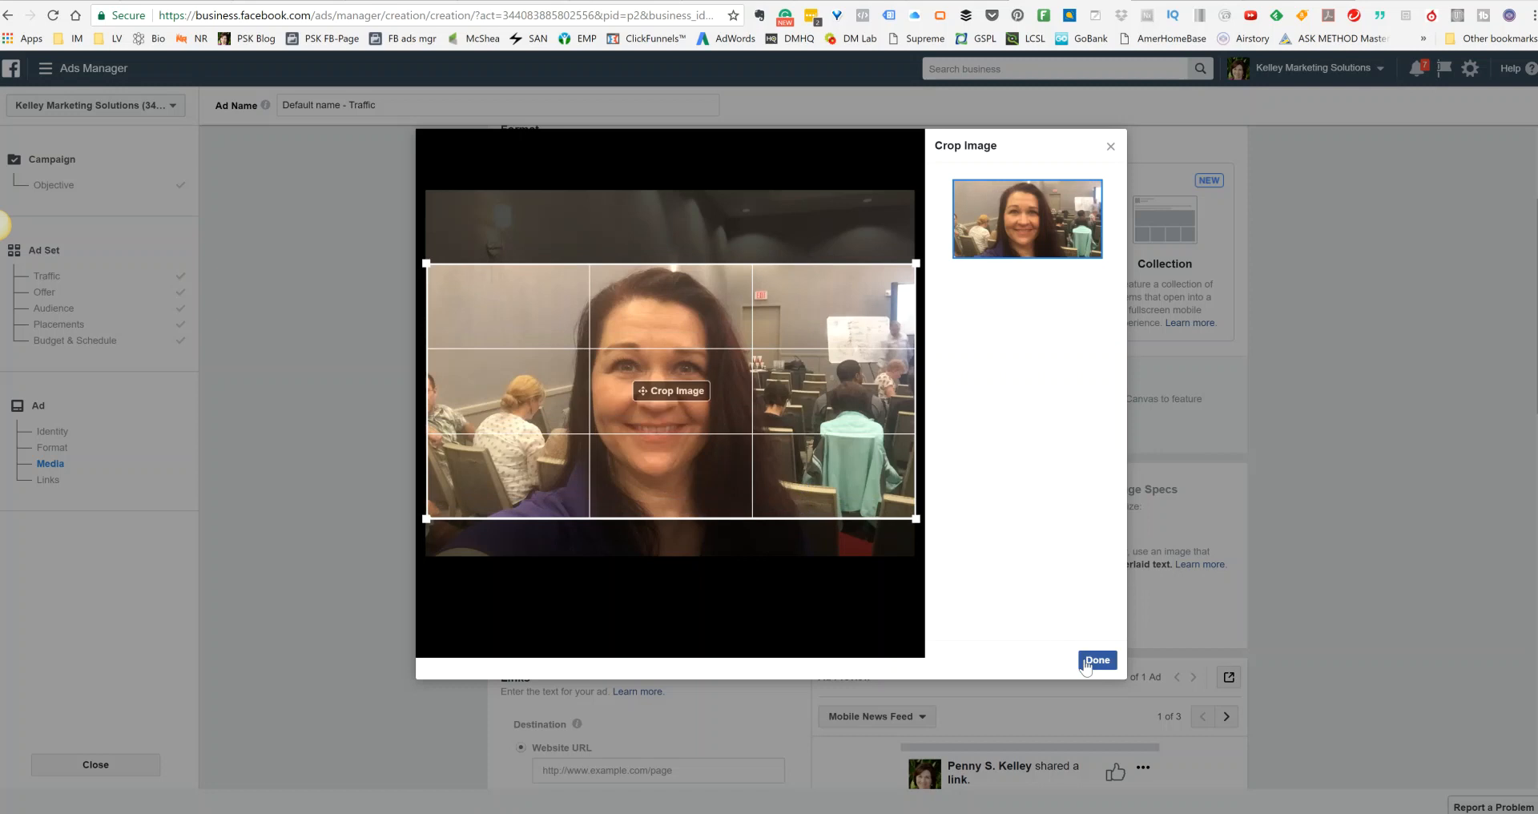
{"action": "left_click", "coordinate": [1095, 660]}
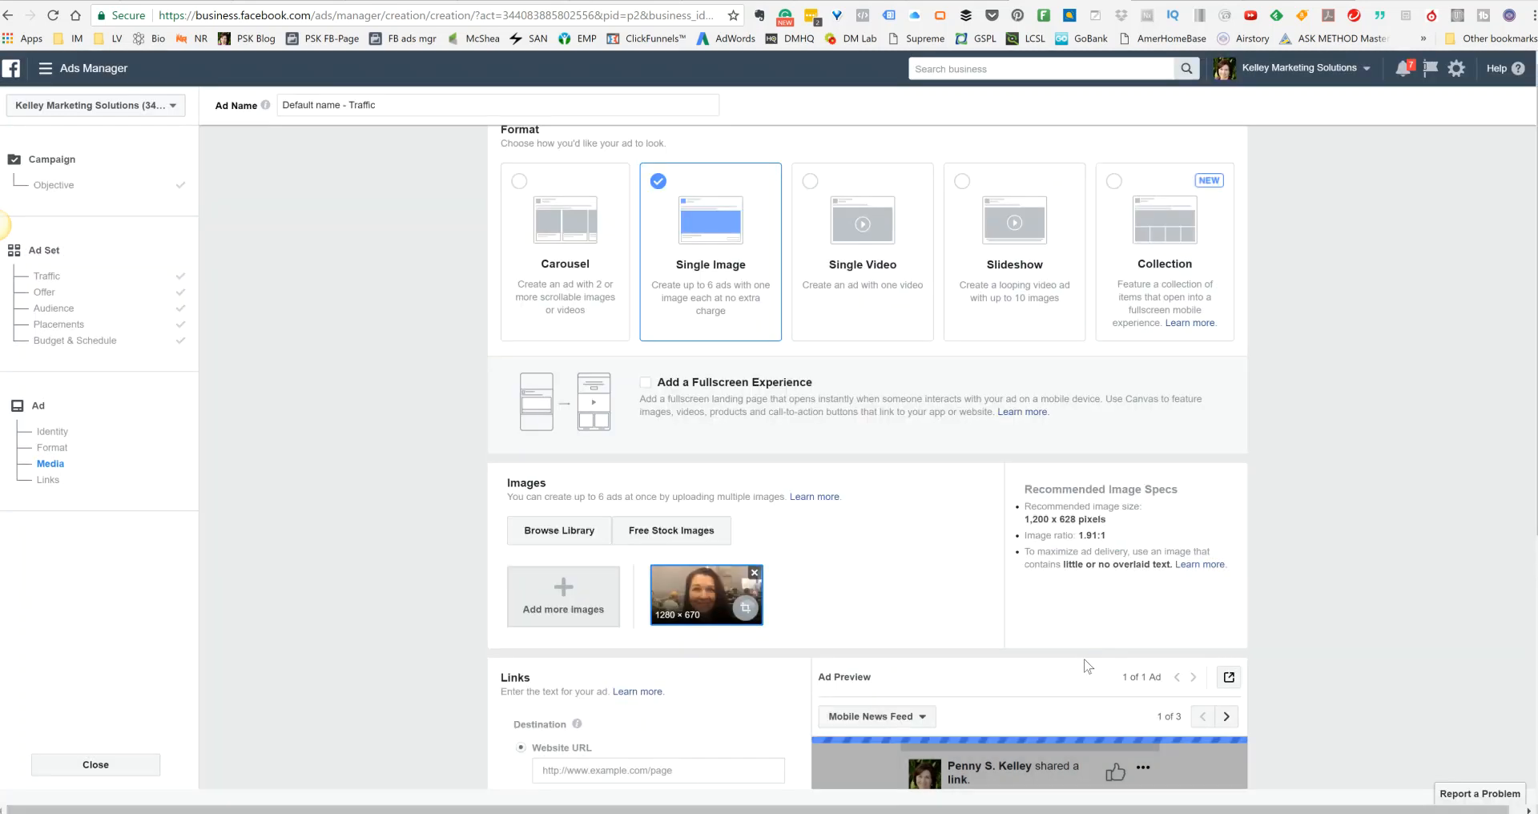
{"action": "mouse_move", "coordinate": [437, 598]}
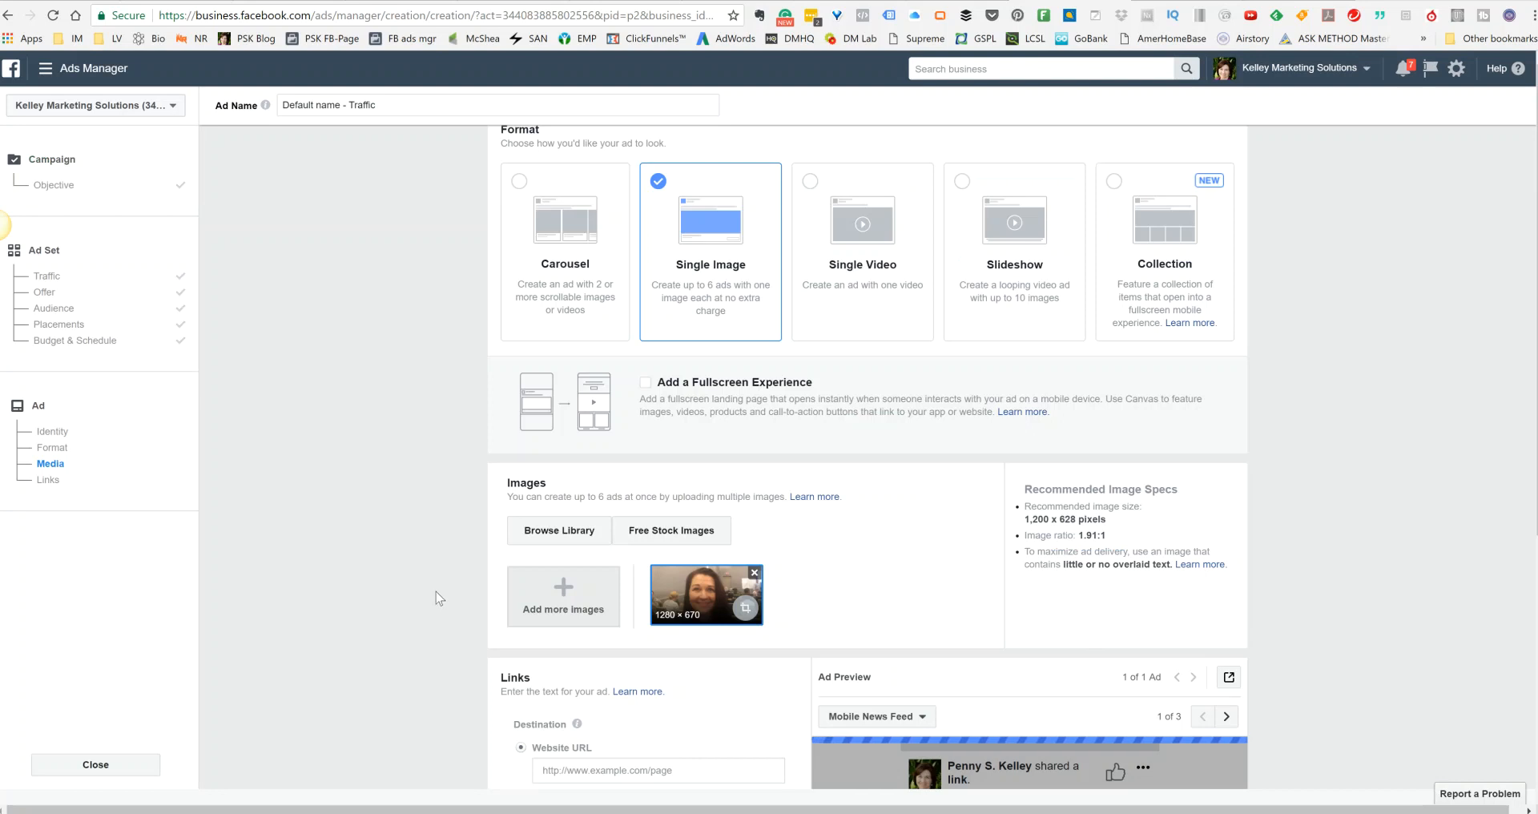
{"action": "scroll", "scroll_direction": "down", "scroll_amount": 3}
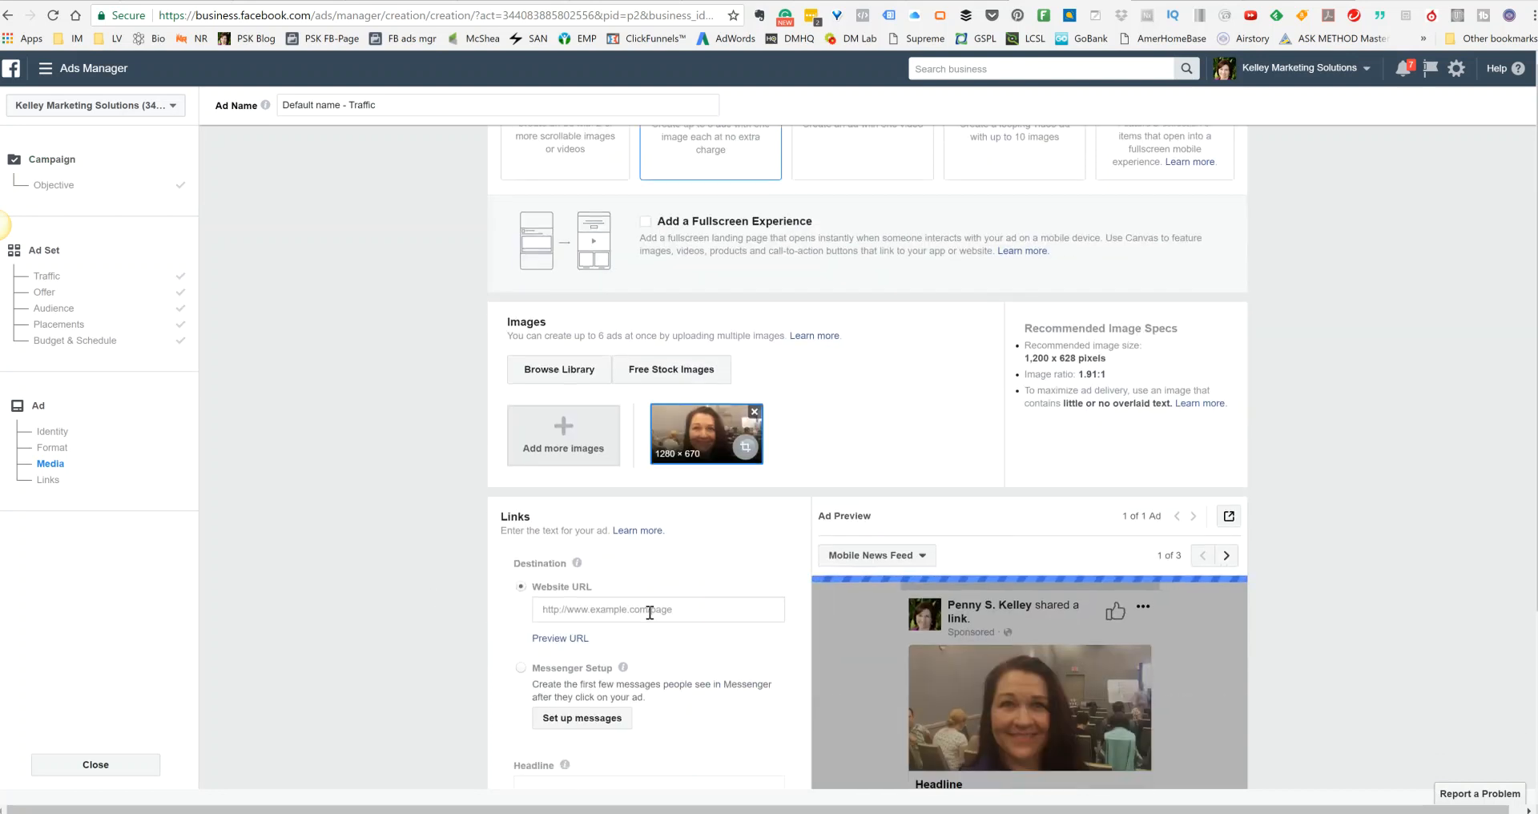
Set the ad's Website URL to the Elite Marketing Pro blog post link
{"action": "right_click", "coordinate": [647, 609]}
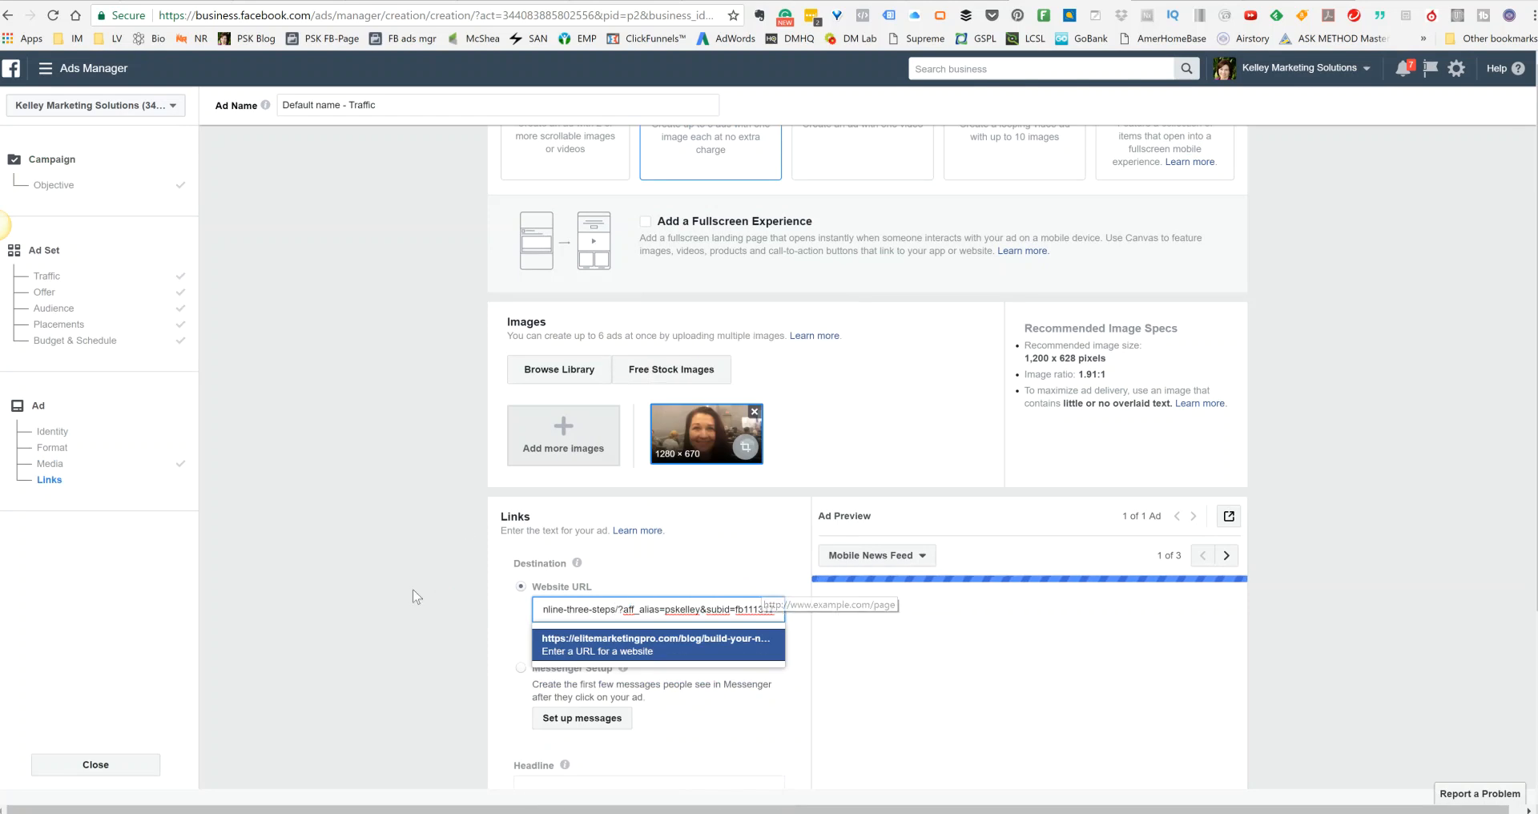
{"action": "left_click", "coordinate": [655, 644]}
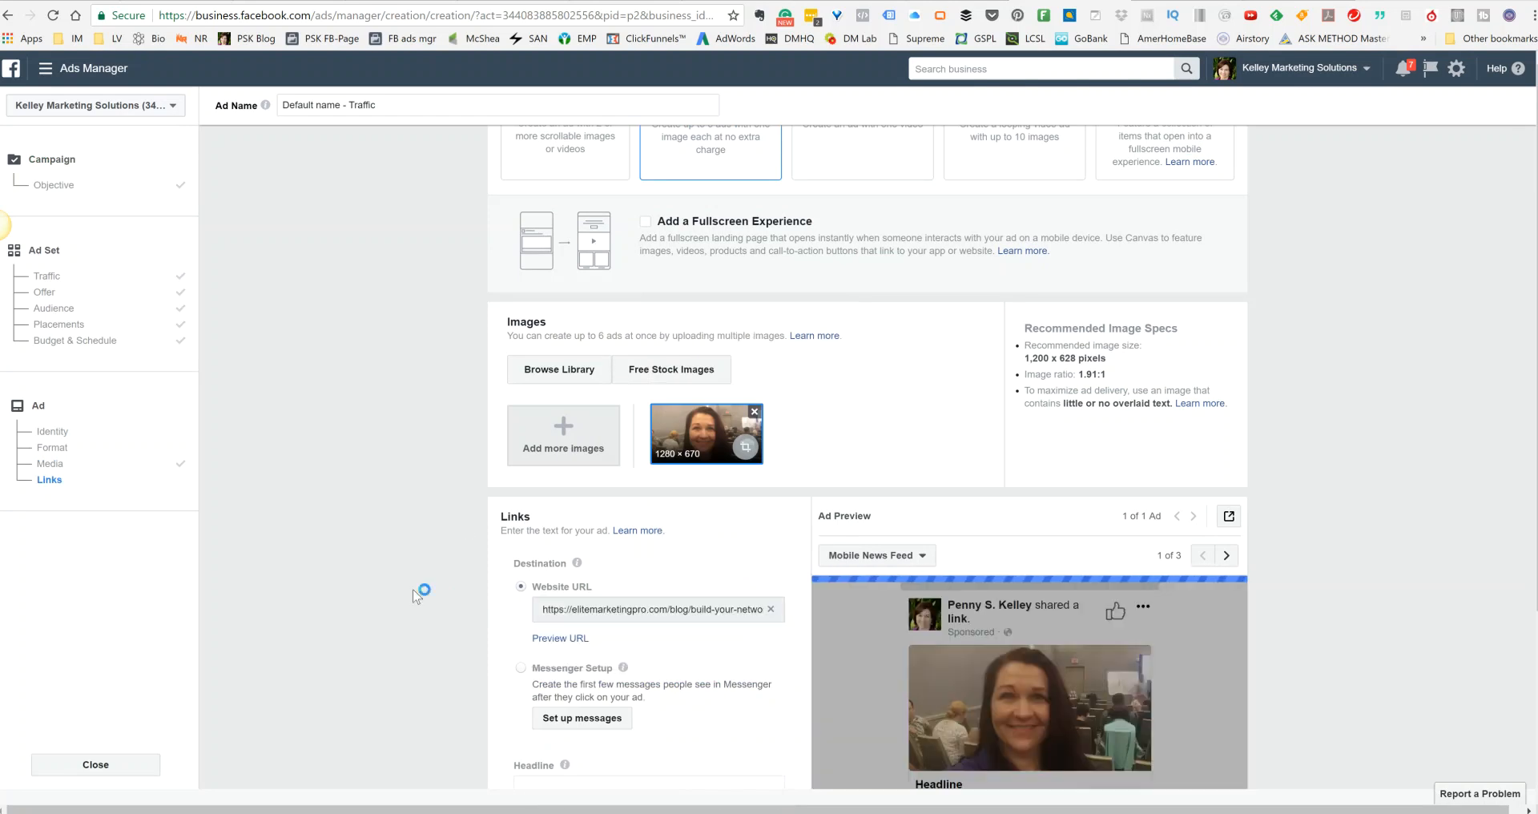
Copy the blog post's title to use as the ad headline
{"action": "scroll", "scroll_direction": "down", "scroll_amount": 3}
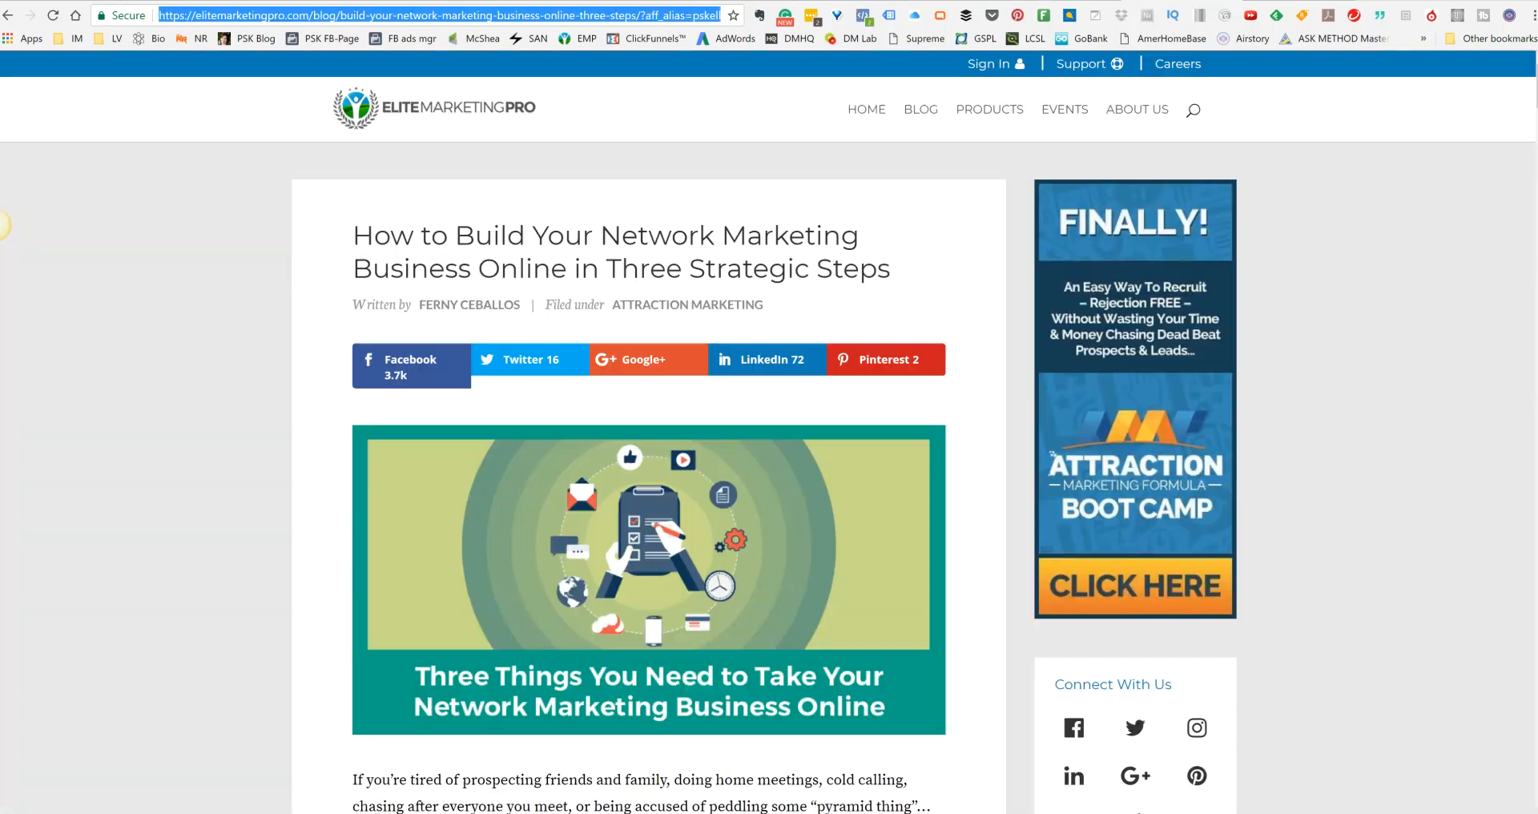
{"action": "left_click_drag", "start_coordinate": [352, 236], "coordinate": [687, 236]}
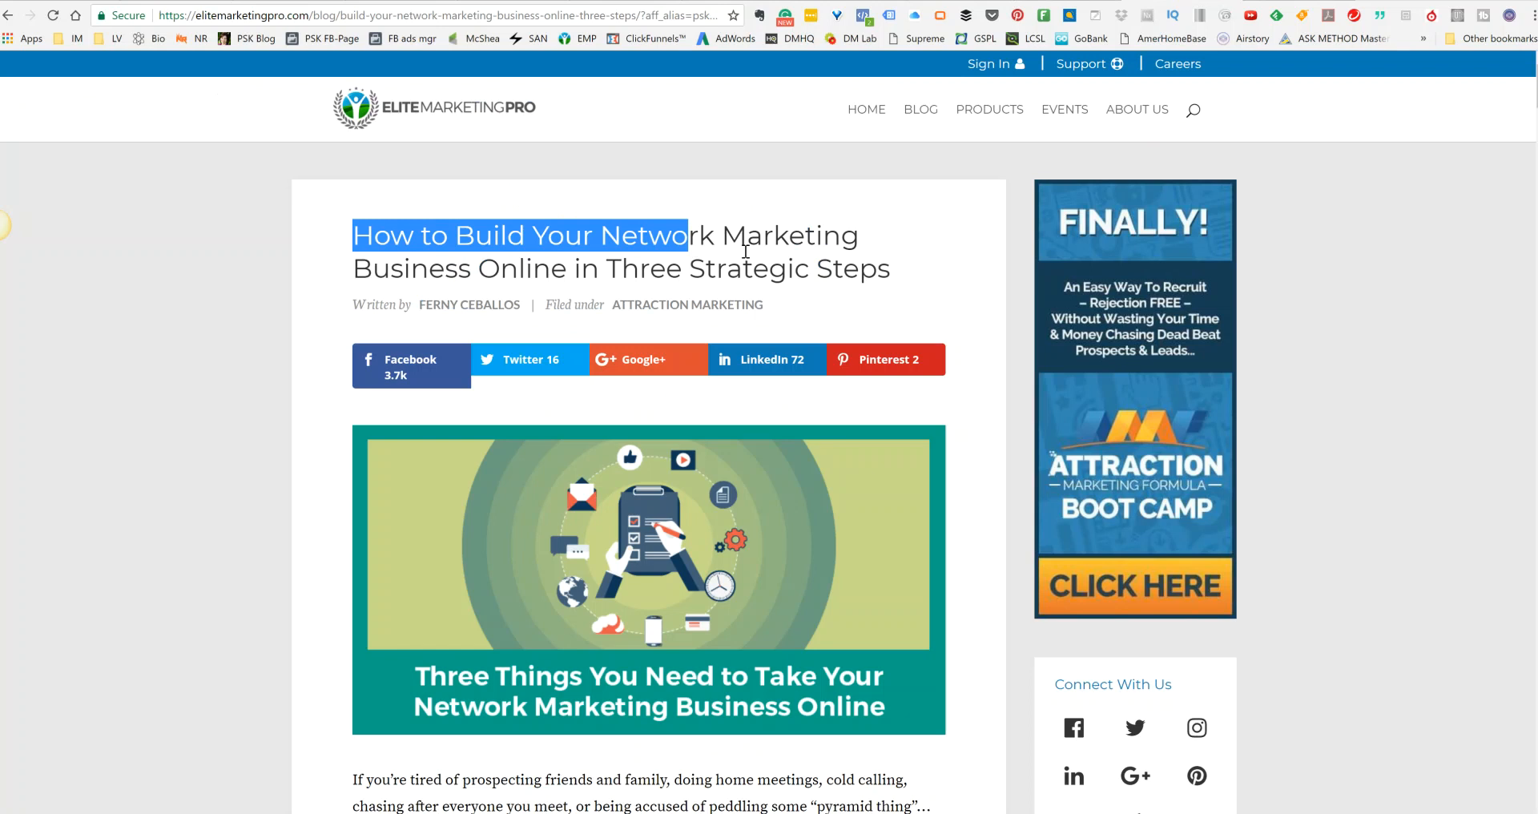
{"action": "right_click", "coordinate": [711, 257]}
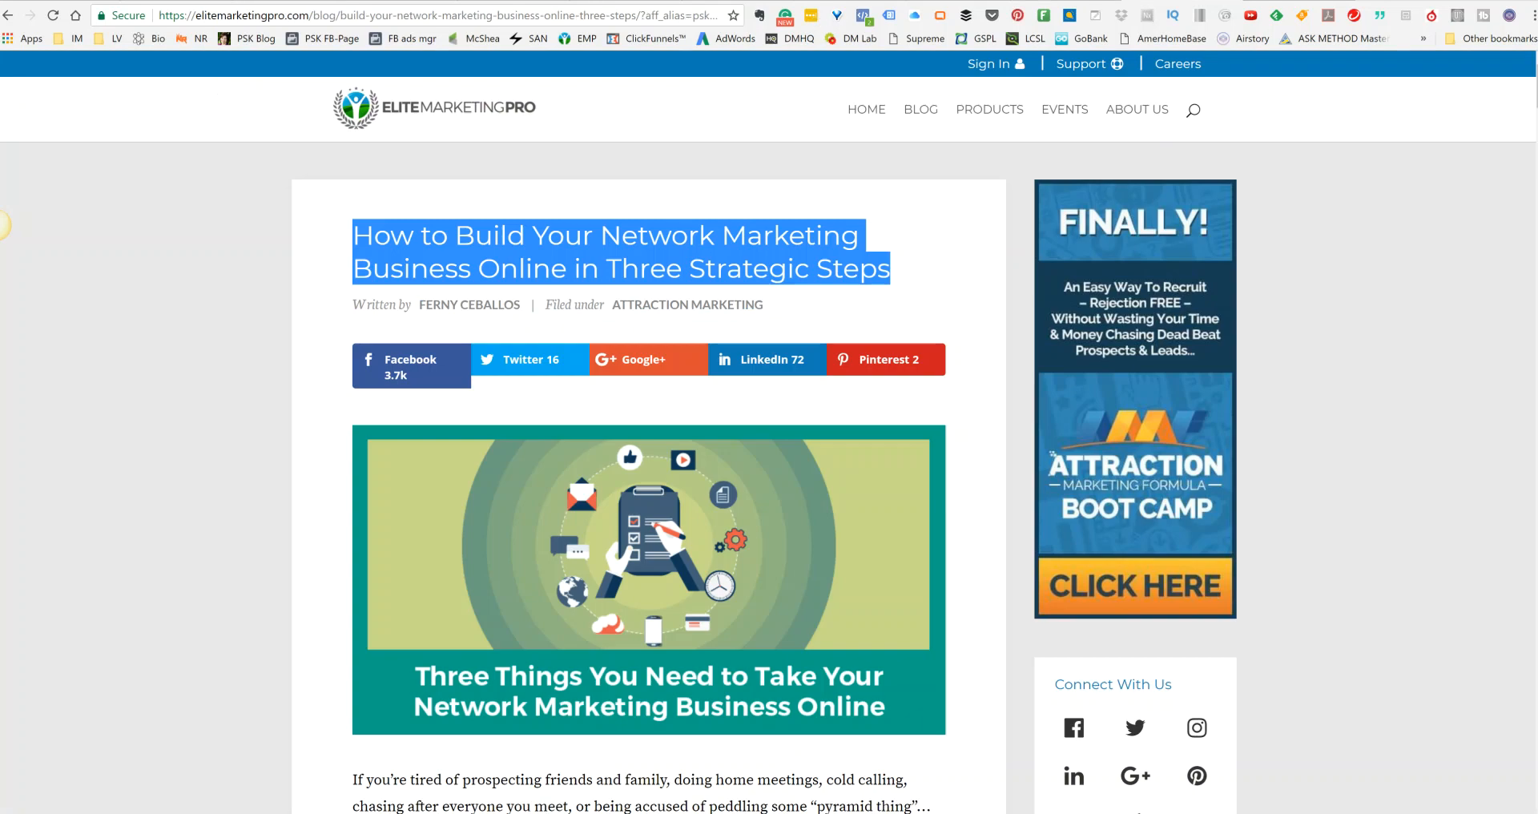
Select the post's opening 'Nine months…' story paragraphs ending with 'about ready to quit'
{"action": "scroll", "scroll_direction": "down", "scroll_amount": 3}
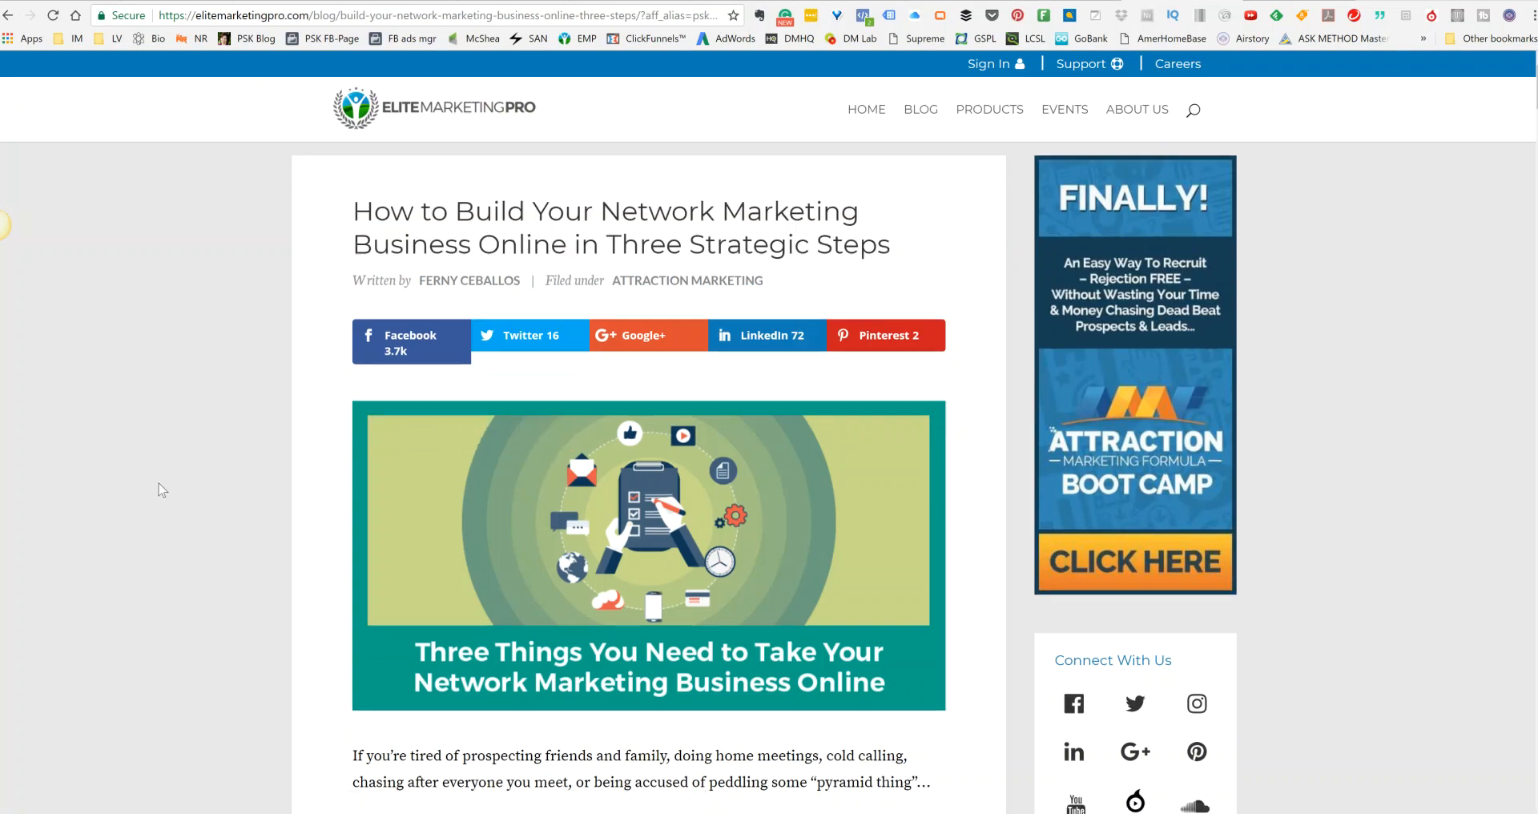
{"action": "scroll", "scroll_direction": "down", "scroll_amount": 3}
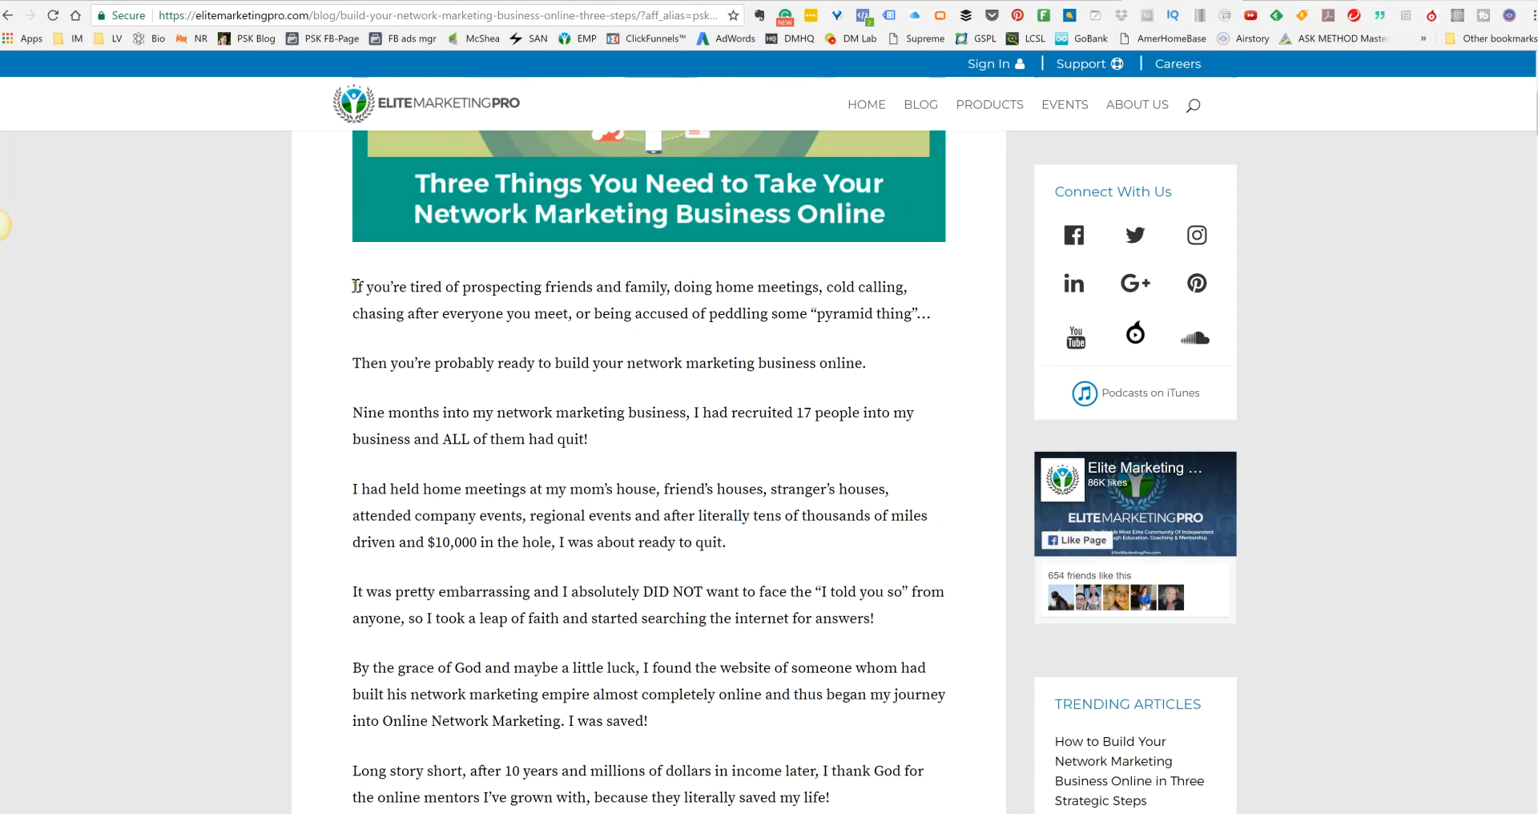
{"action": "mouse_move", "coordinate": [348, 405]}
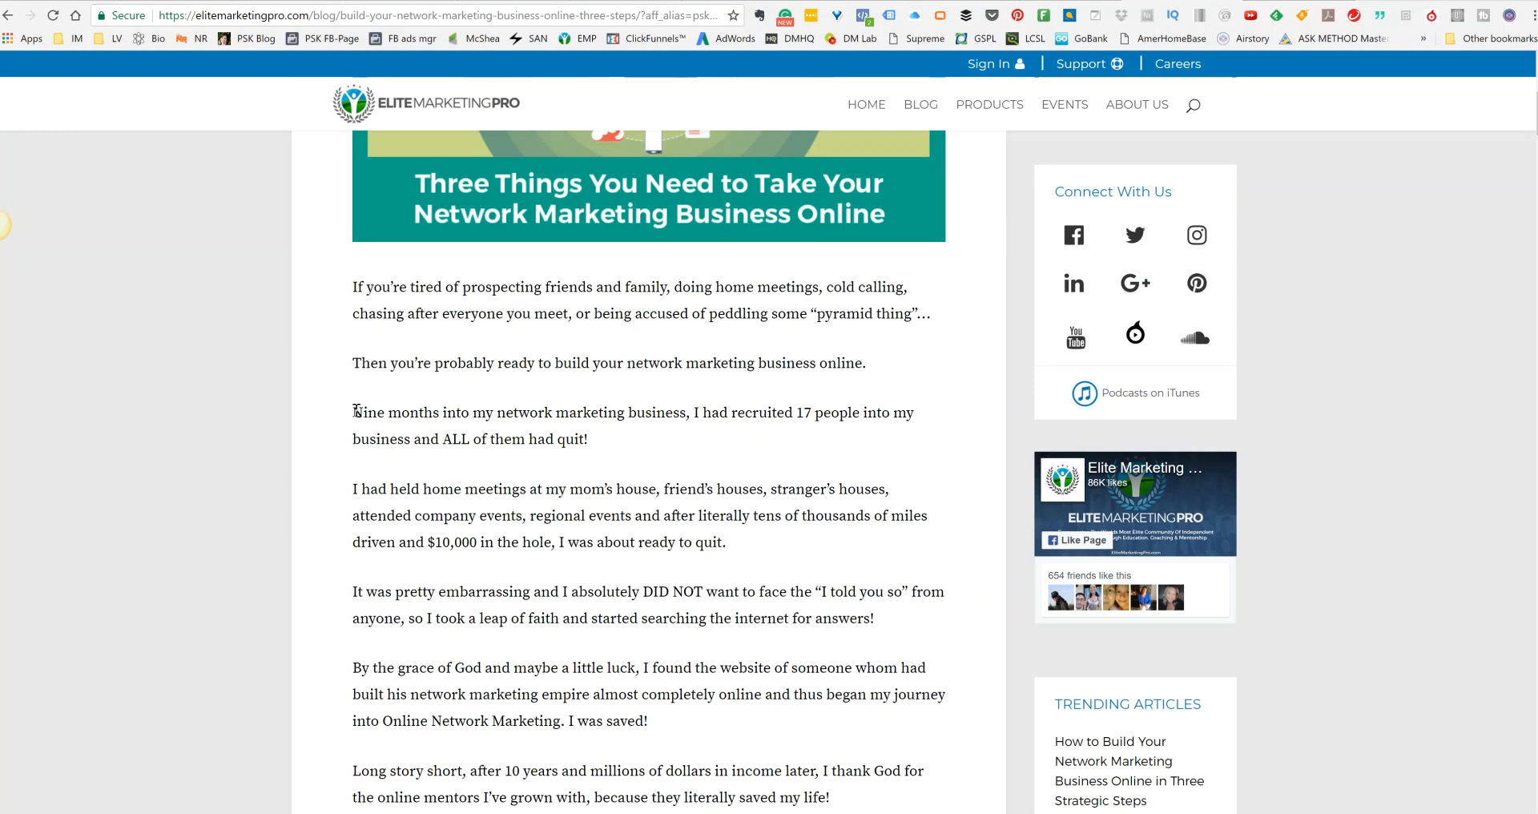
{"action": "left_click_drag", "start_coordinate": [352, 411], "coordinate": [725, 542]}
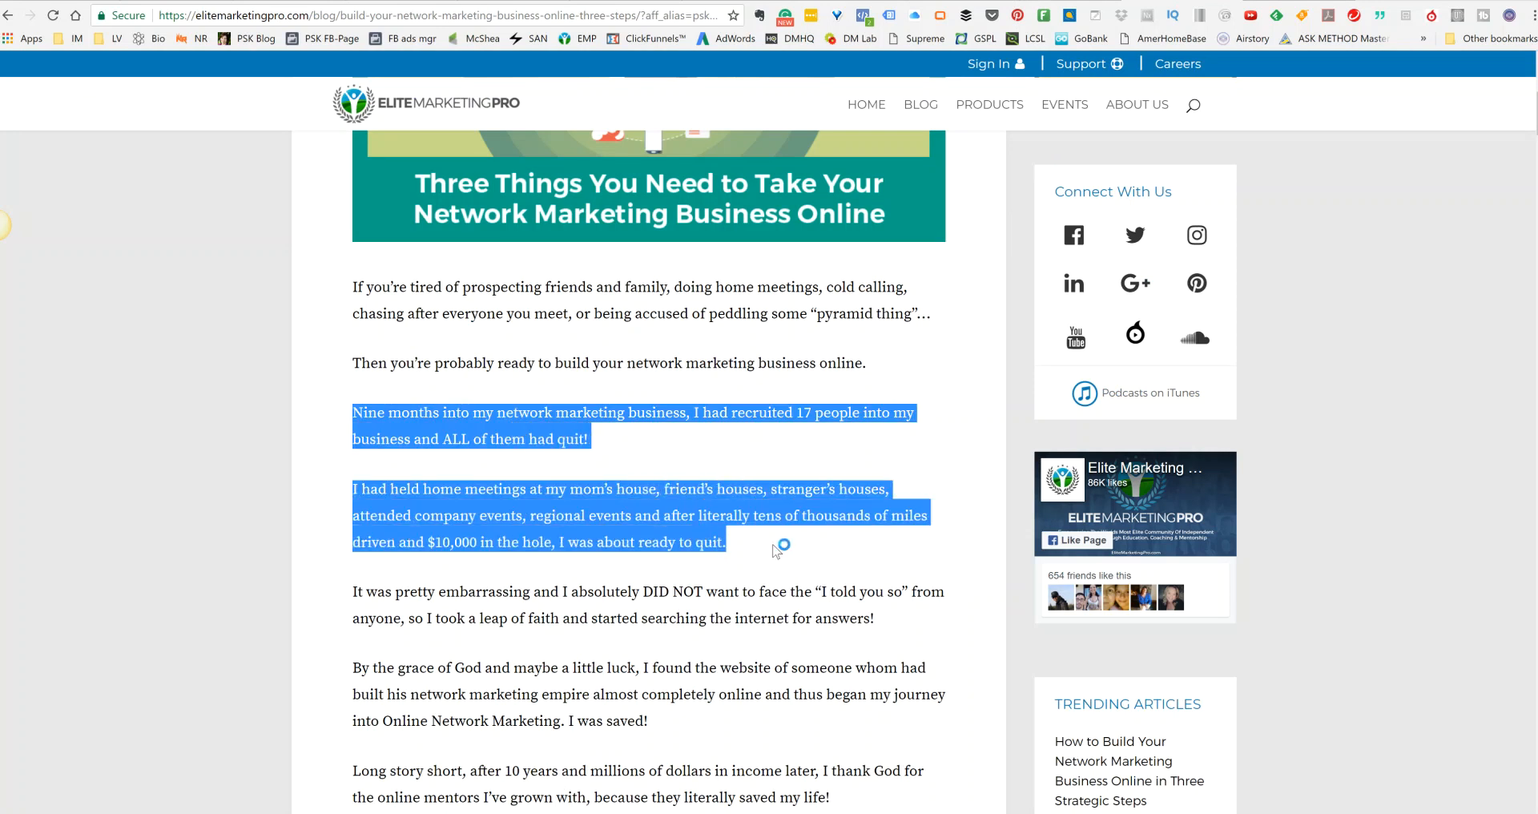
{"action": "left_click_drag", "start_coordinate": [776, 549], "coordinate": [911, 591]}
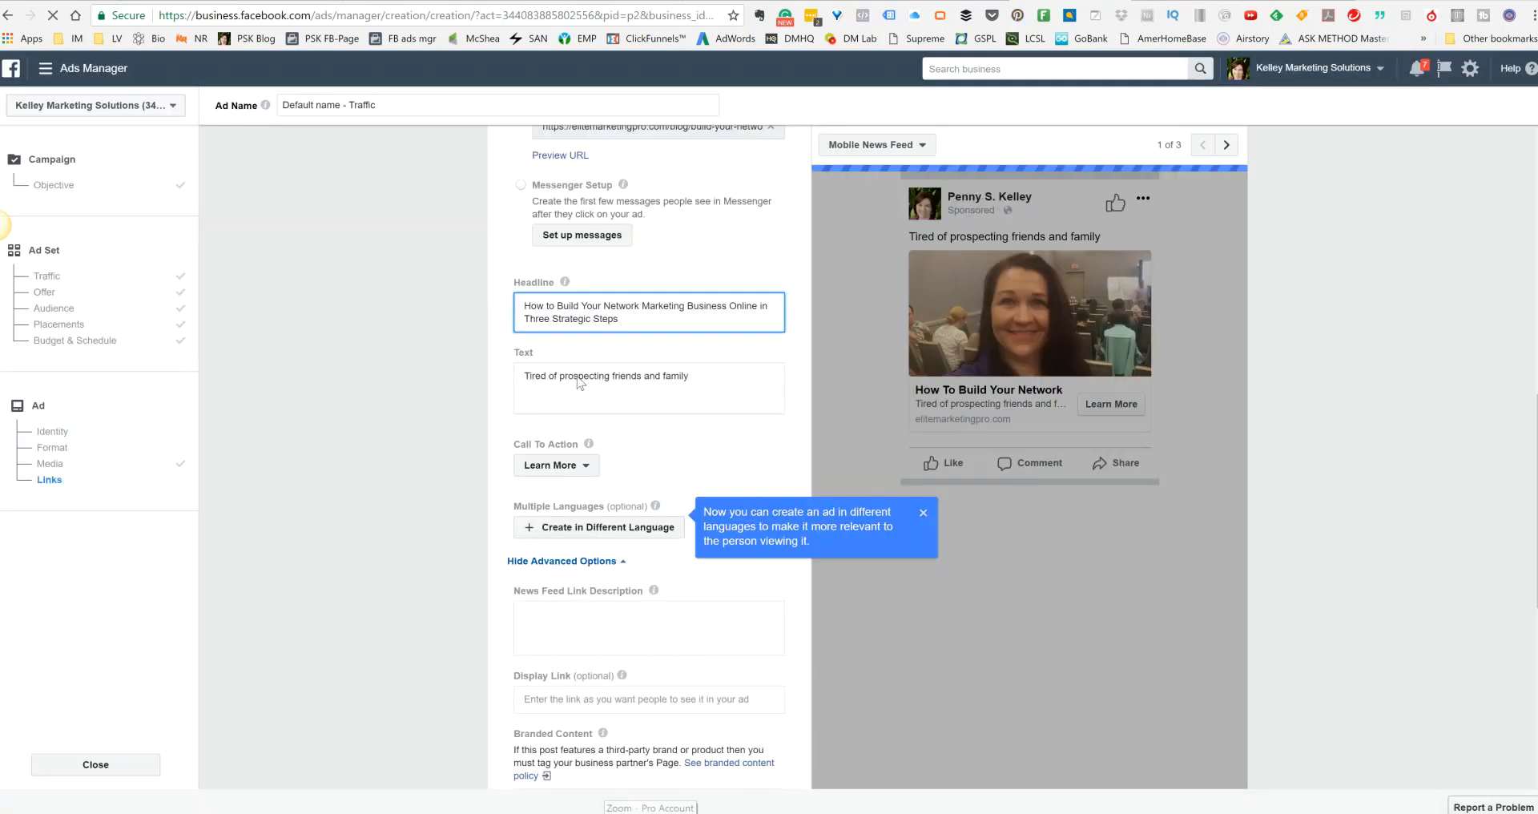
Paste the story into the ad text and rewrite the first paragraph in third person, trimming its first sentence
{"action": "double_click", "coordinate": [583, 375]}
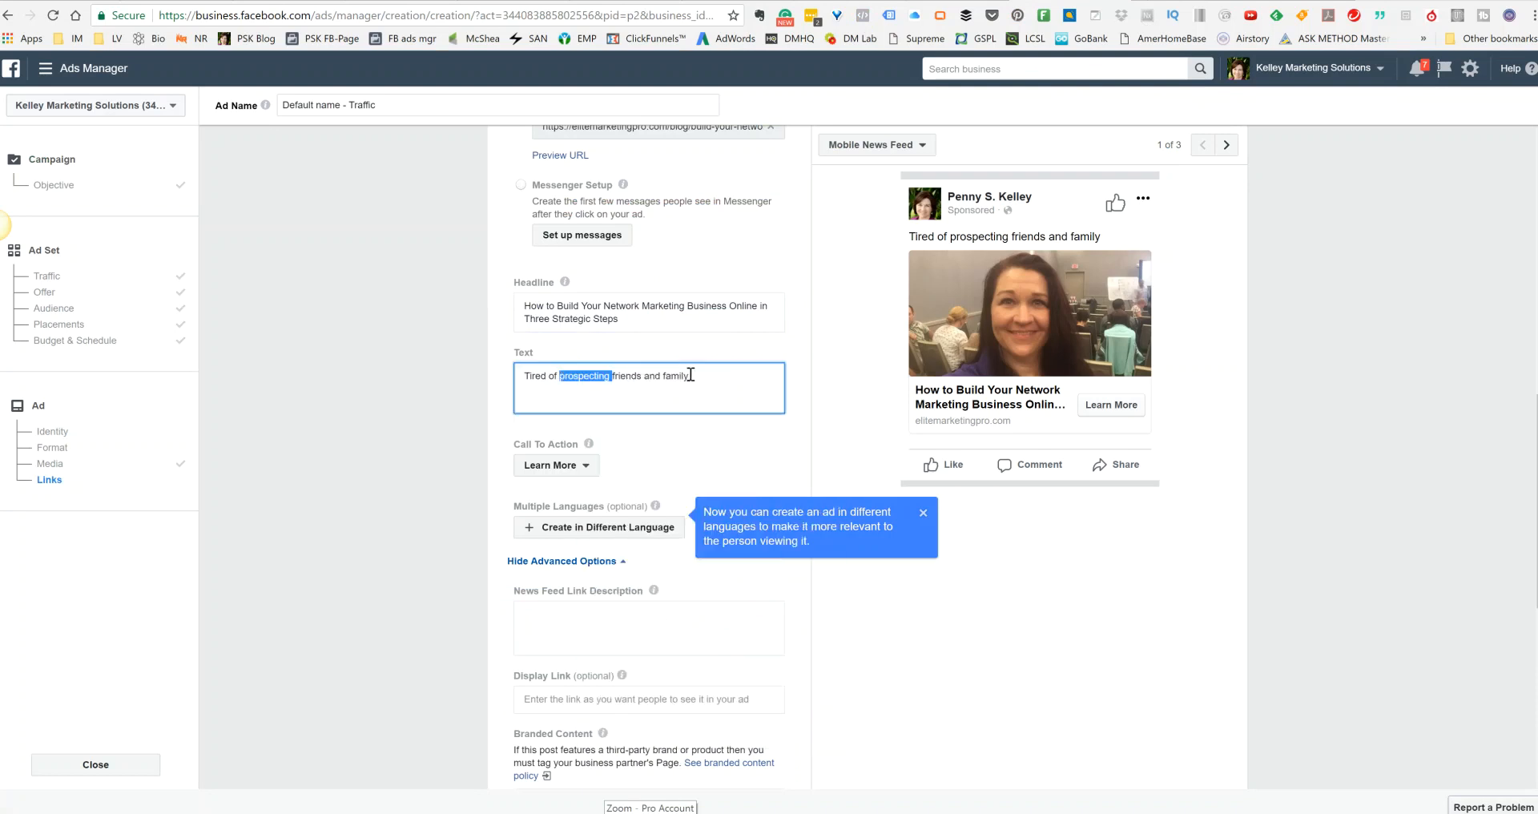
{"action": "right_click", "coordinate": [687, 375]}
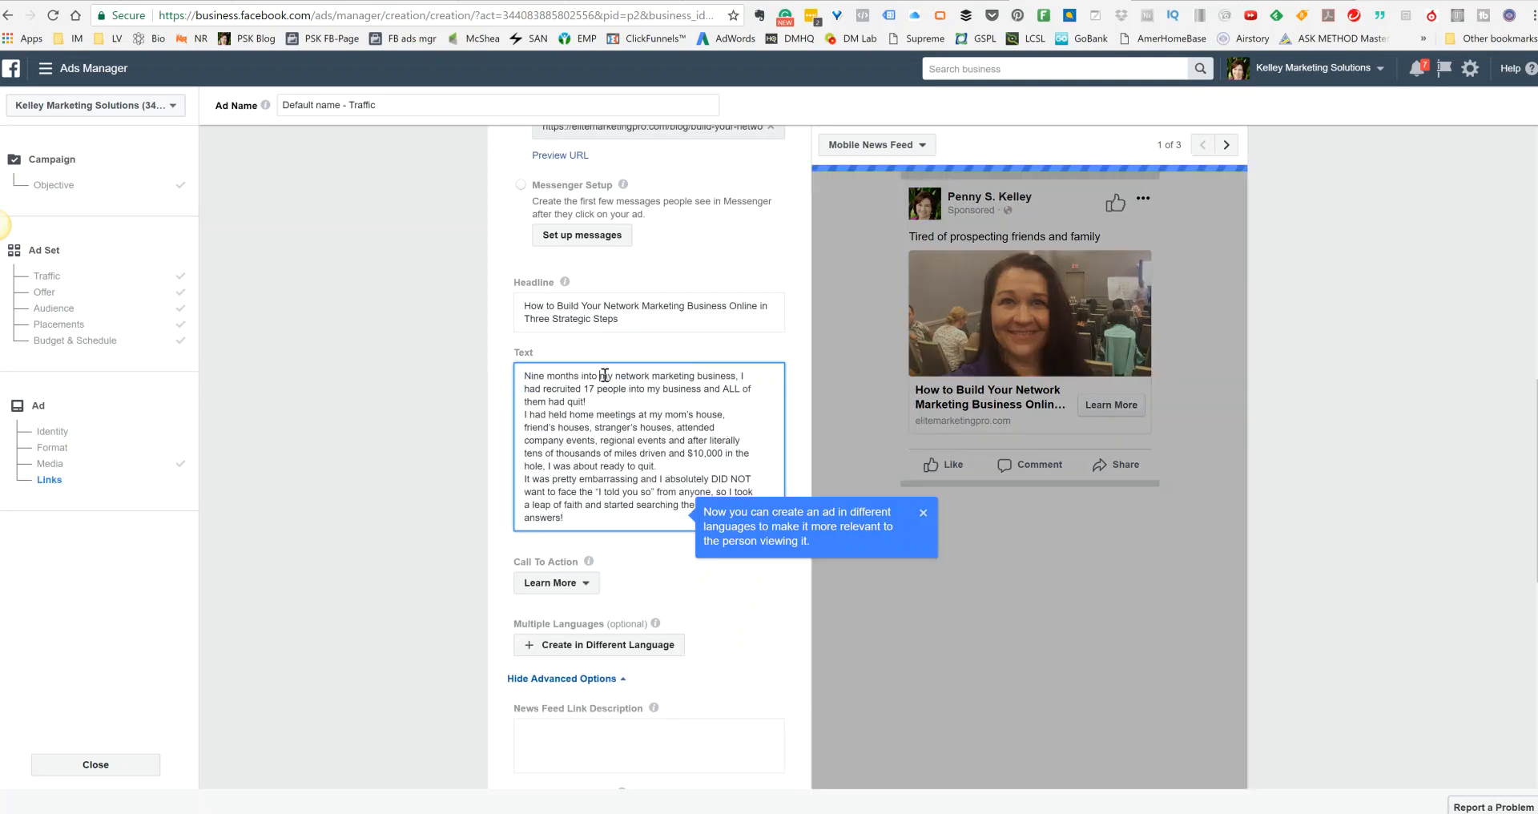
{"action": "double_click", "coordinate": [605, 375]}
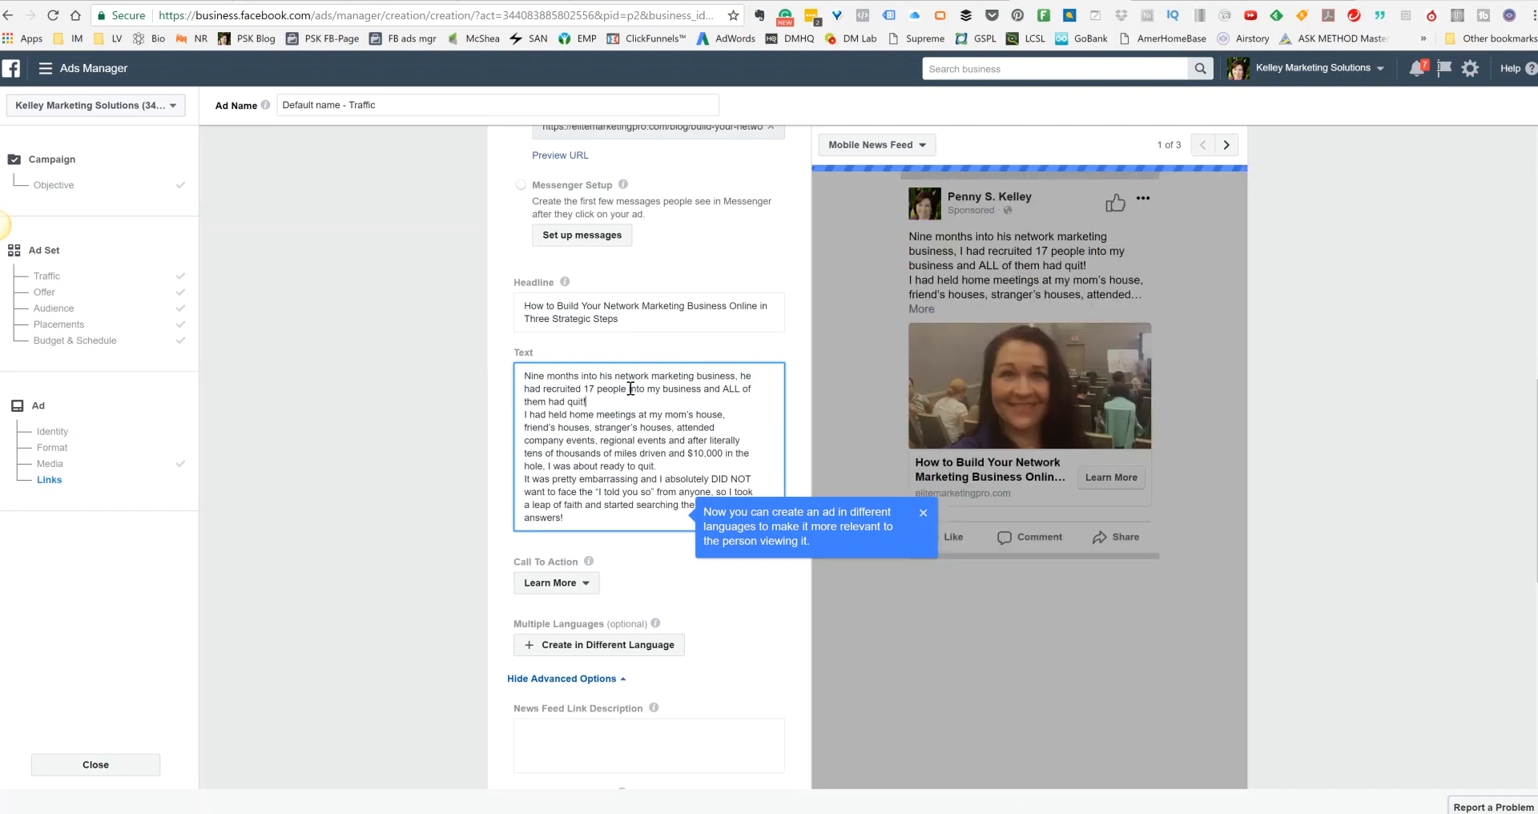
{"action": "double_click", "coordinate": [662, 388]}
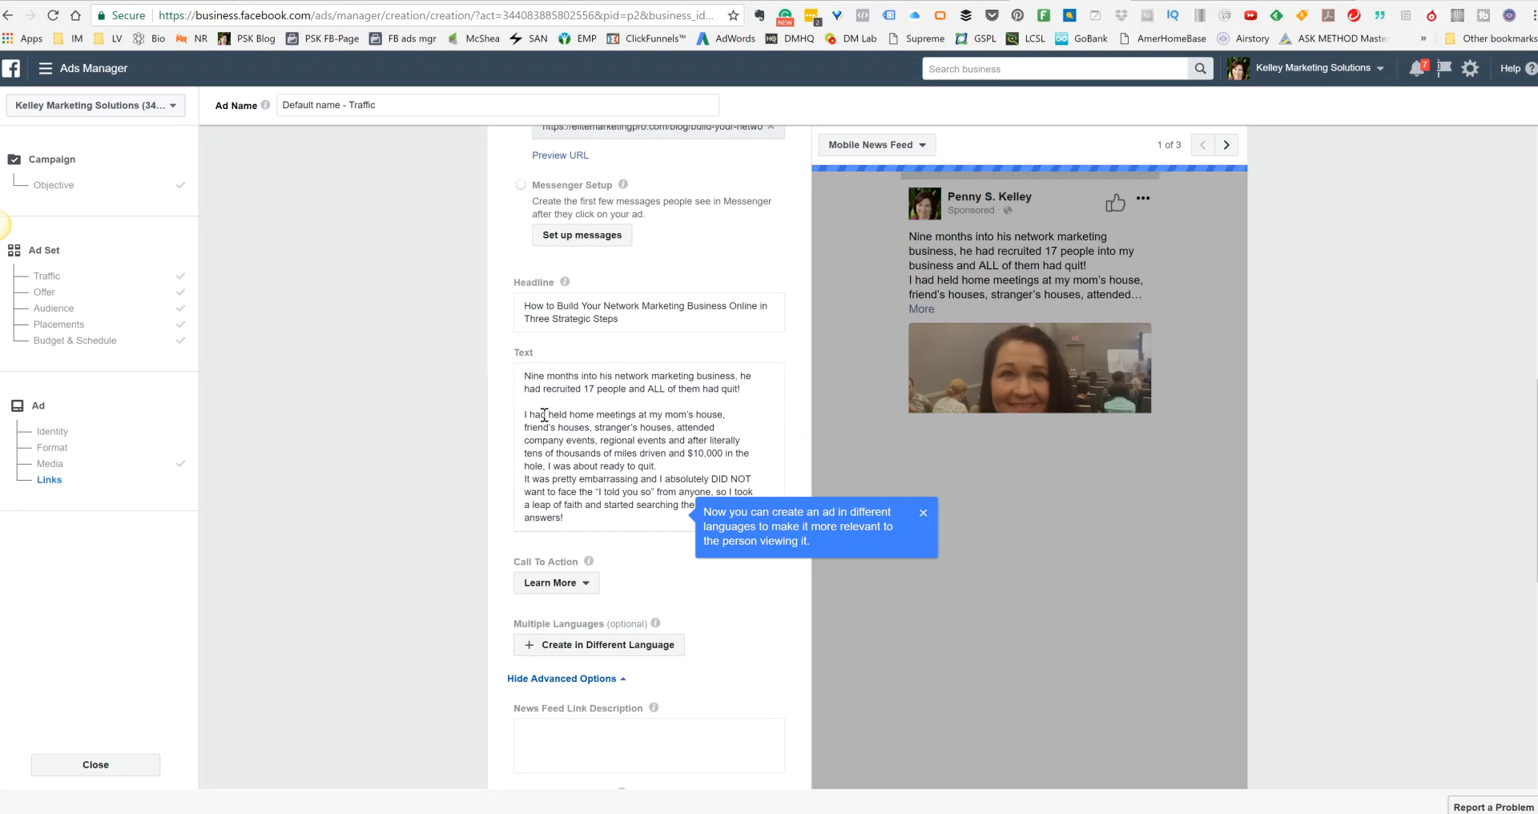
Reword the second paragraph to open with 'After countless home meetings' at his mom's house
{"action": "left_click", "coordinate": [647, 445]}
{"action": "type", "text": "After"}
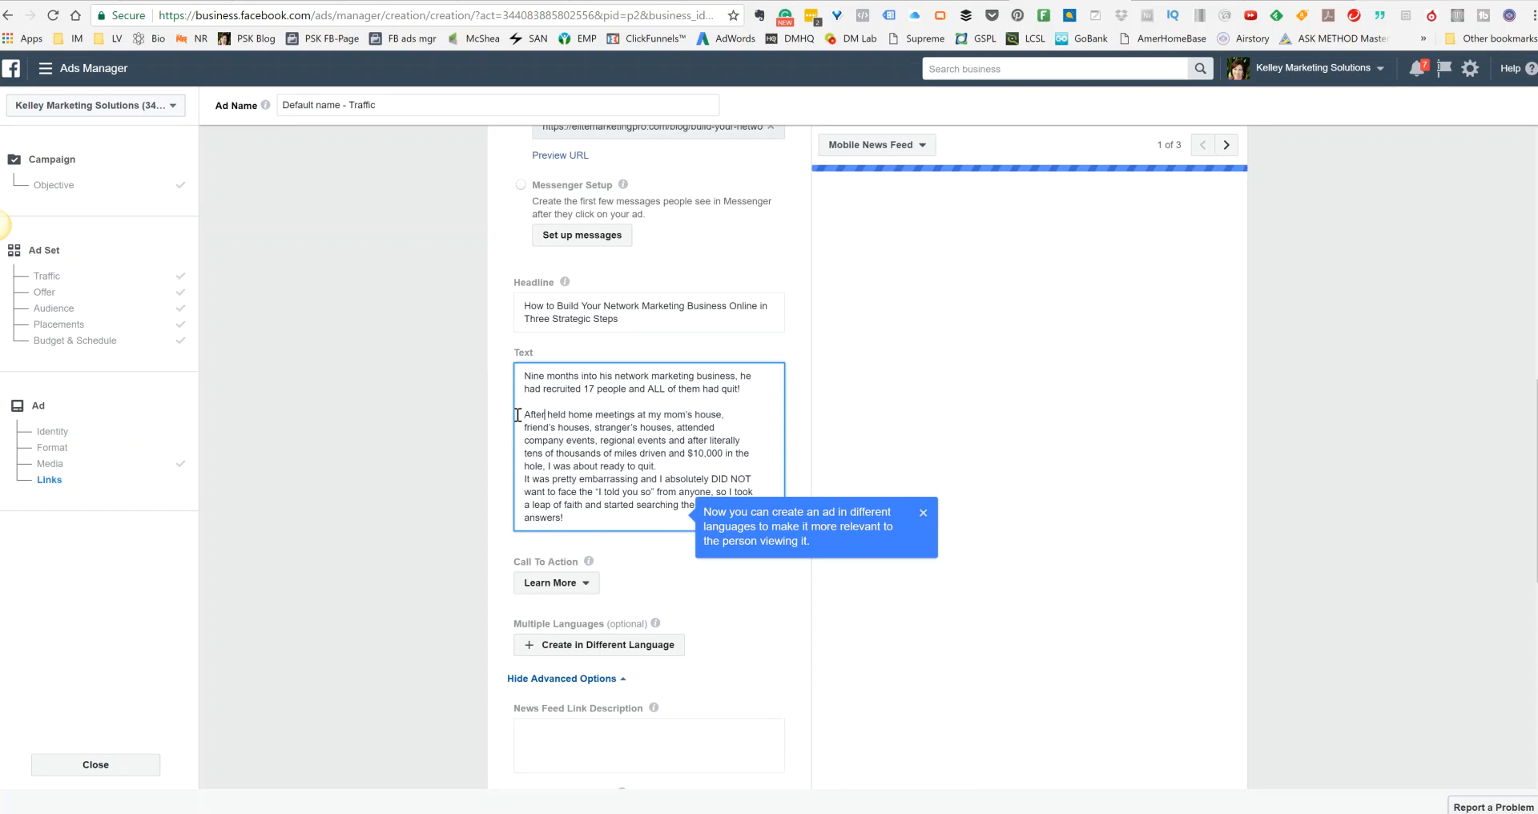
{"action": "type", "text": "cour"}
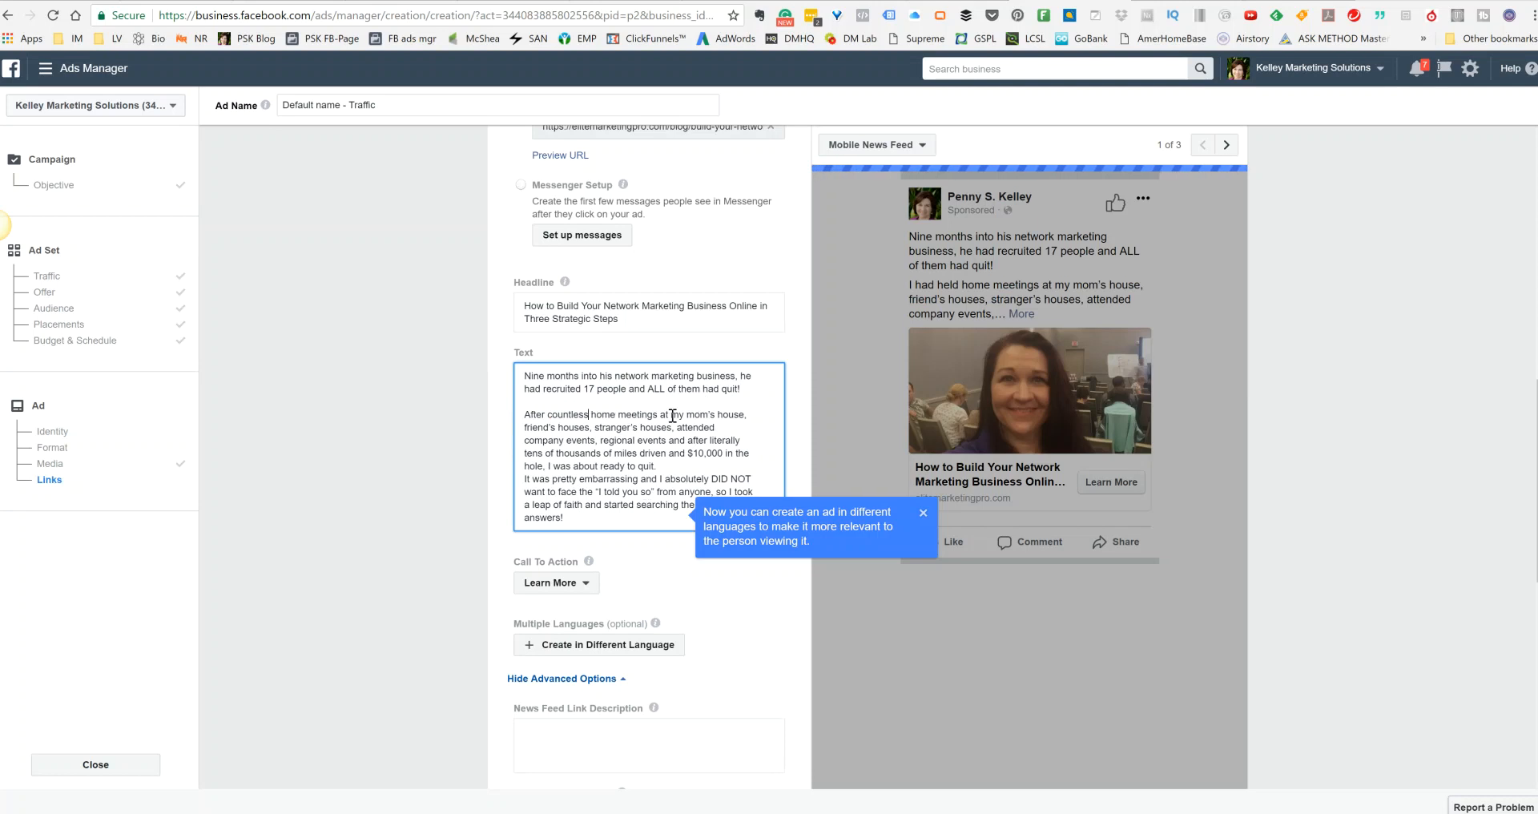
{"action": "double_click", "coordinate": [676, 413]}
{"action": "type", "text": "his"}
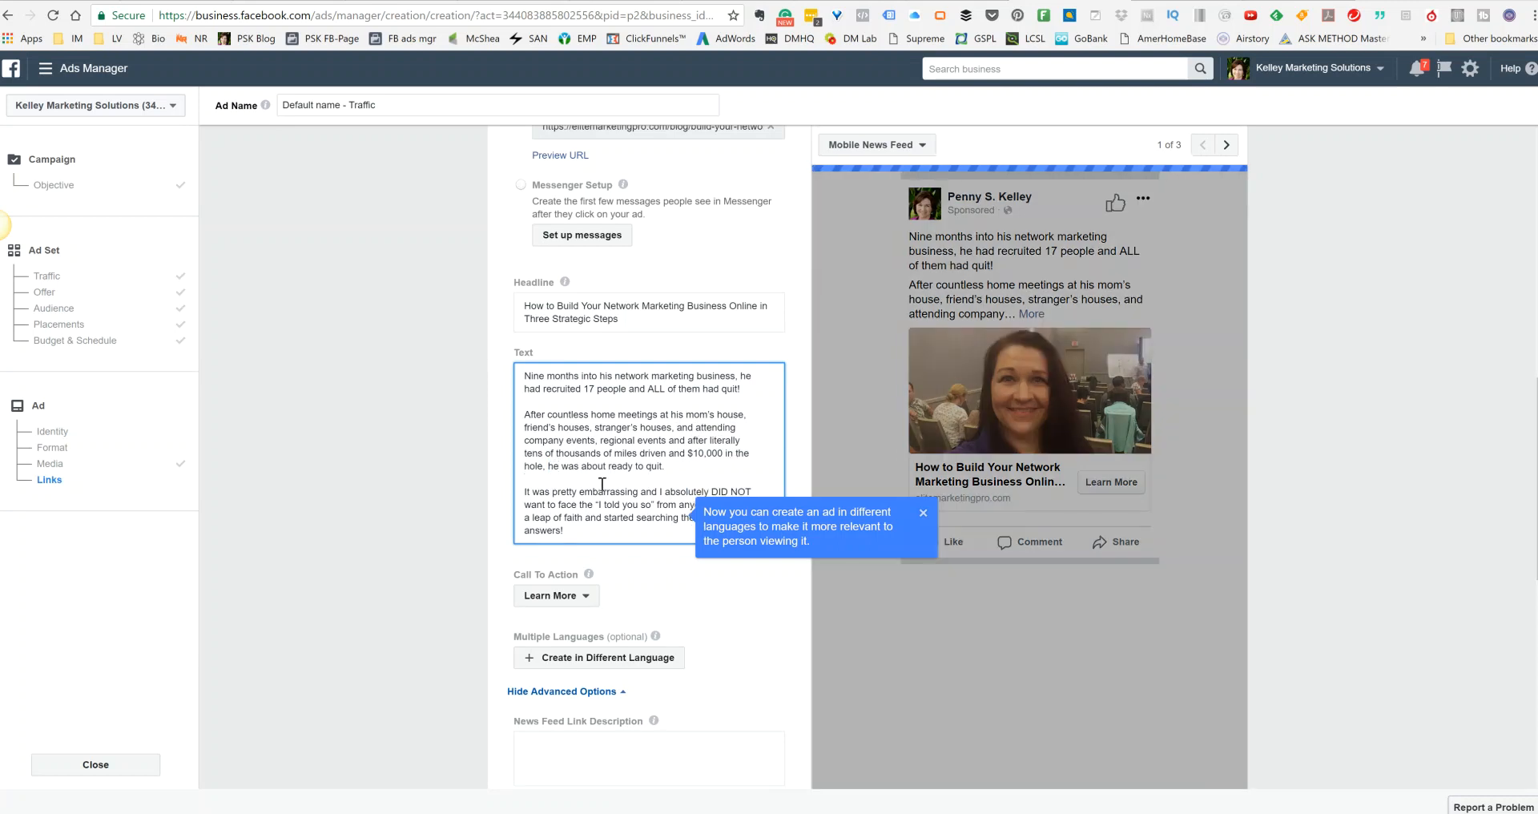
{"action": "scroll", "scroll_direction": "down", "scroll_amount": 3}
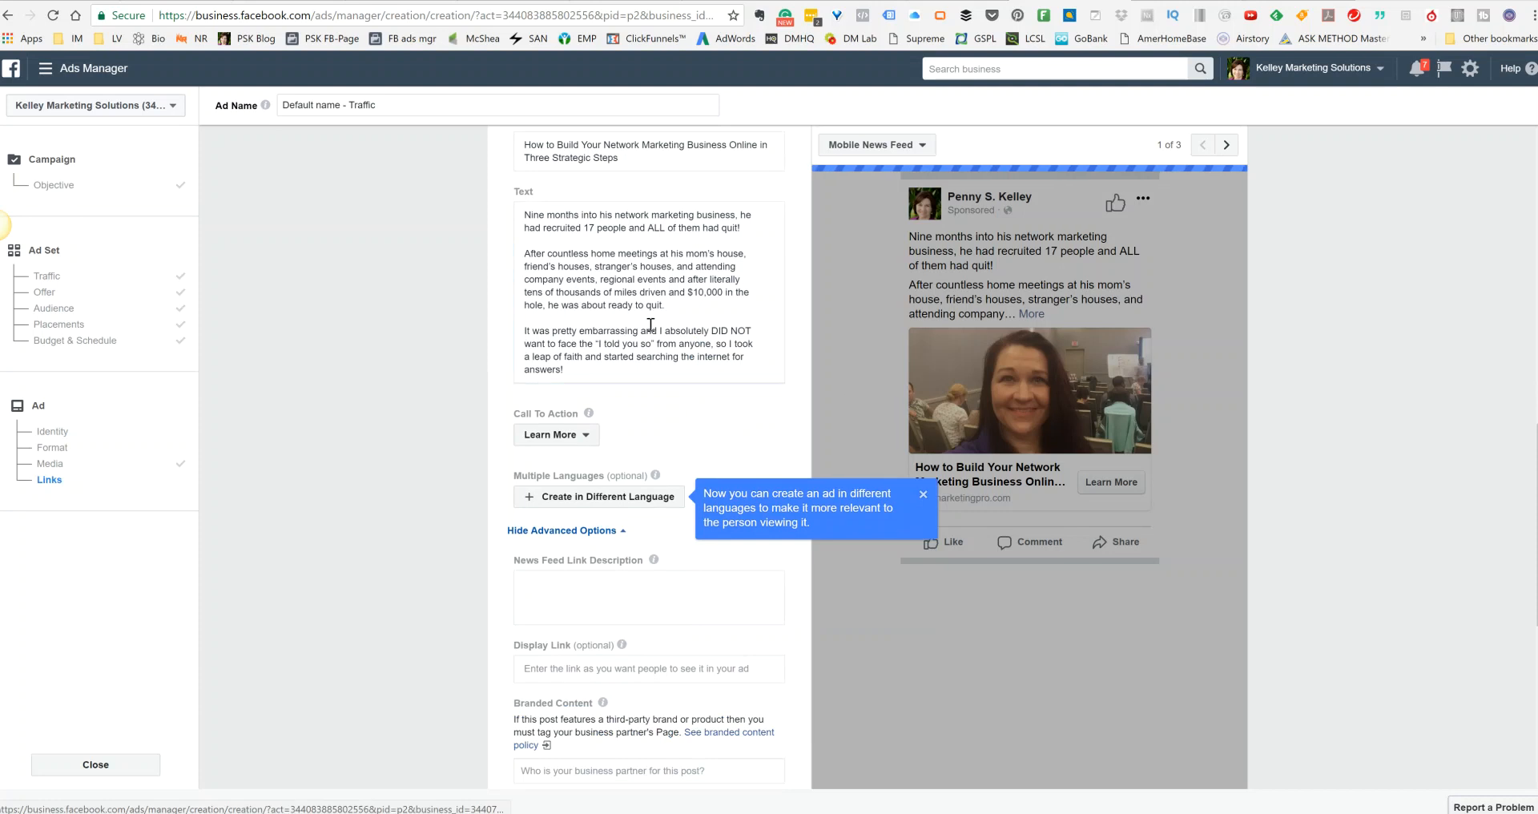
Change the third paragraph's 'I' to 'he' and close with 'See what he found...click below to read the article'
{"action": "left_click", "coordinate": [647, 343]}
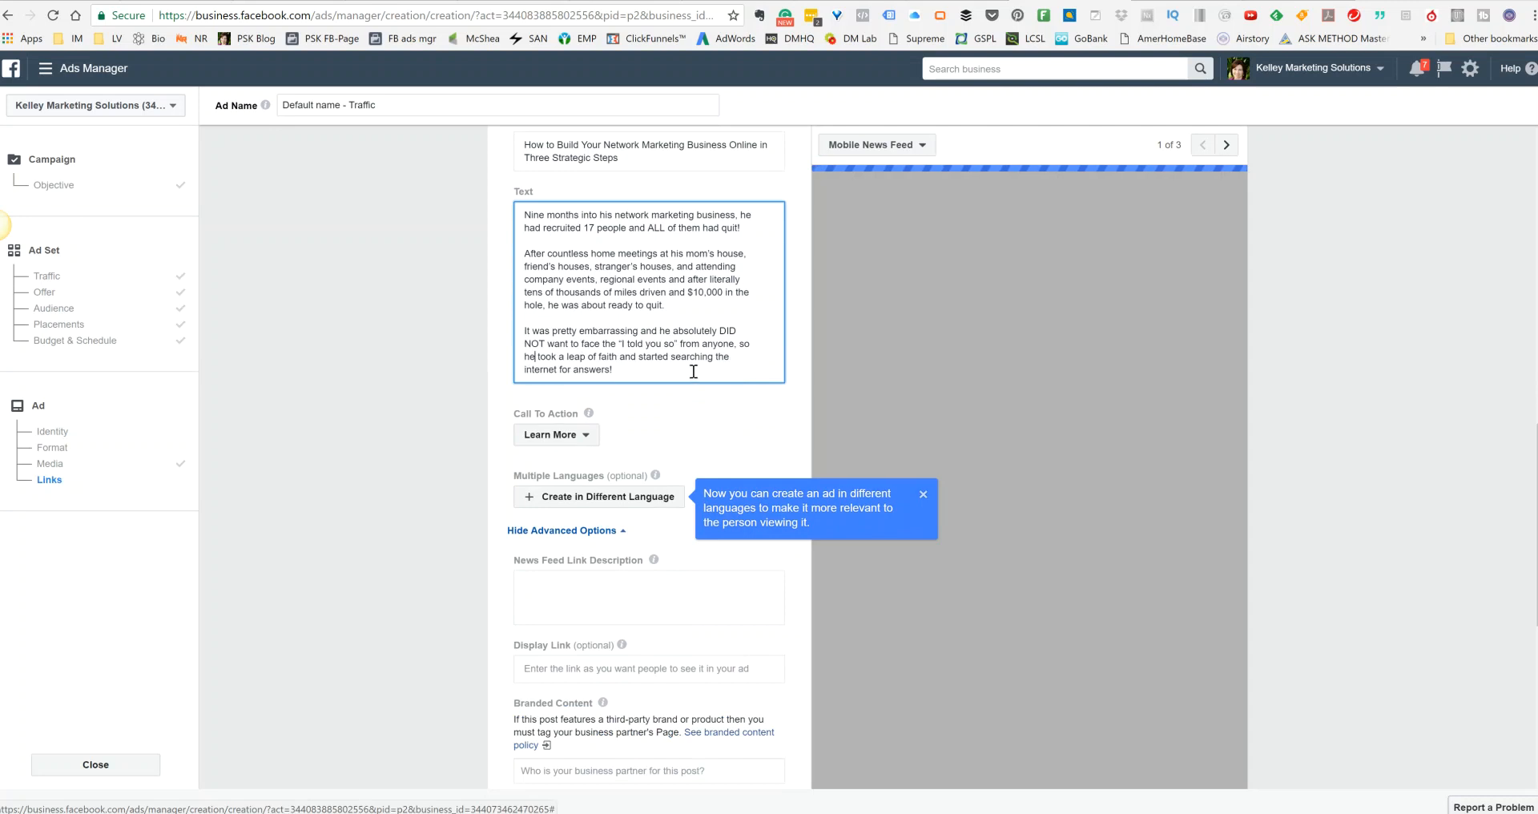
{"action": "type", "text": "R"}
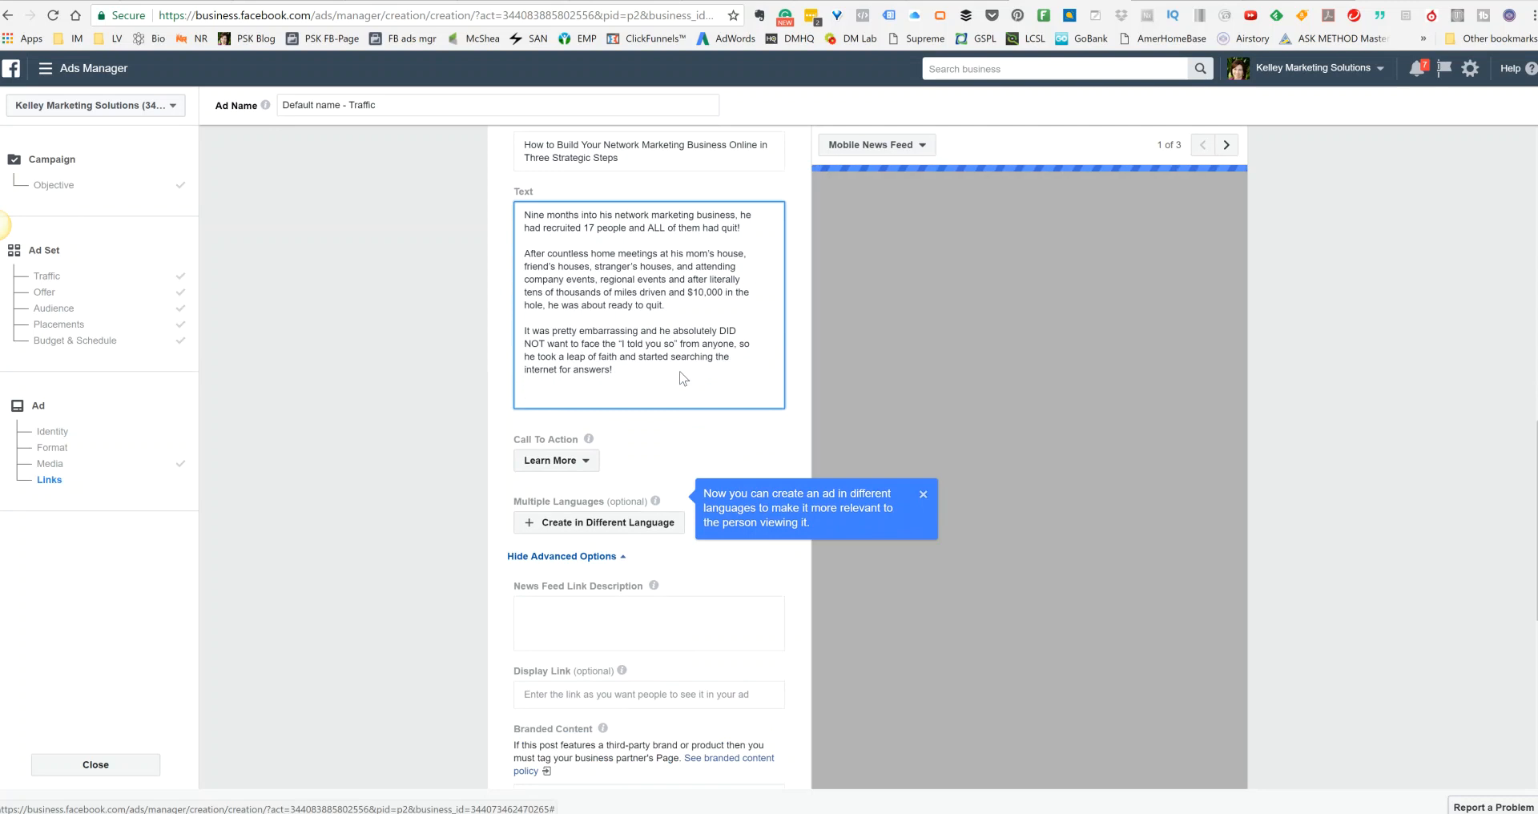
{"action": "type", "text": "See what he found...click below to read the article"}
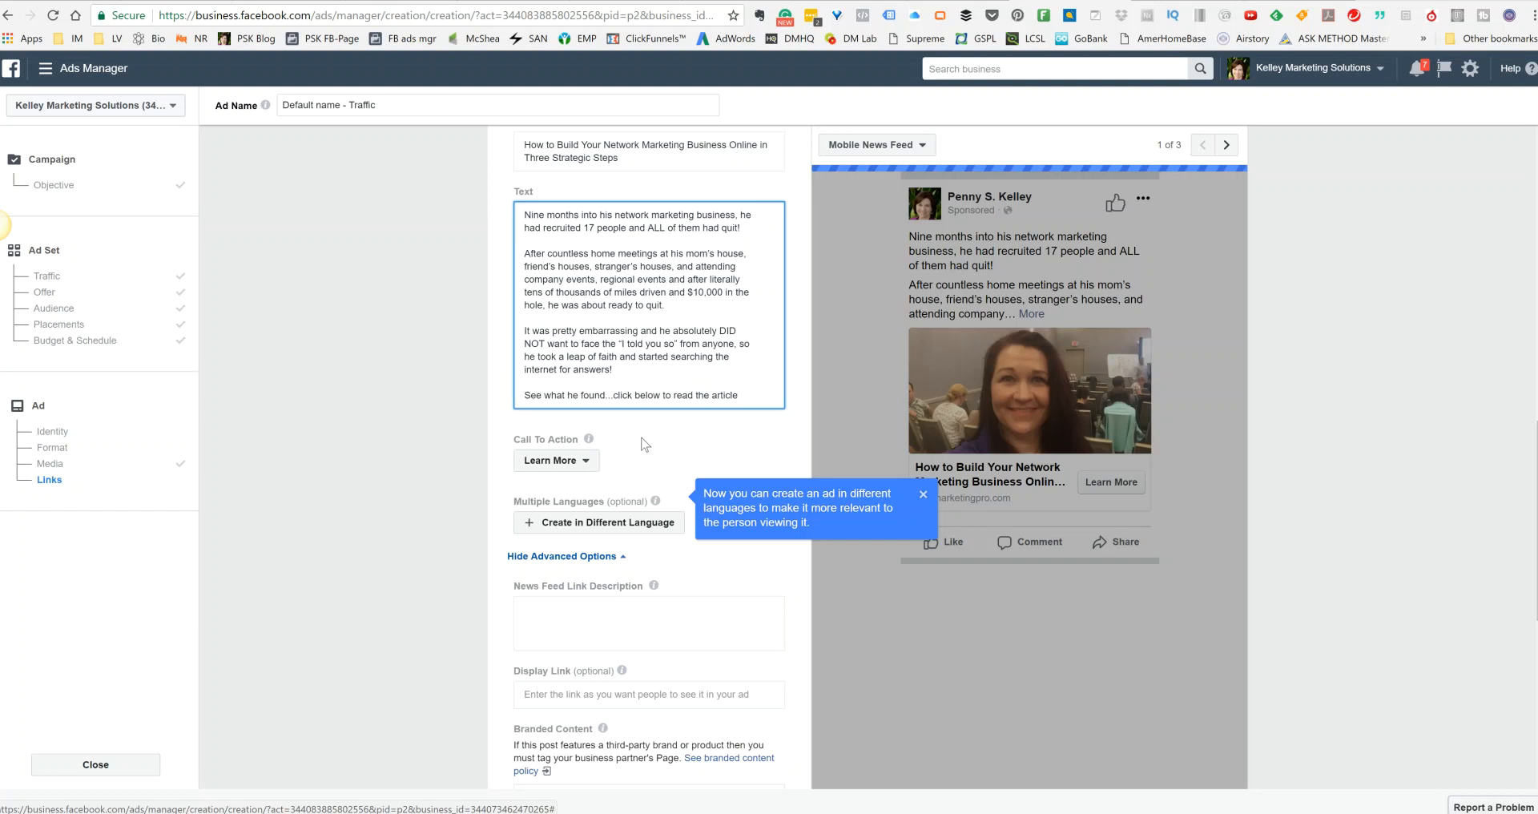
{"action": "left_click", "coordinate": [647, 624]}
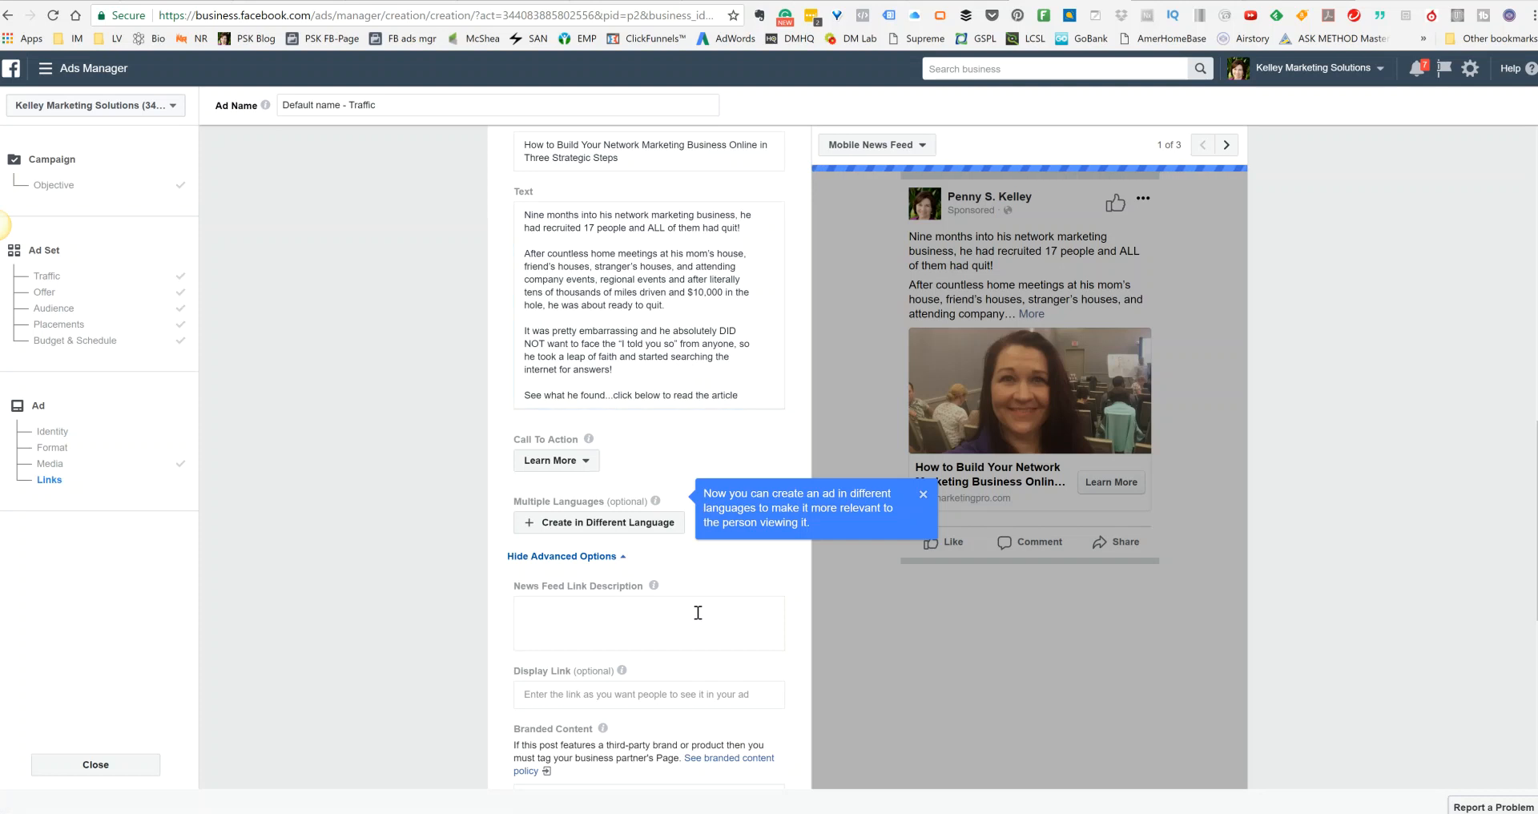
{"action": "left_click", "coordinate": [647, 623]}
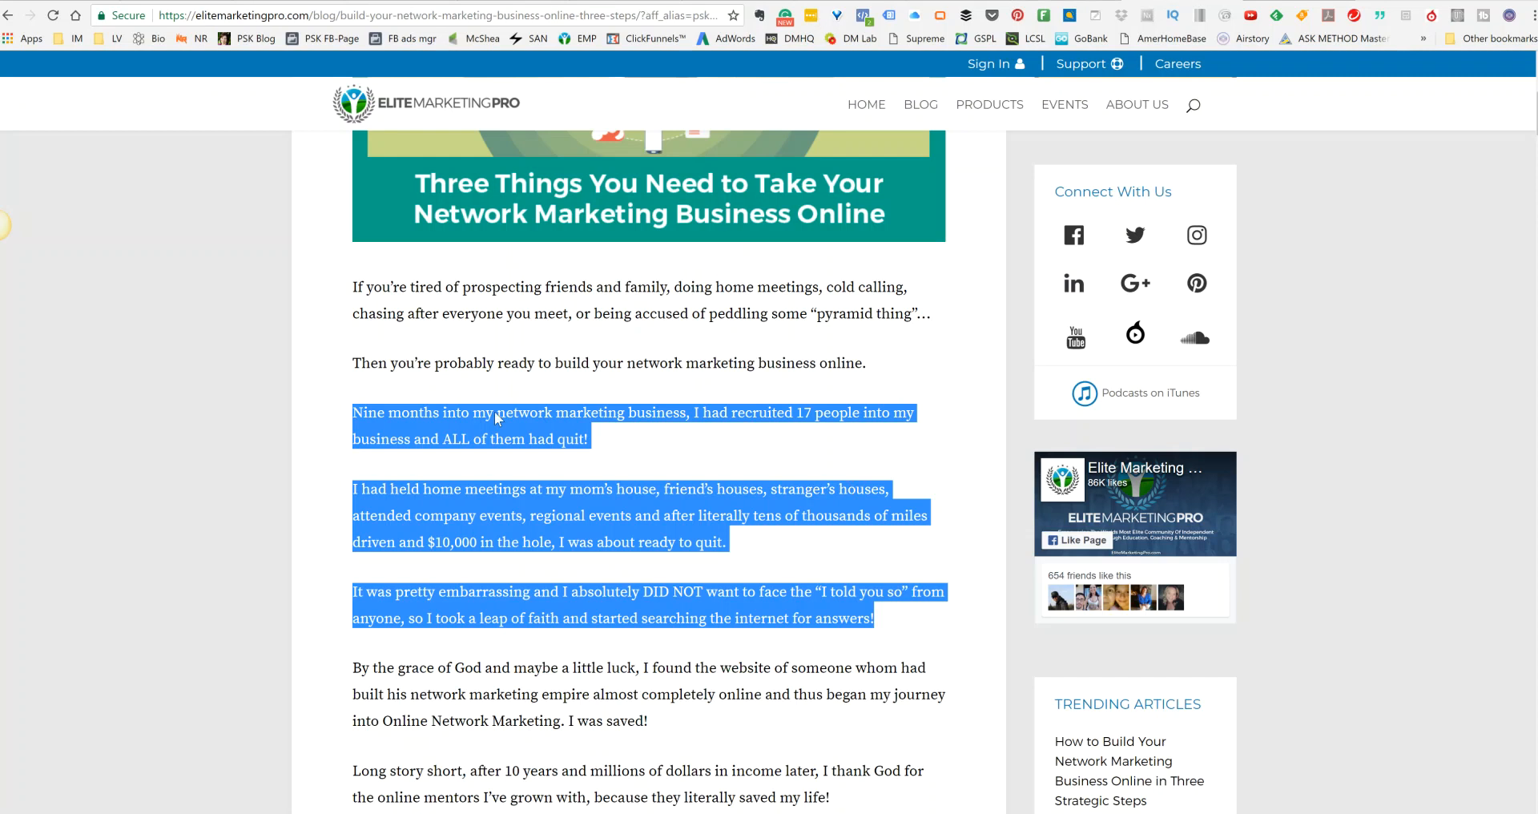
Select the post's opening 'If you're tired of prospecting…' sentence to copy for the link description
{"action": "left_click", "coordinate": [383, 312]}
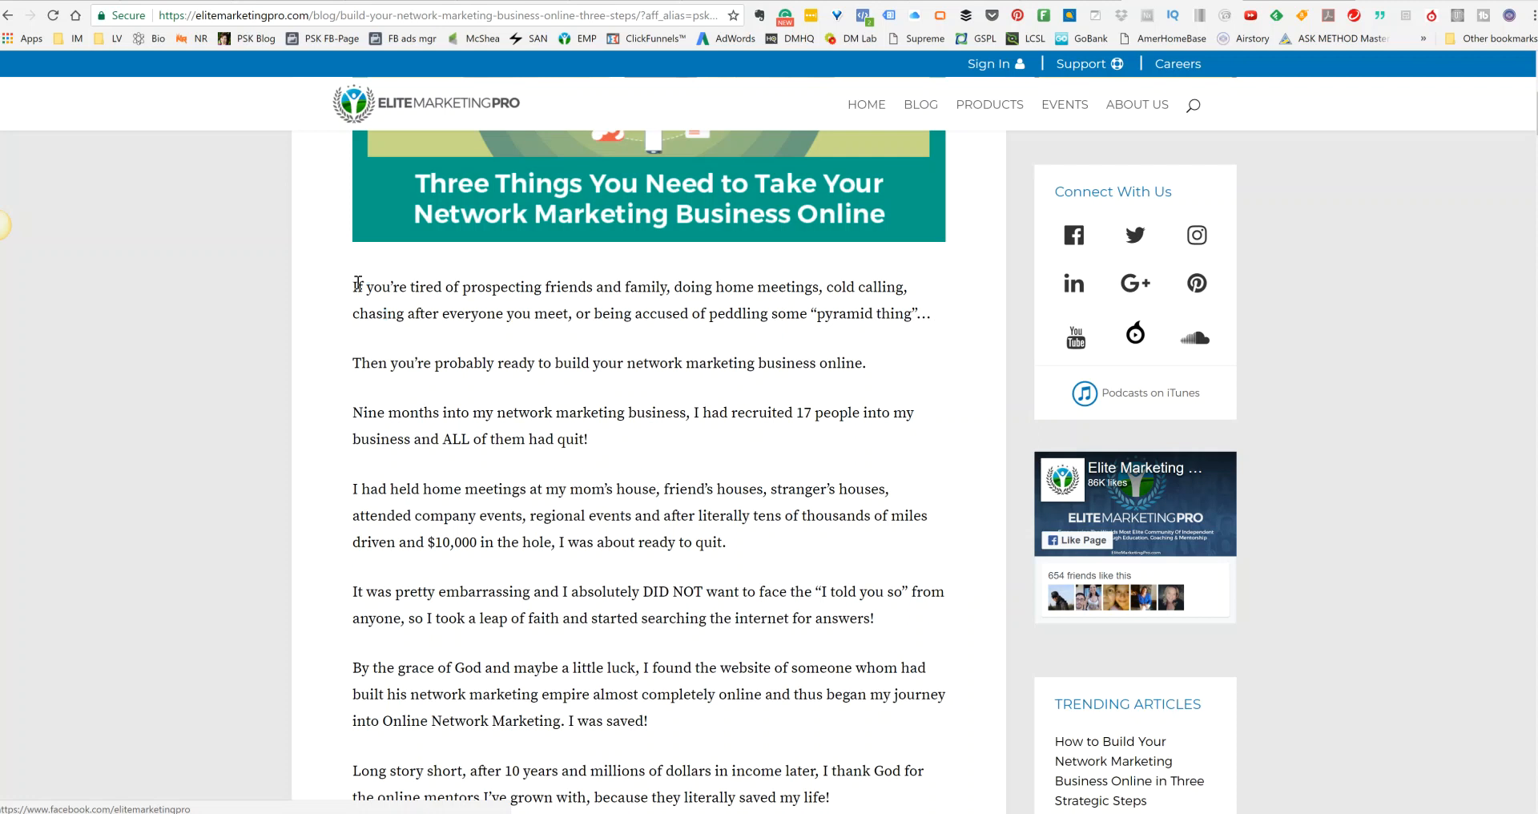
{"action": "left_click_drag", "start_coordinate": [352, 286], "coordinate": [567, 312]}
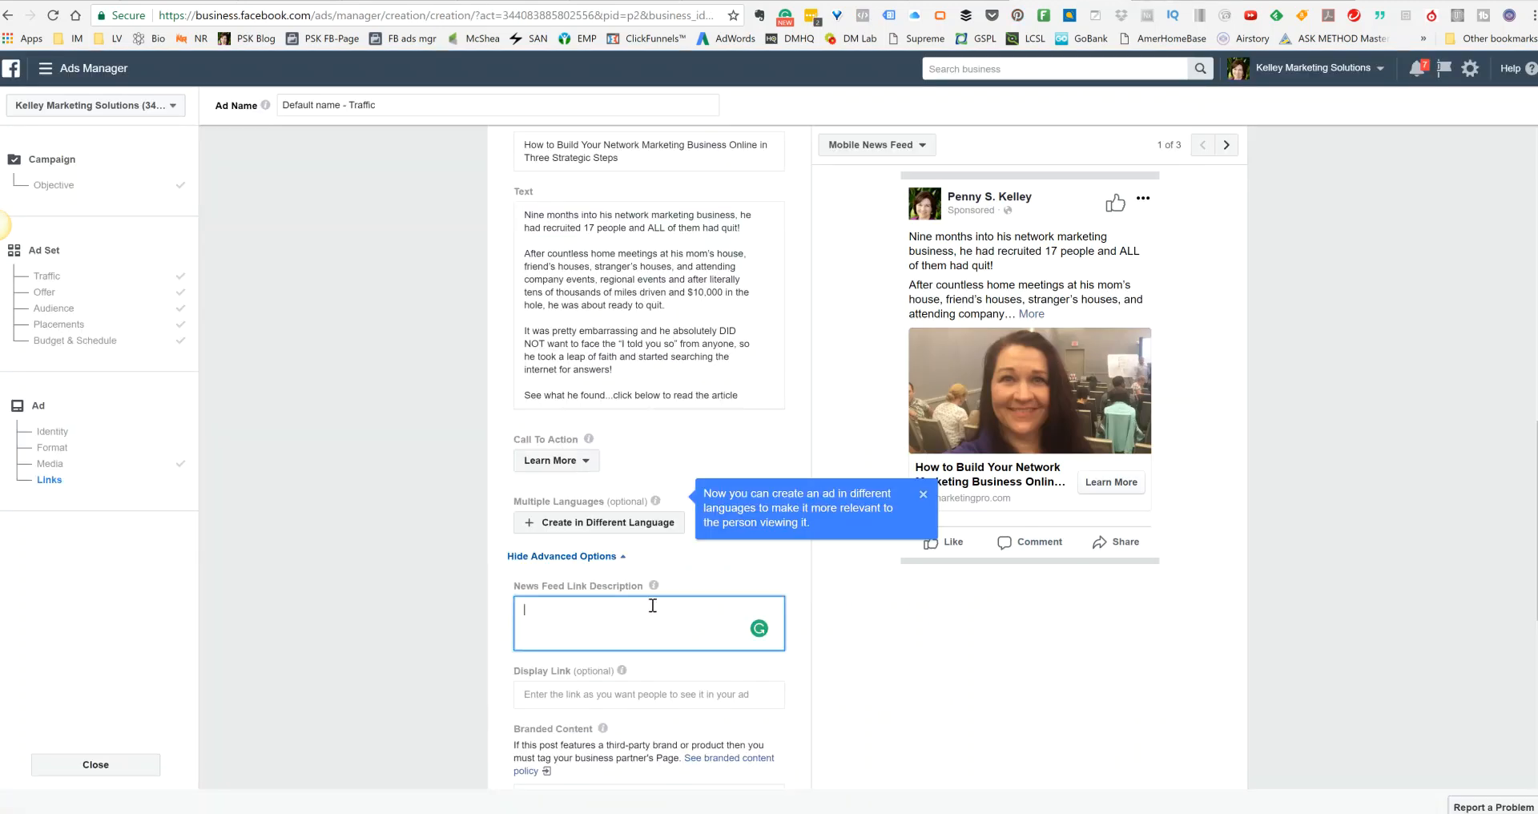
Enter 'If you're tired of prospecting friends and family…' as the News Feed Link Description and confirm the ad
{"action": "type", "text": "If you're tired of prospecting friends and family, doing home meetings, cold calling, chasing after everyone you meet..."}
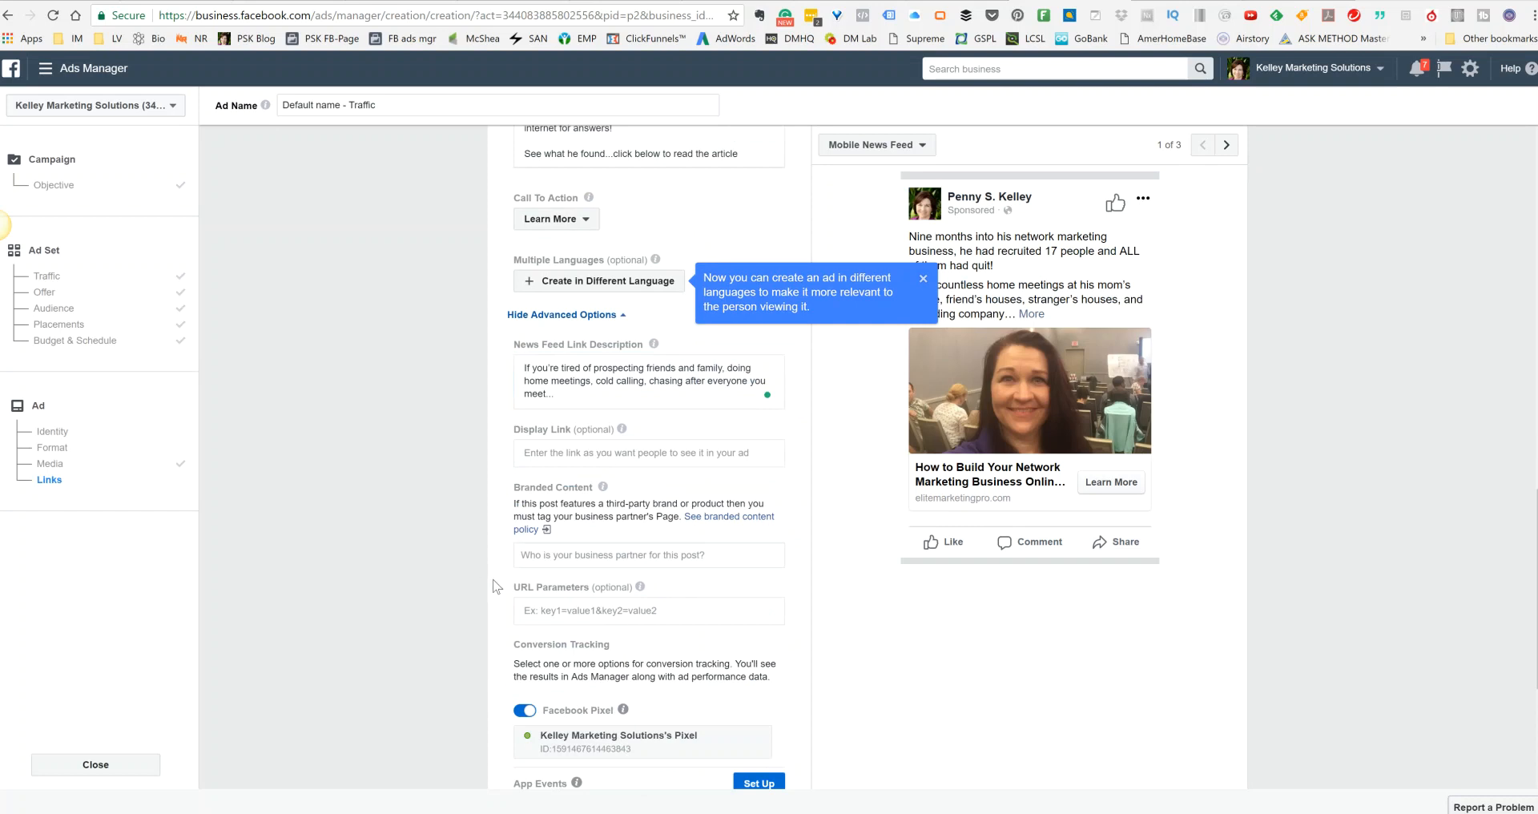
{"action": "scroll", "scroll_direction": "down", "scroll_amount": 3}
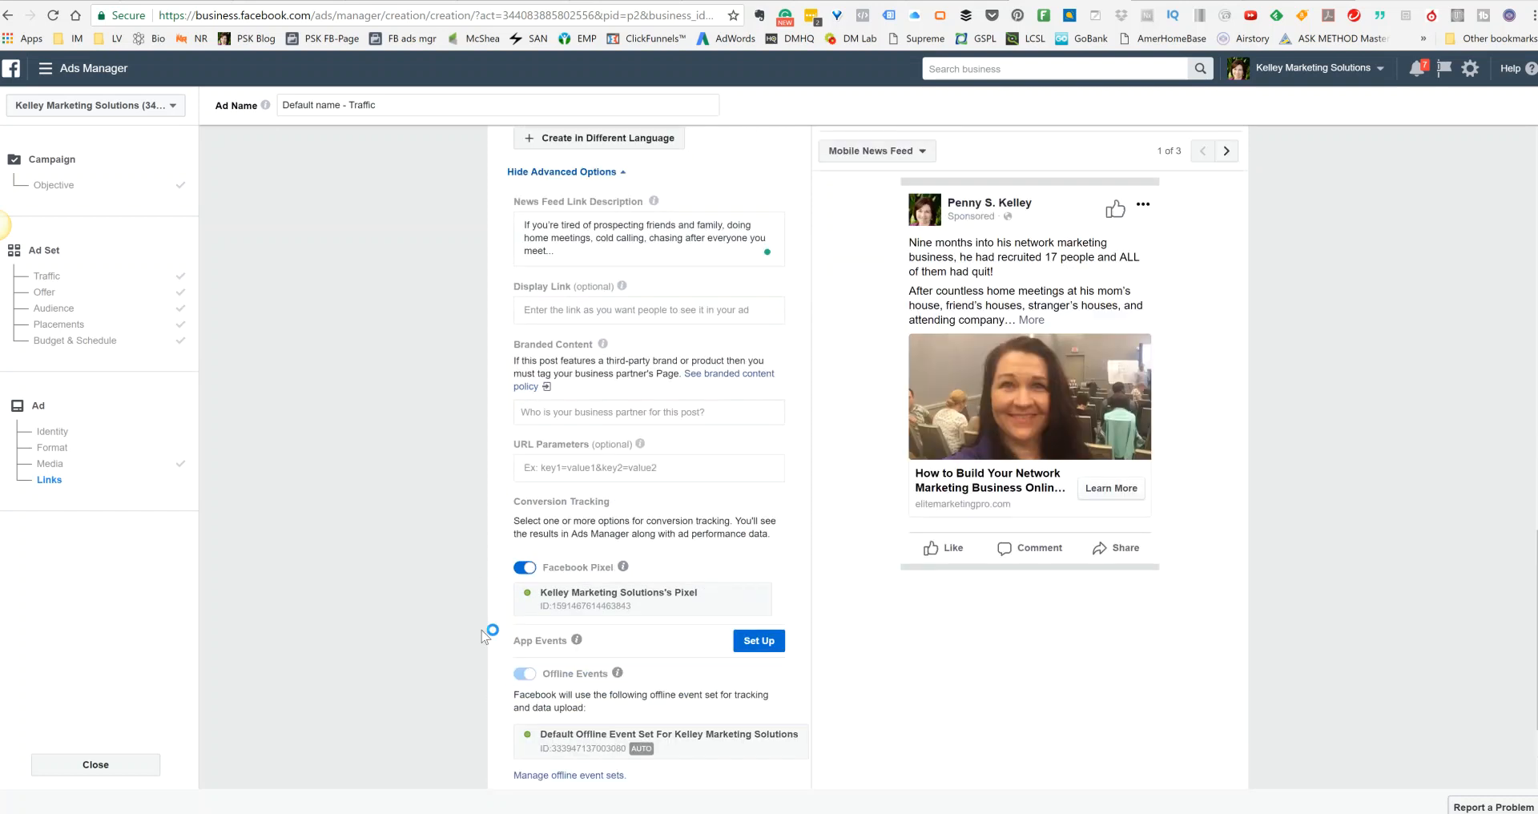
{"action": "scroll", "scroll_direction": "down", "scroll_amount": 3}
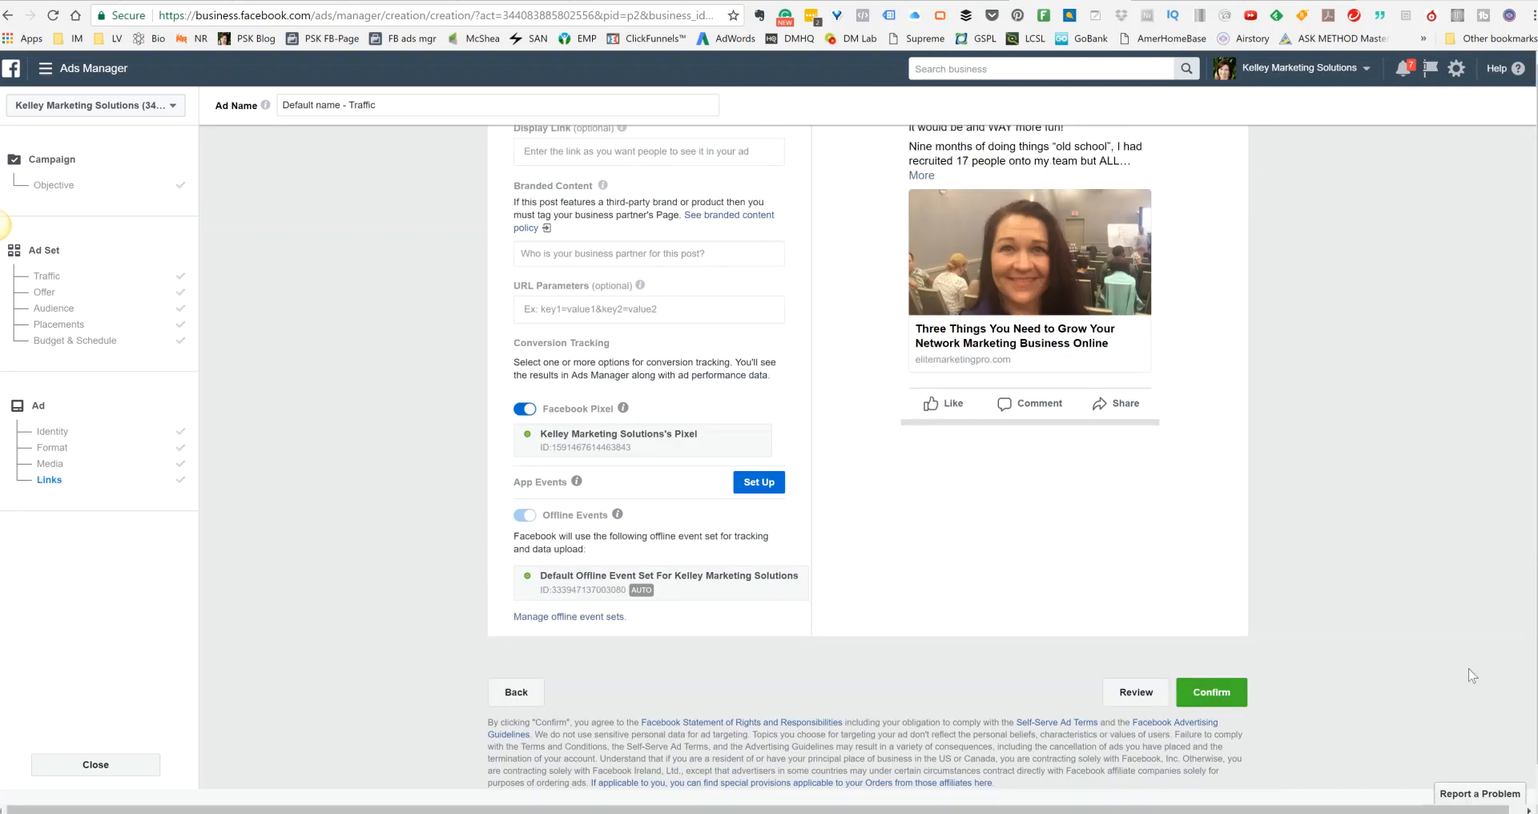
{"action": "left_click", "coordinate": [1211, 690]}
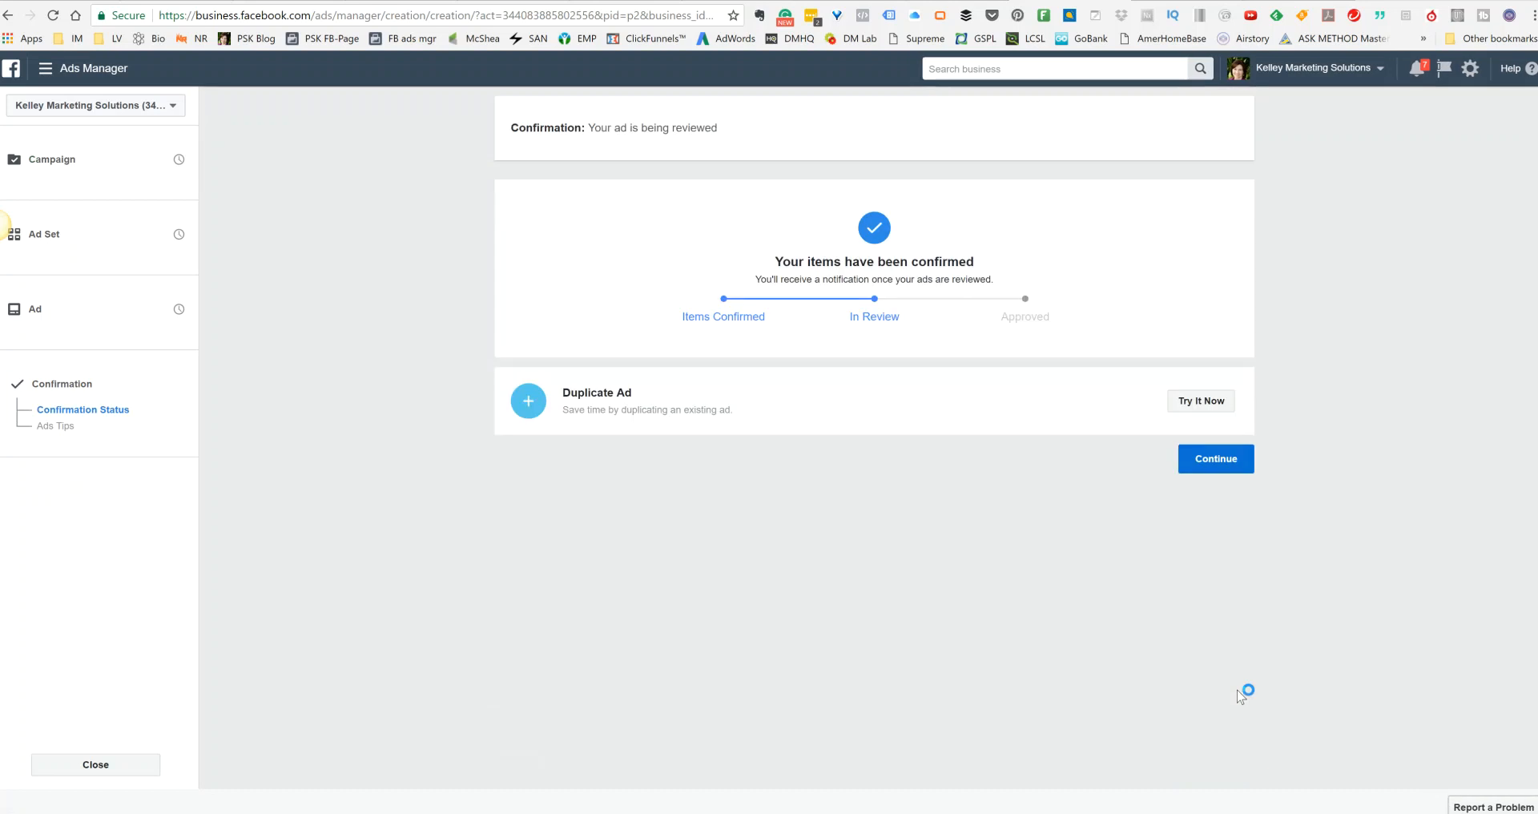
{"action": "mouse_move", "coordinate": [1036, 811]}
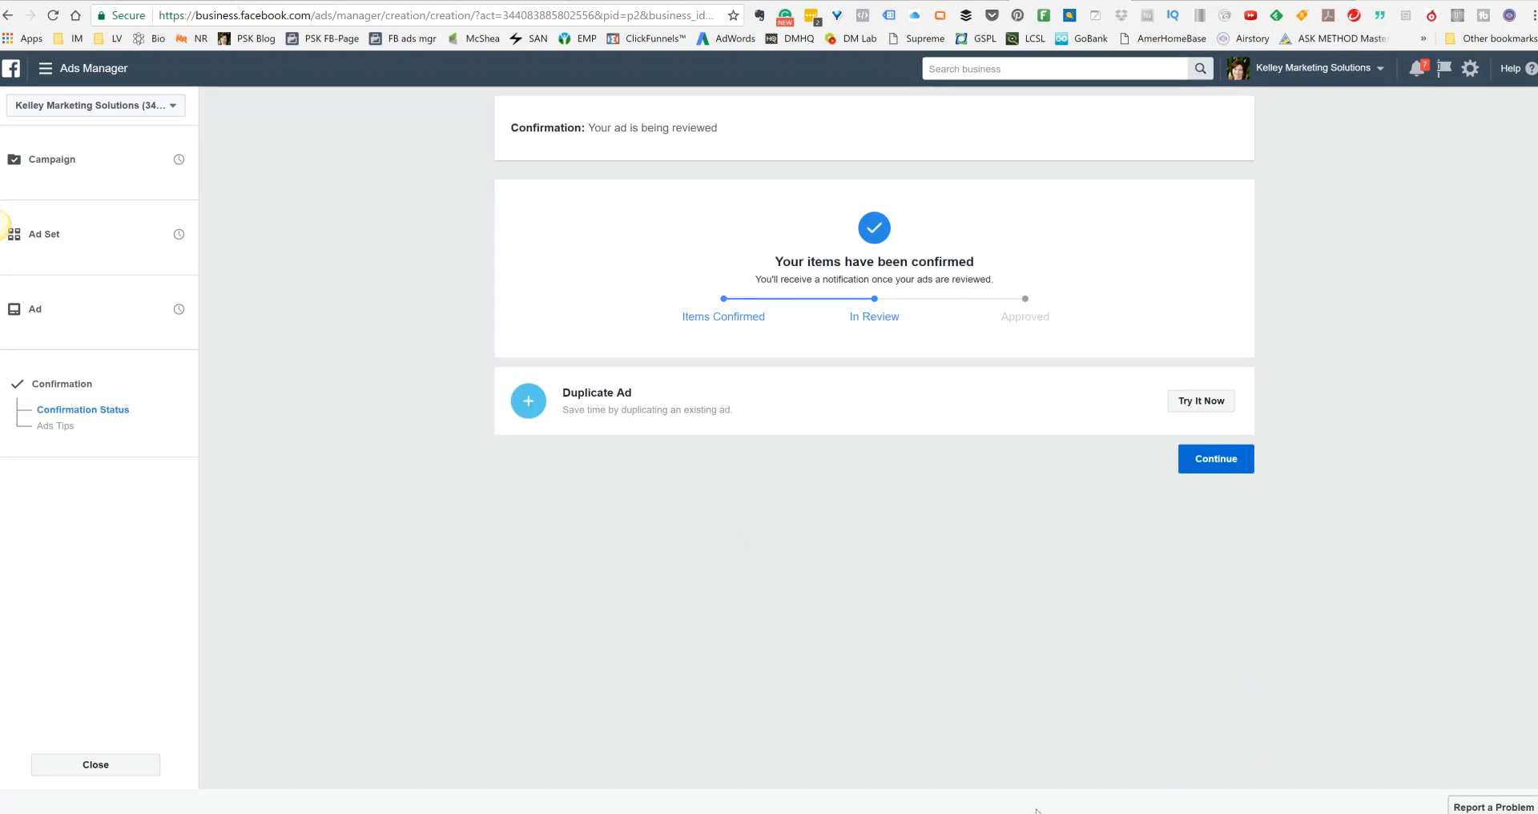
{"action": "mouse_move", "coordinate": [604, 474]}
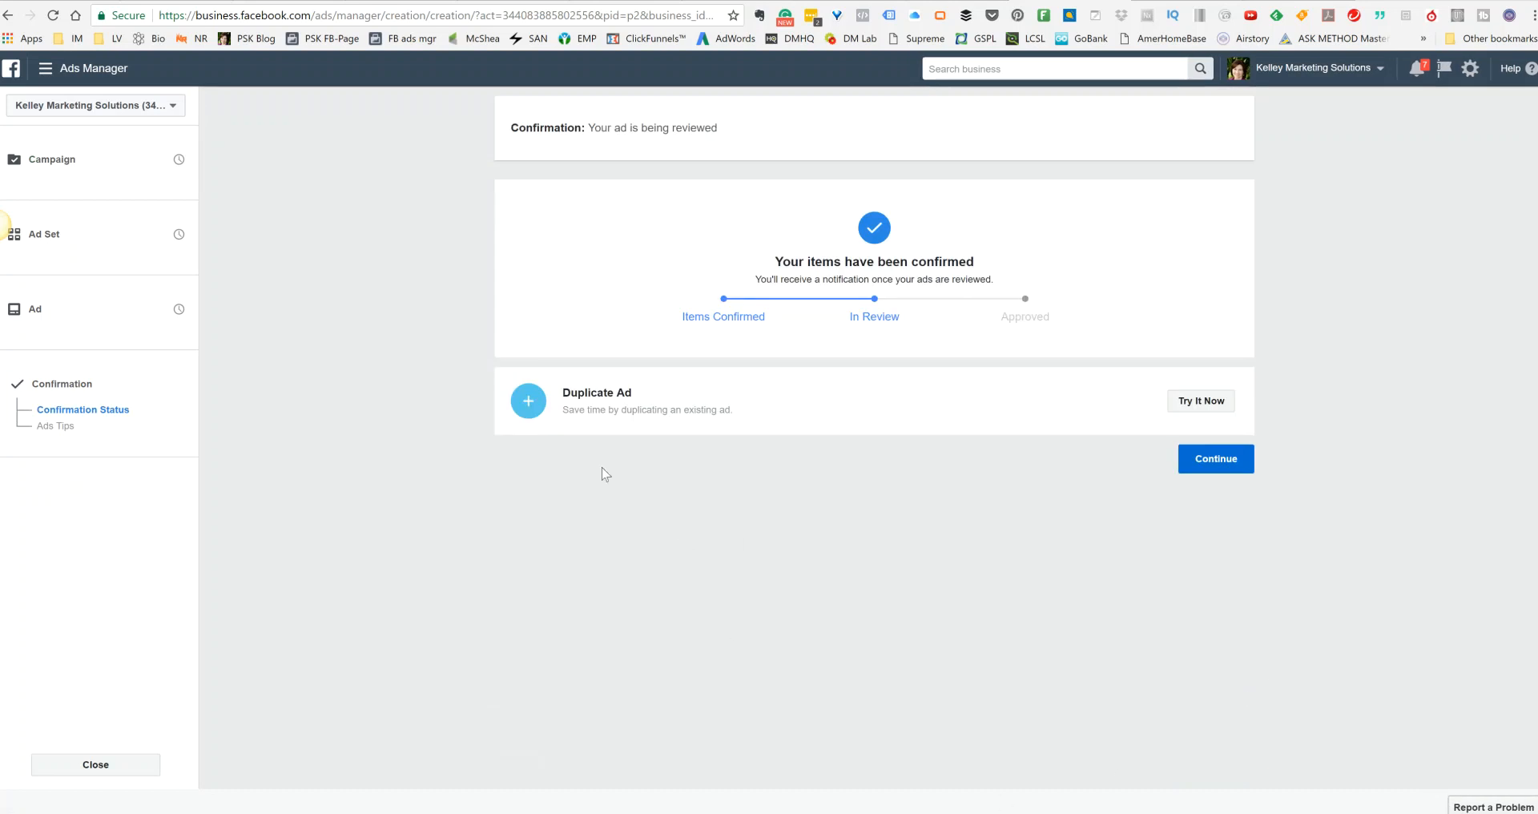
{"action": "mouse_move", "coordinate": [763, 416]}
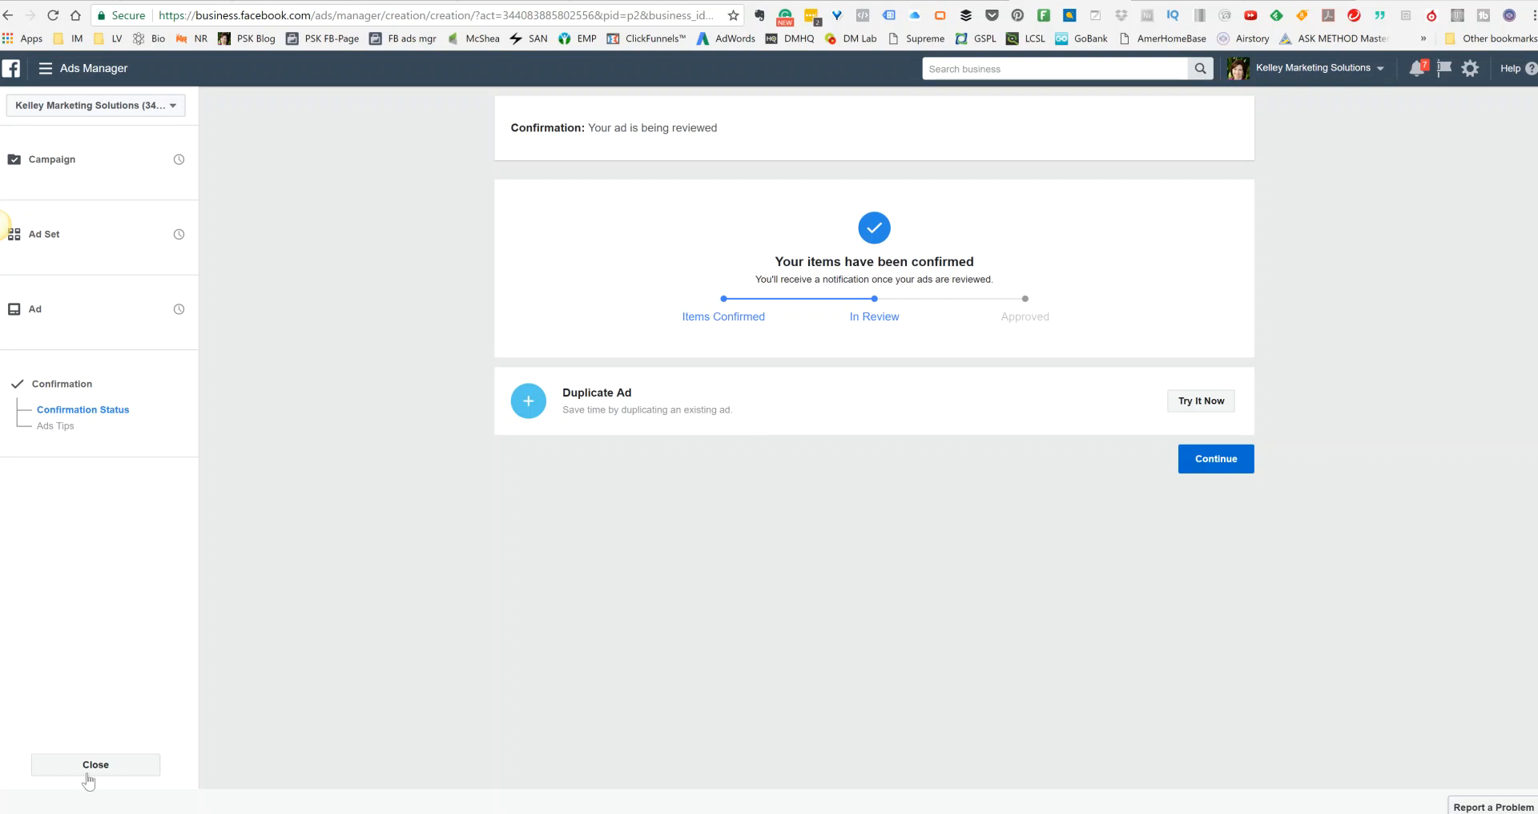
Close the ad creation flow and return to the account's Campaigns list
{"action": "left_click", "coordinate": [94, 764]}
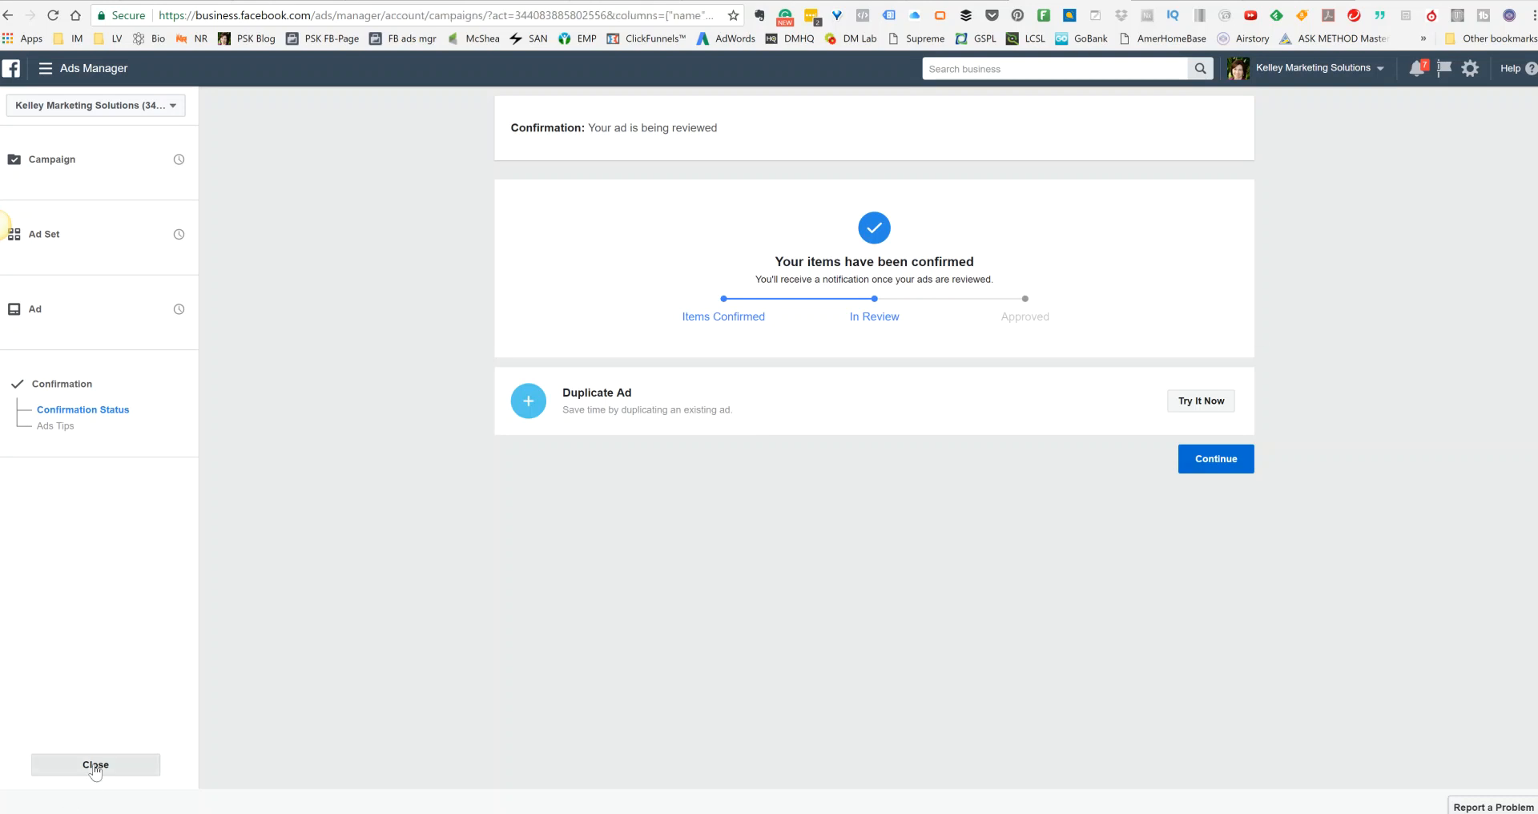
{"action": "left_click", "coordinate": [95, 764]}
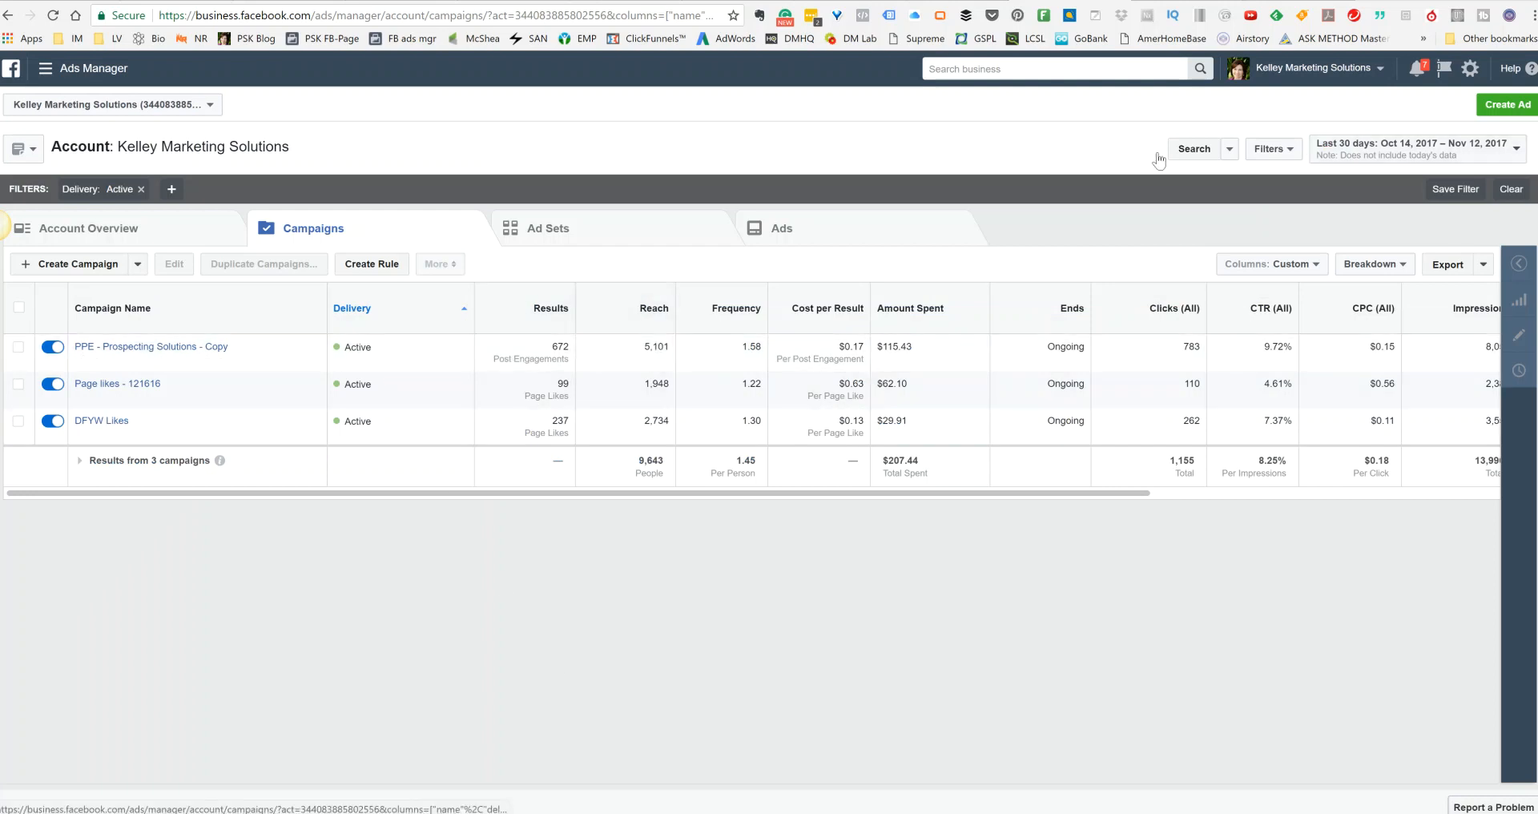
{"action": "mouse_move", "coordinate": [657, 346]}
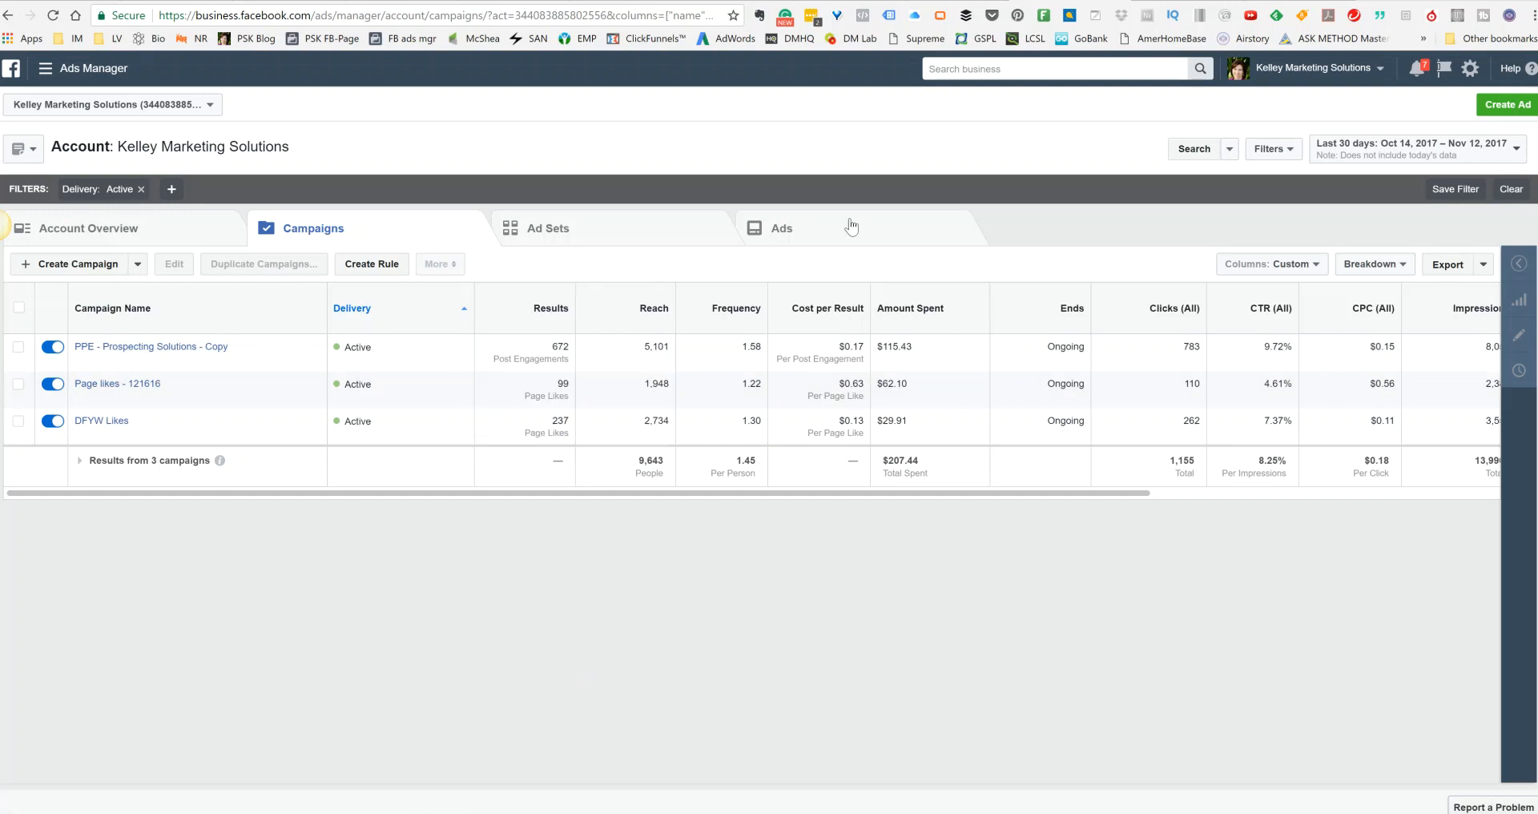
Show the Ads tab with the Performance and Clicks column preset to see link clicks and CTR
{"action": "left_click", "coordinate": [782, 228]}
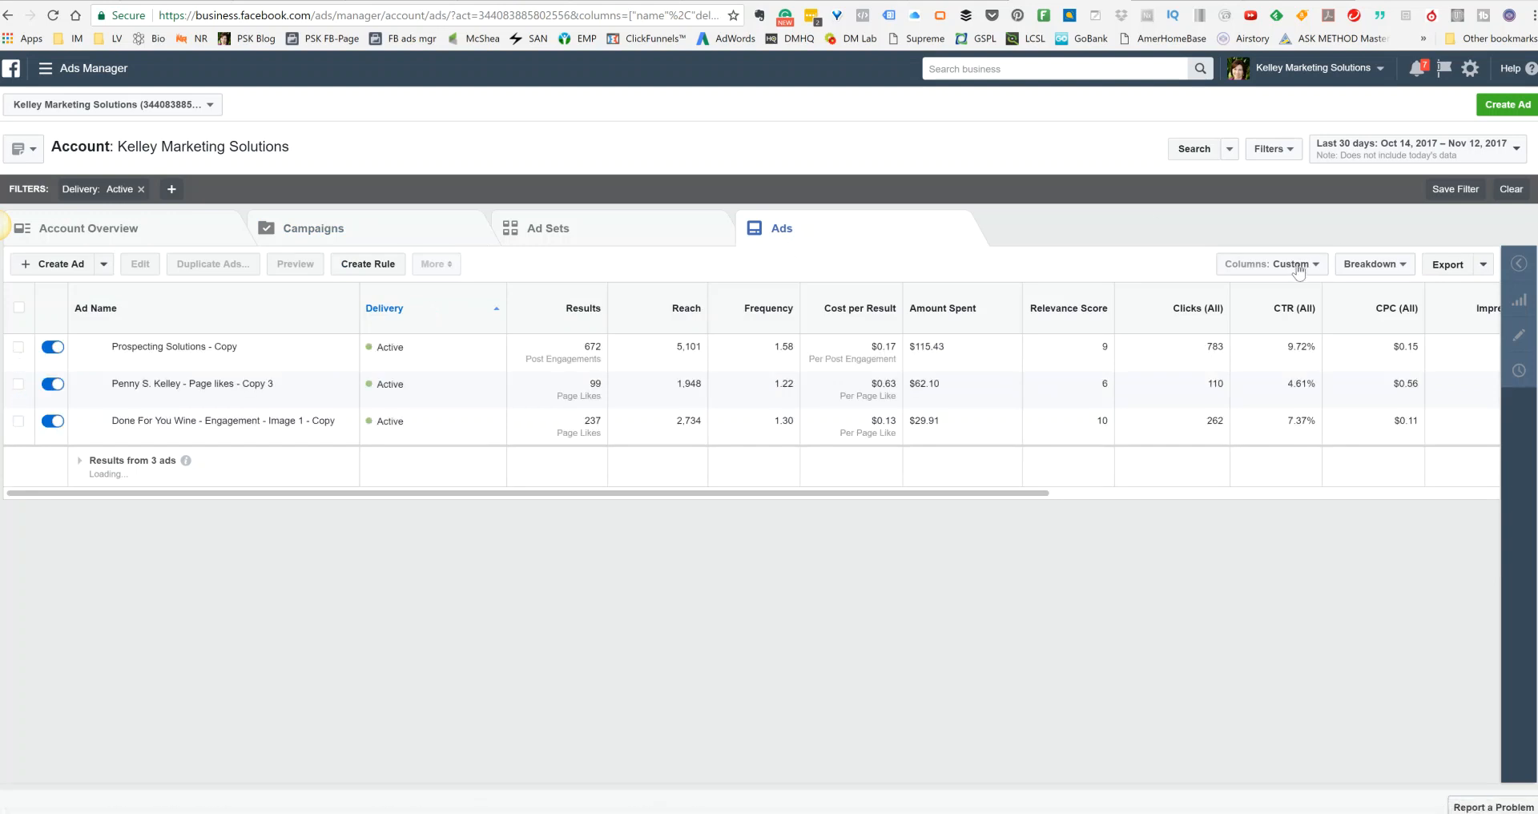
{"action": "left_click", "coordinate": [1271, 264]}
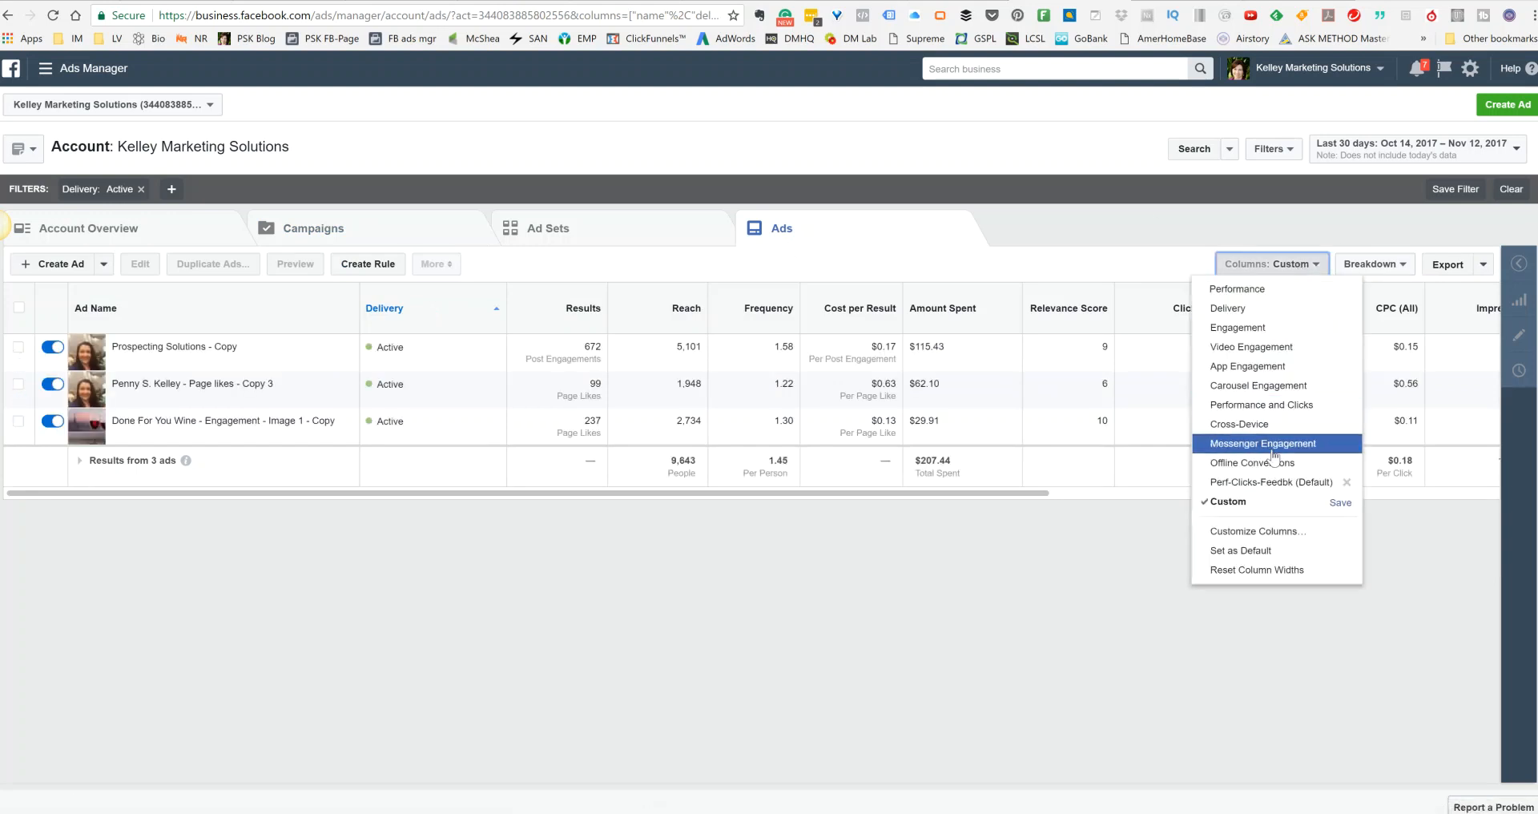
{"action": "mouse_move", "coordinate": [1260, 403]}
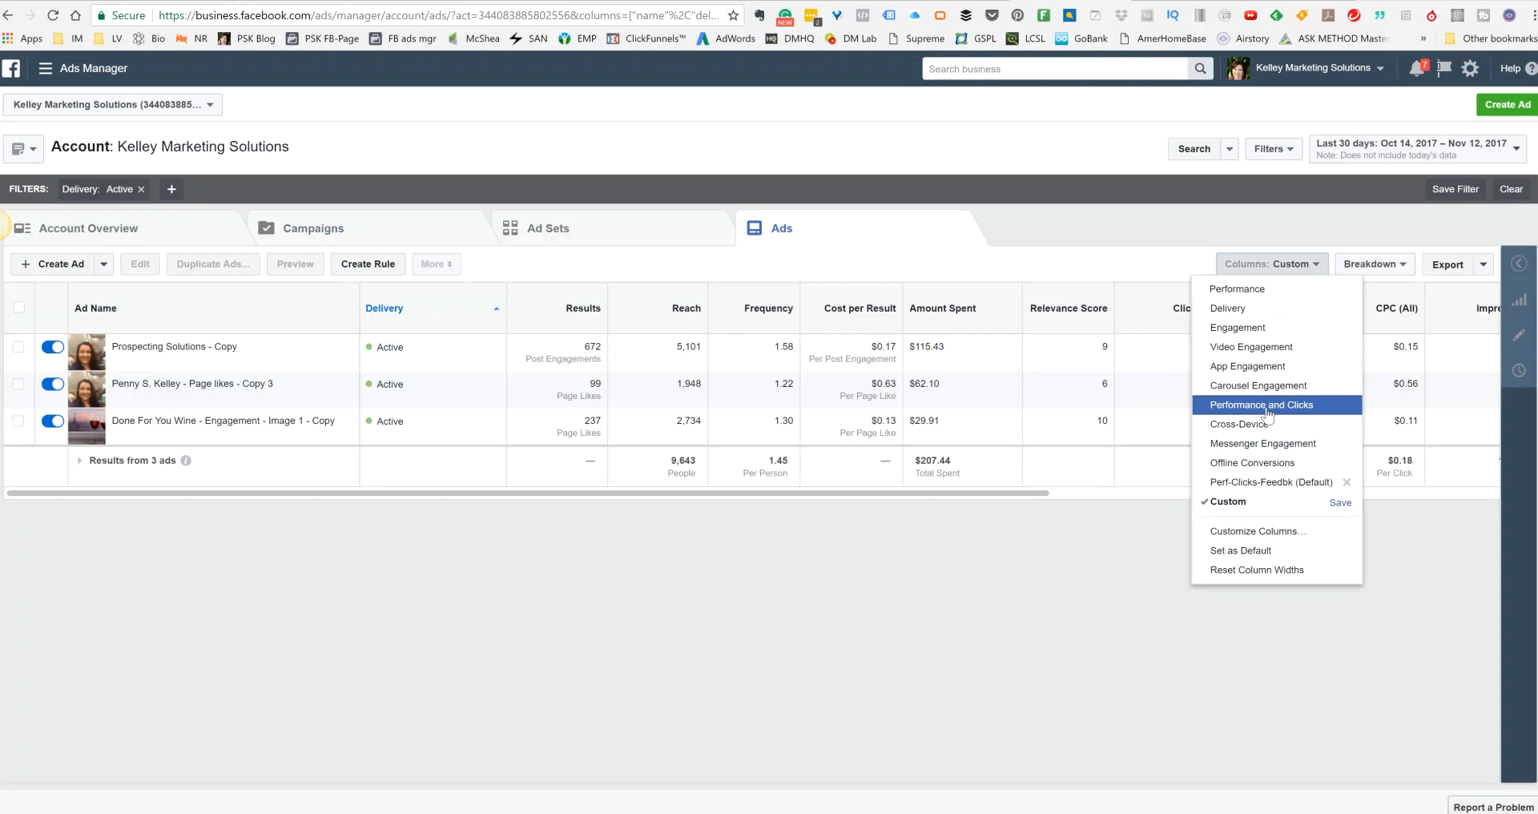
{"action": "left_click", "coordinate": [1261, 403]}
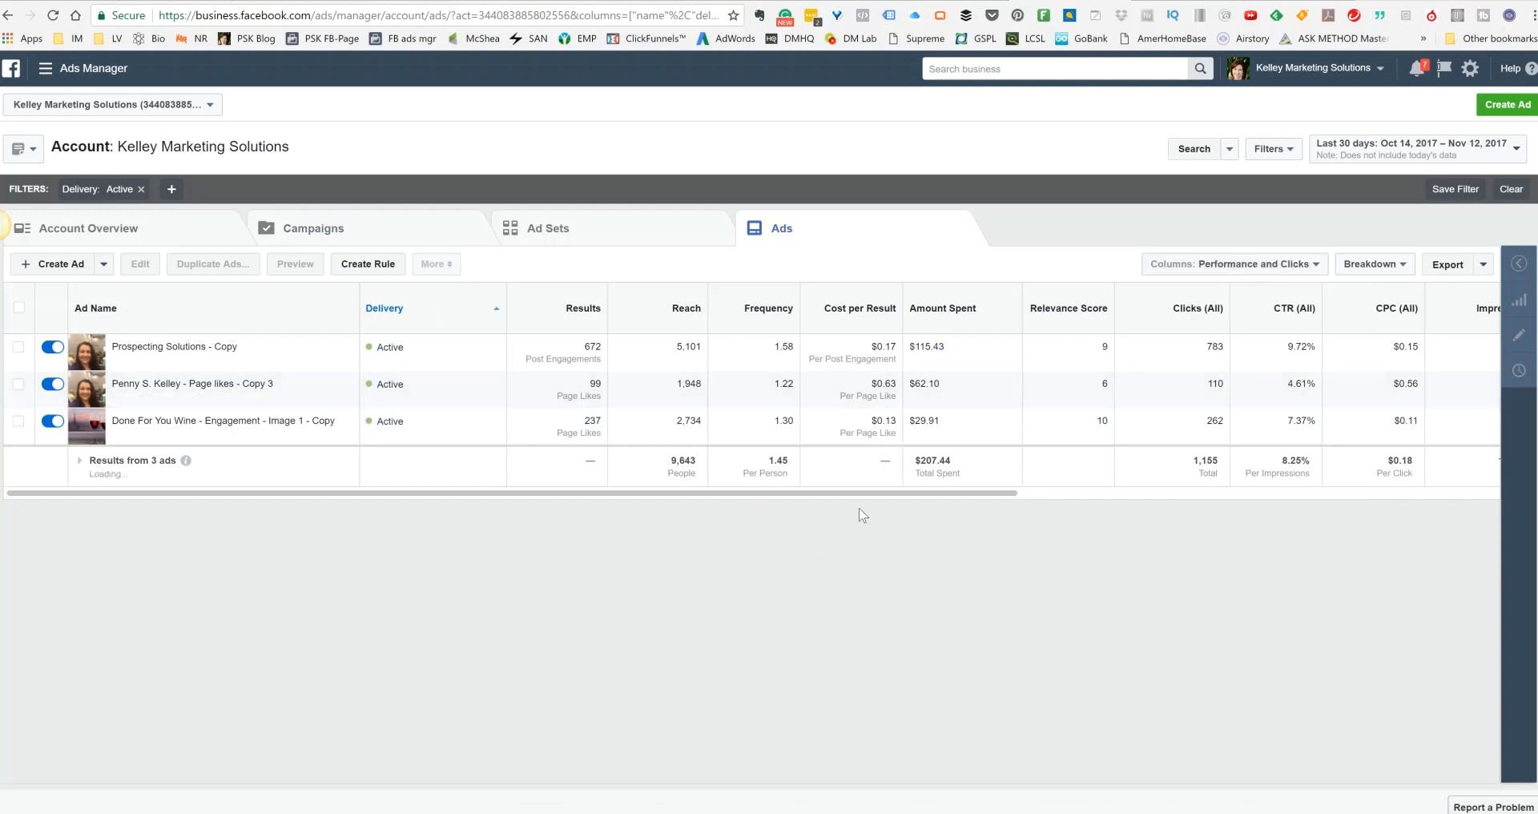
{"action": "scroll", "scroll_direction": "right", "scroll_amount": 3}
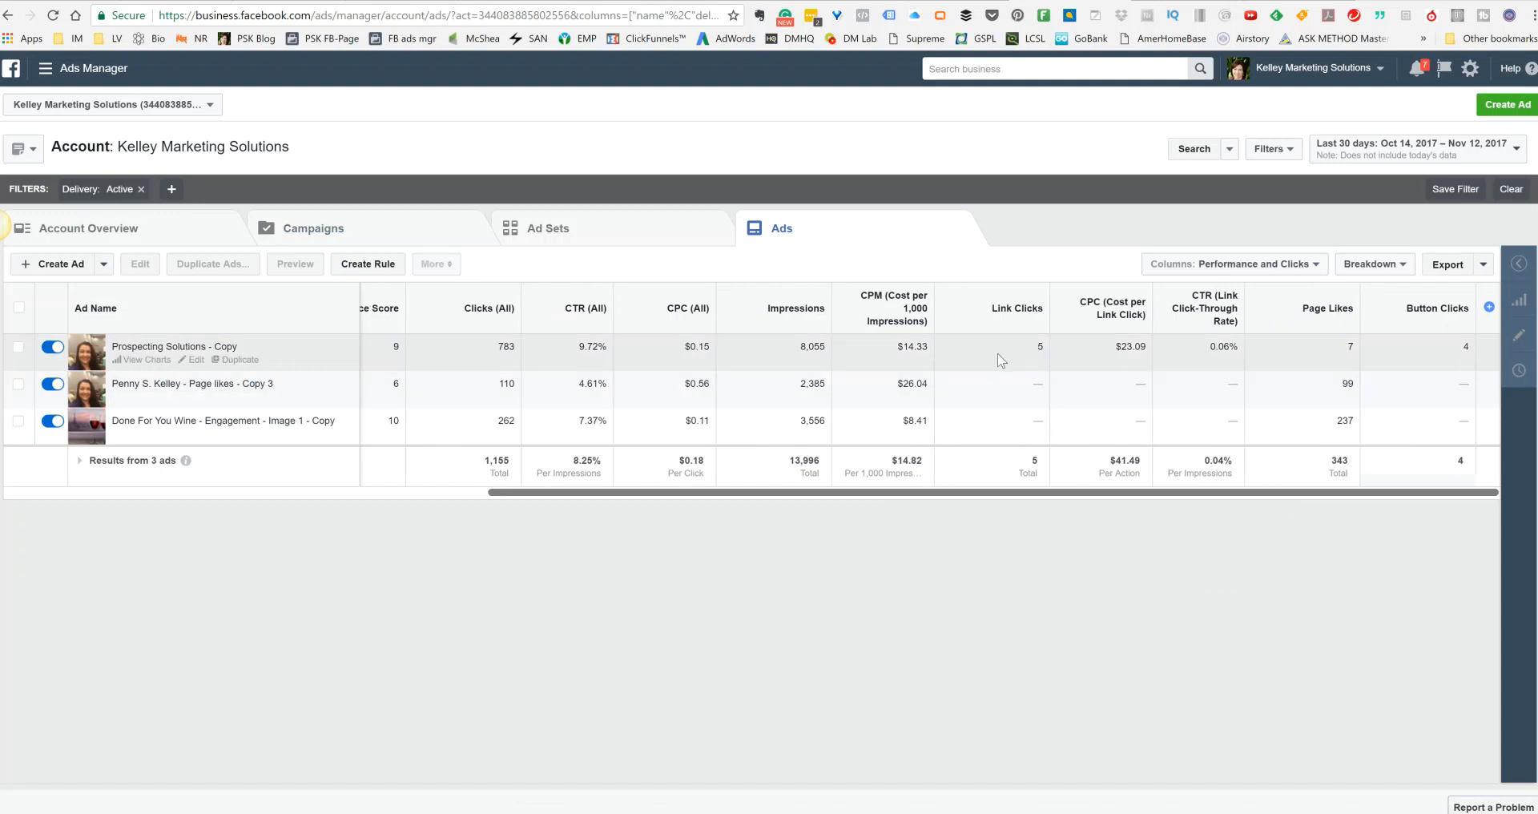
{"action": "mouse_move", "coordinate": [1230, 364]}
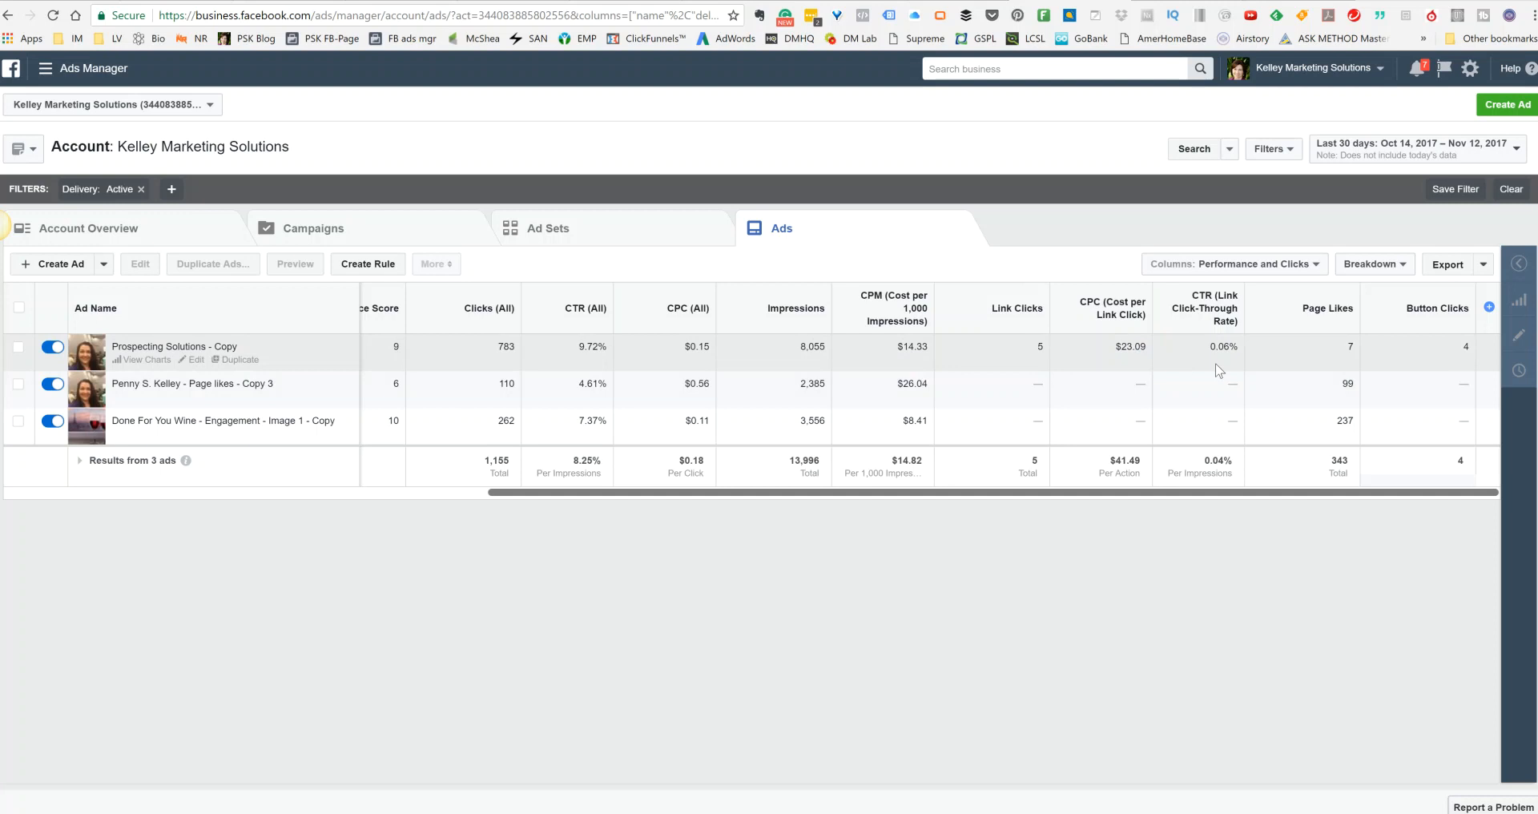
{"action": "mouse_move", "coordinate": [1038, 502]}
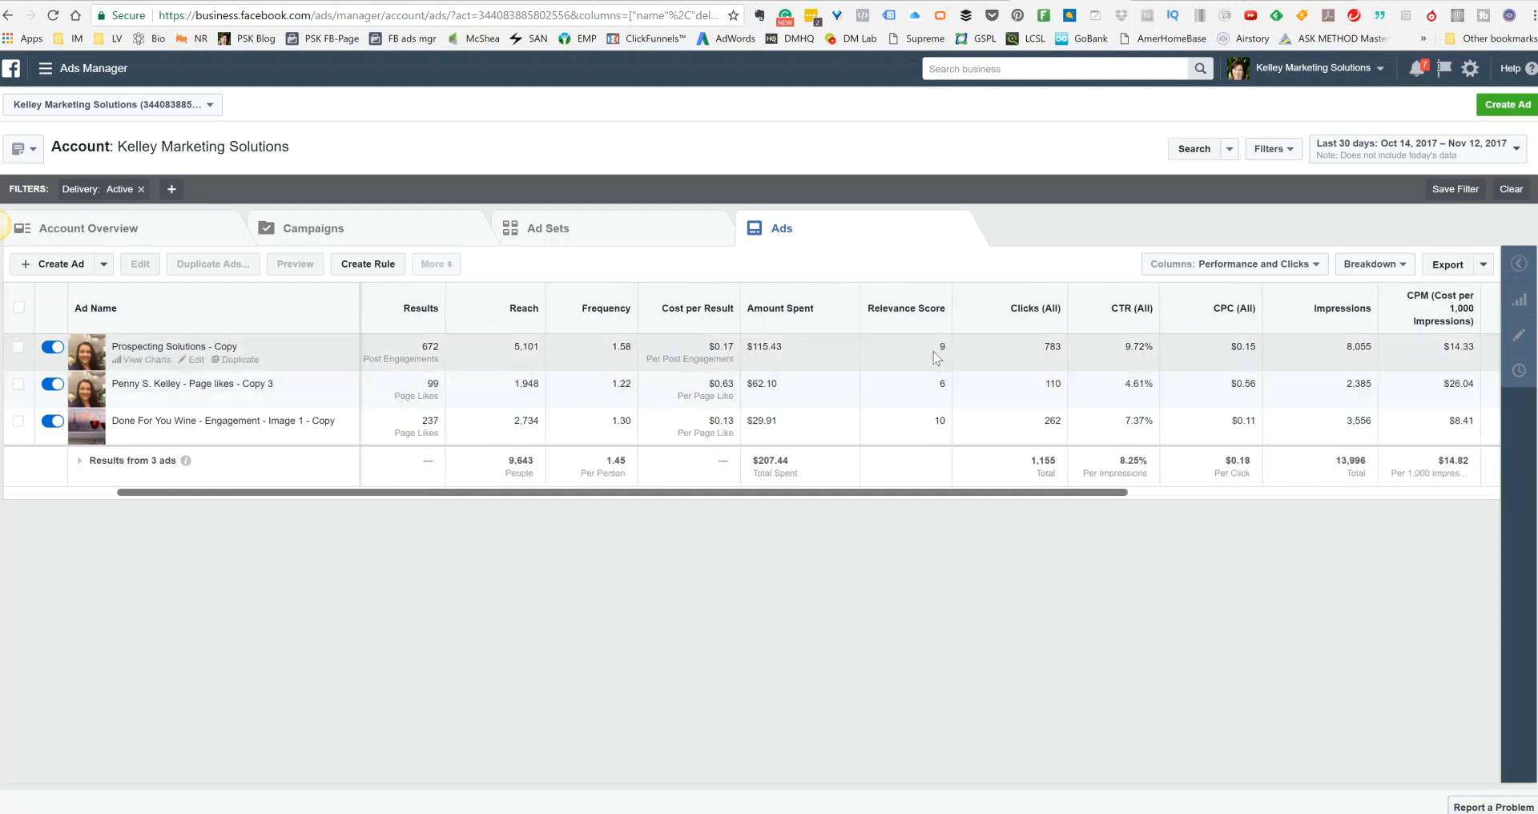
{"action": "mouse_move", "coordinate": [394, 360]}
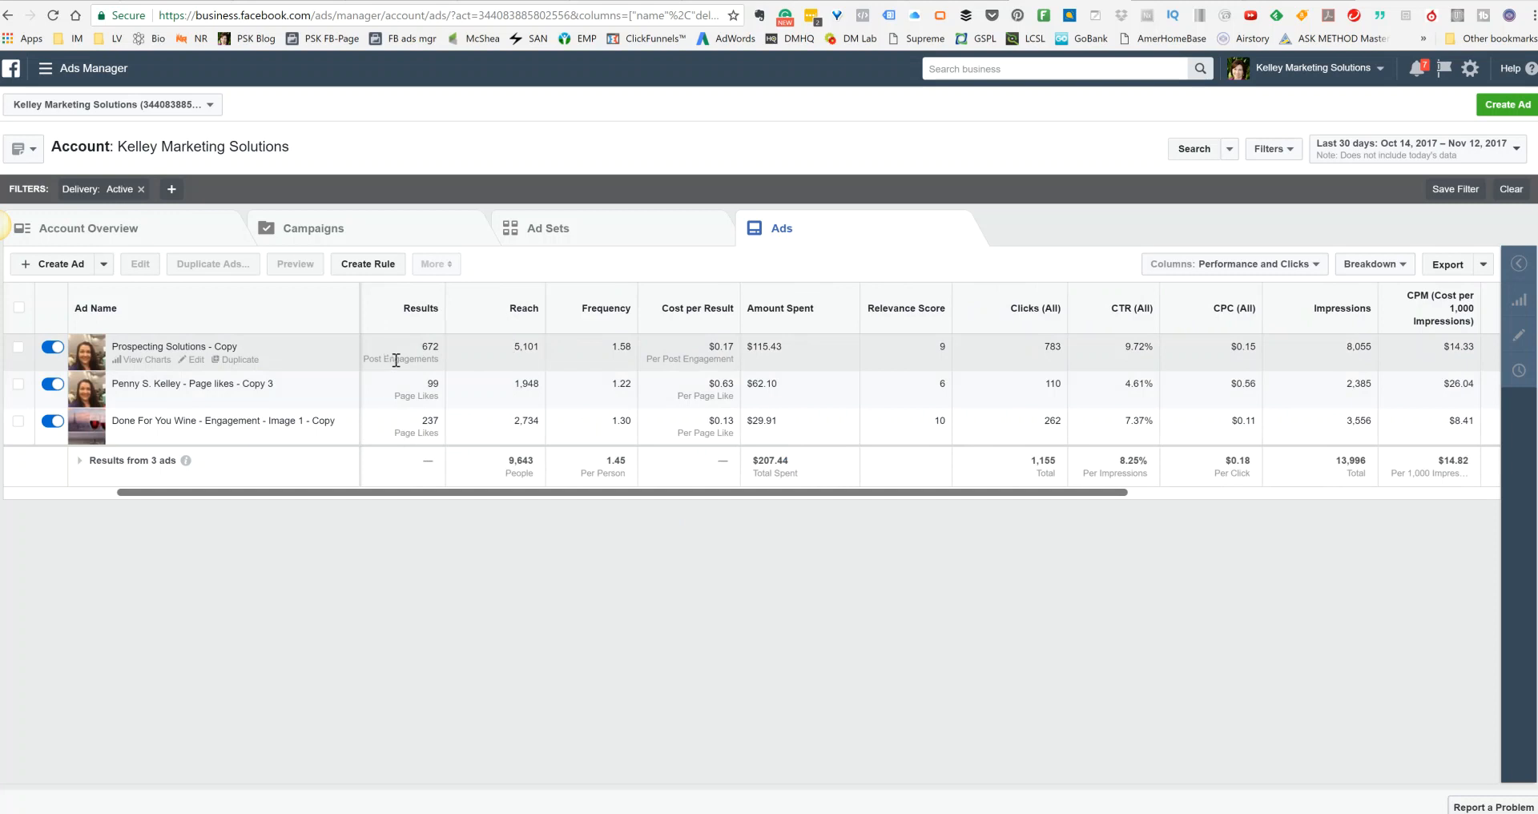